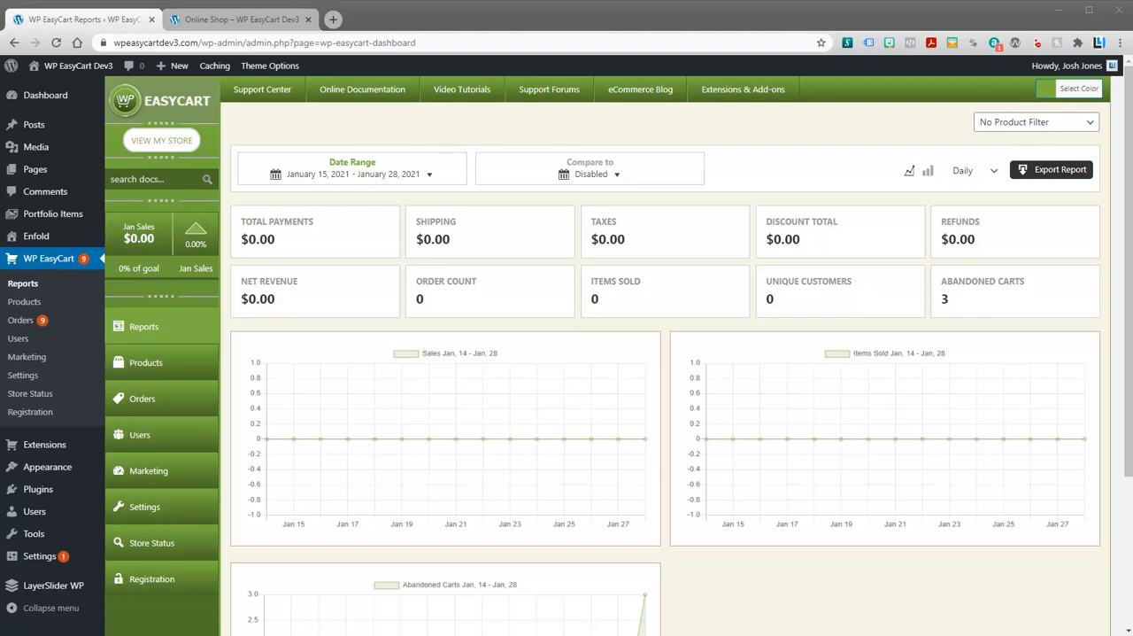
mouse_move(751, 579)
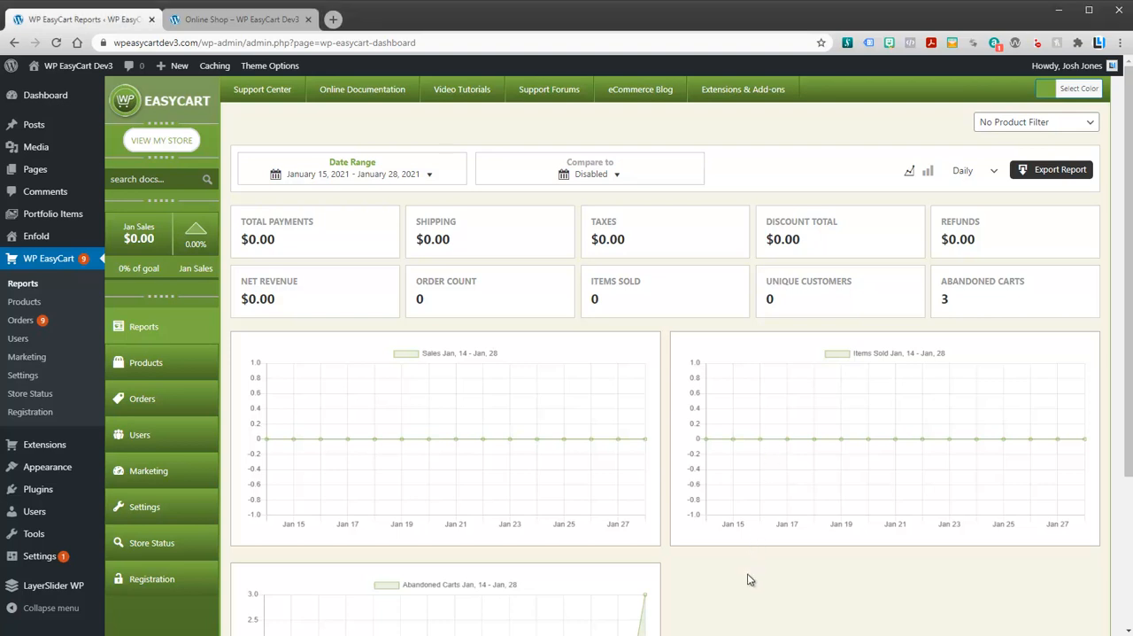
mouse_move(805, 570)
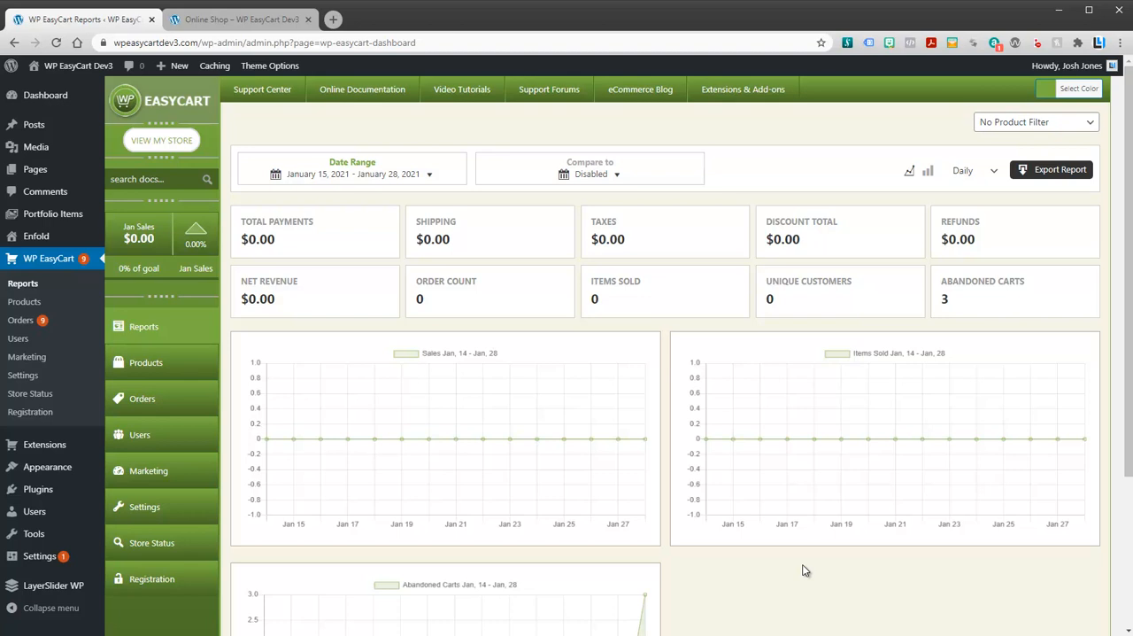
mouse_move(376, 313)
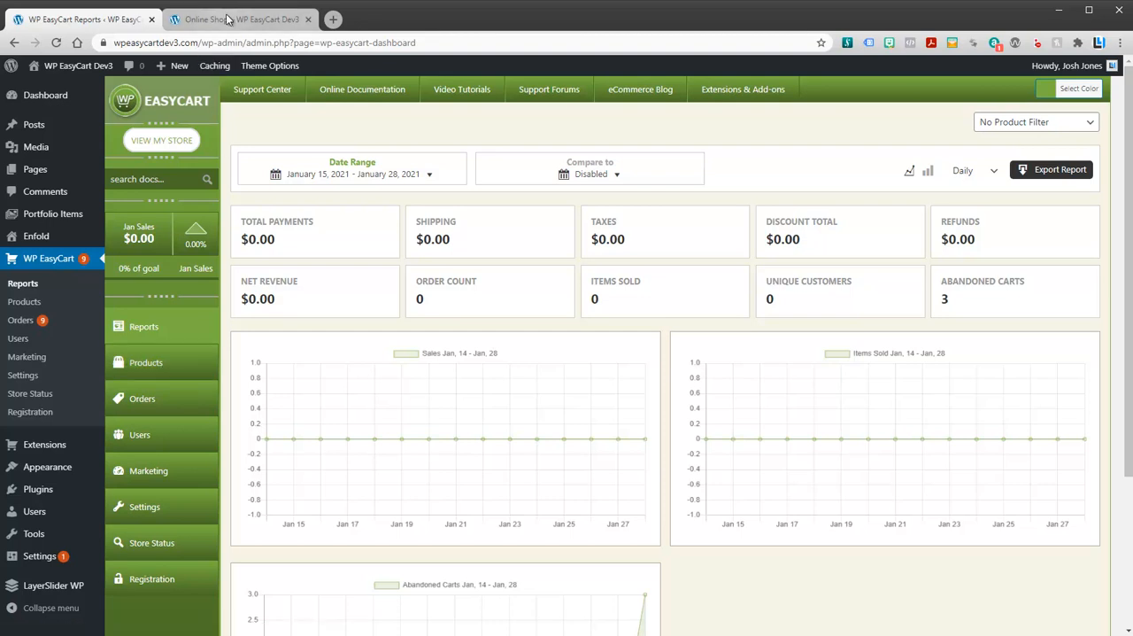
Glance at the storefront, then go to Products and edit the Denim Coat
click(239, 18)
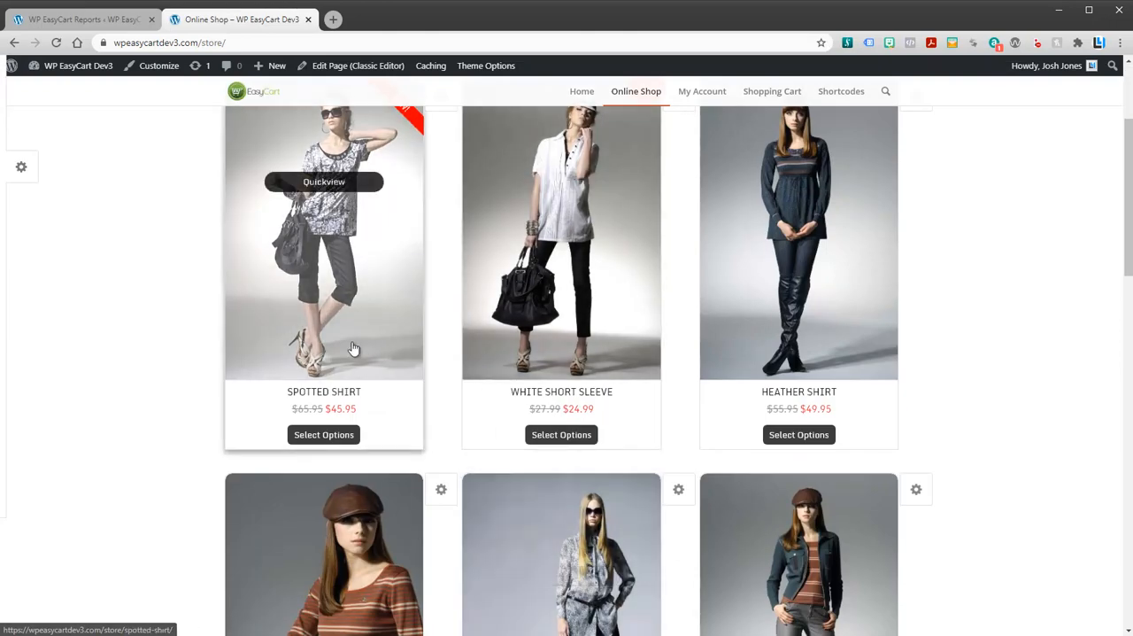
mouse_move(562, 290)
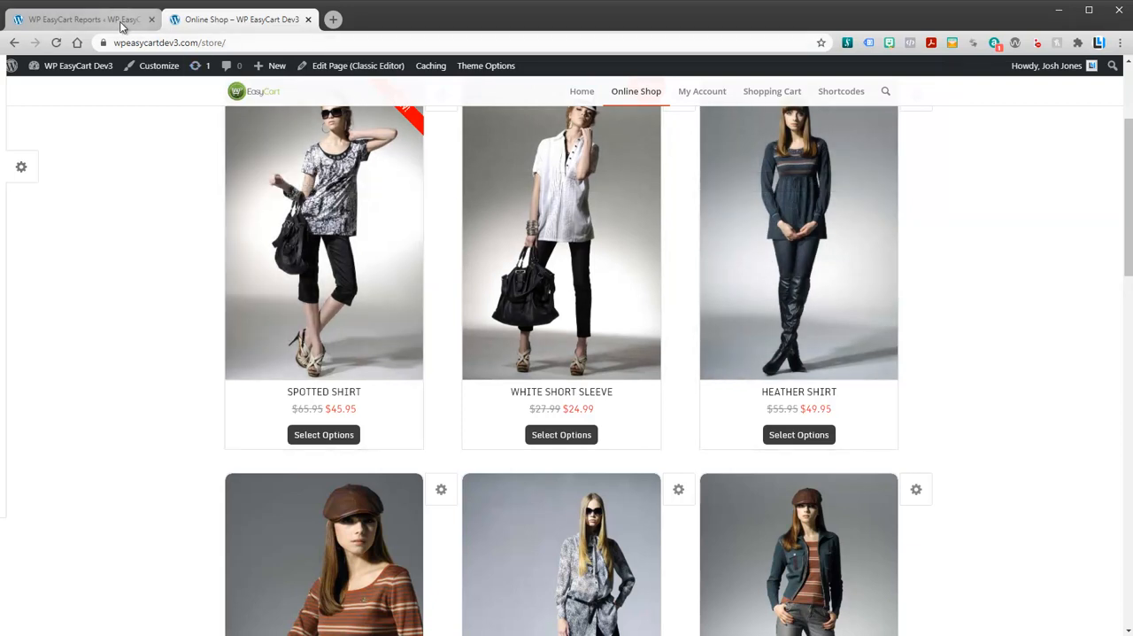
click(79, 17)
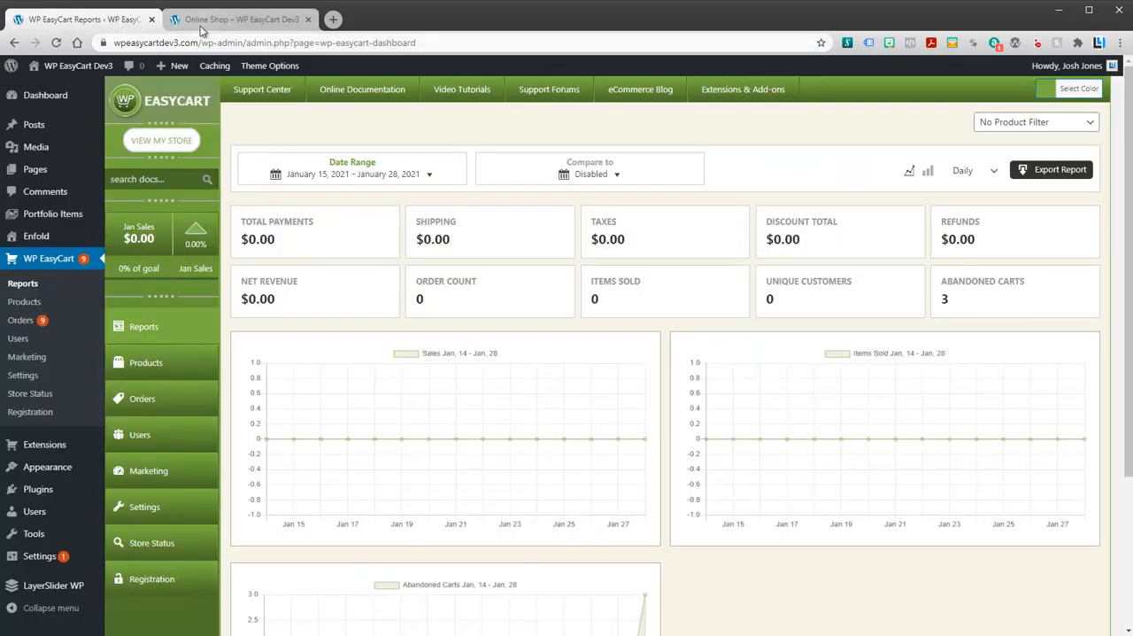
click(145, 361)
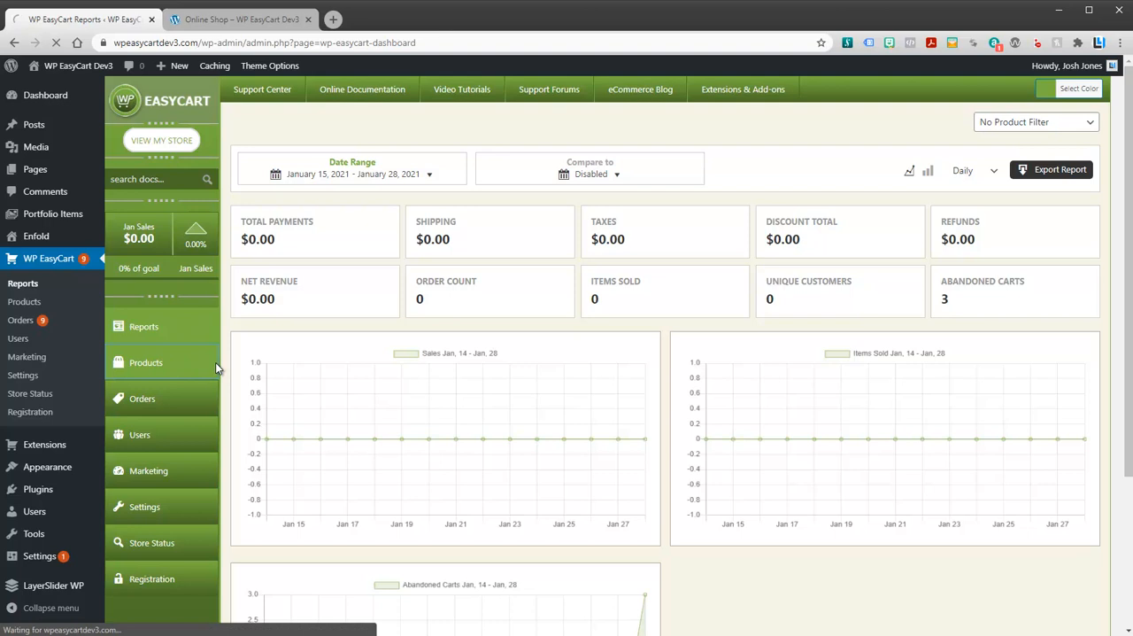
click(145, 361)
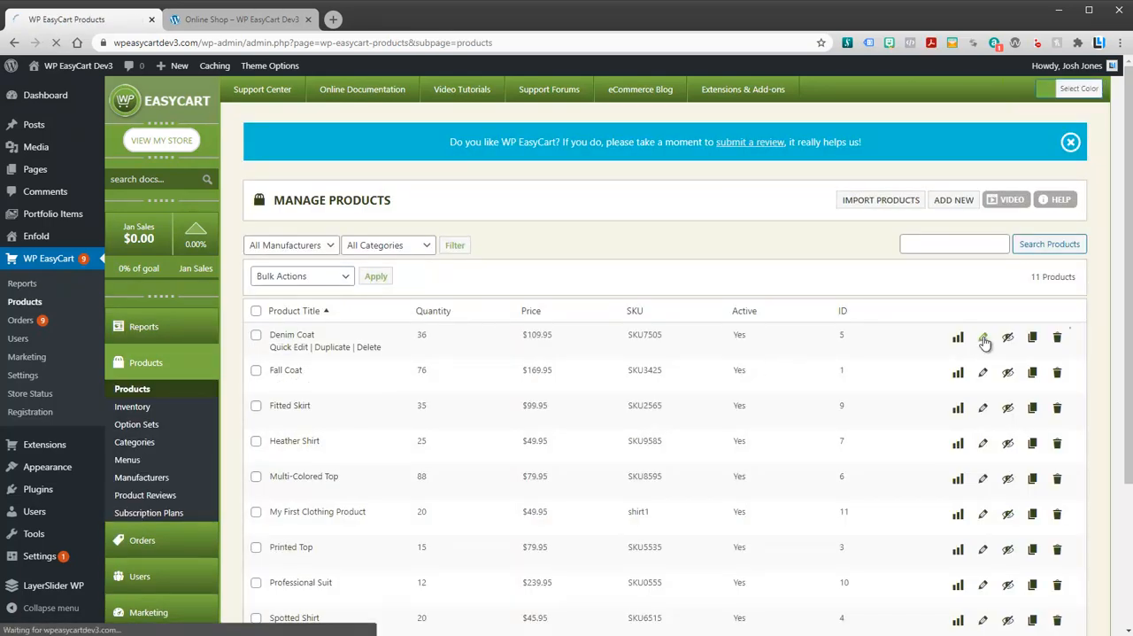
click(983, 336)
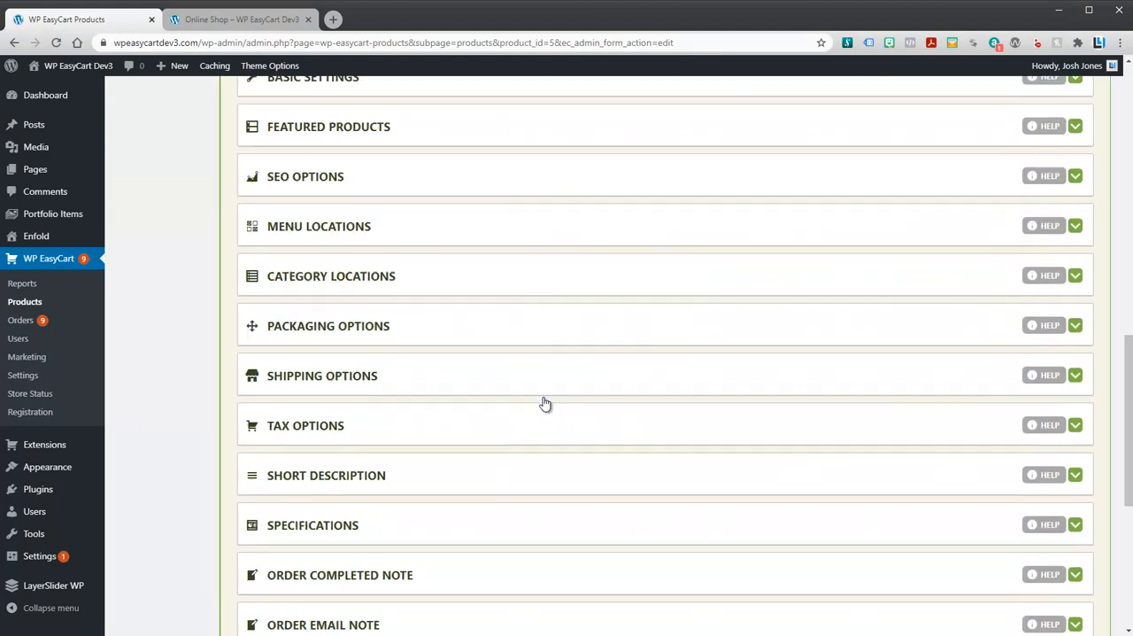
Expand the Denim Coat's Shipping Options and set Enable Shipping on
click(322, 376)
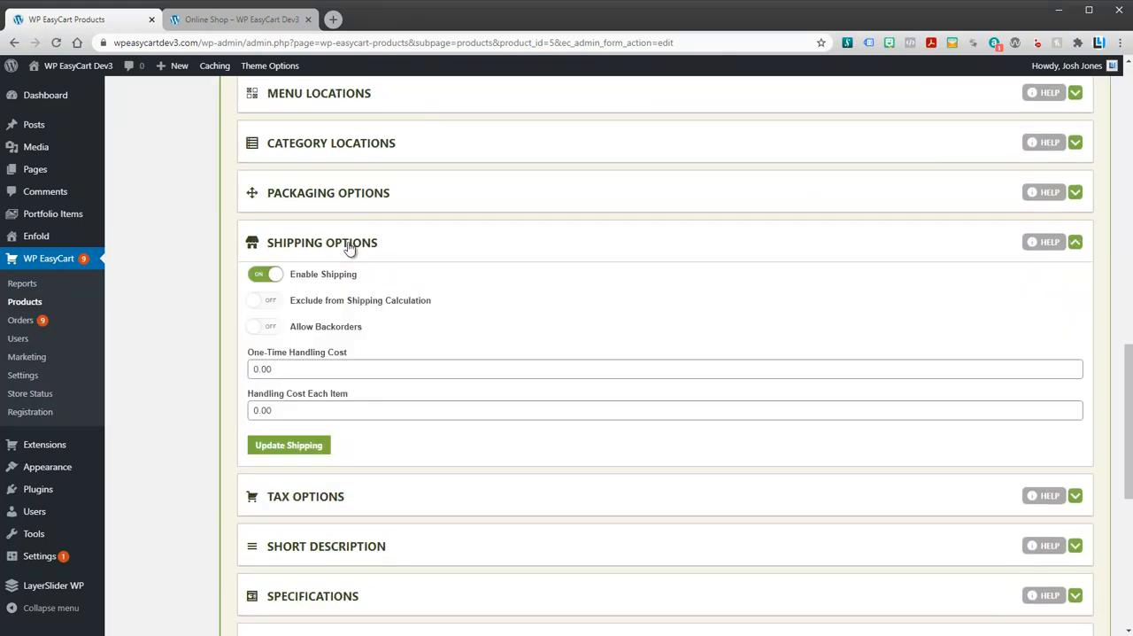
mouse_move(518, 345)
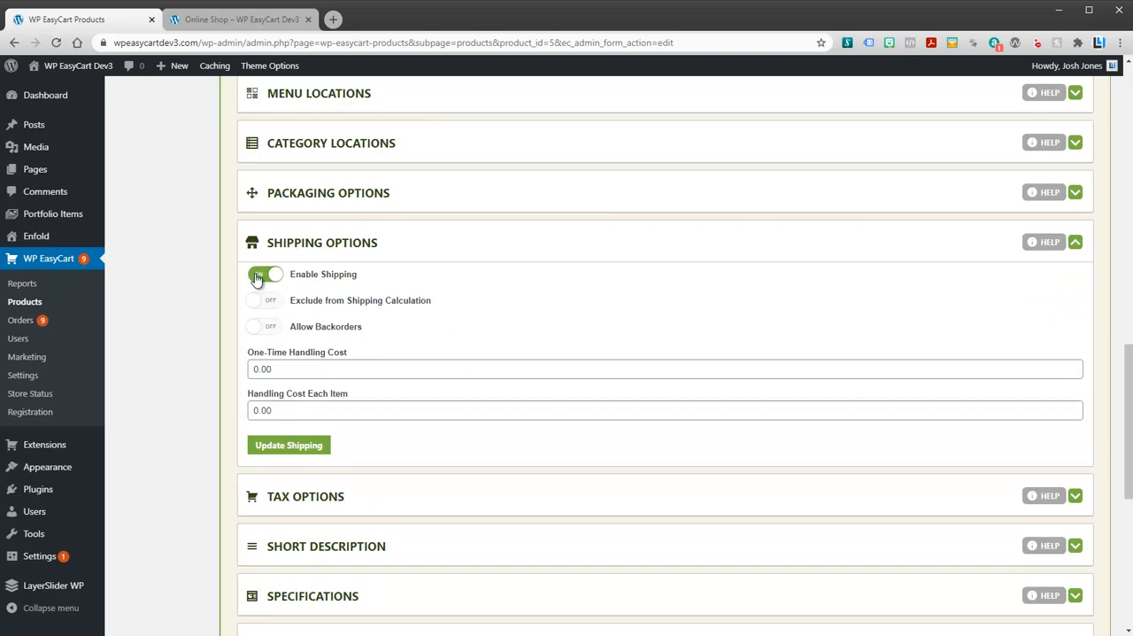
click(265, 272)
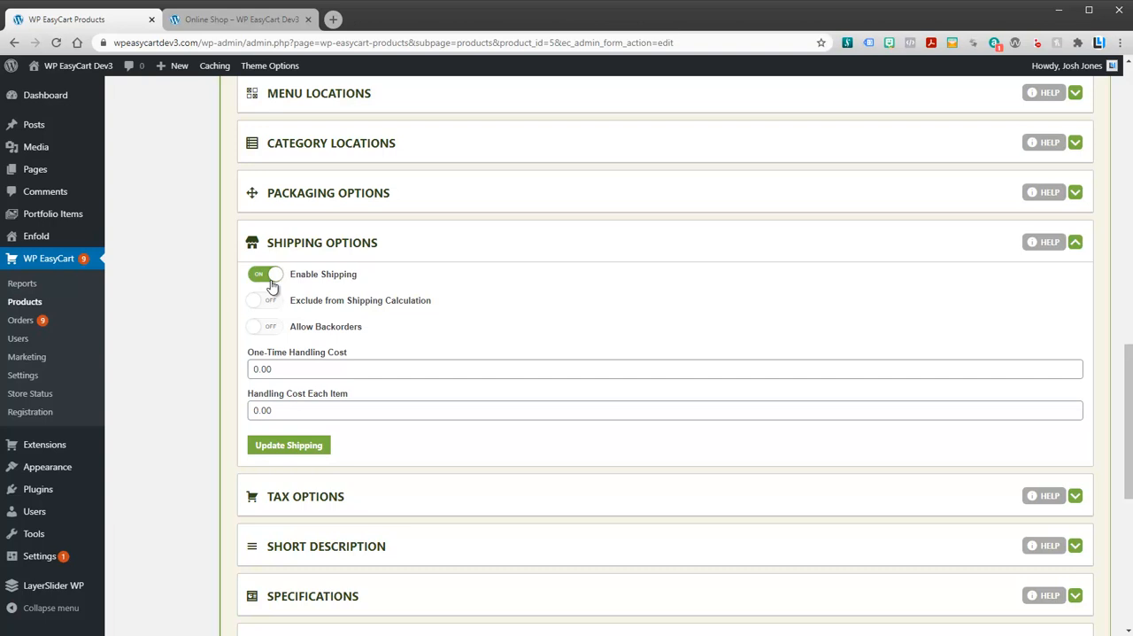
mouse_move(358, 266)
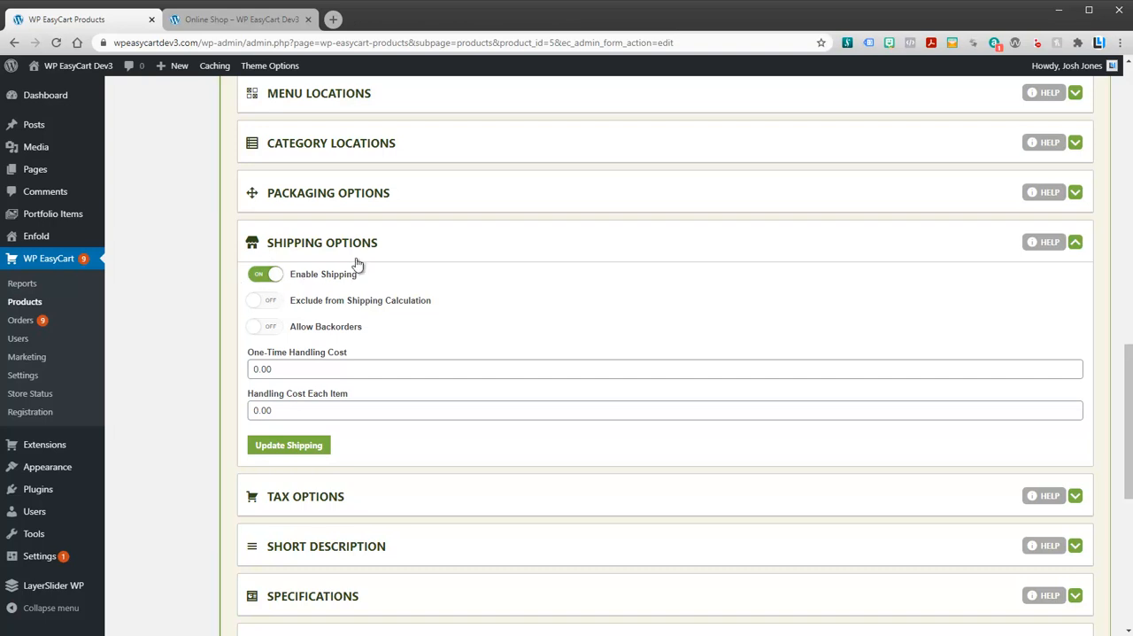
mouse_move(340, 273)
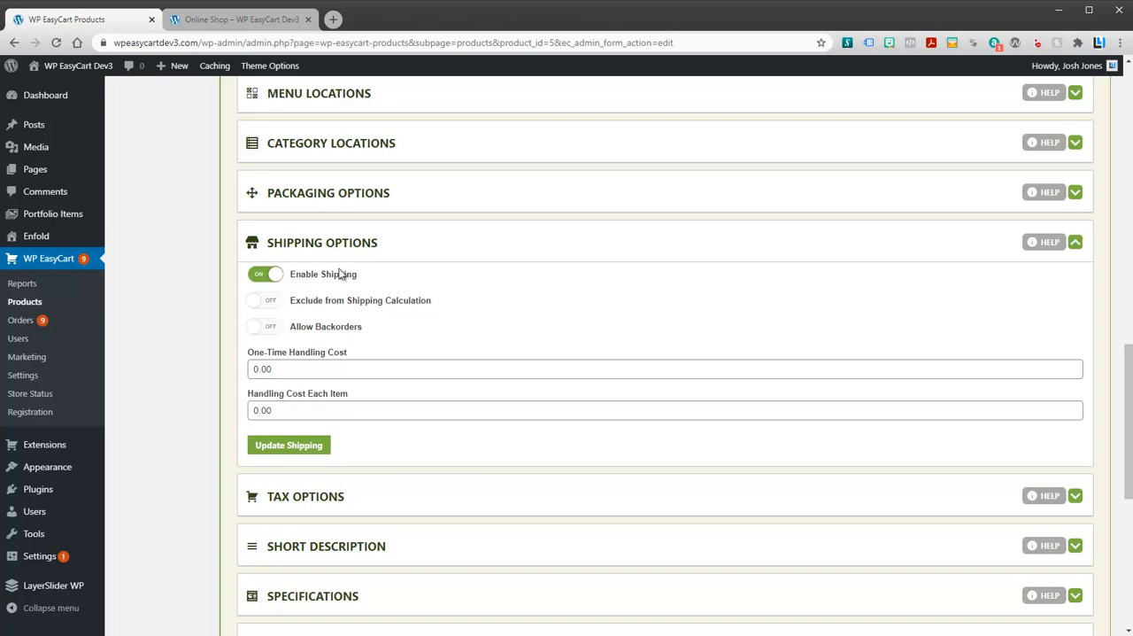
mouse_move(411, 193)
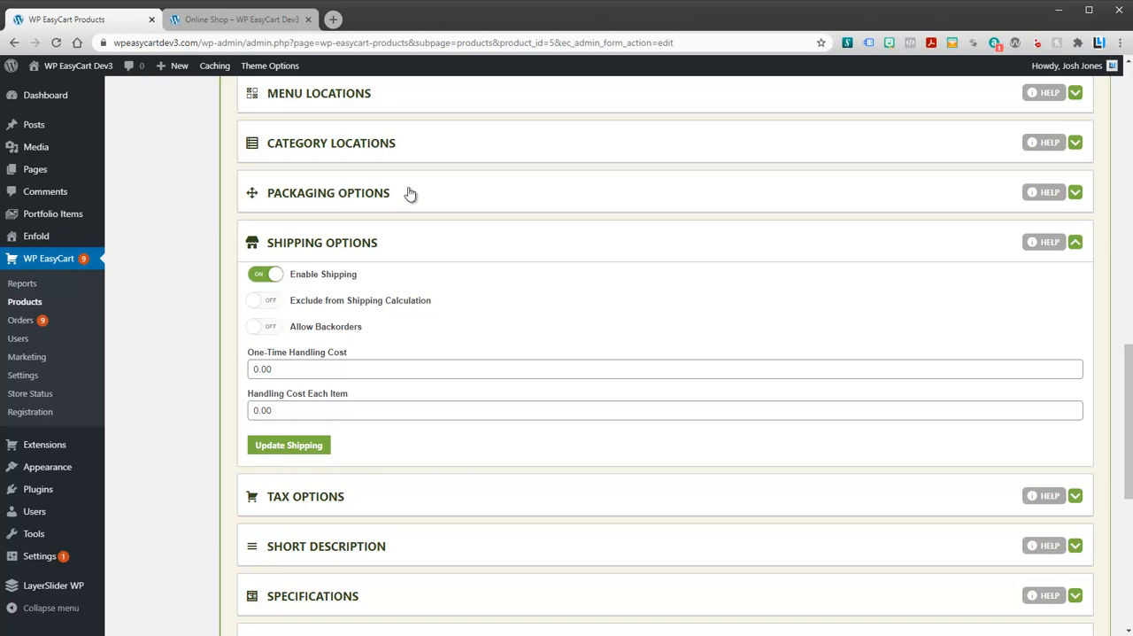
mouse_move(302, 202)
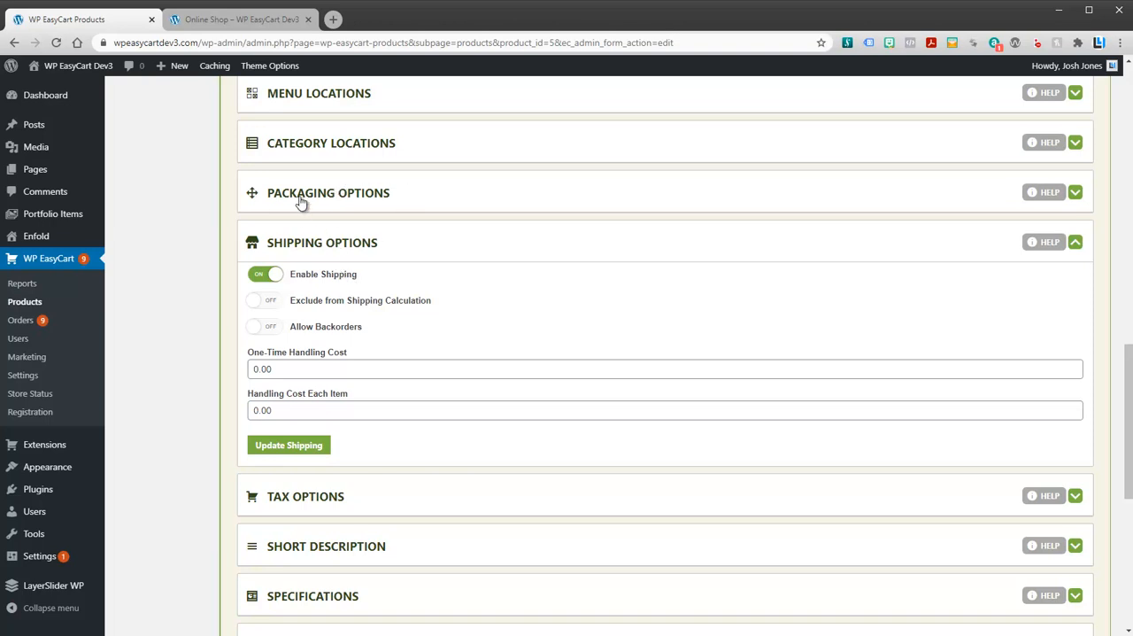
Expand Packaging Options showing weight, width, height and length all at 1.000
click(328, 191)
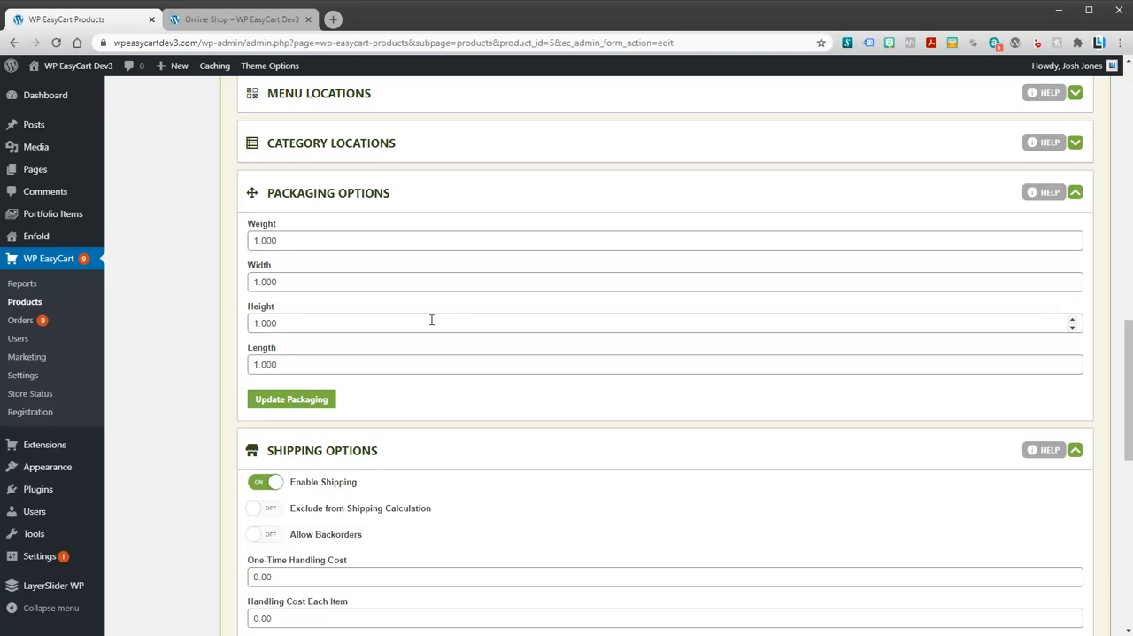
scroll(down, 3)
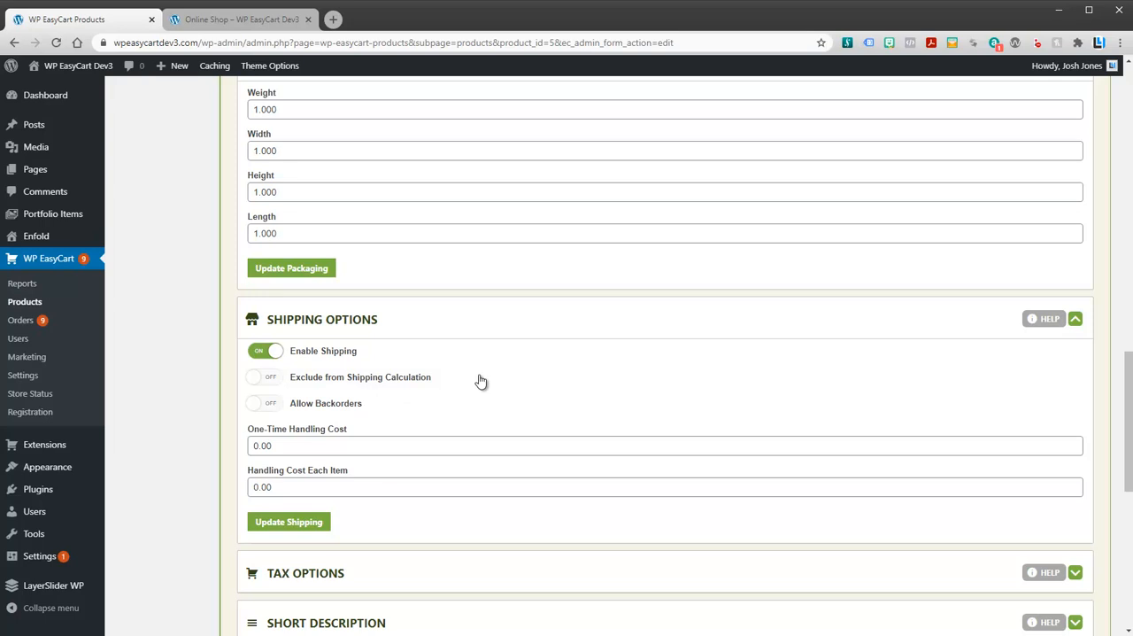
mouse_move(459, 365)
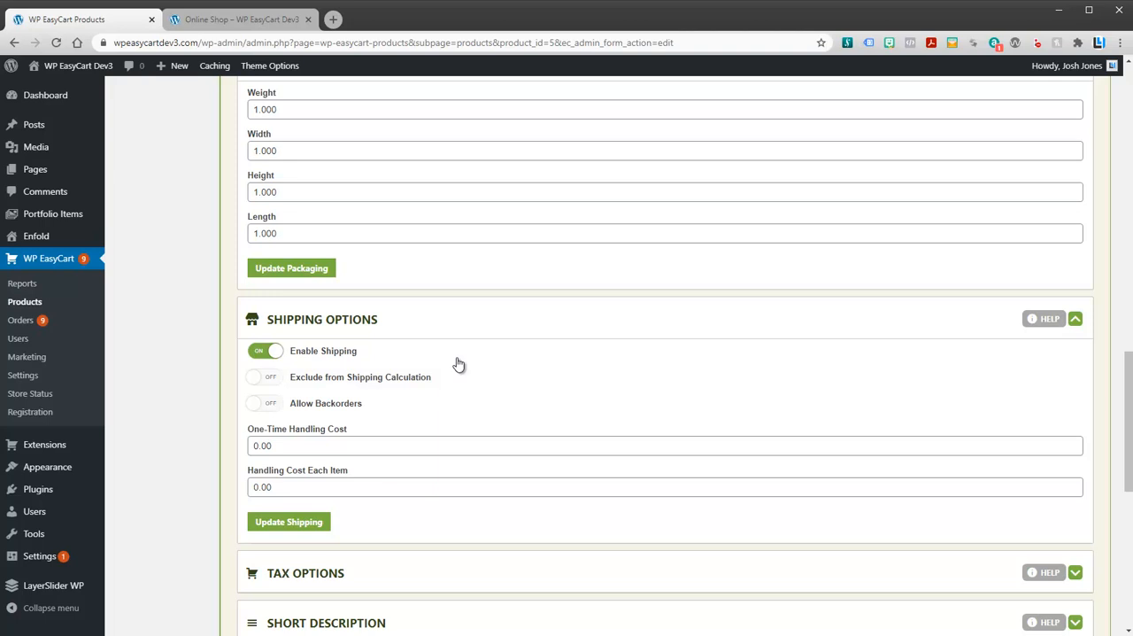
mouse_move(285, 382)
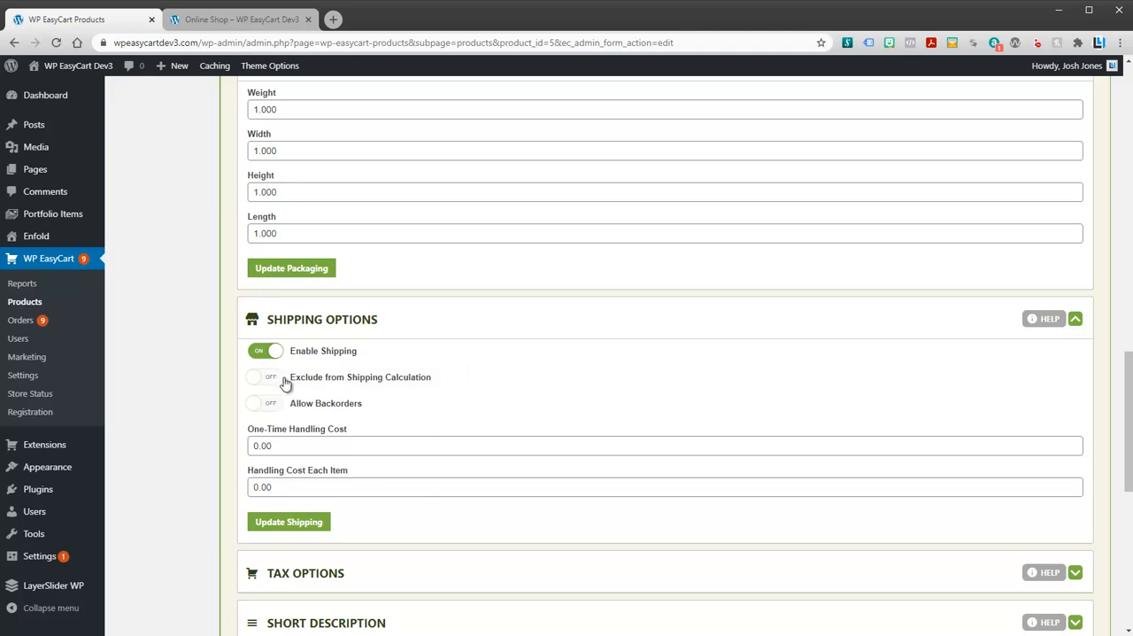
mouse_move(447, 379)
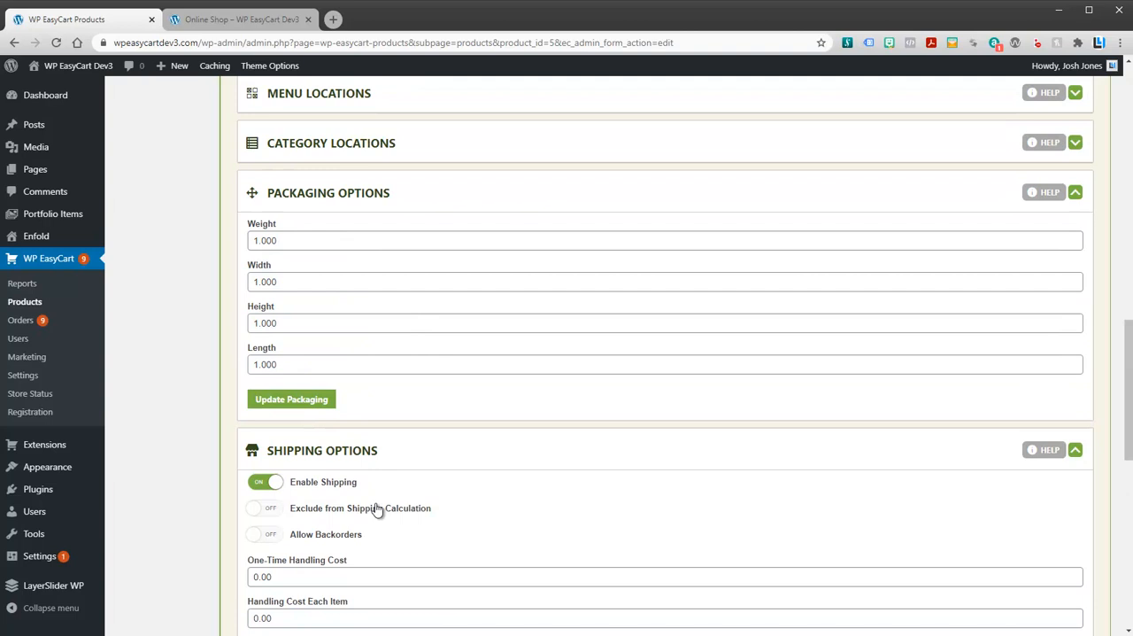
mouse_move(358, 492)
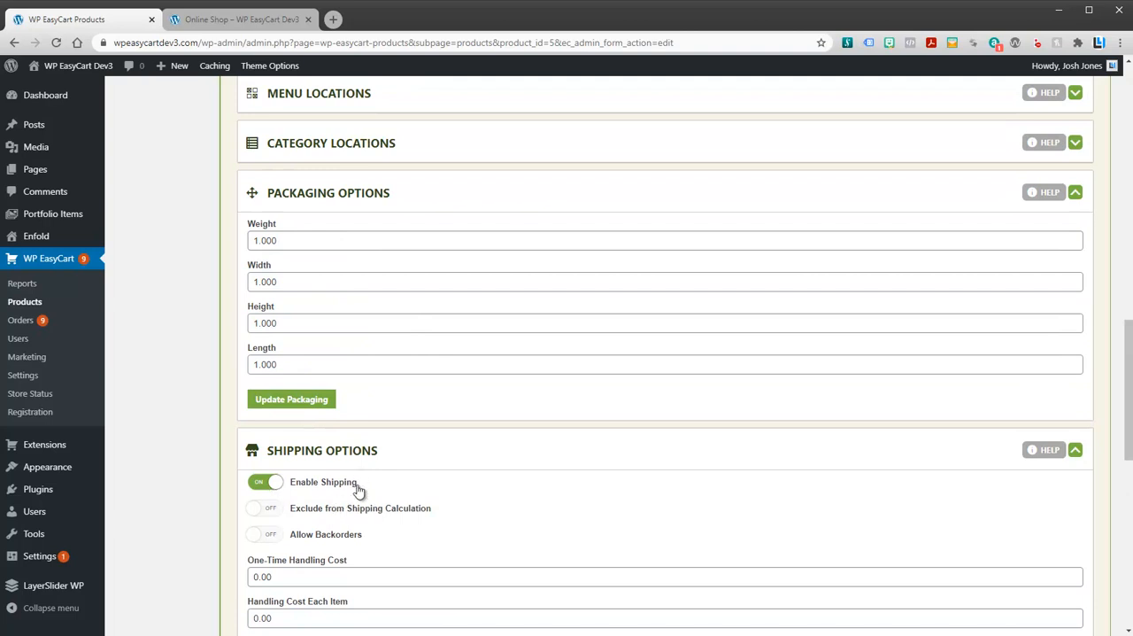
scroll(down, 3)
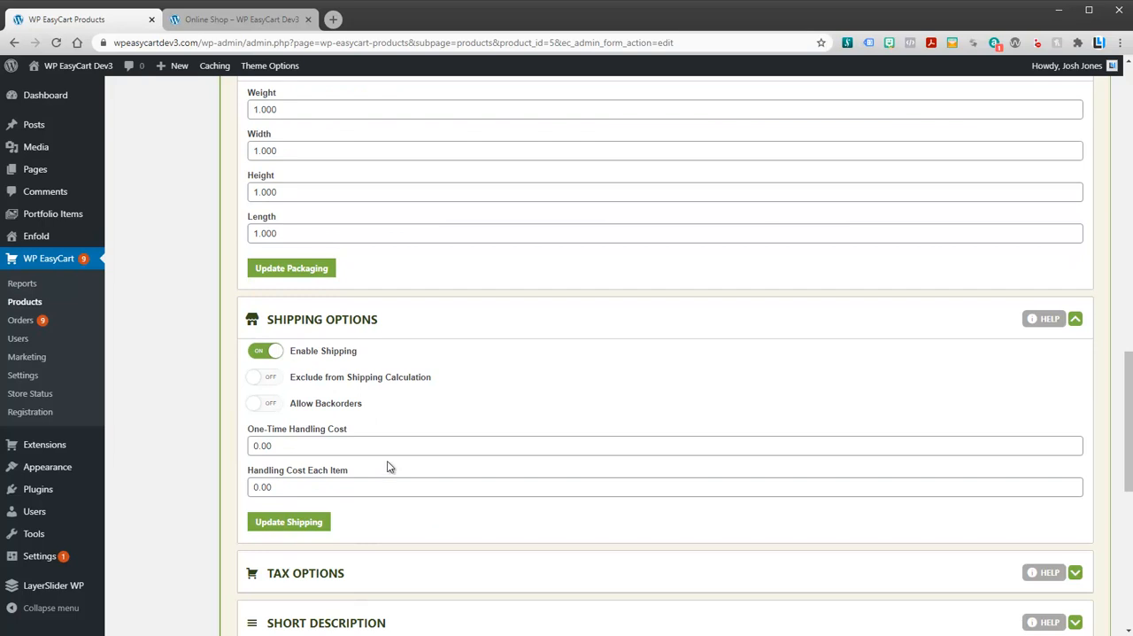
Leave backorders off, set one-time handling cost to 25 then 0, and update shipping
click(266, 404)
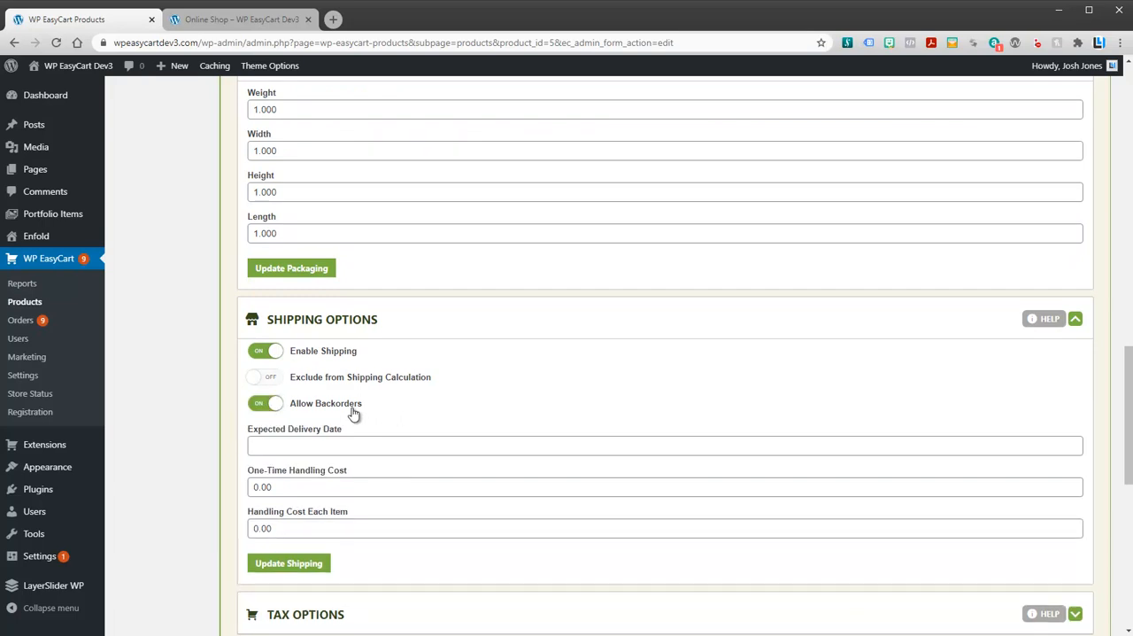
click(266, 404)
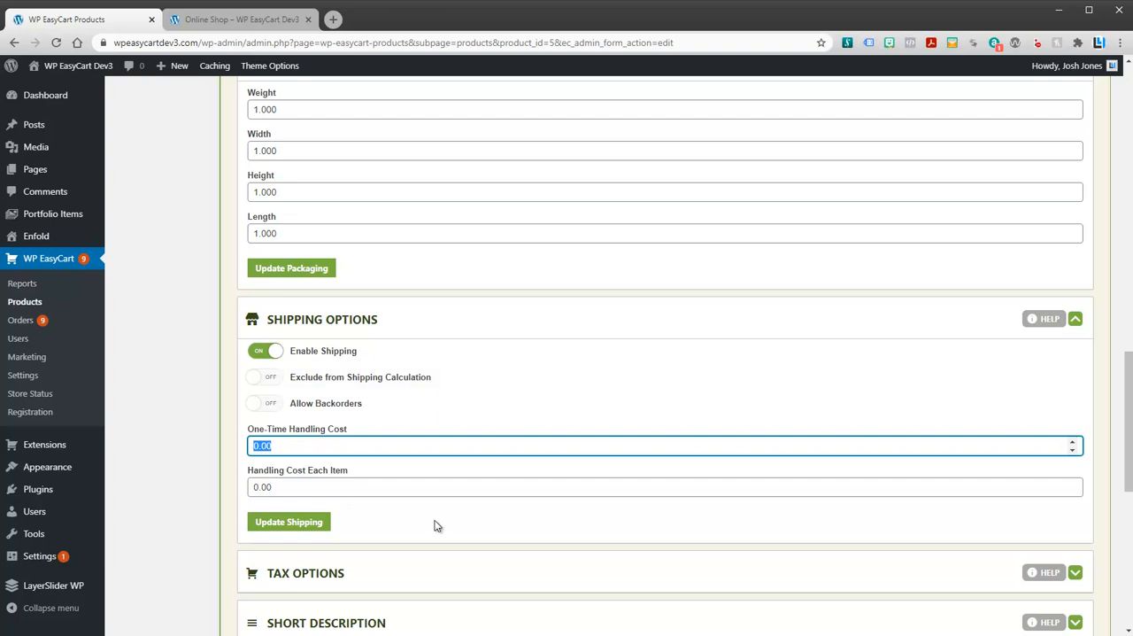
text(25)
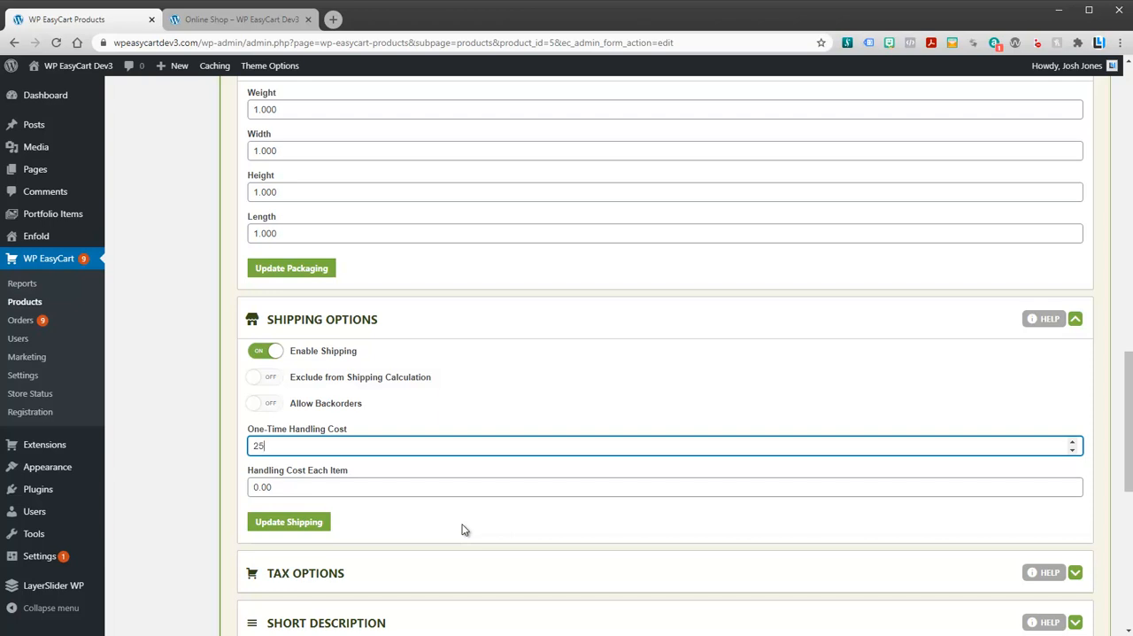
text(0)
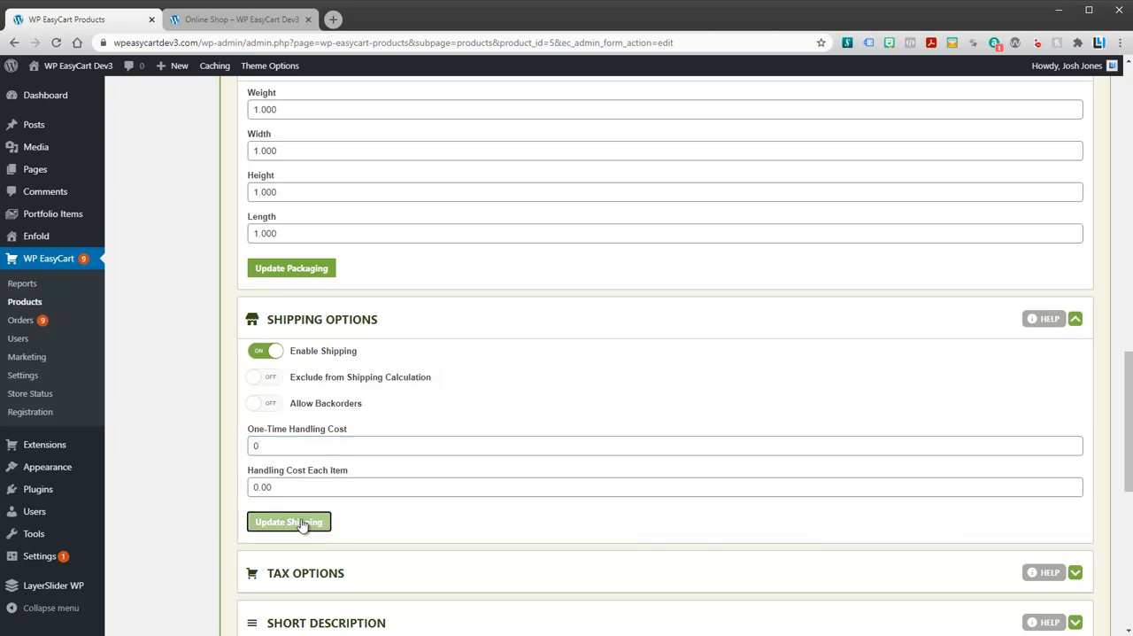
click(287, 520)
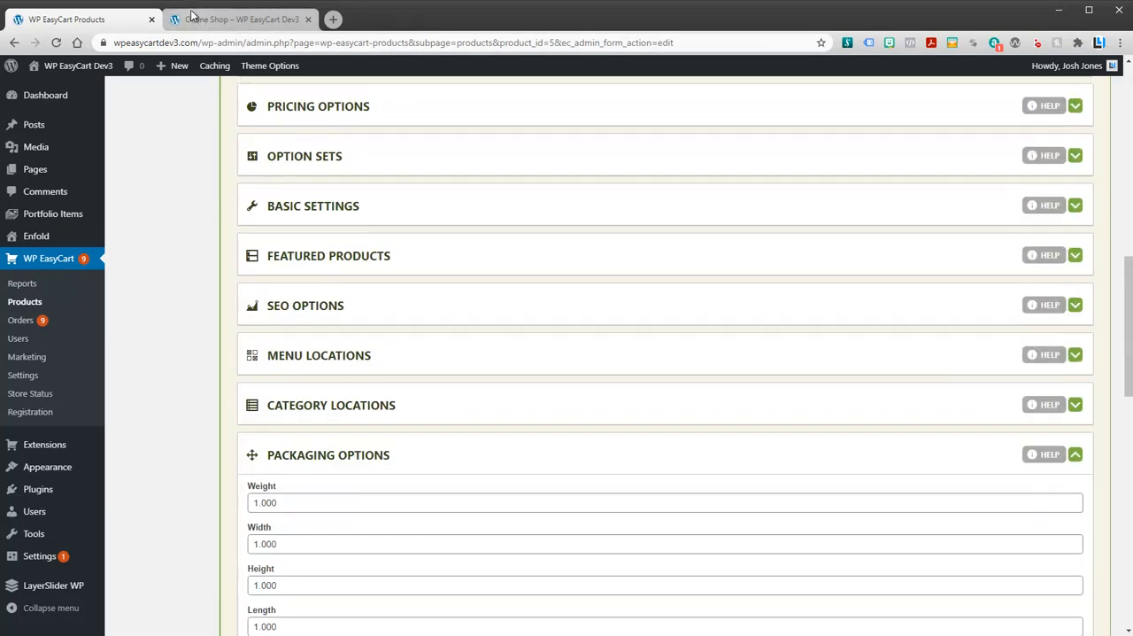
On the storefront, add the Denim Coat with a name to the cart
click(239, 17)
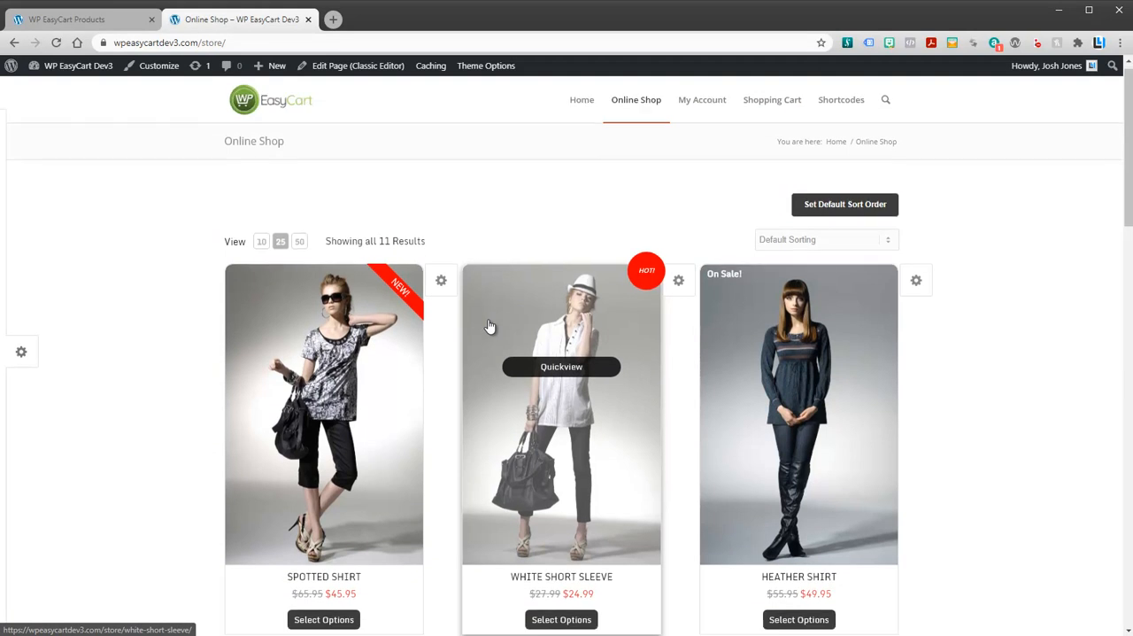
scroll(down, 3)
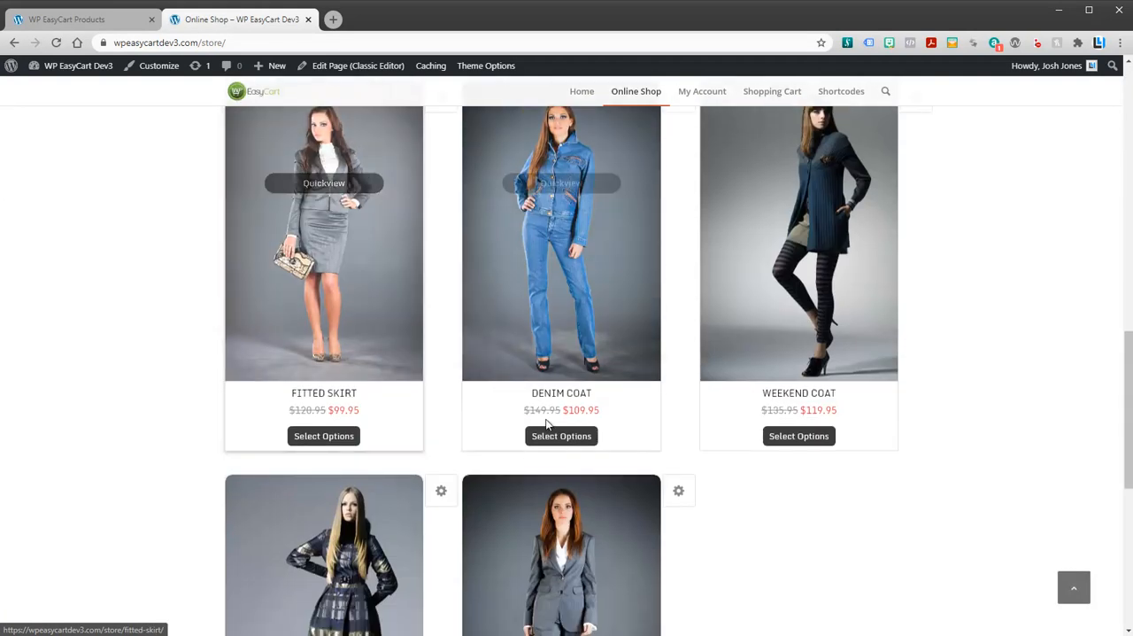
click(561, 436)
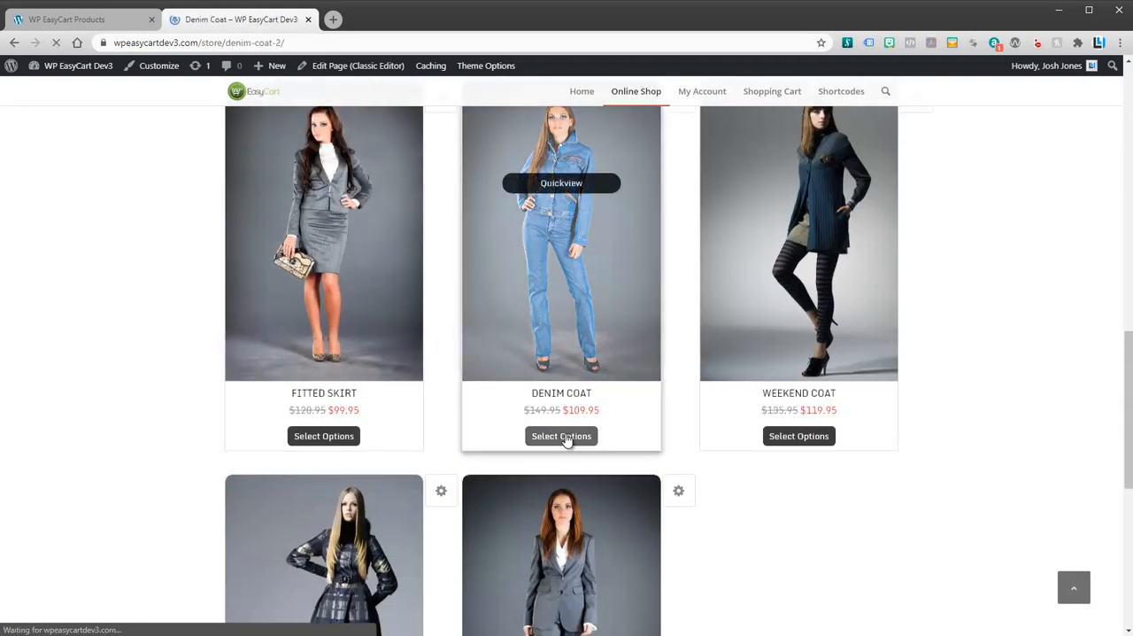
click(561, 436)
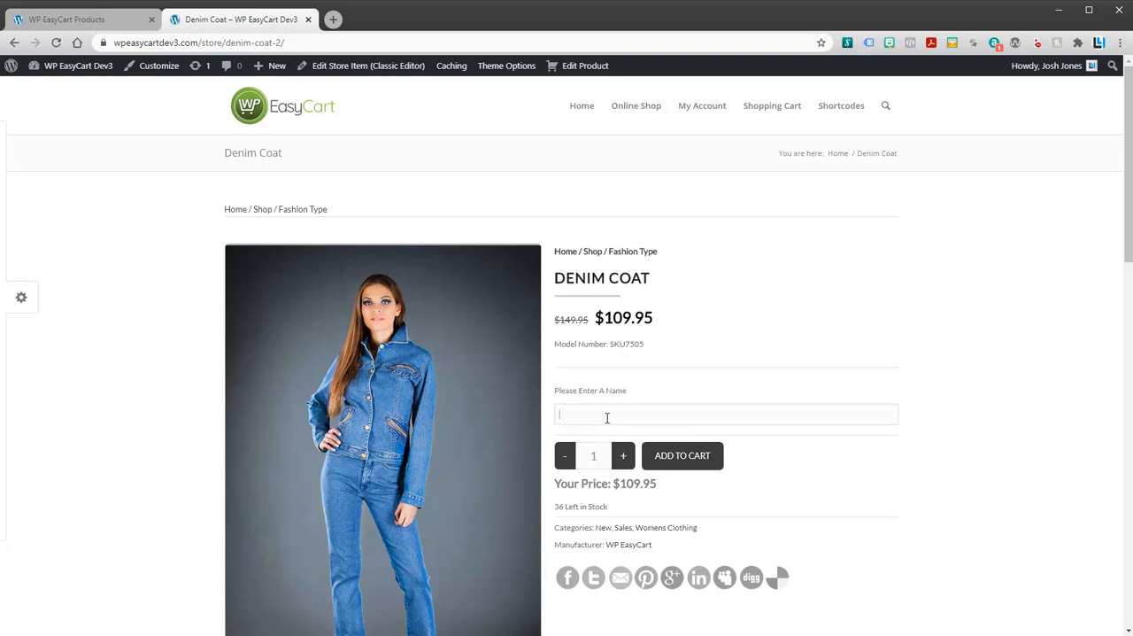
click(682, 455)
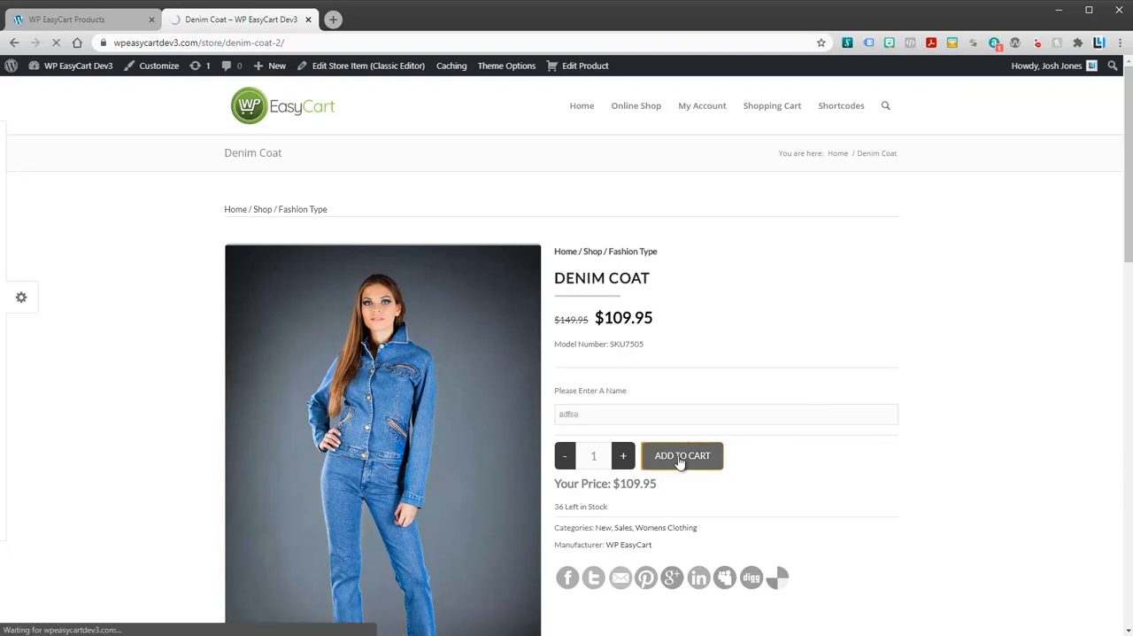
click(684, 455)
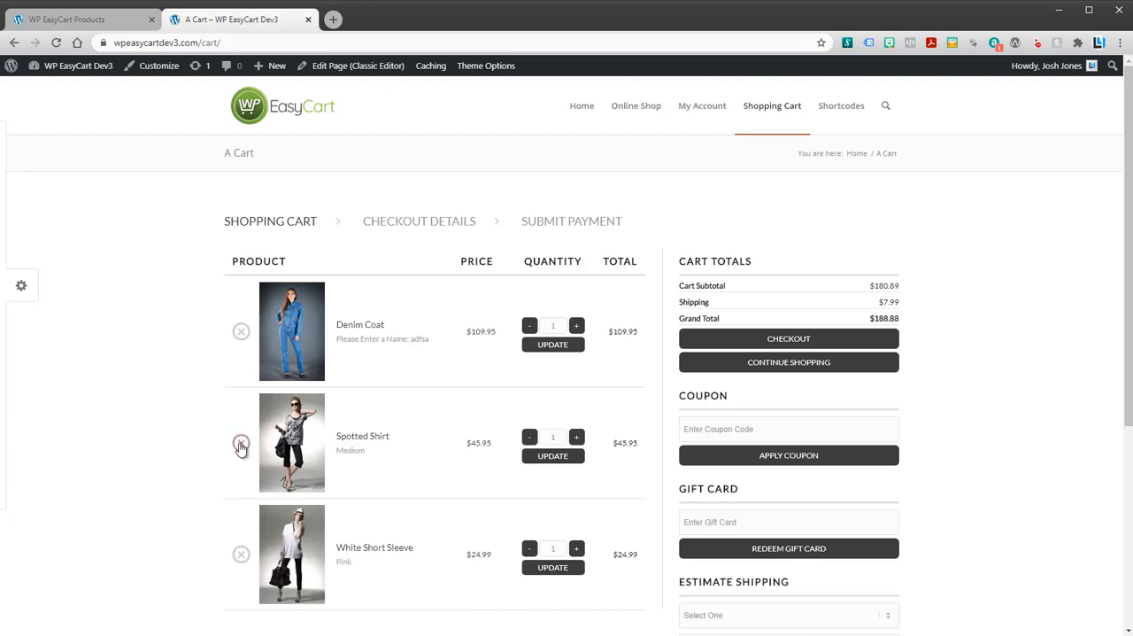
Remove the Spotted Shirt from the cart and return to the store admin
click(241, 443)
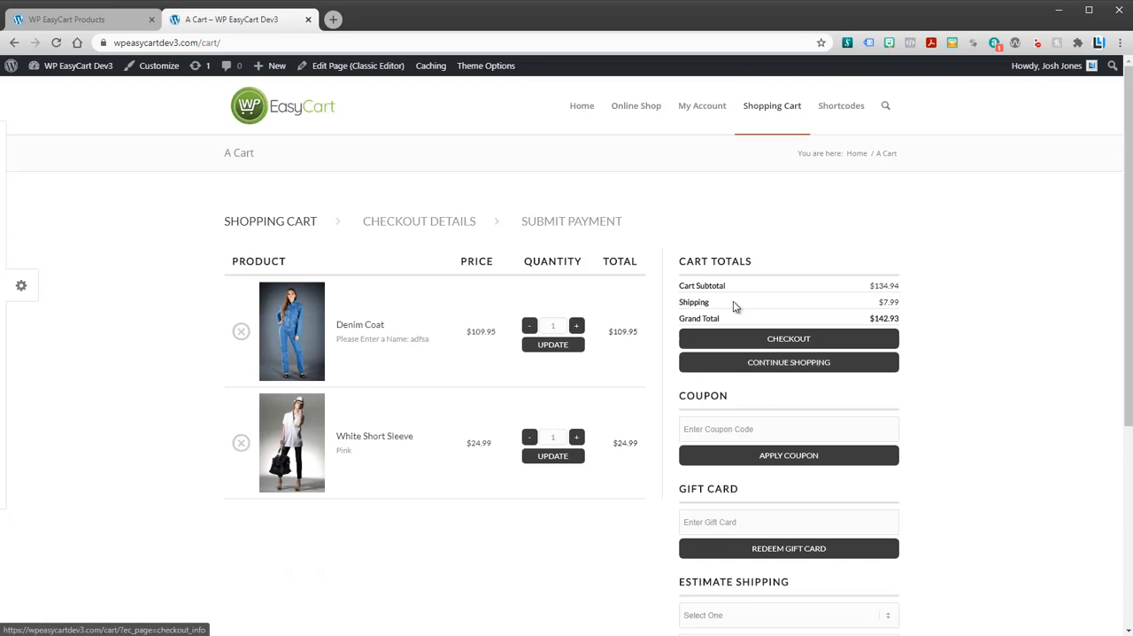
mouse_move(676, 305)
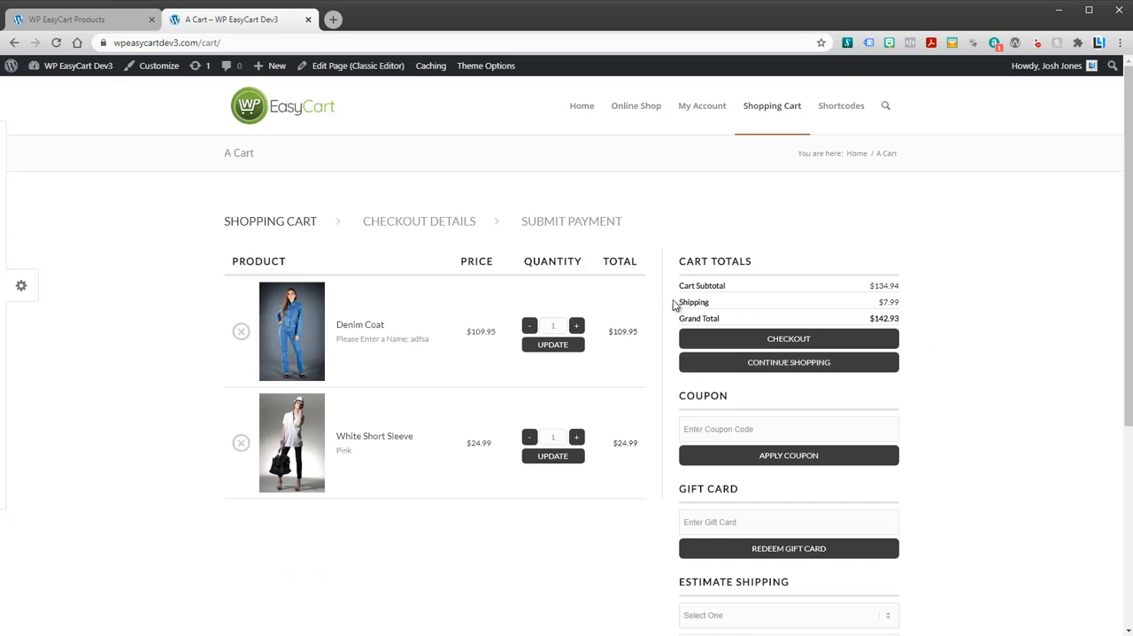
mouse_move(326, 200)
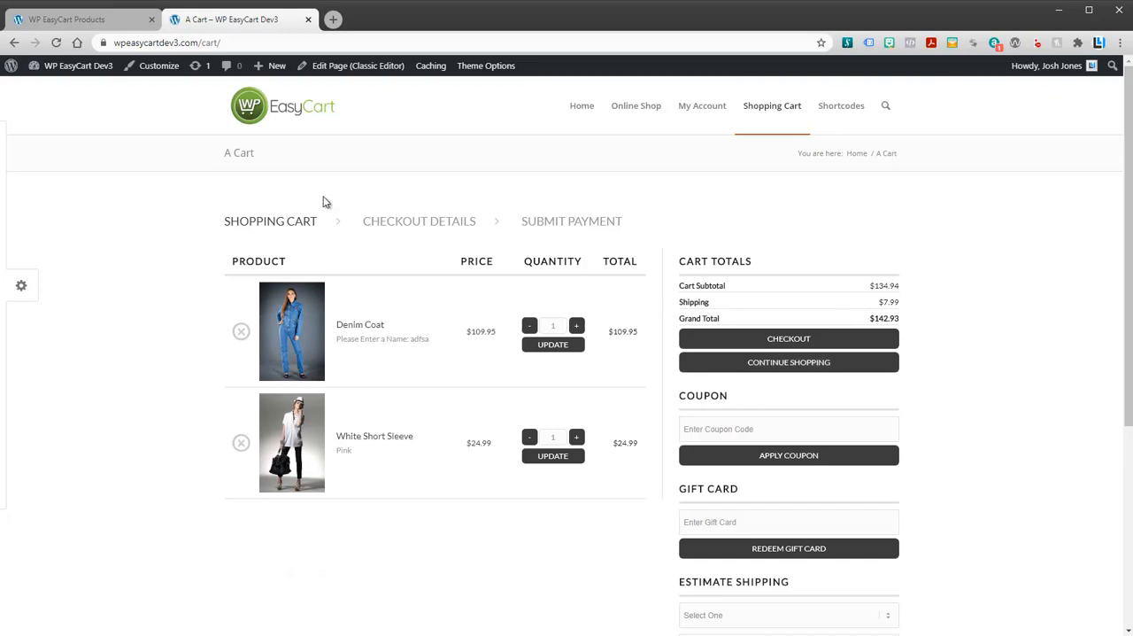
click(79, 17)
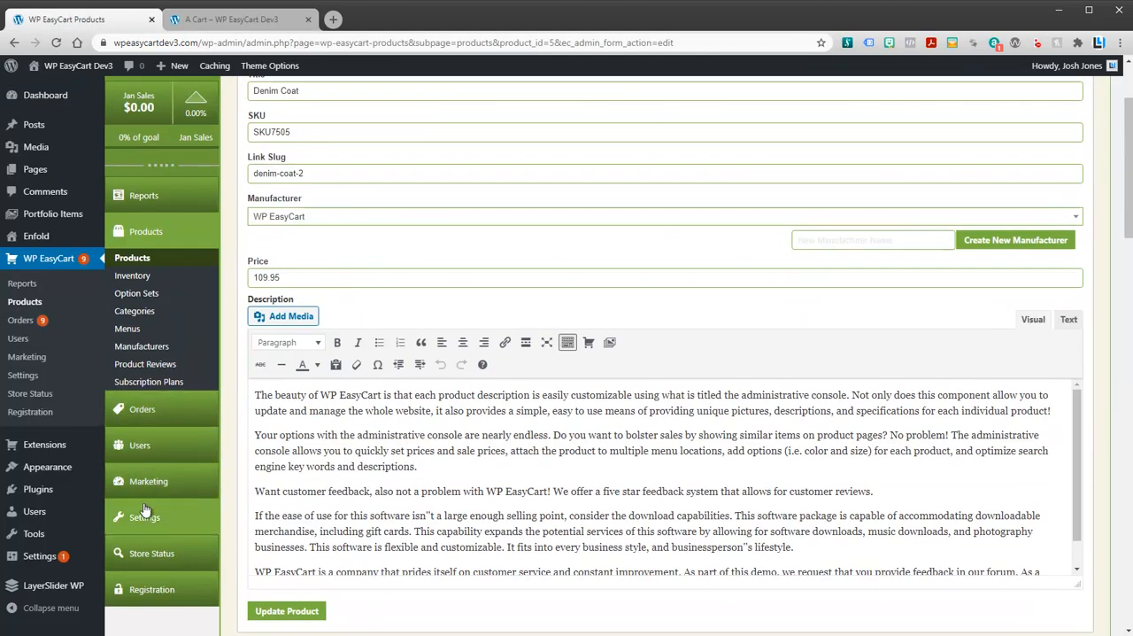
Go to Settings > Shipping Settings in the WP EasyCart admin
click(145, 517)
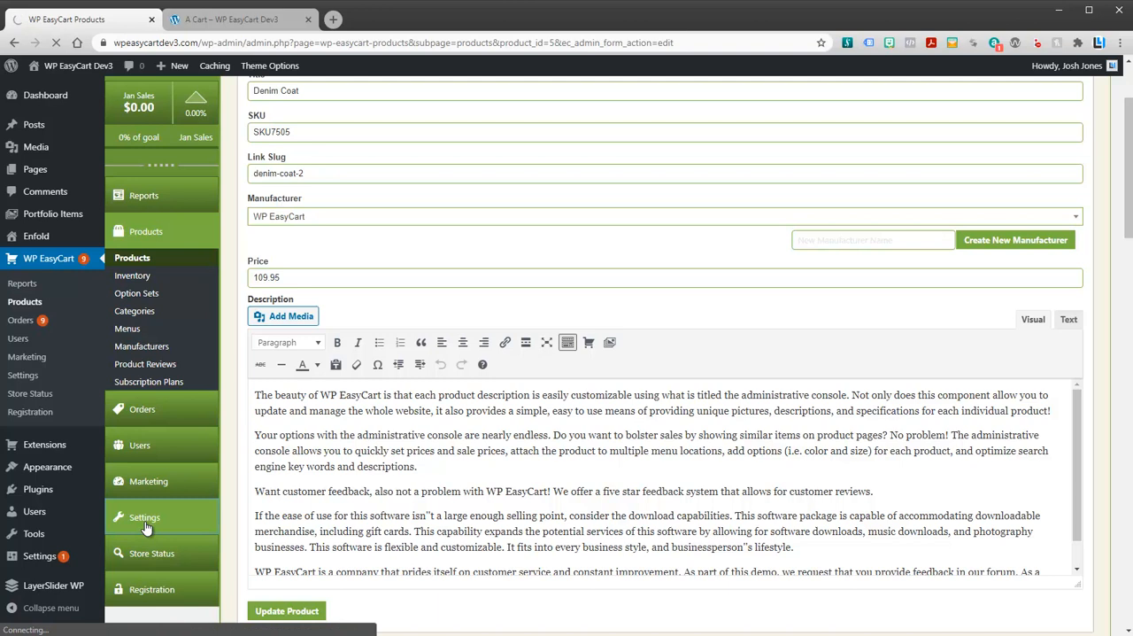
click(145, 517)
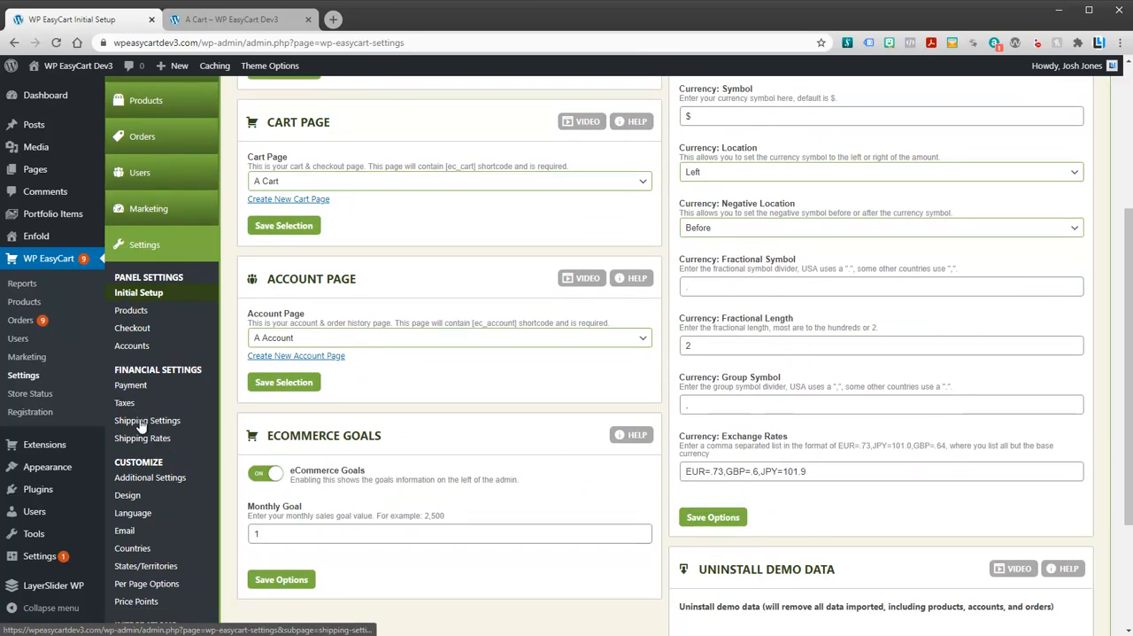
click(147, 419)
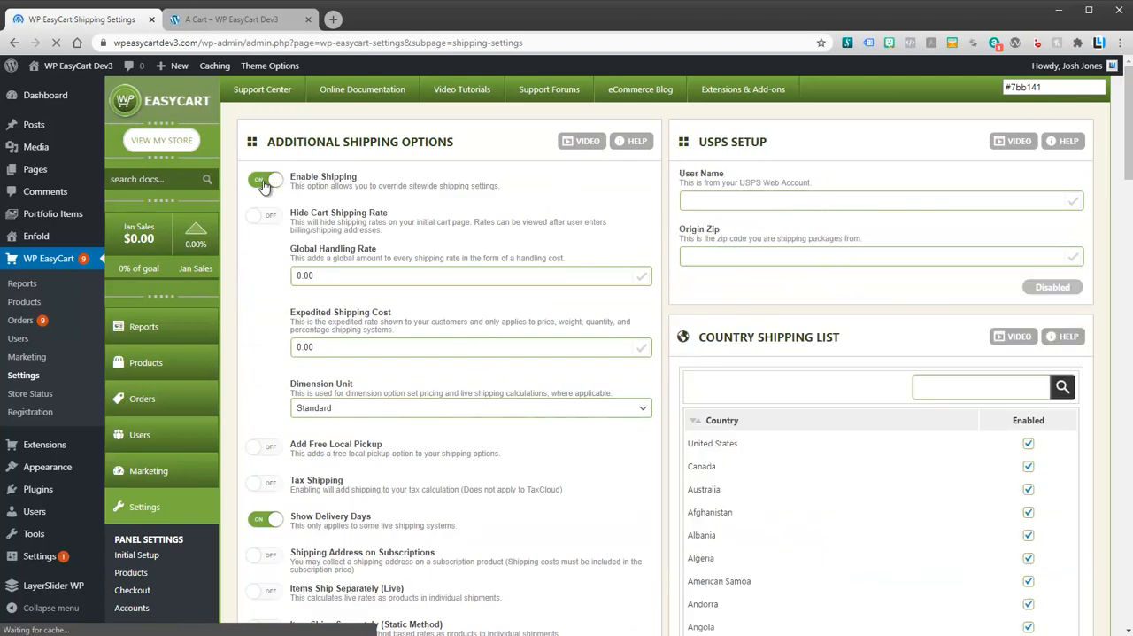
Toggle Enable Shipping off and back on, then check the cart's $7.99 shipping charge
click(266, 181)
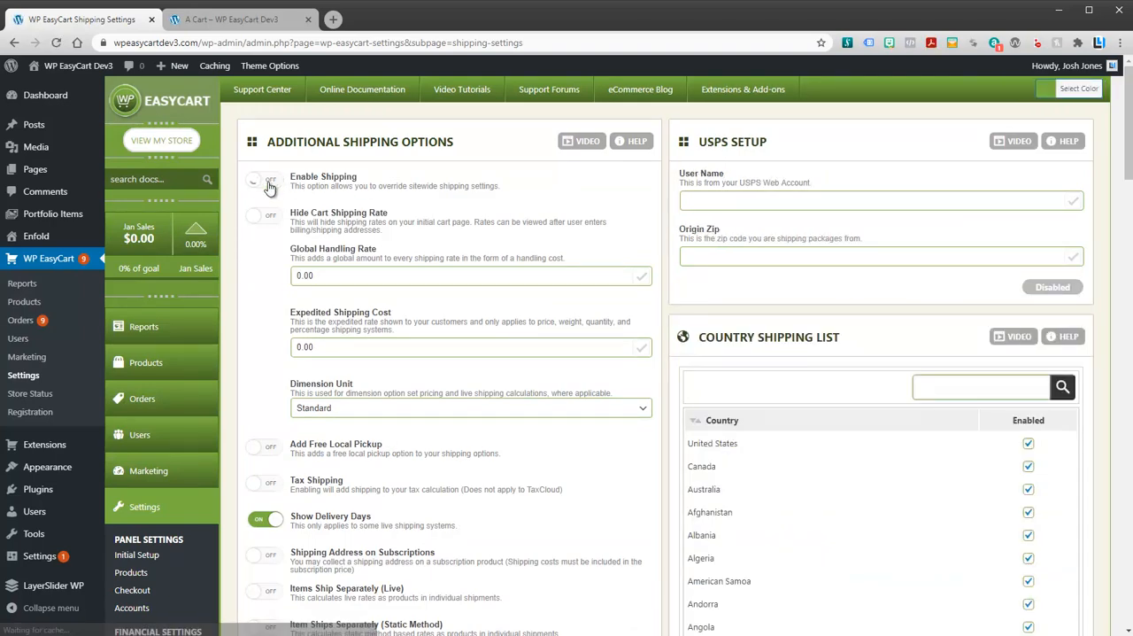
click(265, 181)
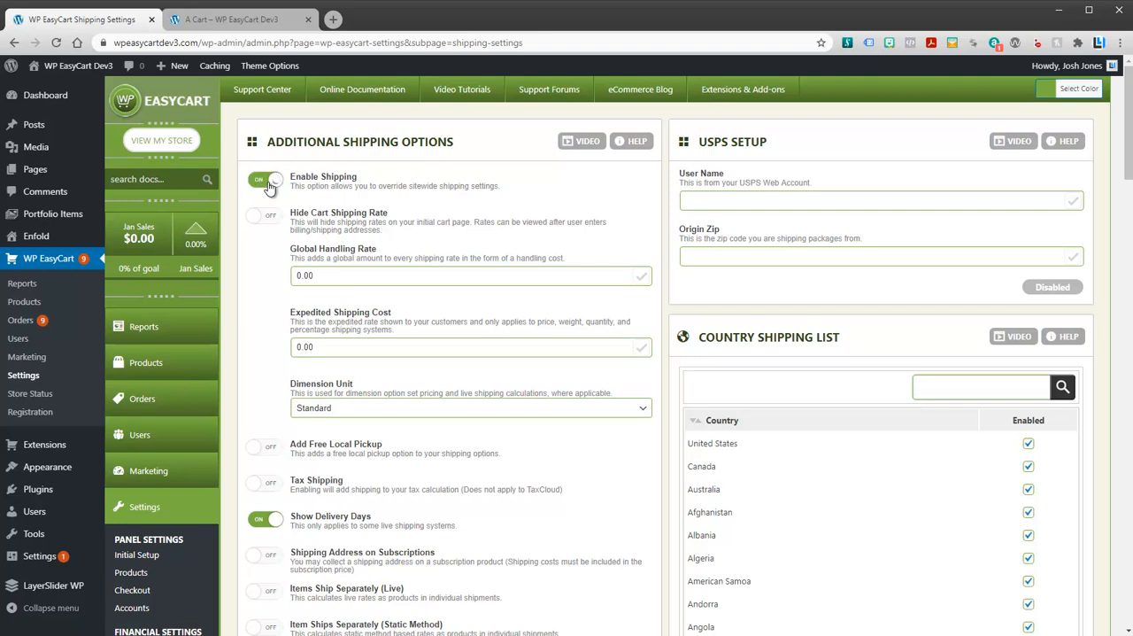
click(265, 180)
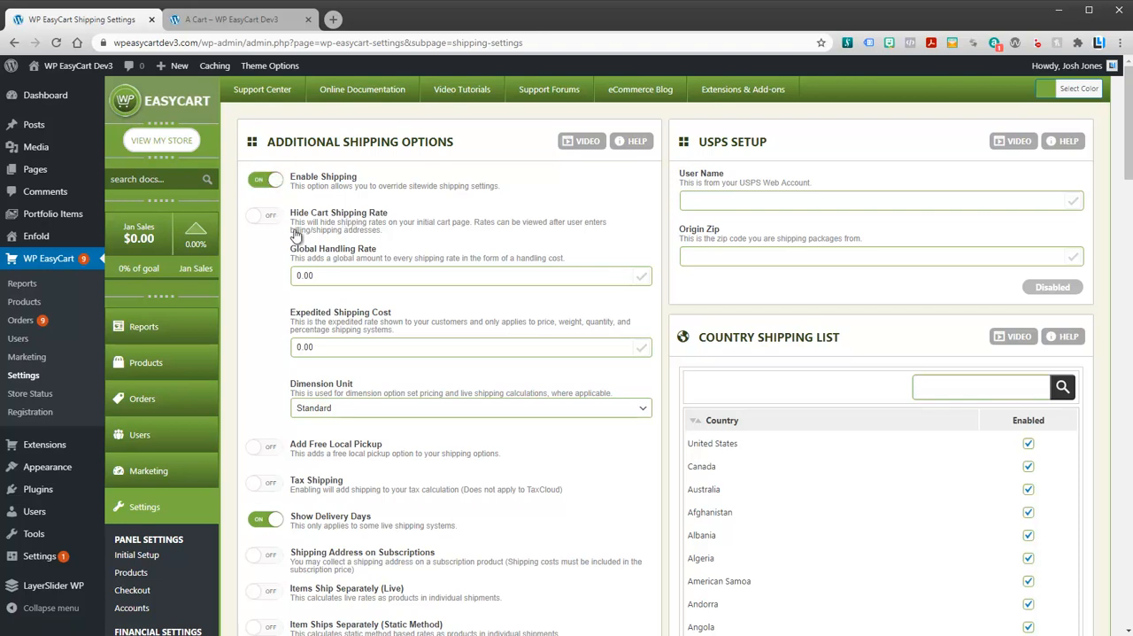
mouse_move(269, 65)
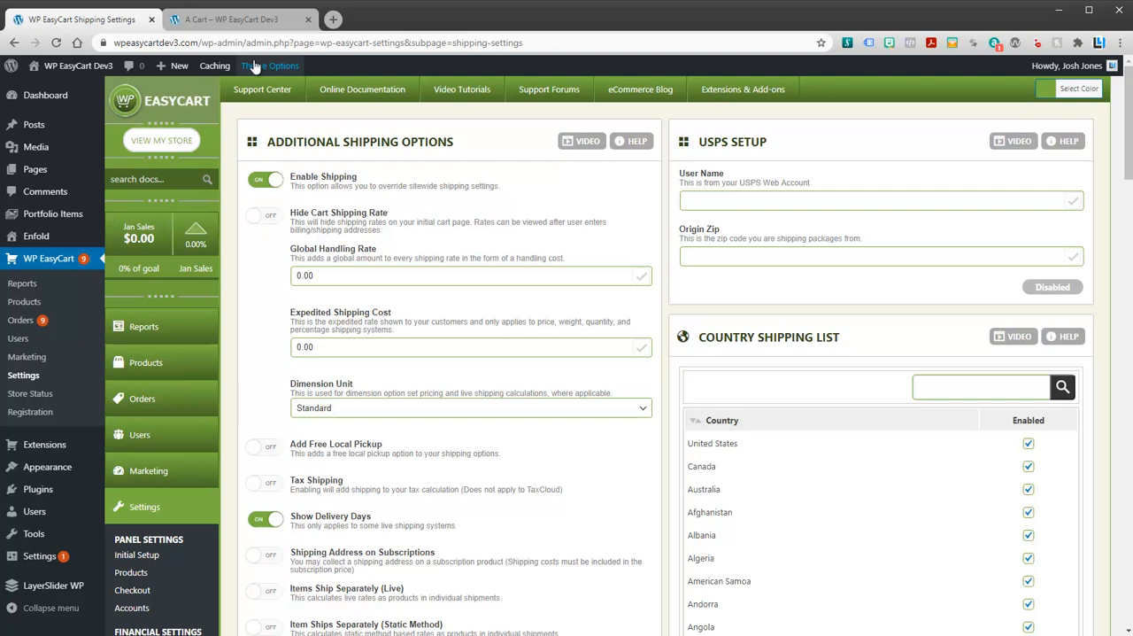
click(232, 20)
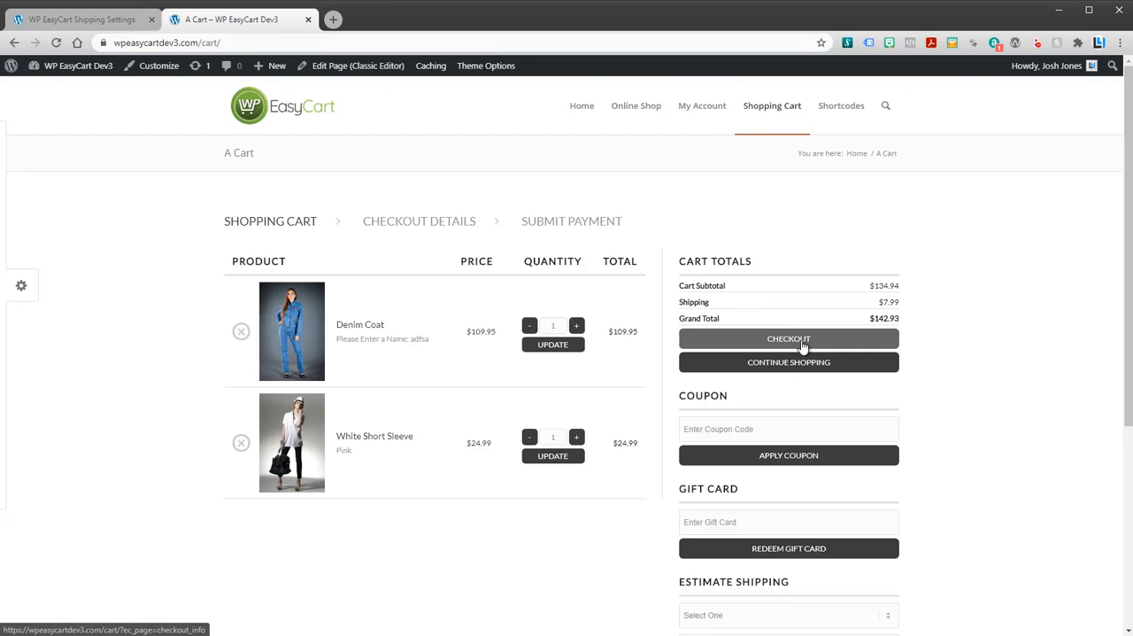
Set a Global Handling Rate of 10 and confirm the cart's shipping rises to $17.99
click(80, 18)
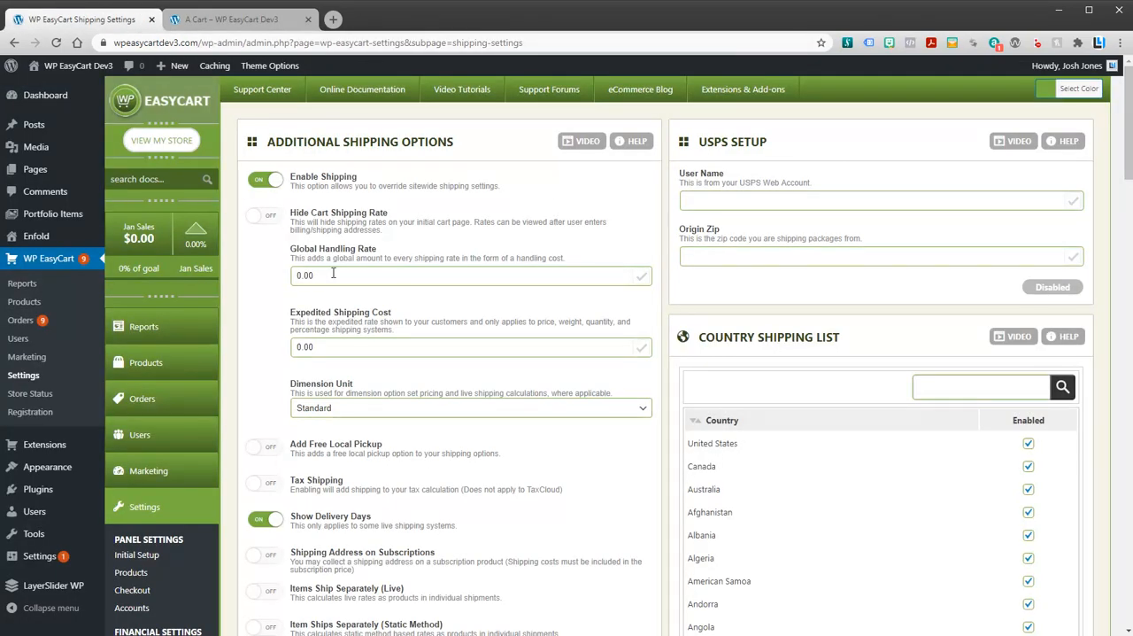
click(354, 276)
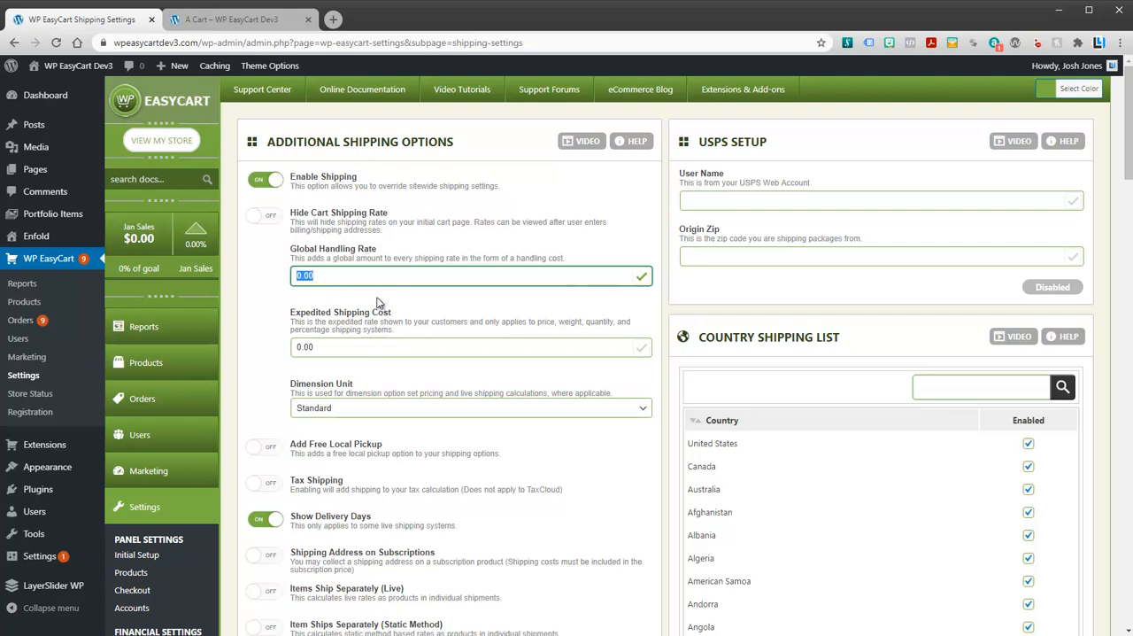
text(10)
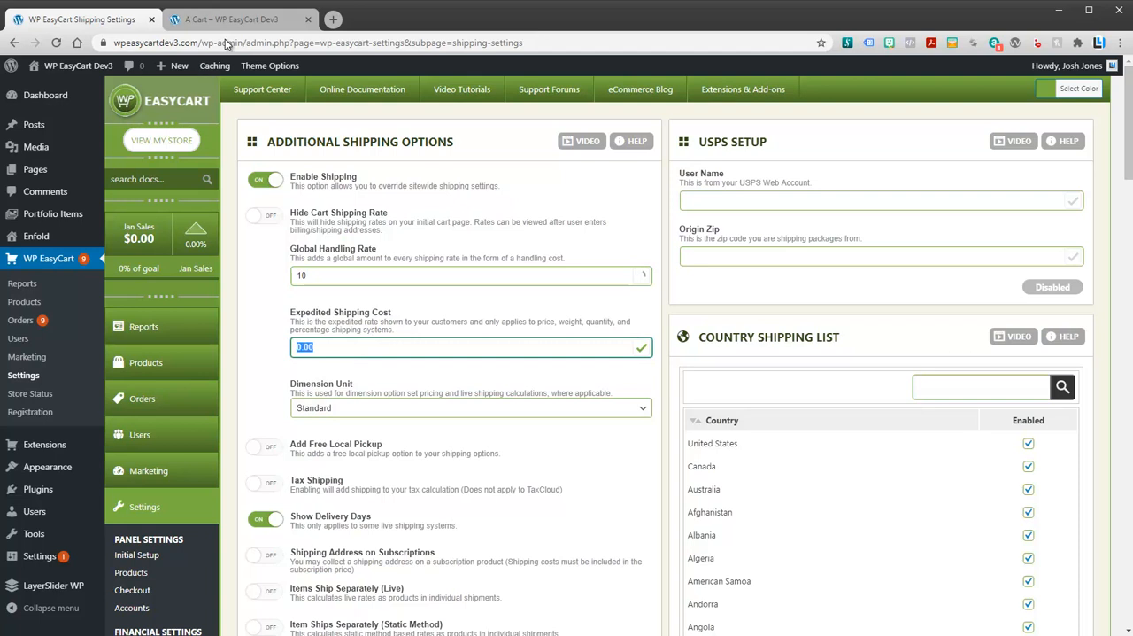
click(230, 18)
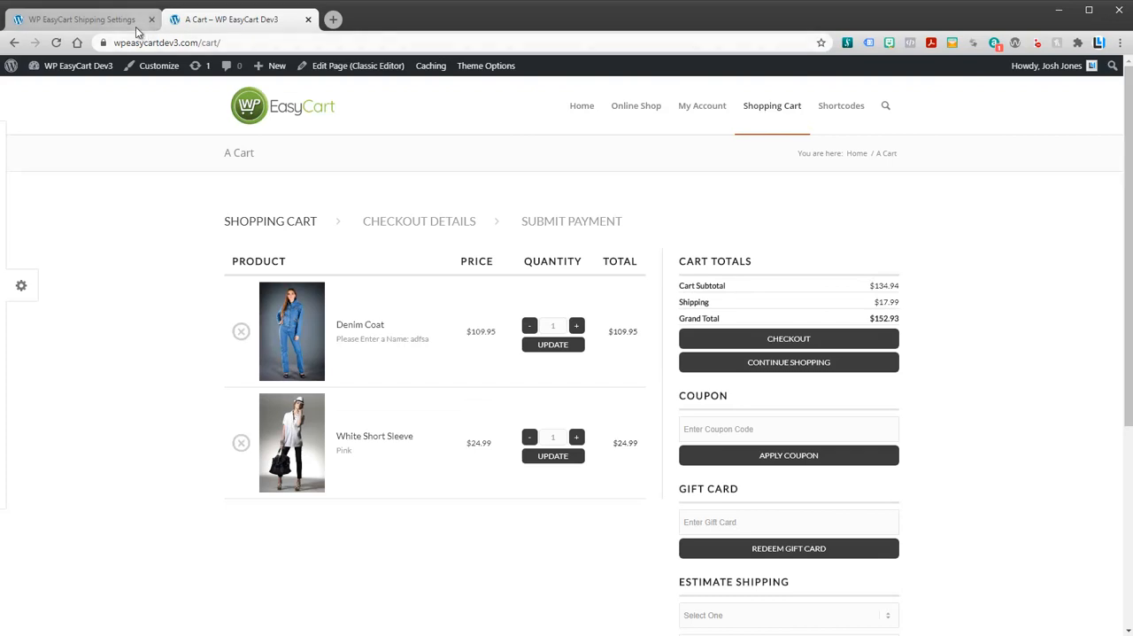
click(80, 18)
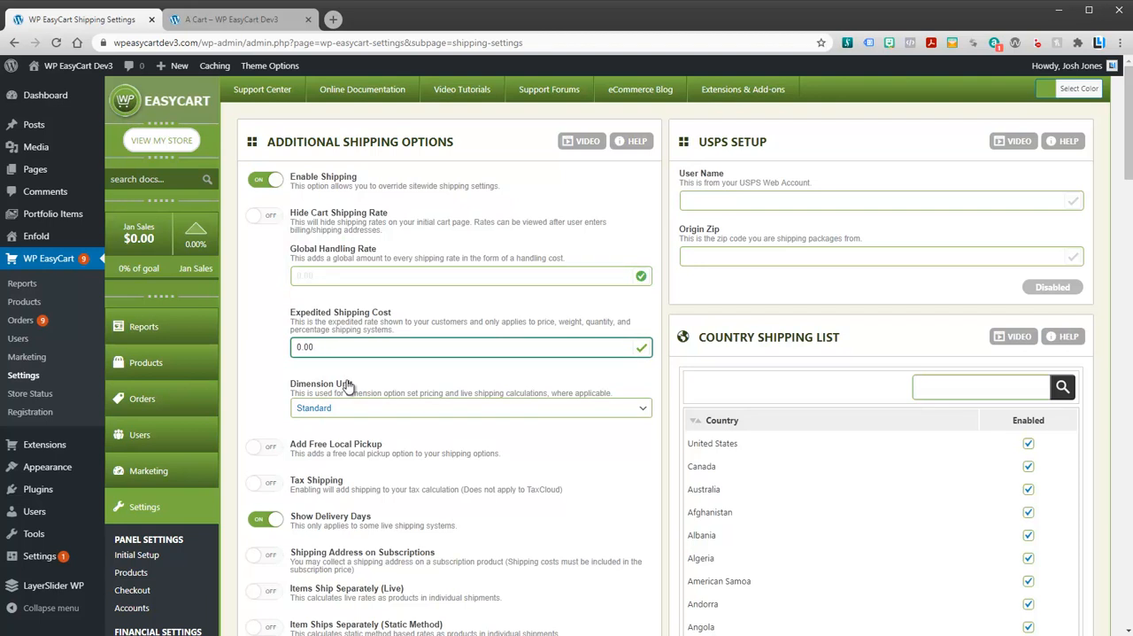
click(471, 407)
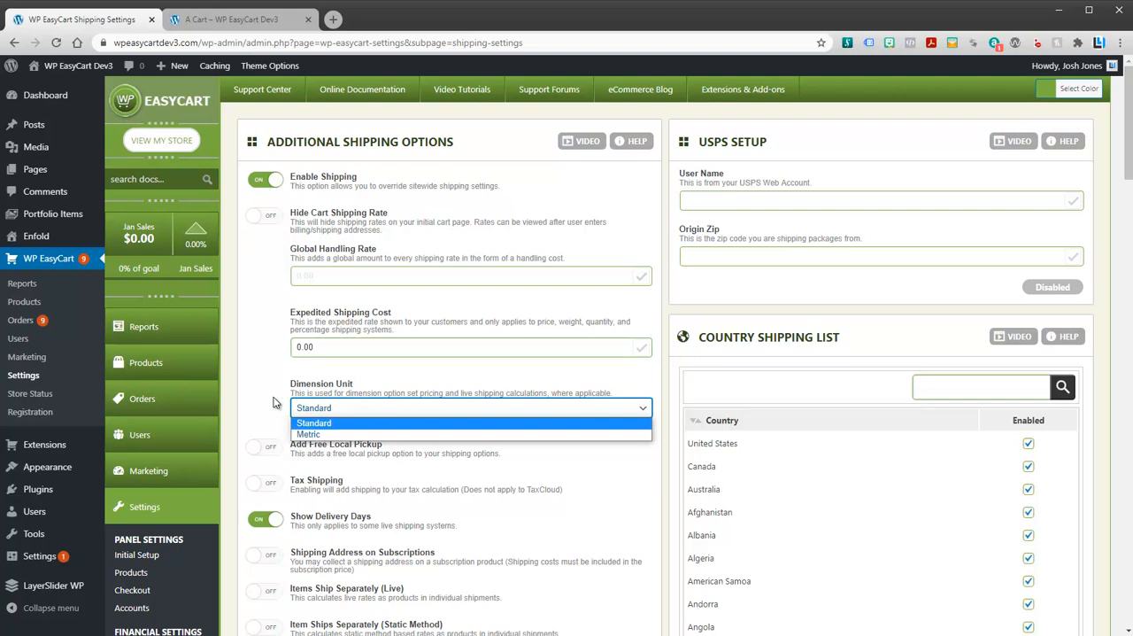
click(314, 422)
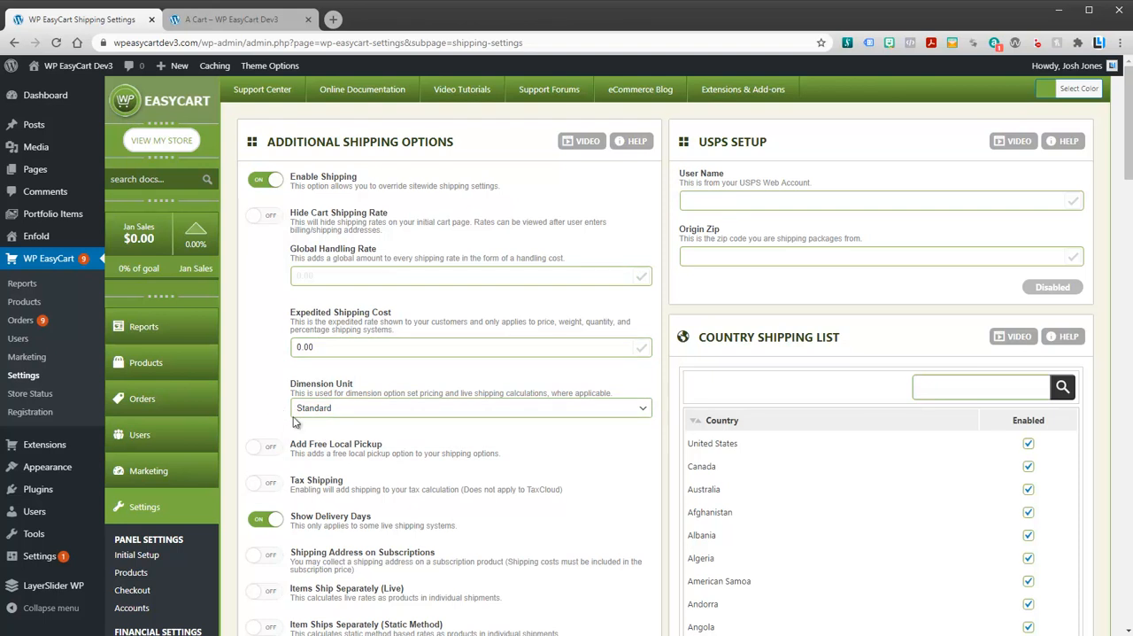
scroll(down, 3)
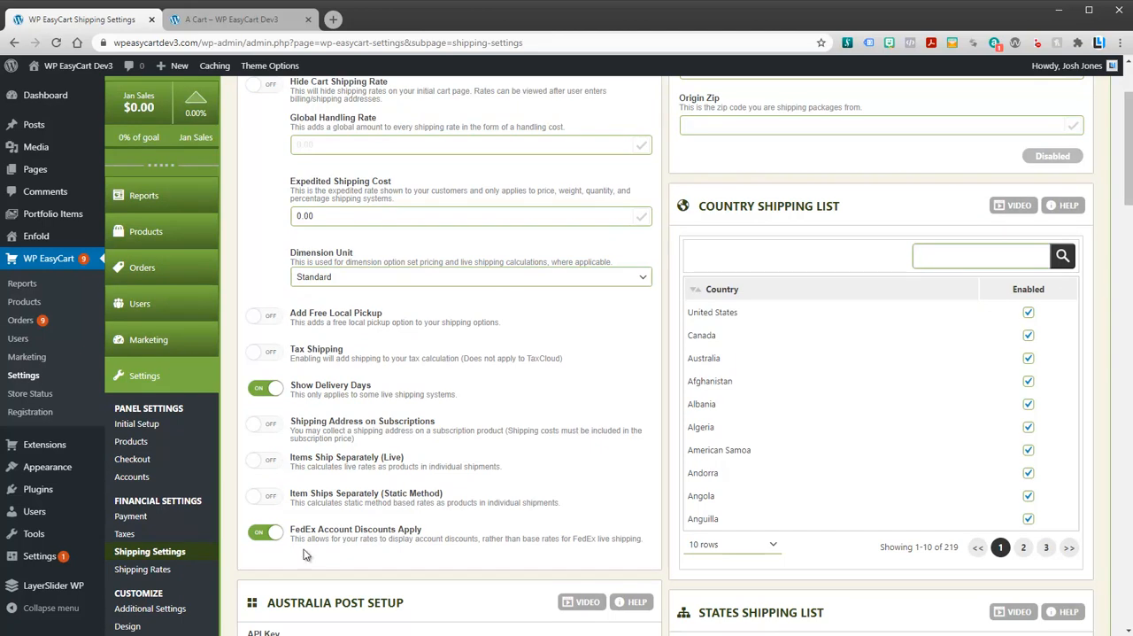
mouse_move(496, 411)
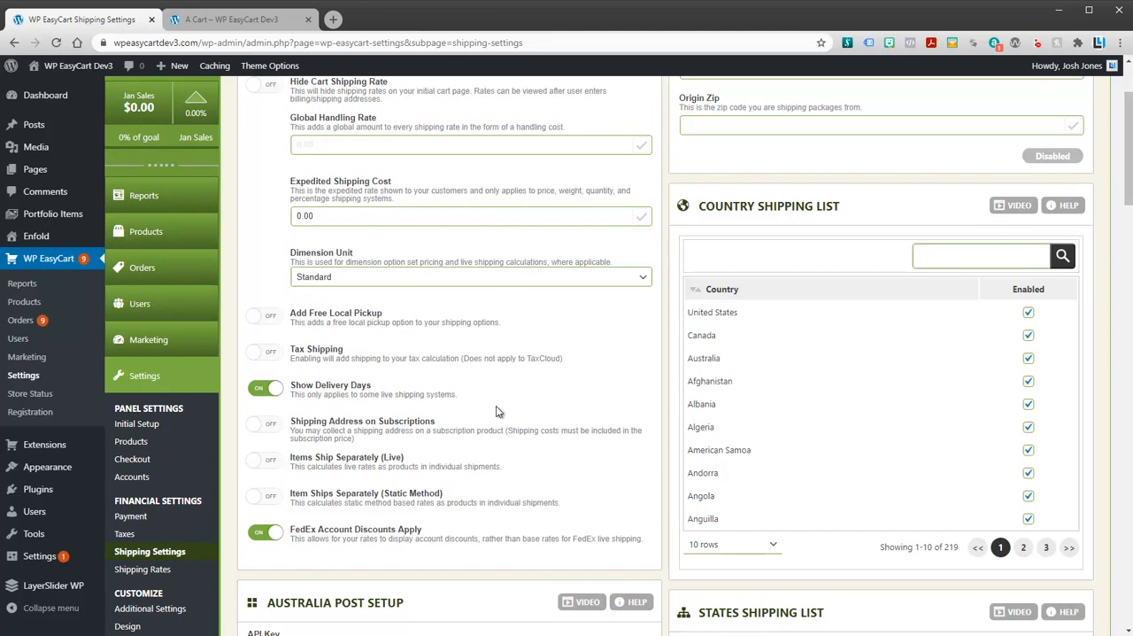
mouse_move(682, 457)
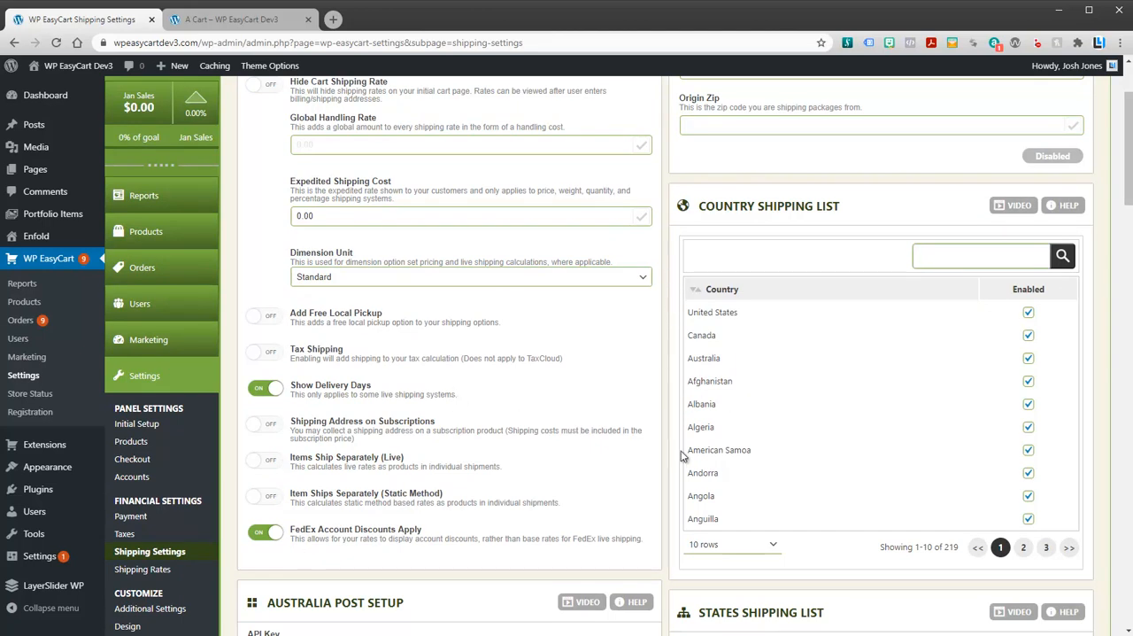
scroll(down, 3)
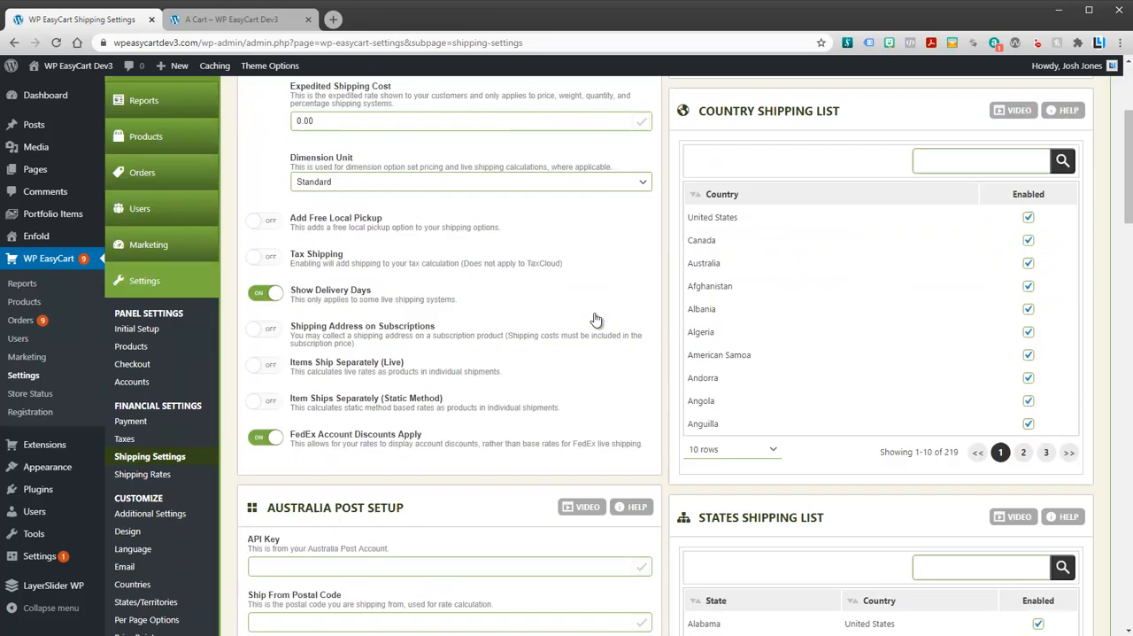
scroll(down, 3)
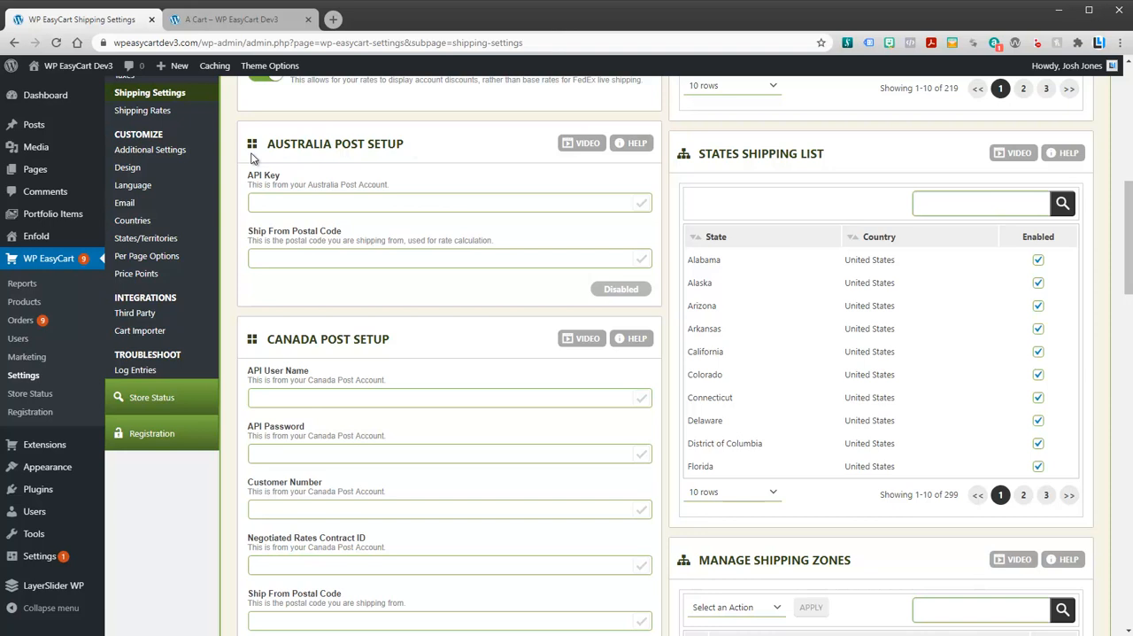
scroll(down, 3)
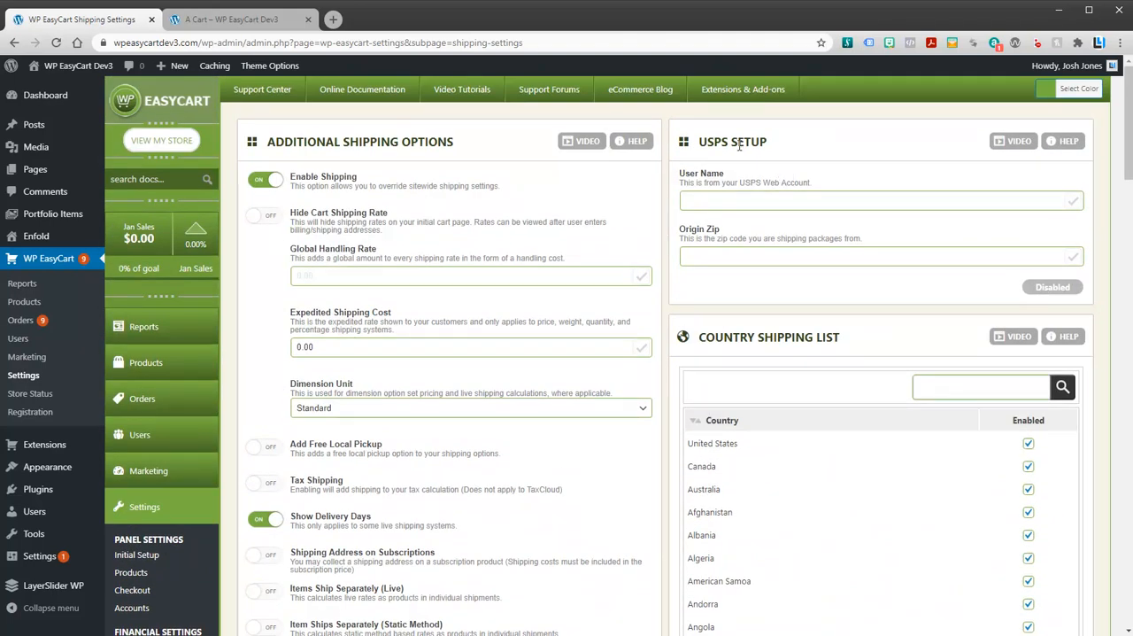
double_click(714, 142)
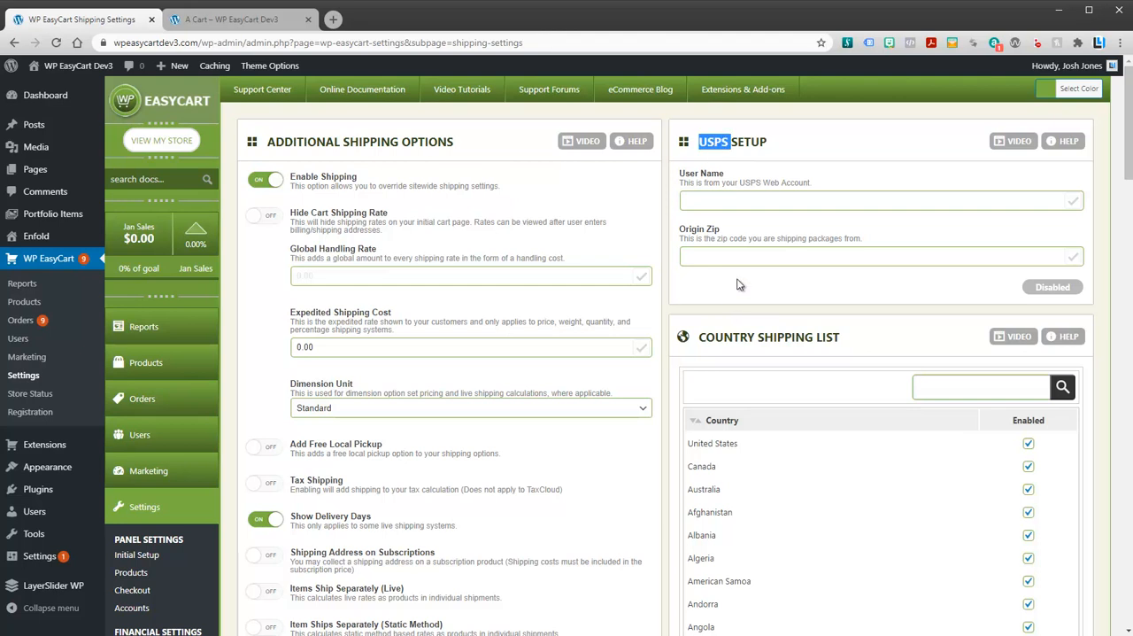
mouse_move(788, 244)
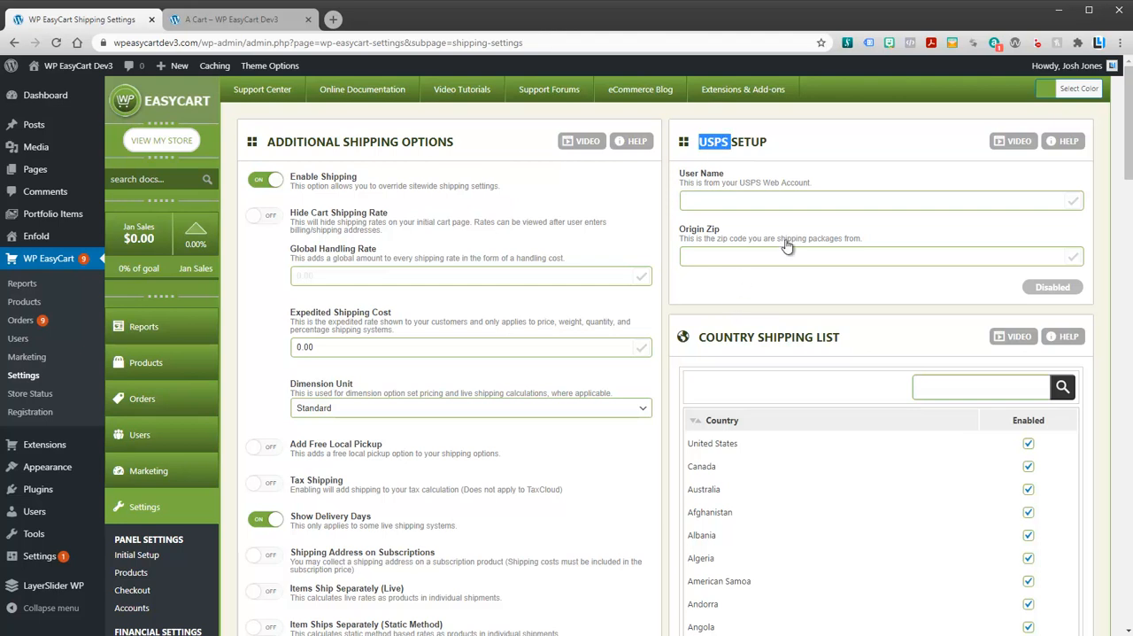
scroll(down, 3)
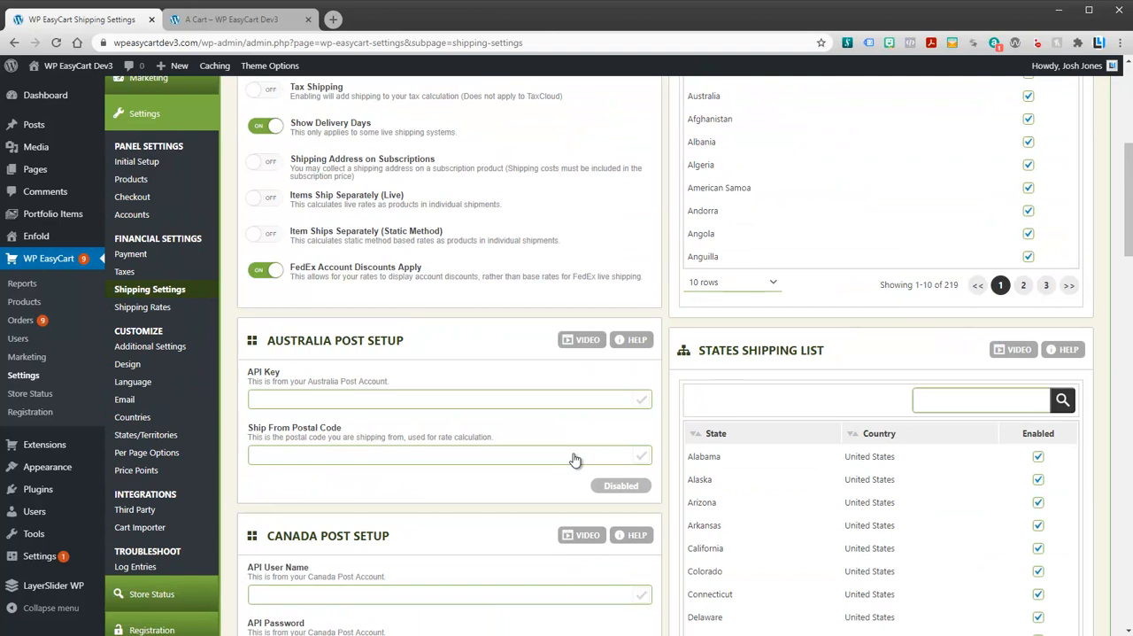
scroll(down, 3)
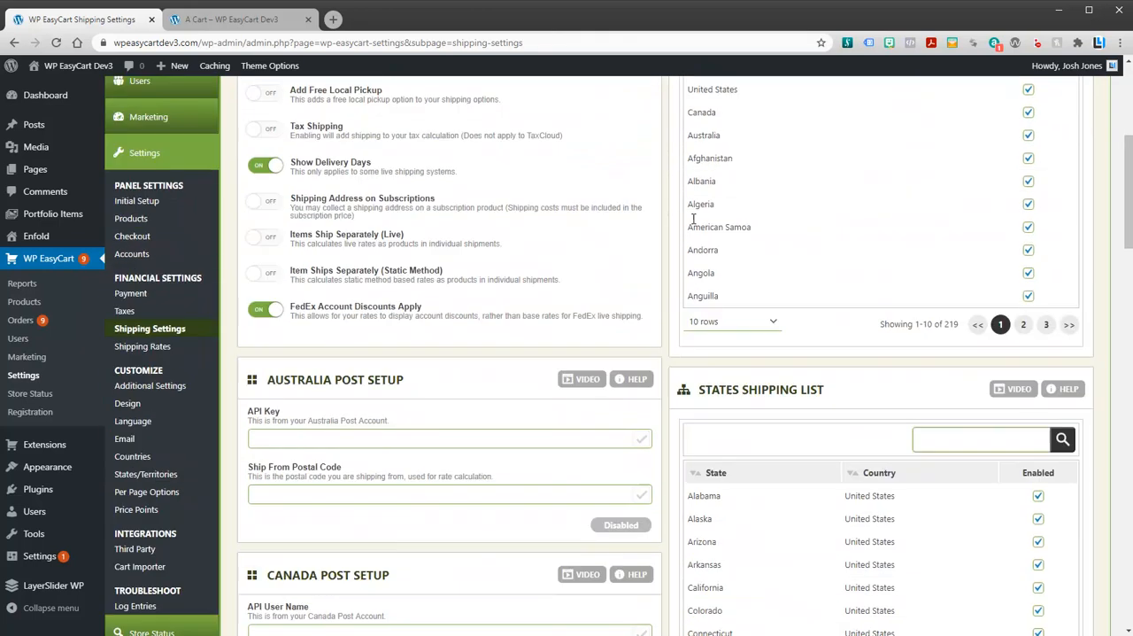
scroll(down, 3)
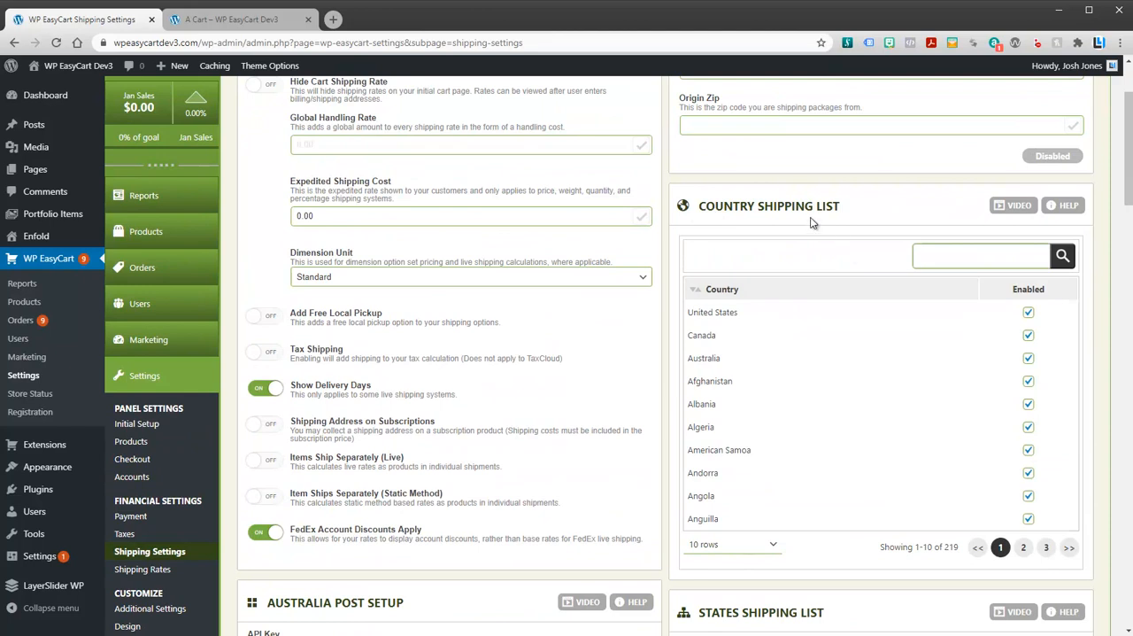
mouse_move(947, 384)
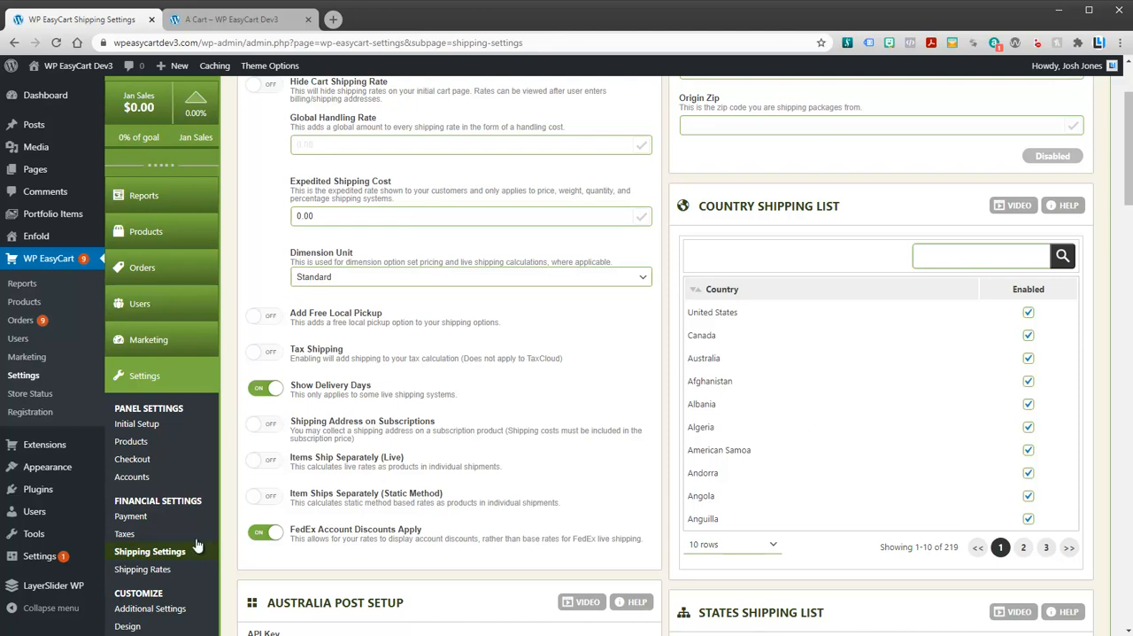
scroll(down, 3)
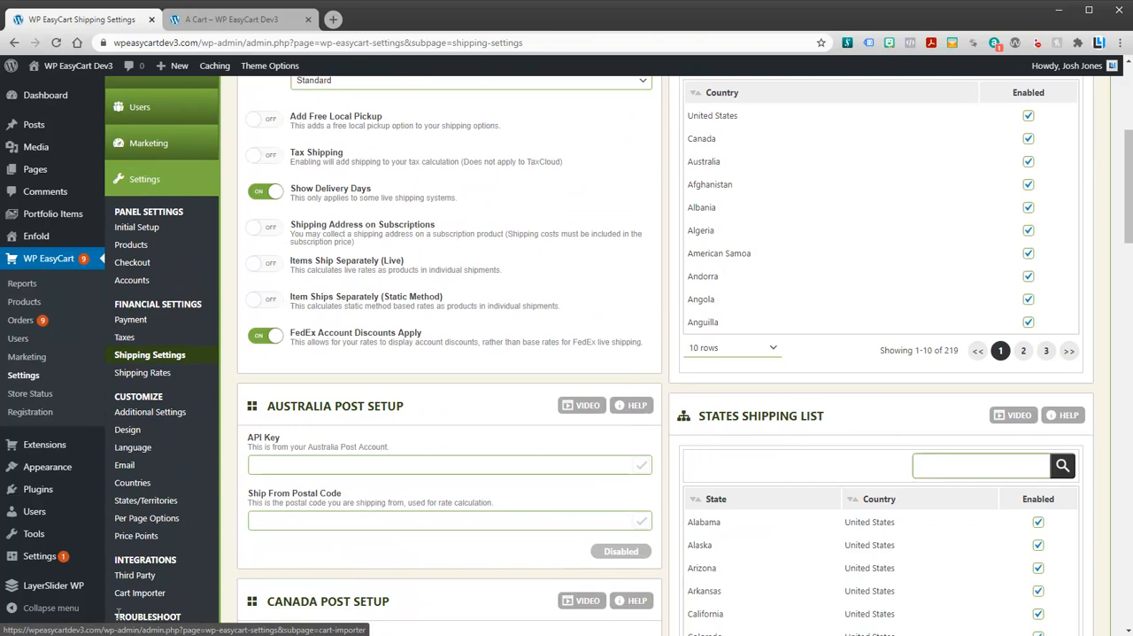
scroll(down, 3)
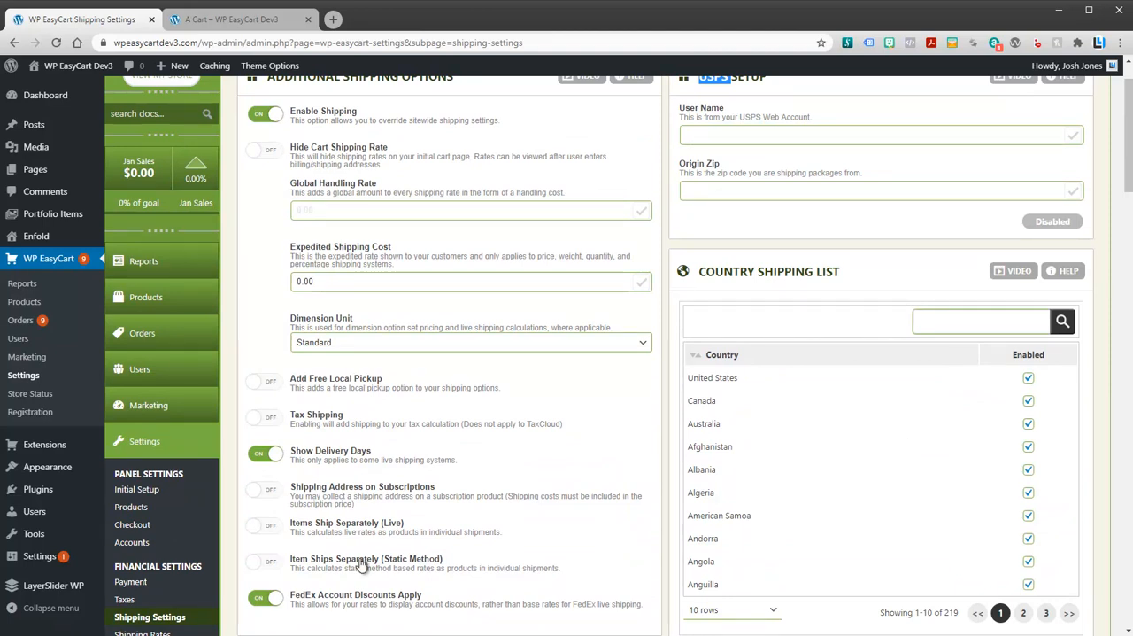
scroll(down, 3)
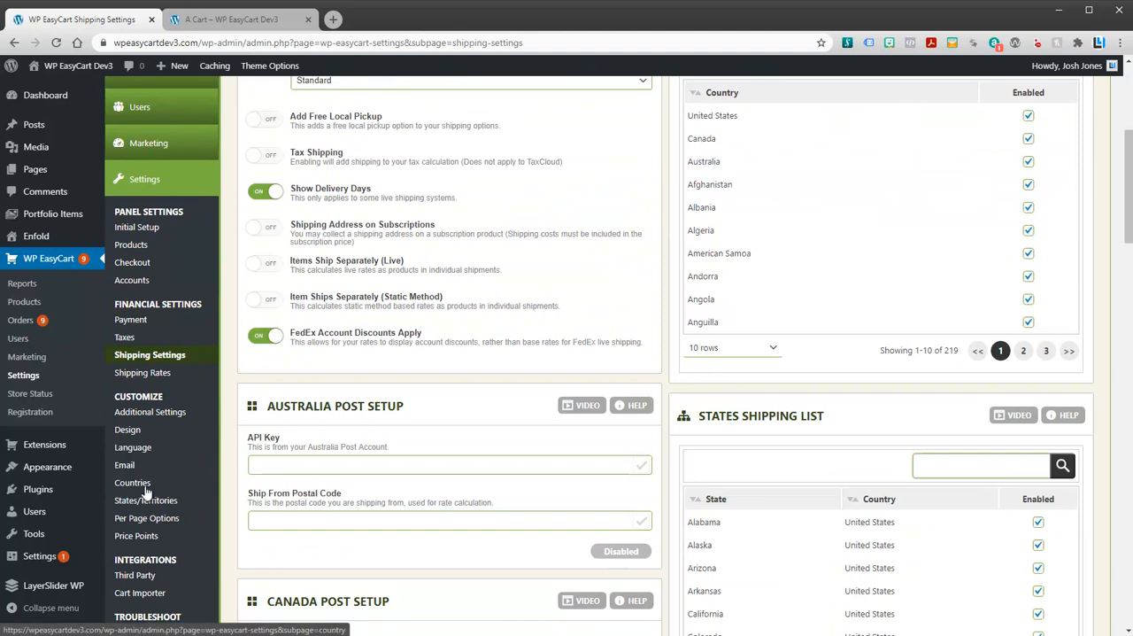
On Settings > Countries, bulk-disable all listed countries except United States and Canada
click(131, 481)
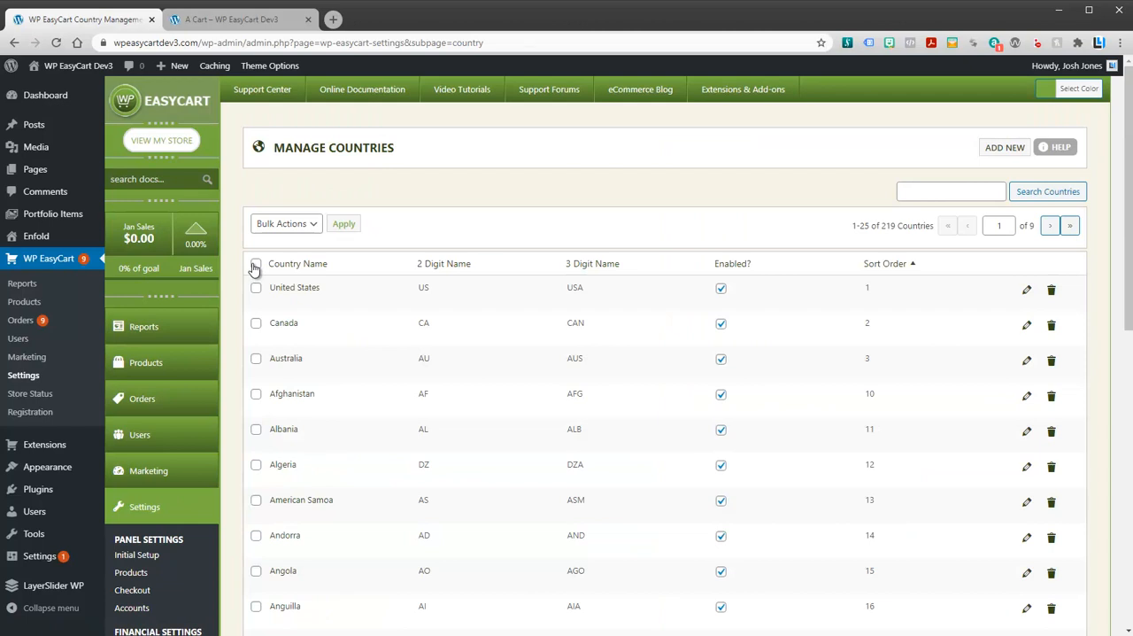
click(255, 262)
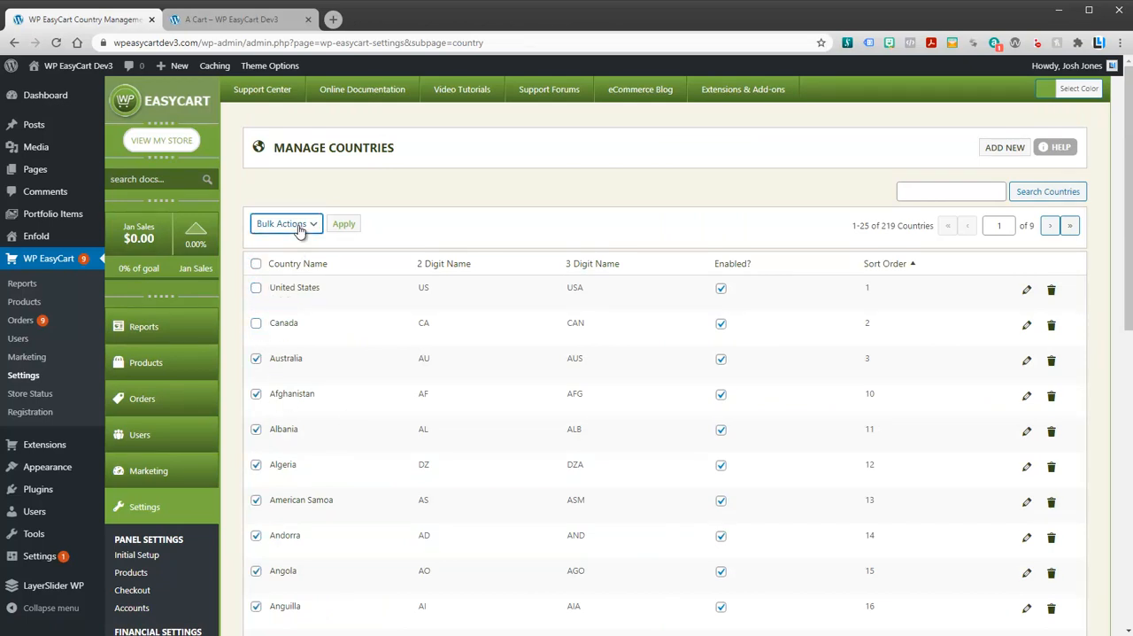
click(287, 223)
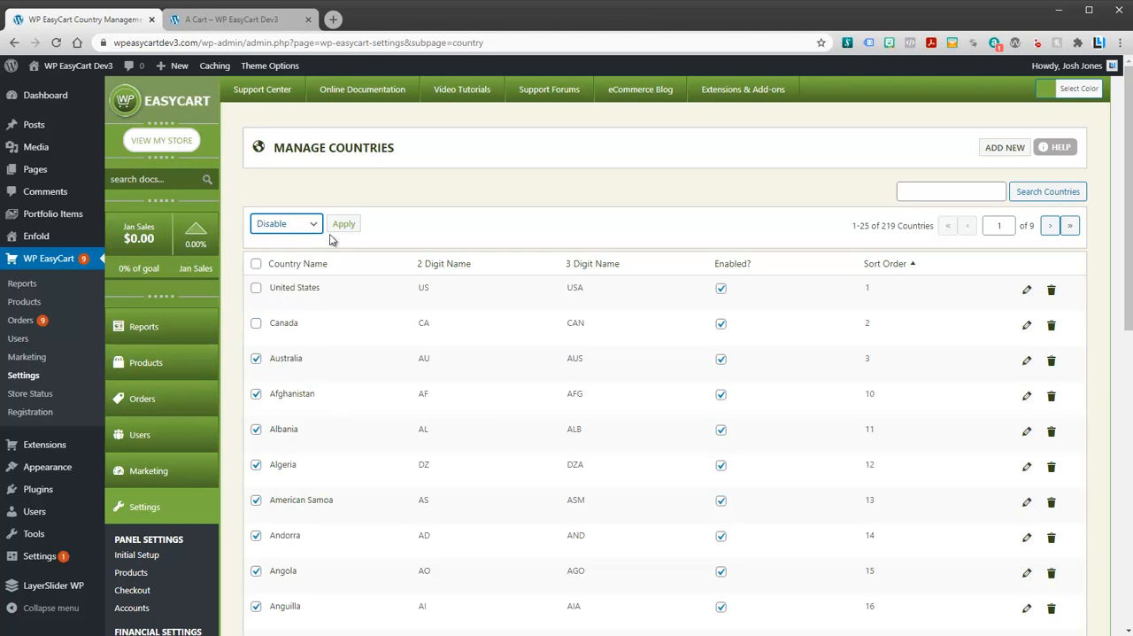
click(344, 223)
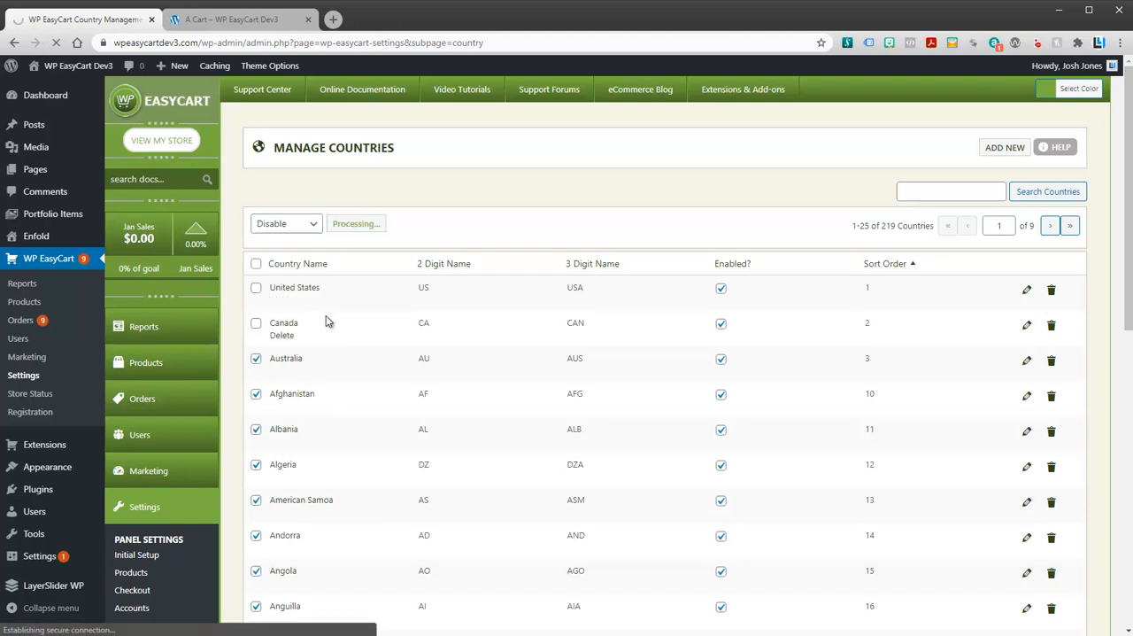
click(357, 224)
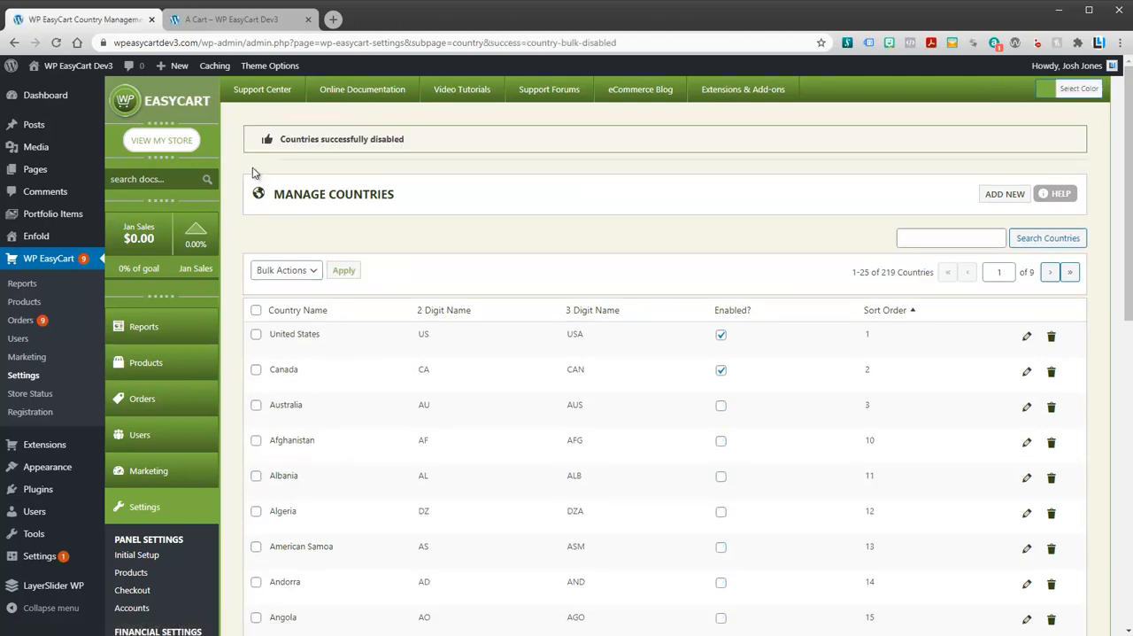
click(230, 17)
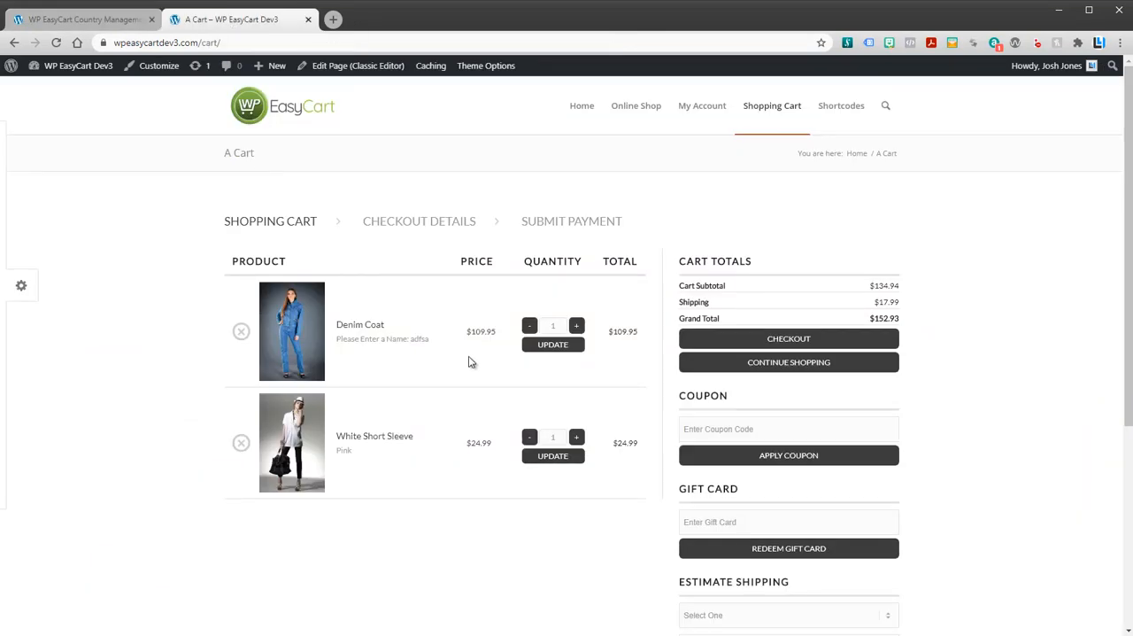
At storefront checkout, review the billing country list and choose United States
click(788, 453)
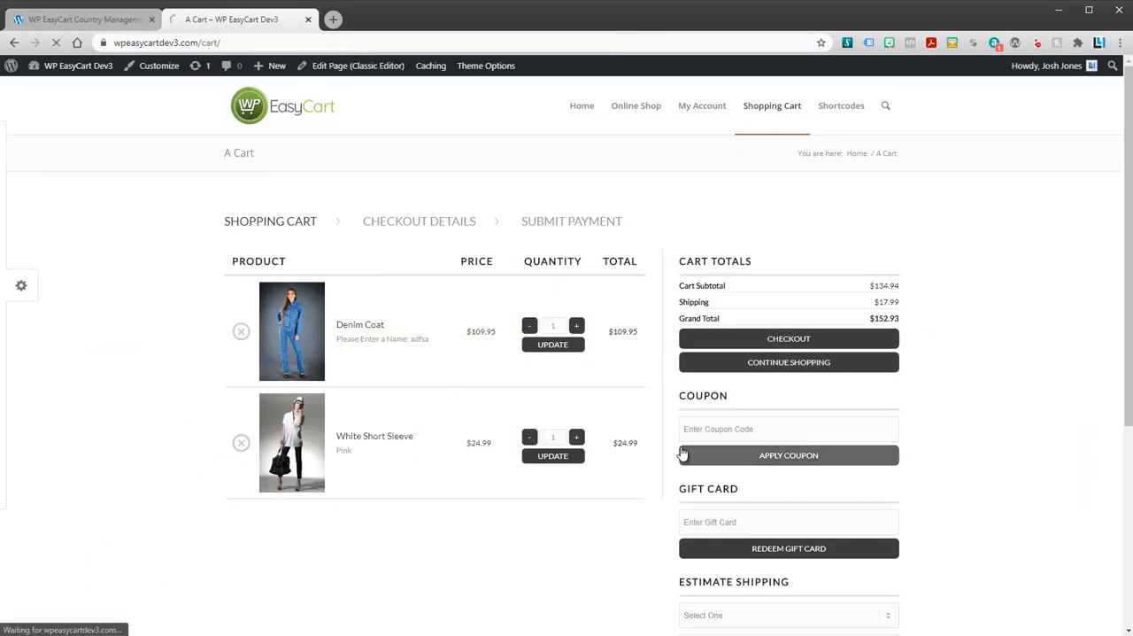
click(788, 338)
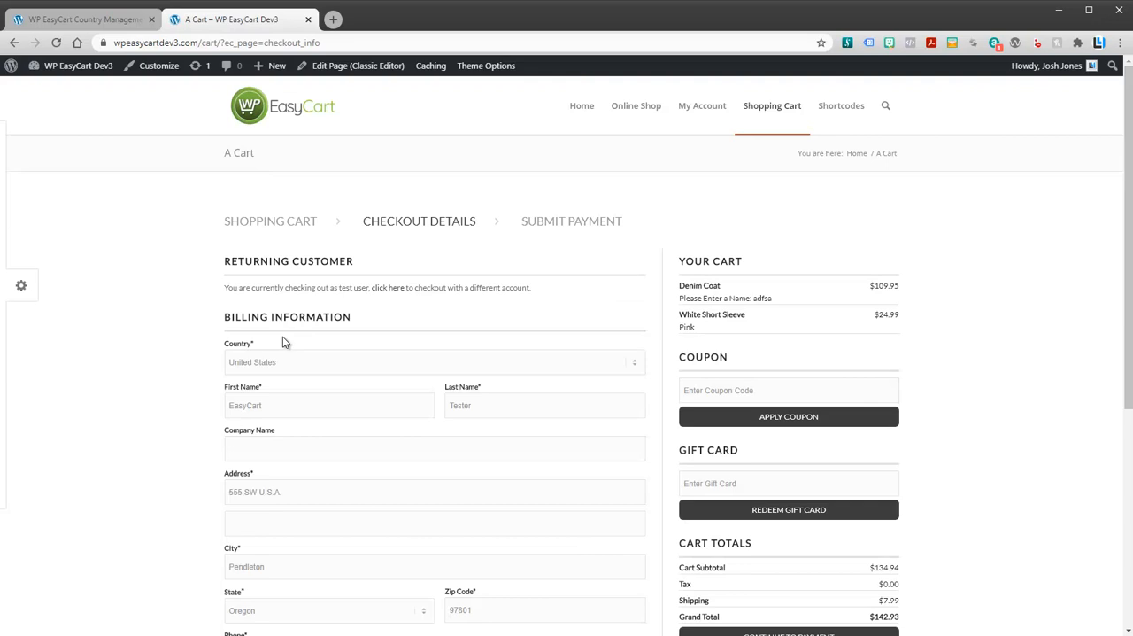
click(434, 361)
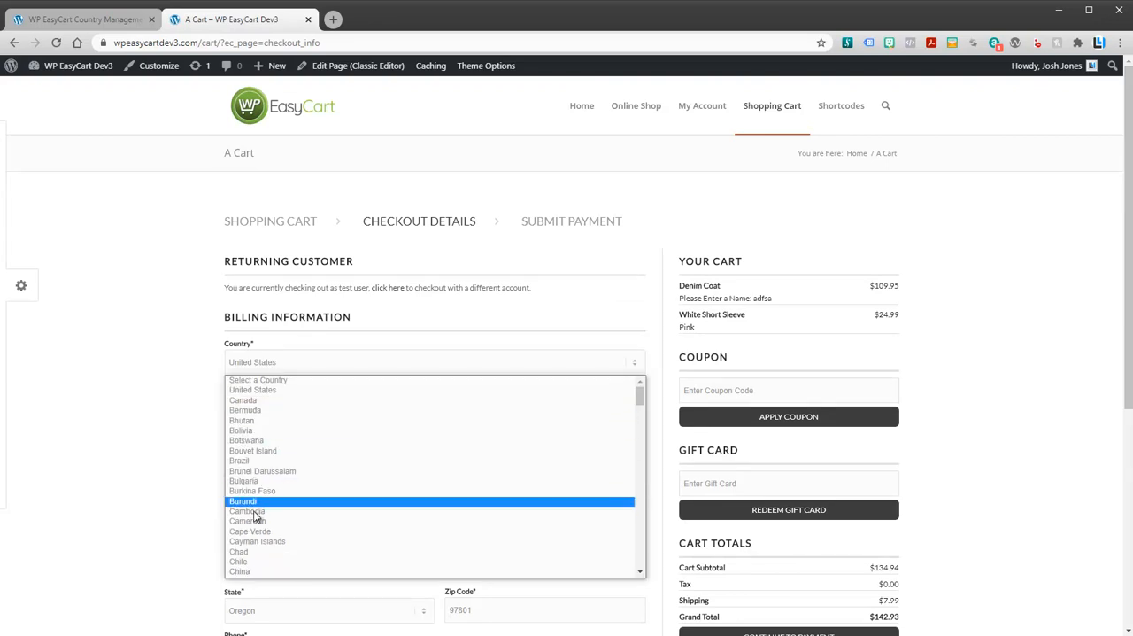
mouse_move(253, 390)
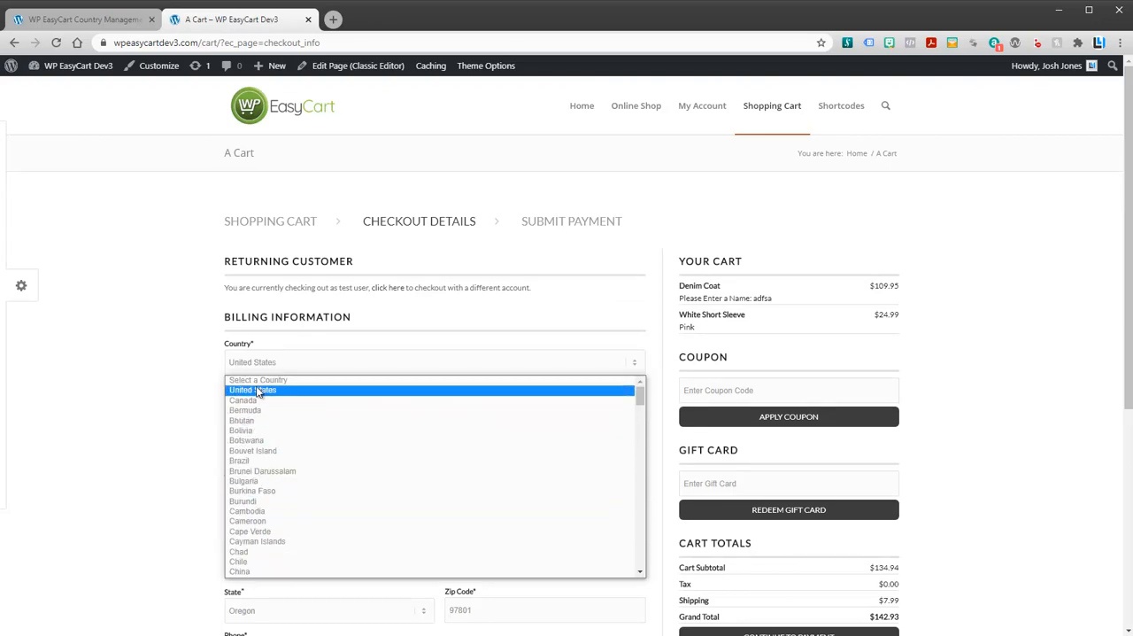
click(251, 389)
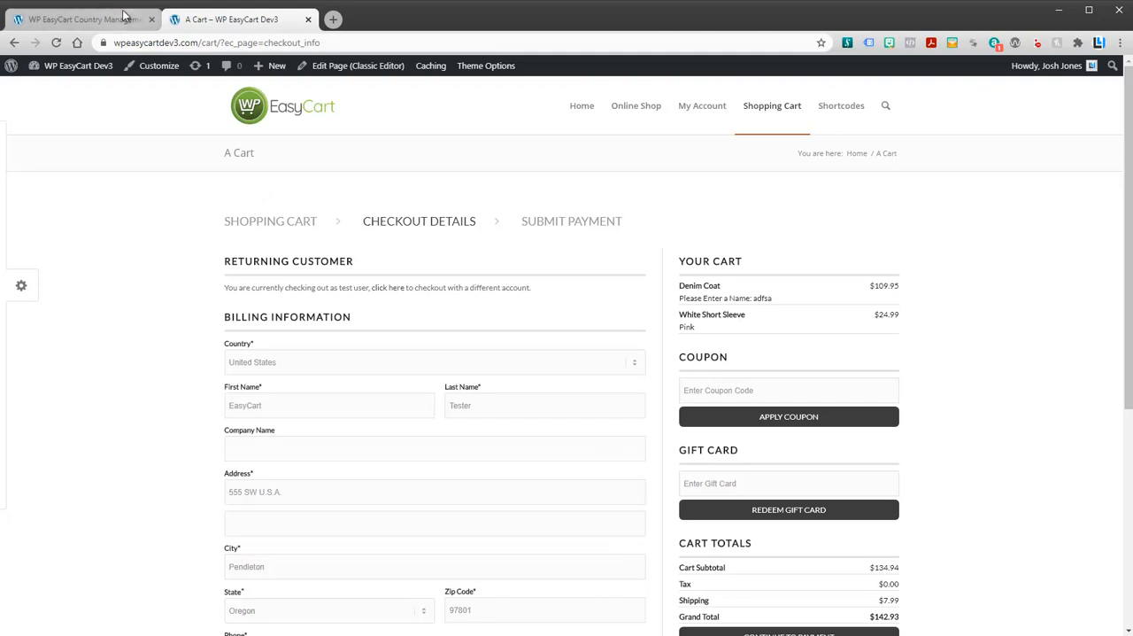
click(80, 17)
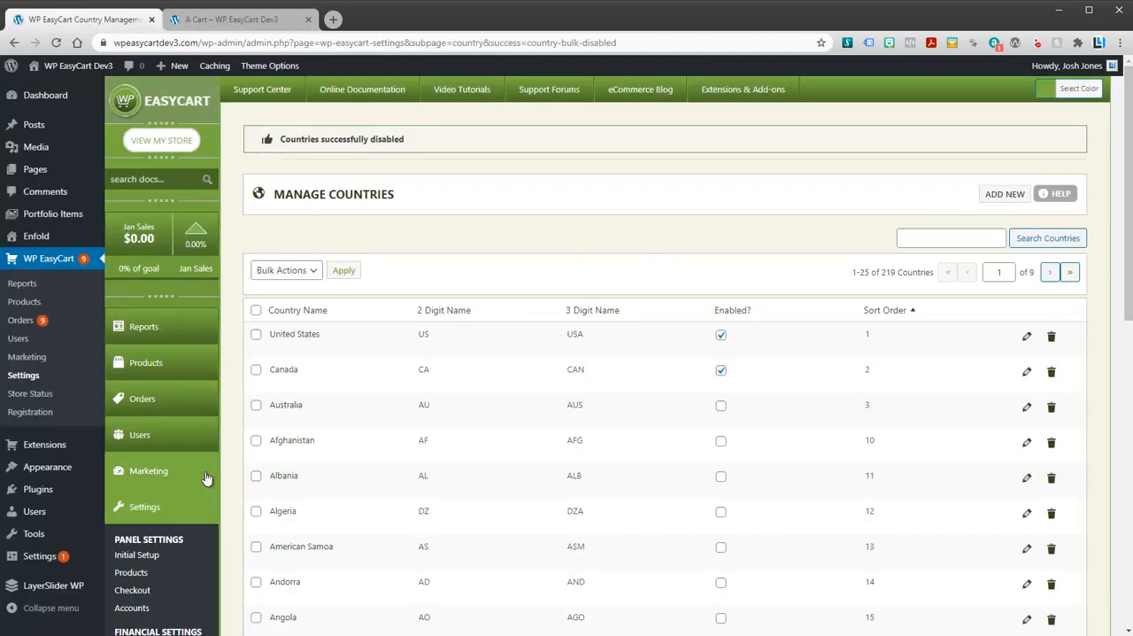
On Shipping Settings, scroll to confirm only United States and Canada are enabled shipping countries
scroll(down, 3)
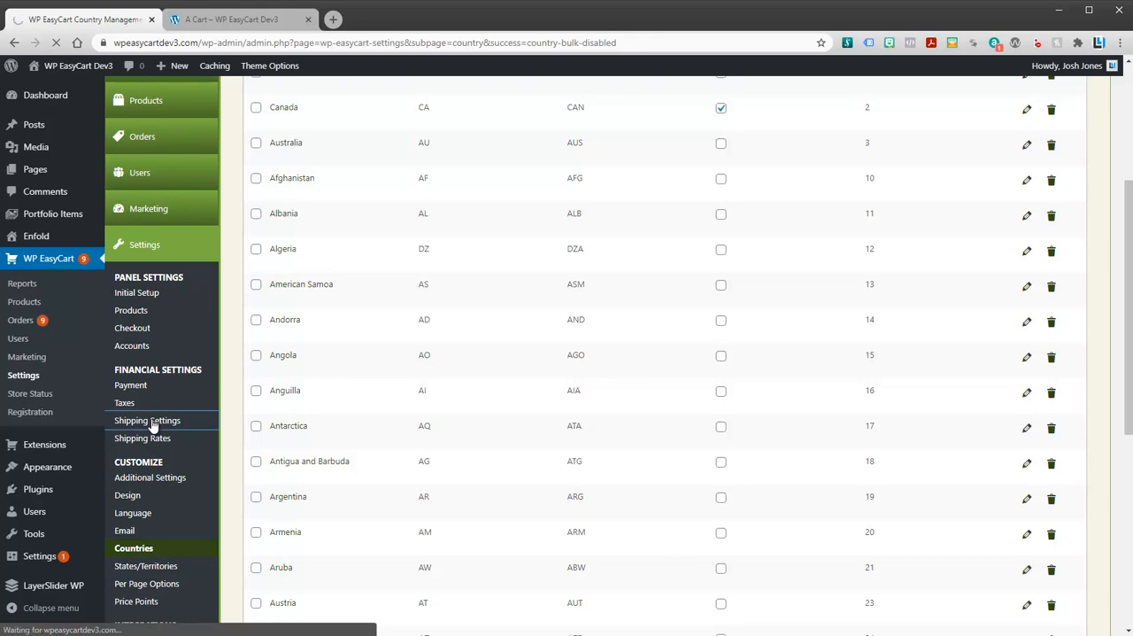
click(147, 420)
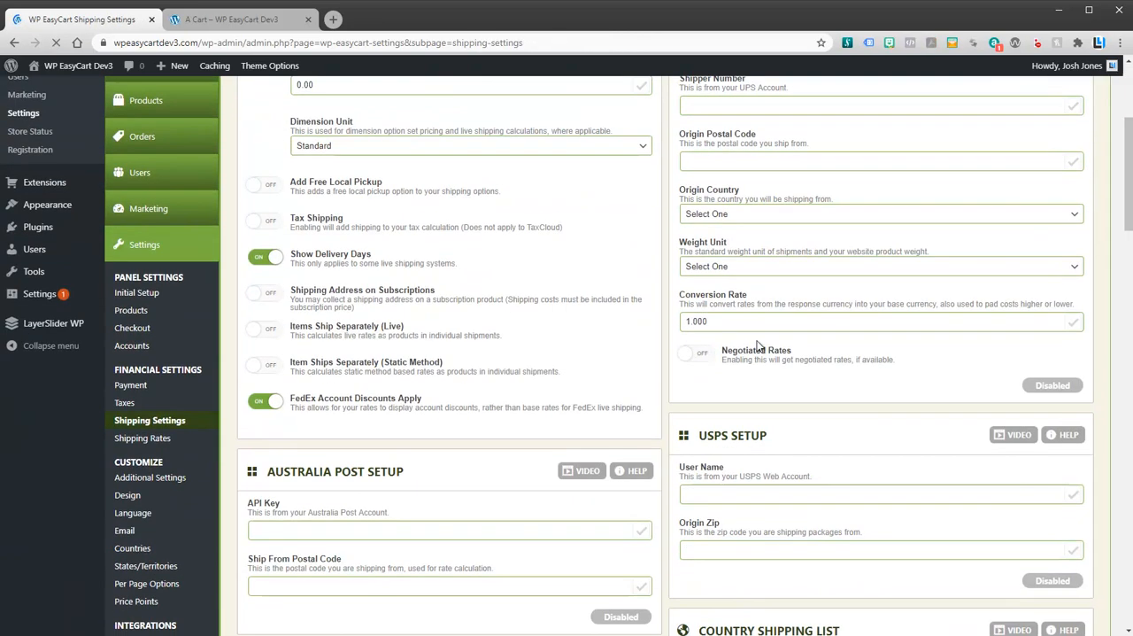
scroll(down, 3)
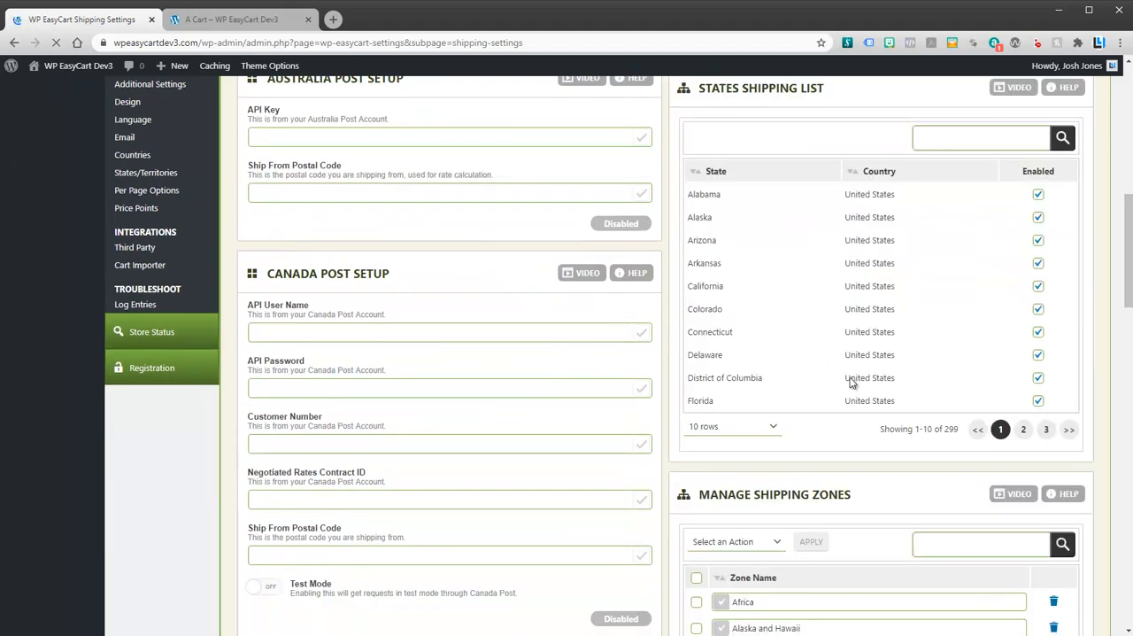
scroll(down, 3)
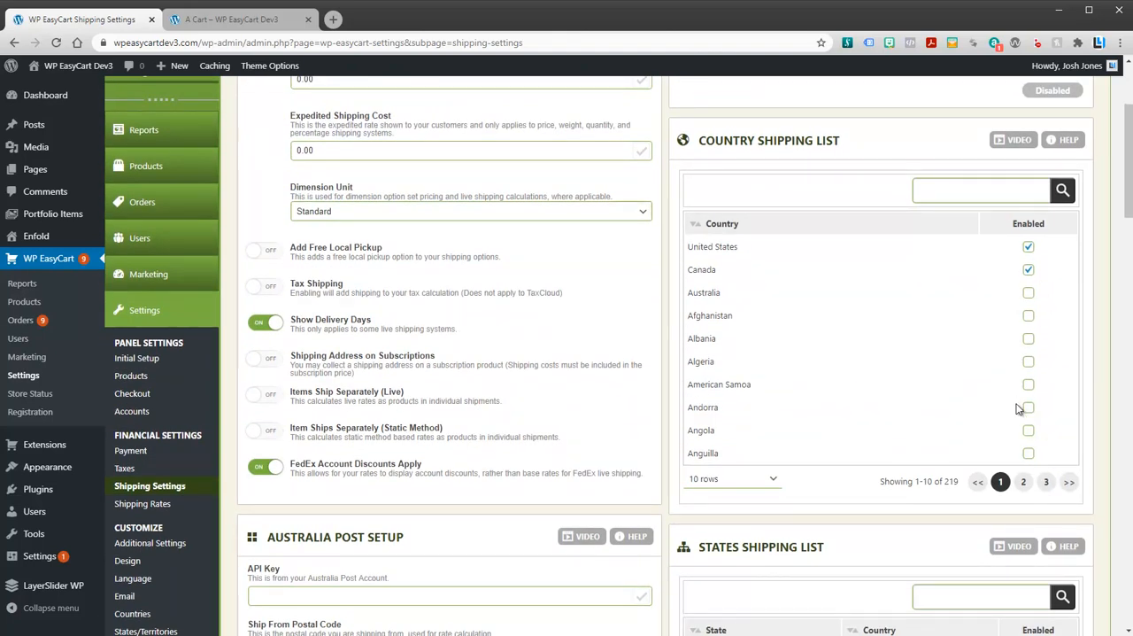
scroll(down, 3)
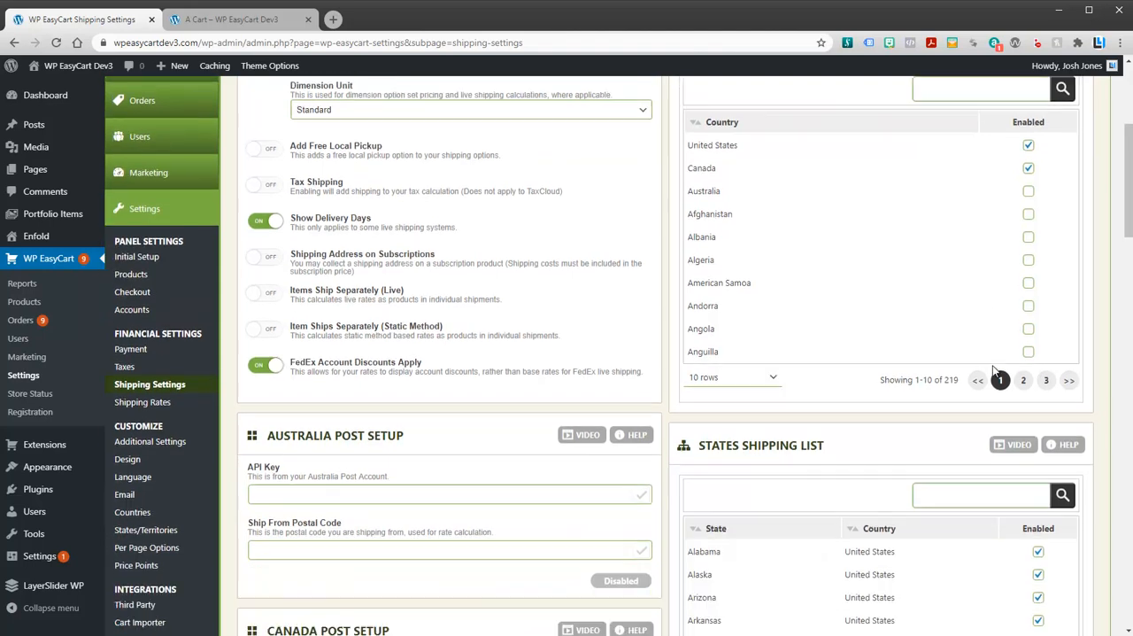
scroll(down, 3)
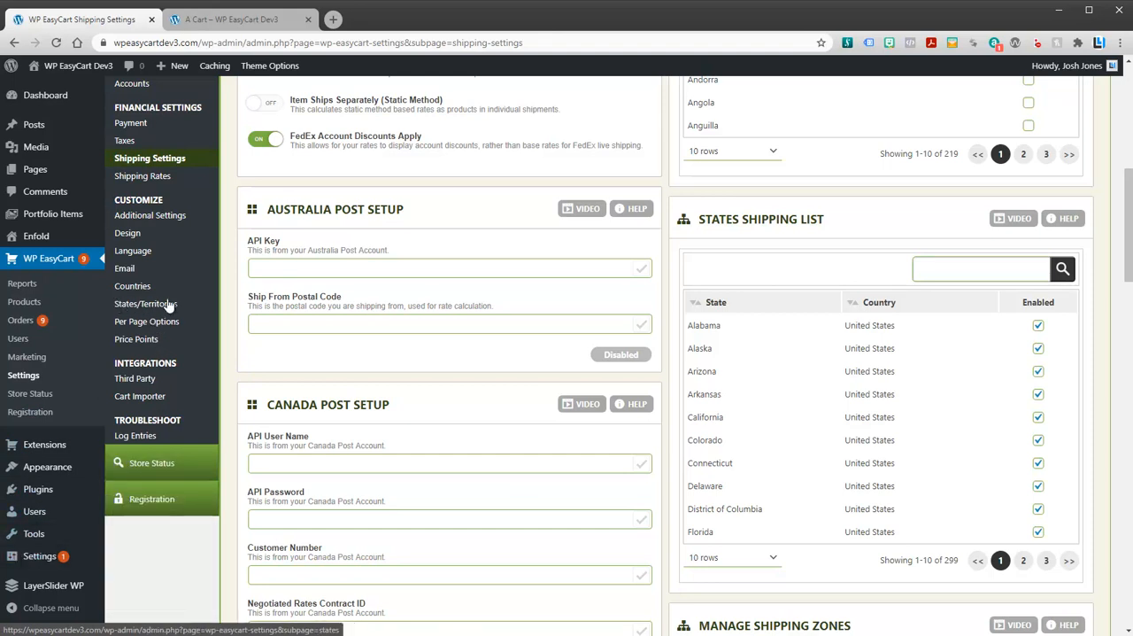
mouse_move(923, 361)
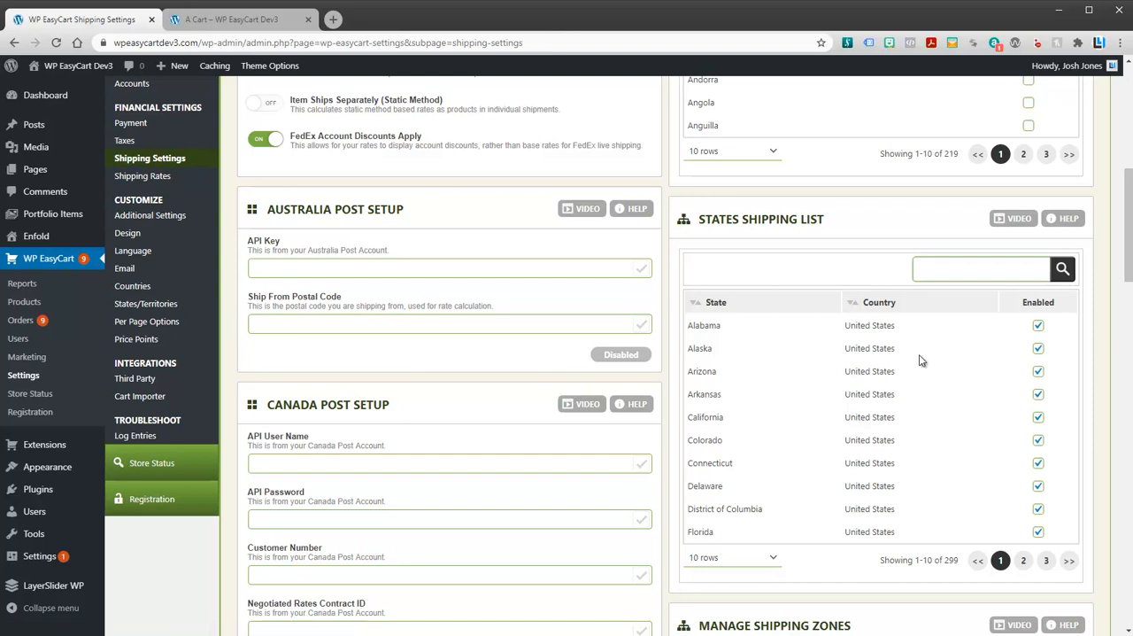
mouse_move(1126, 263)
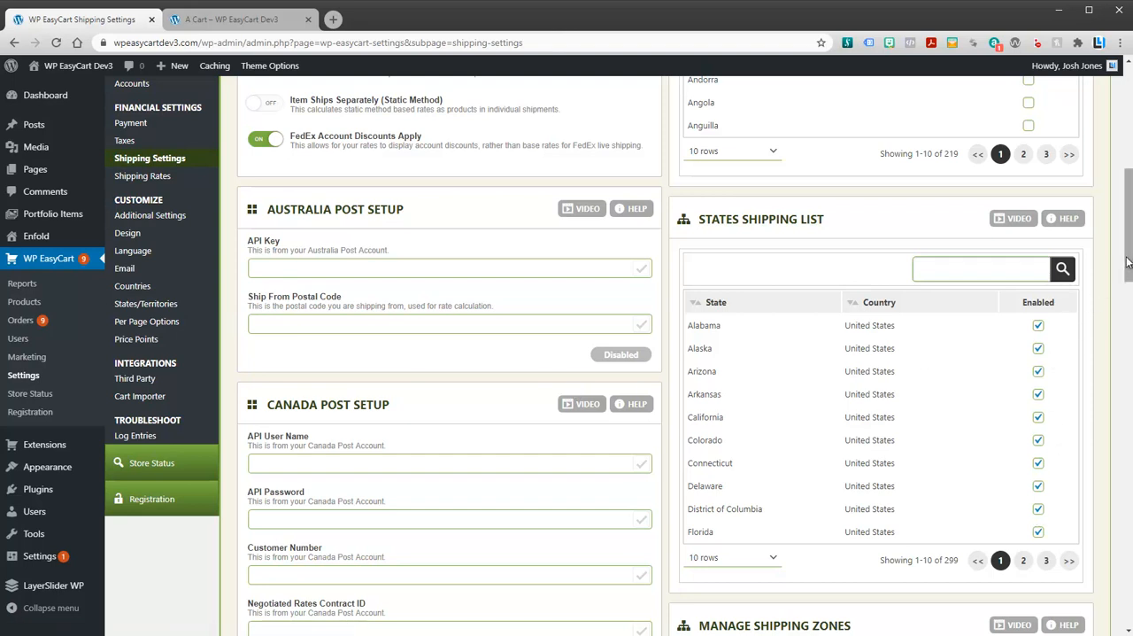
scroll(down, 3)
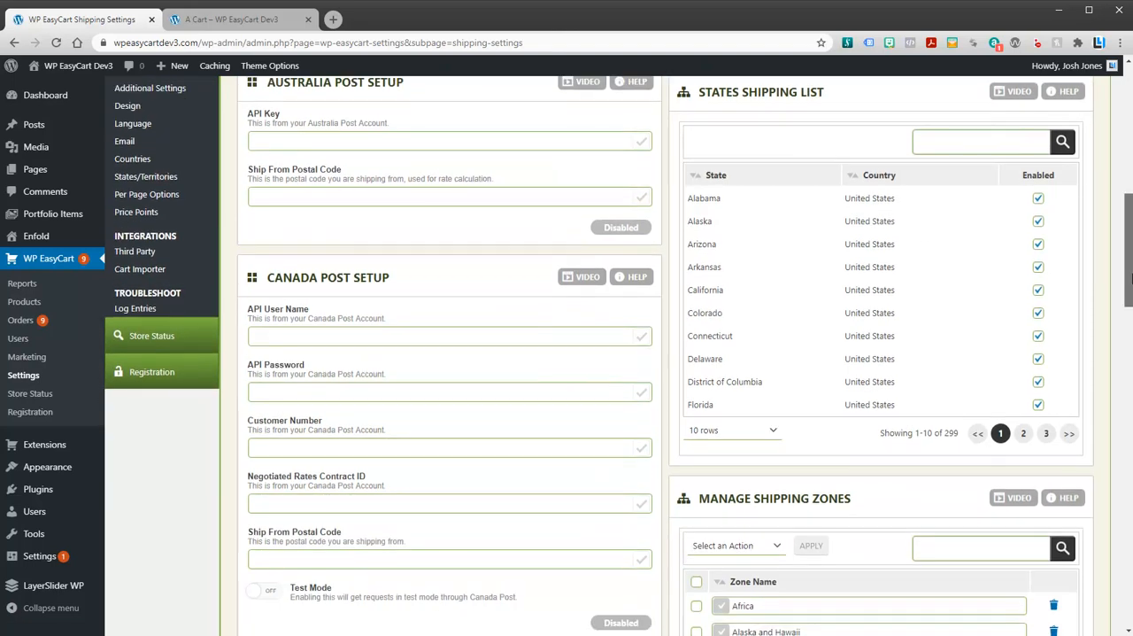
scroll(down, 3)
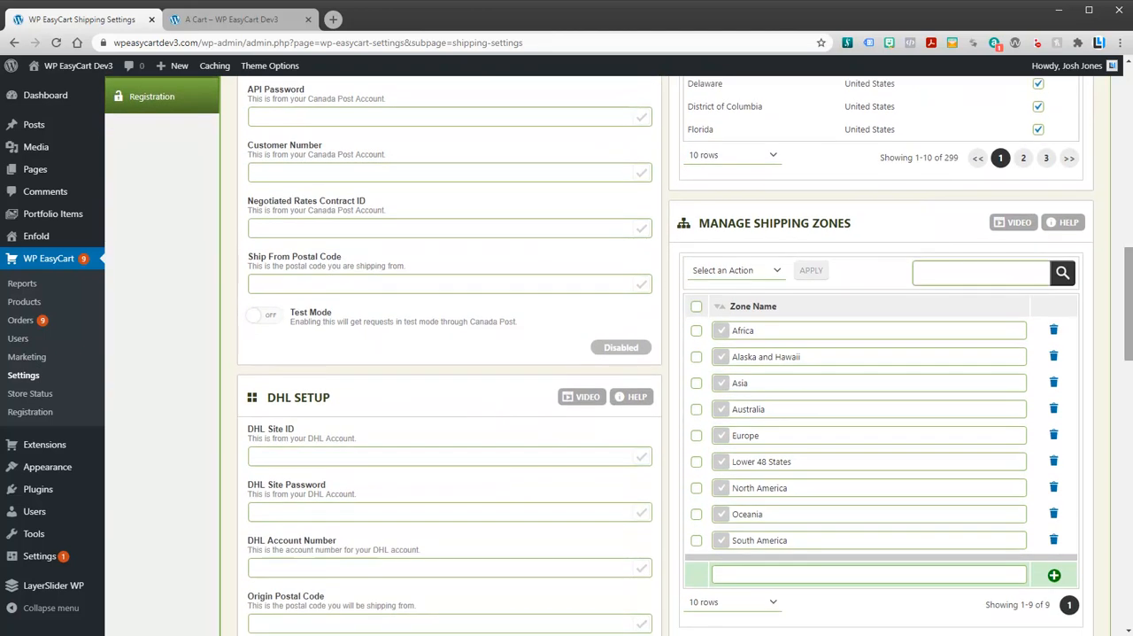
In Manage Shipping Zones, leave the Lower 48 States zone unticked
scroll(down, 3)
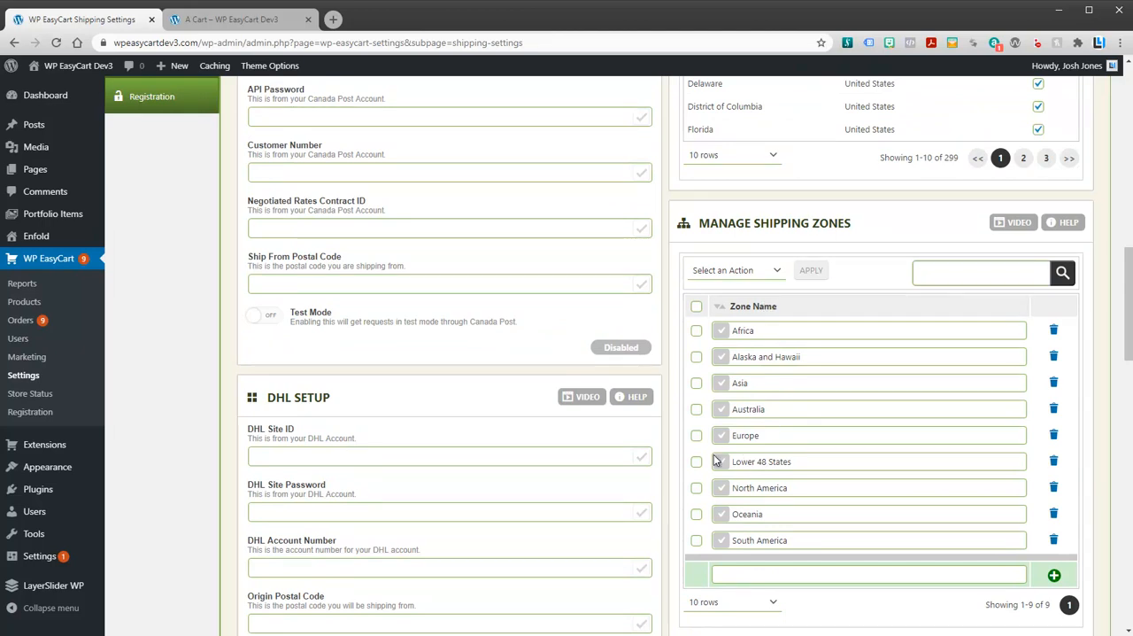
click(697, 461)
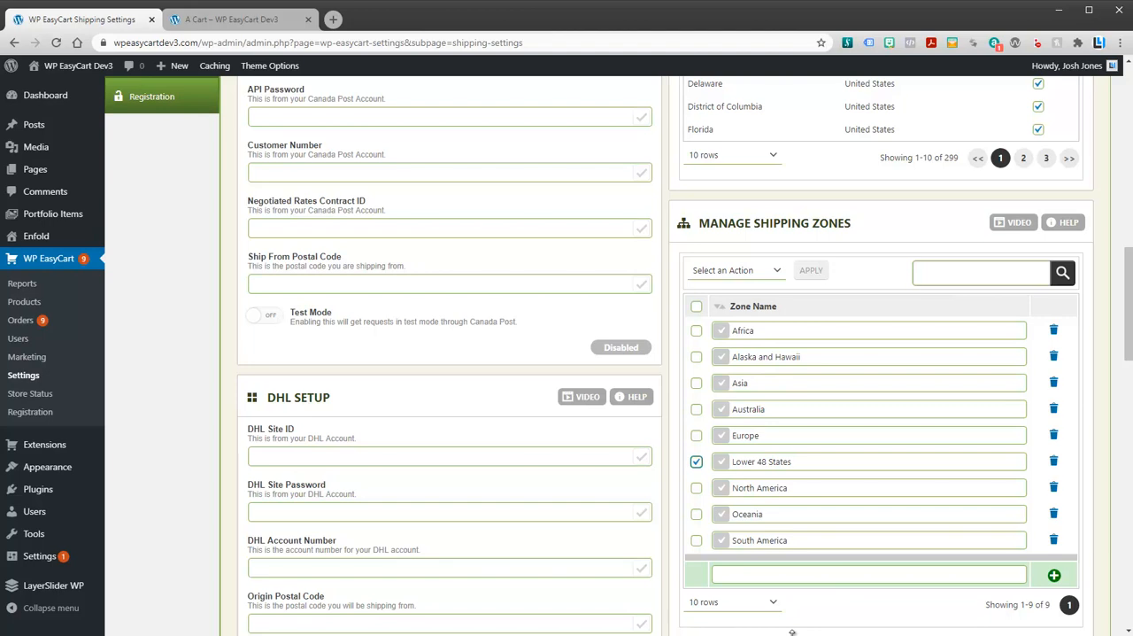
click(696, 461)
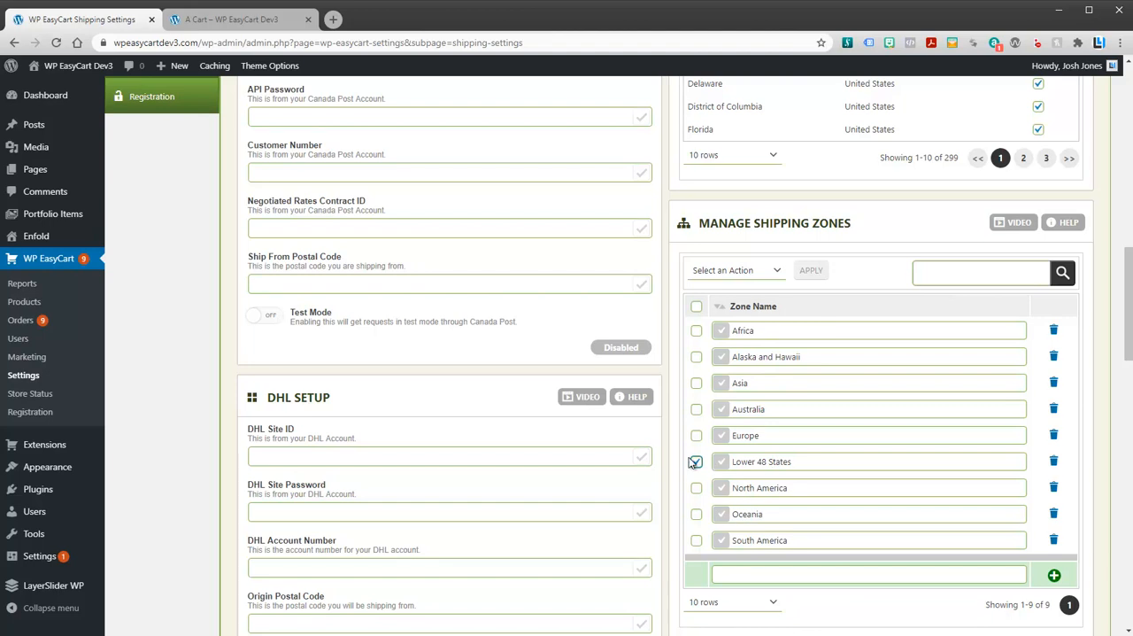
click(697, 460)
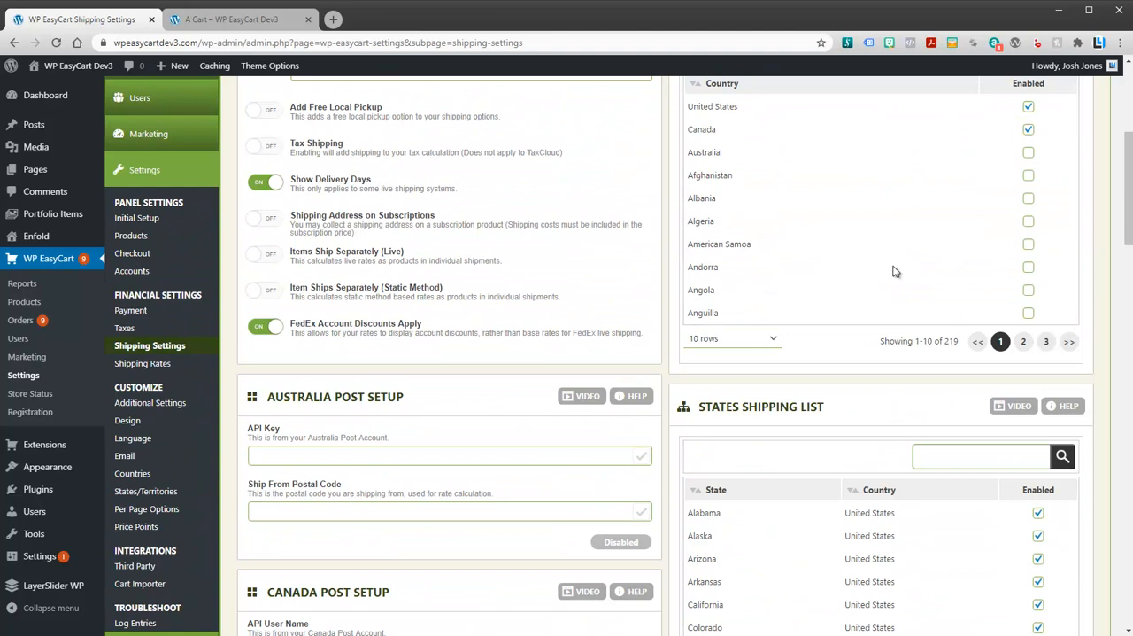
mouse_move(962, 583)
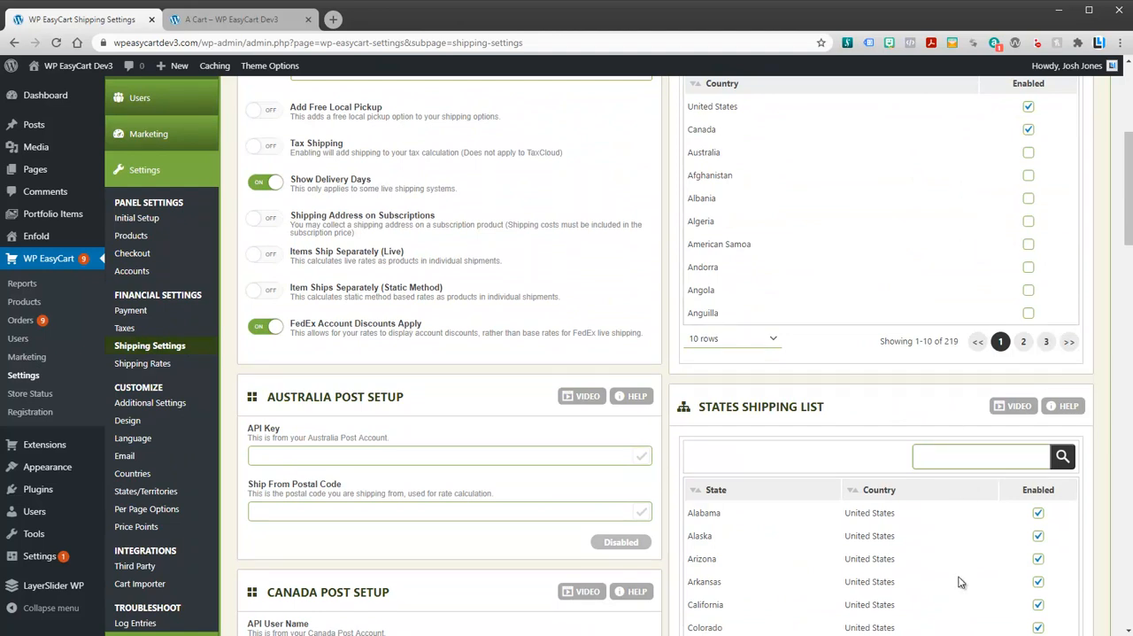
Tick the Europe zone so it is the only selected shipping zone
scroll(down, 3)
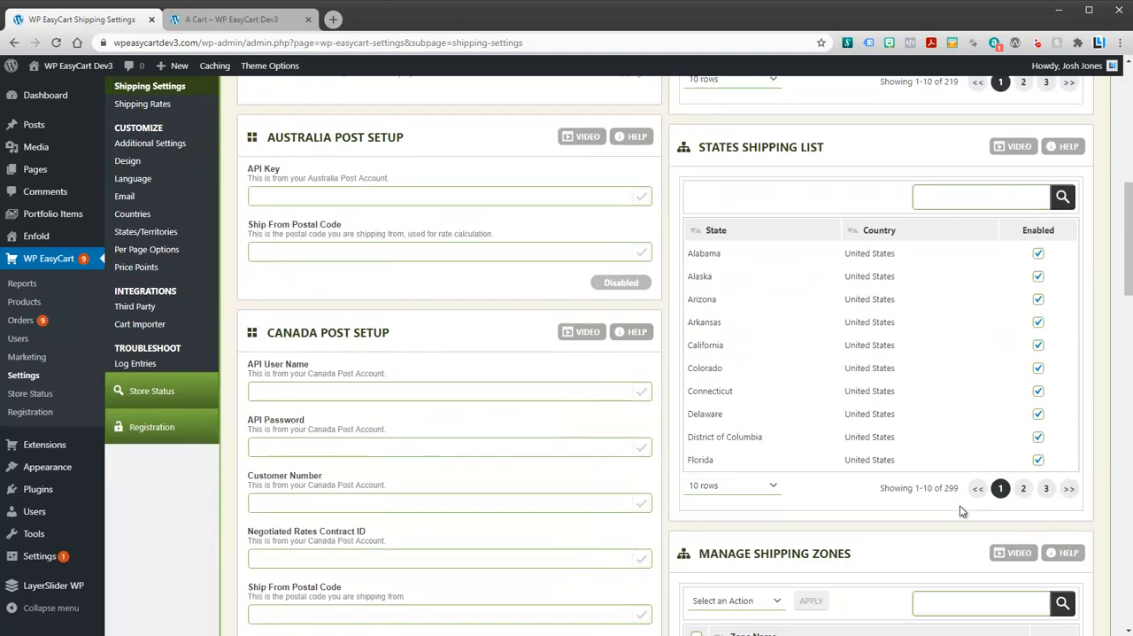
scroll(down, 3)
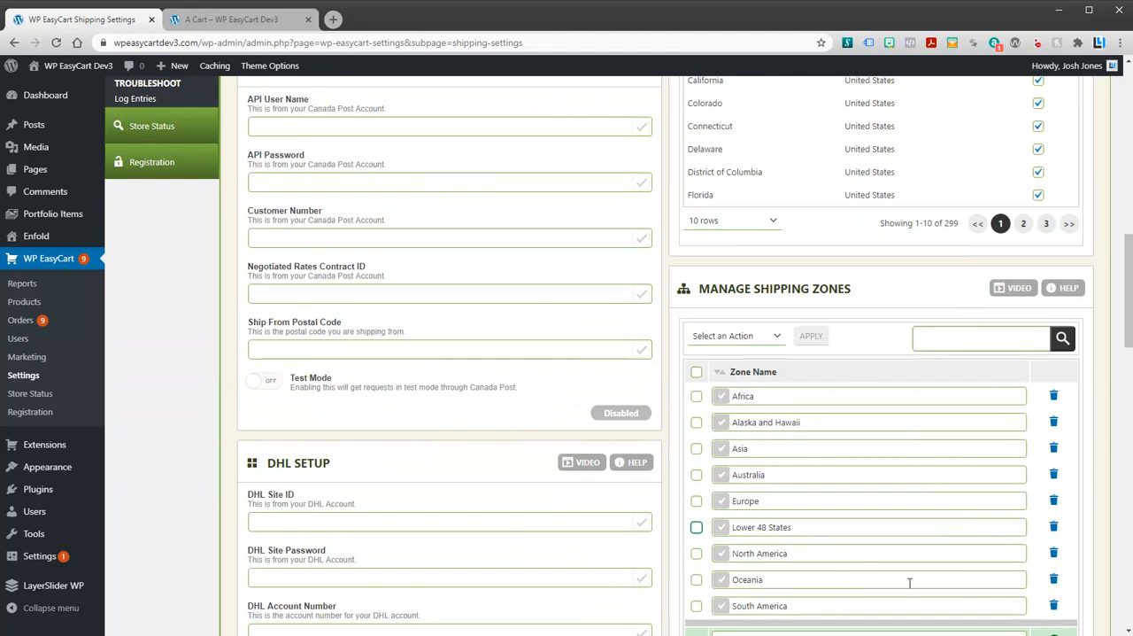
mouse_move(977, 554)
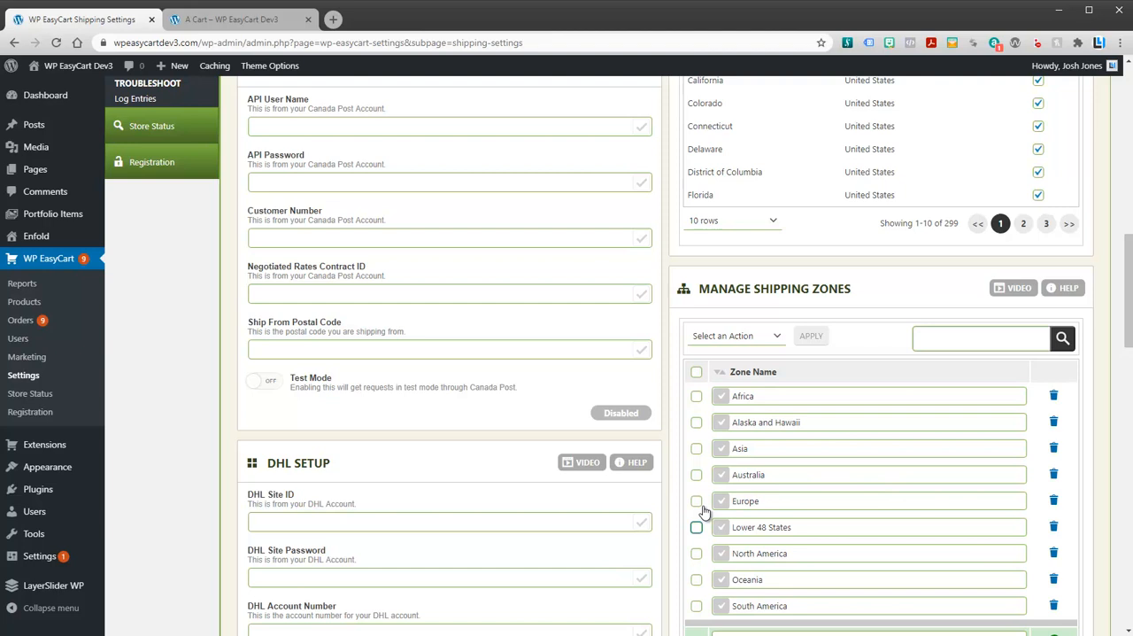
click(696, 500)
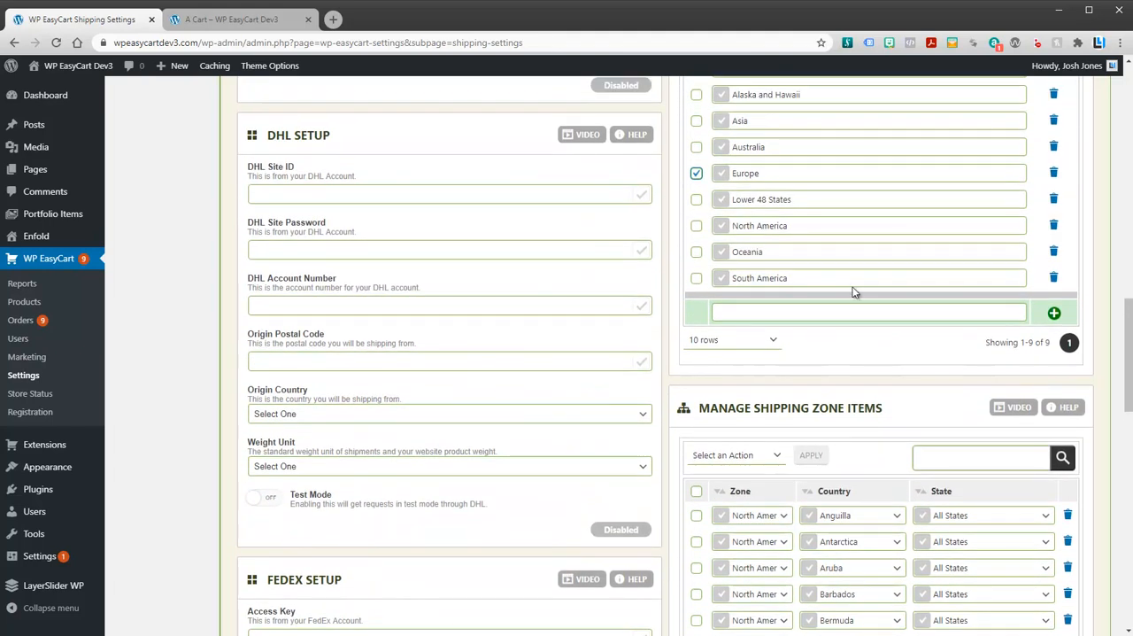
mouse_move(843, 393)
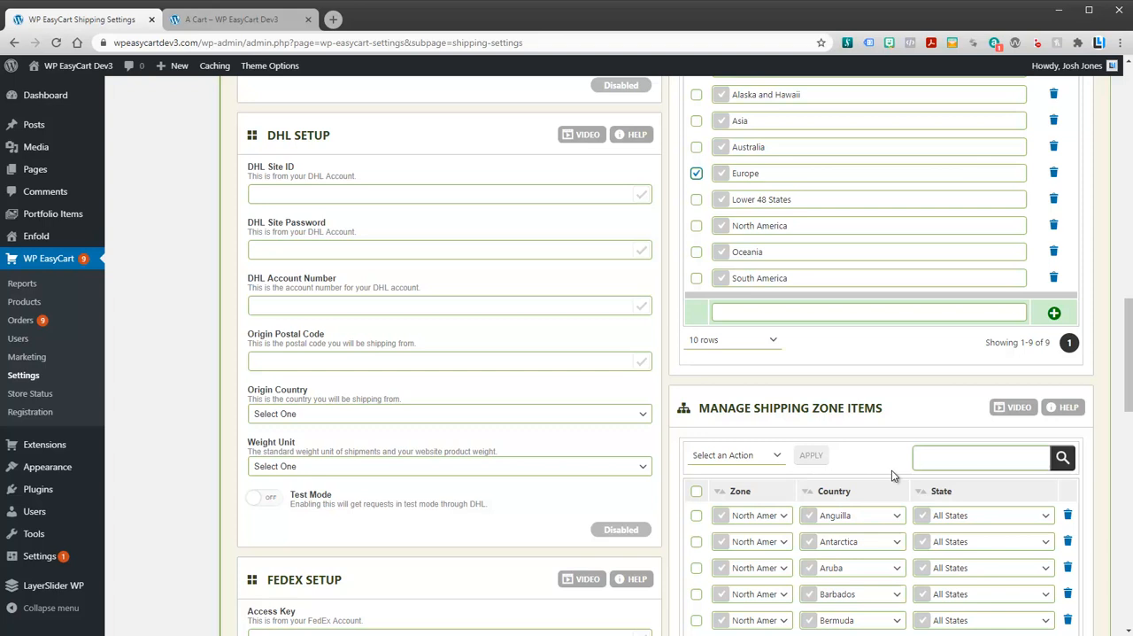
Add a new shipping zone named Local Shipping Zone 1 to the zones list
click(868, 311)
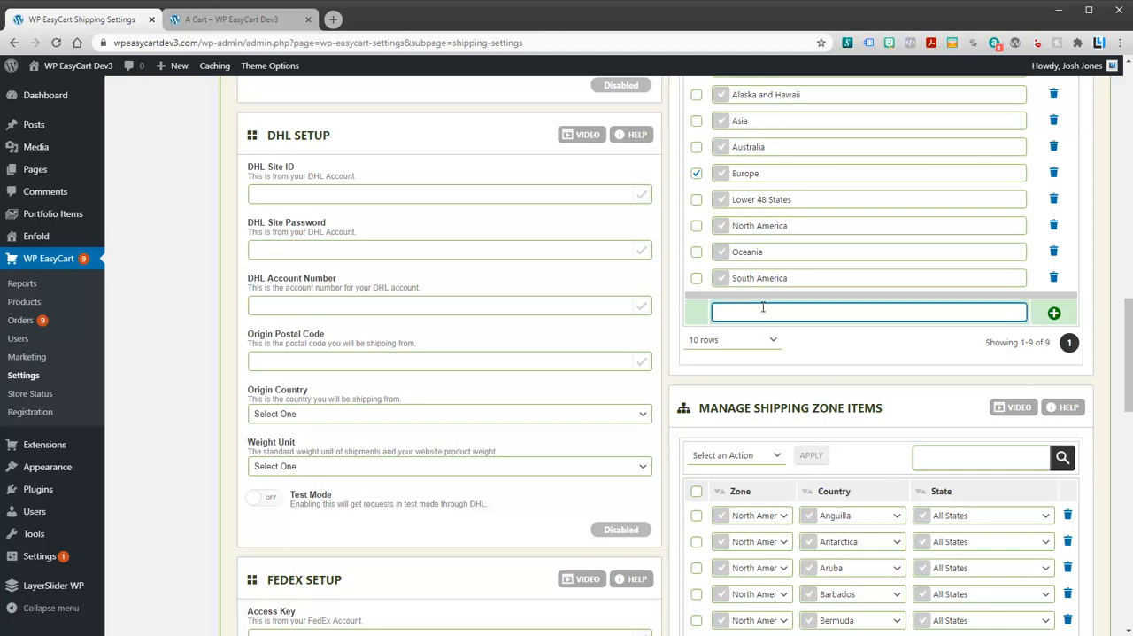
text(Local Shipping Zone 1)
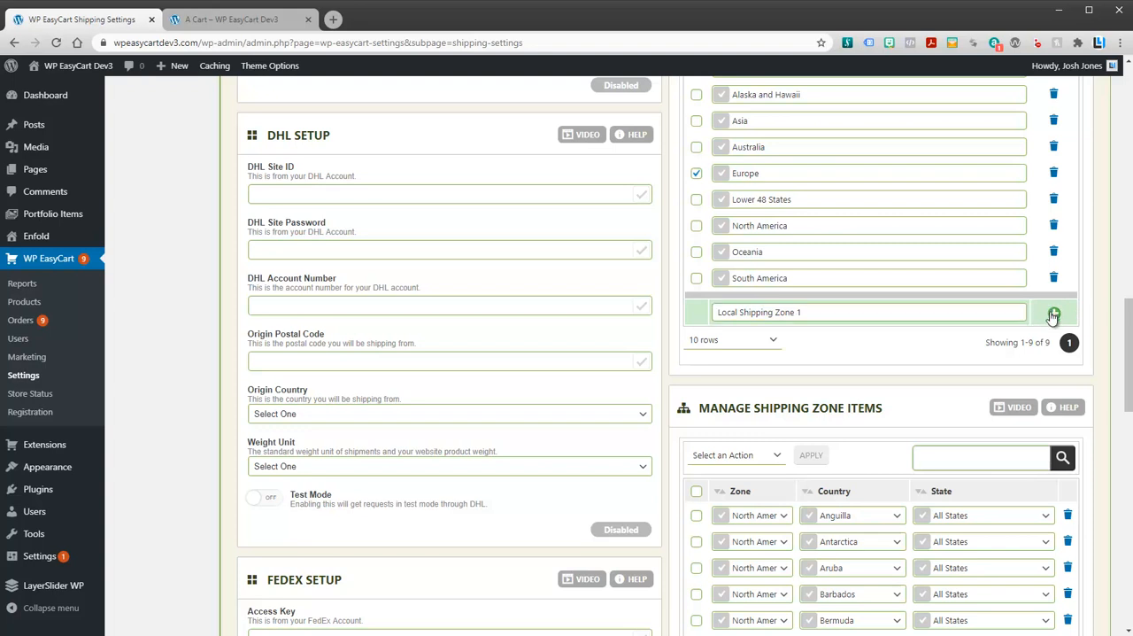
click(1054, 315)
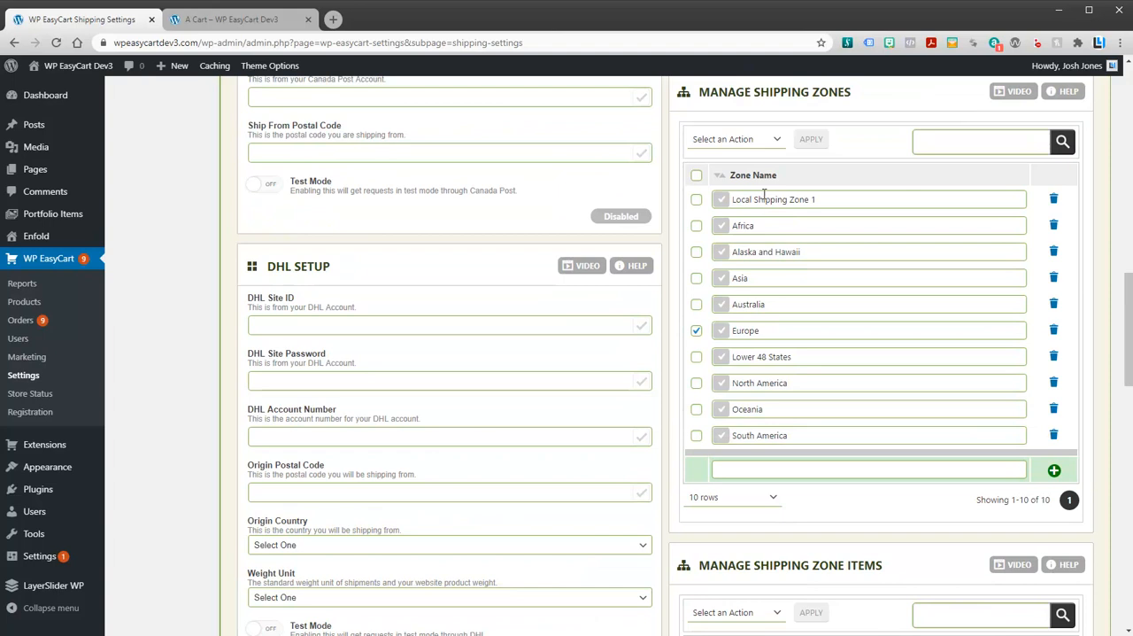
Confirm Local Shipping Zone 1 appears in the first zone item's zone choices
scroll(down, 3)
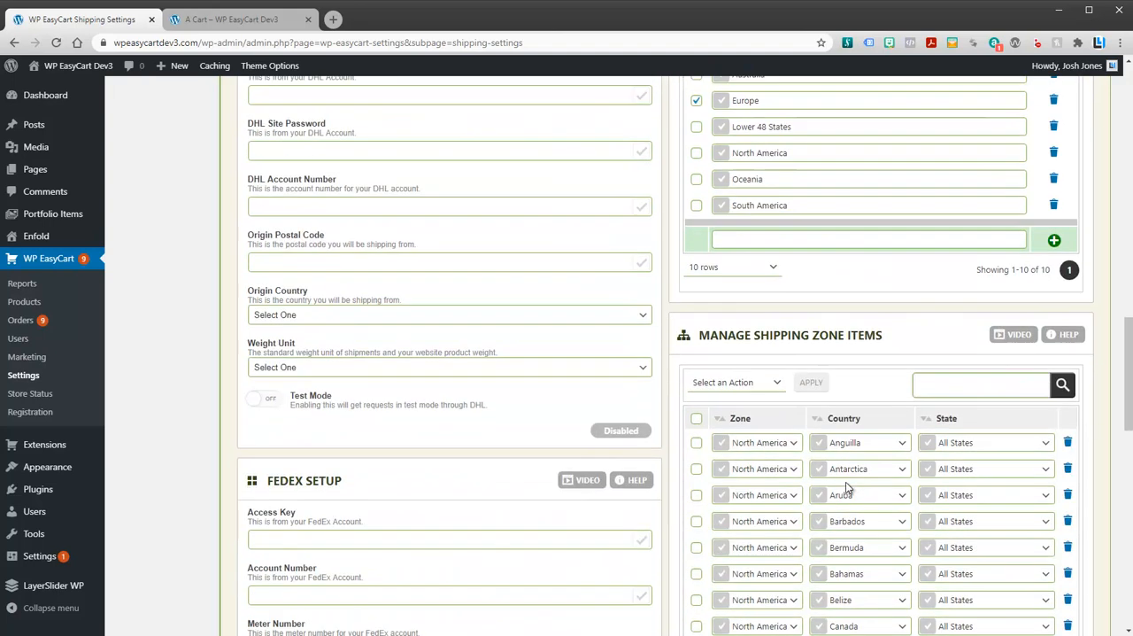
scroll(down, 3)
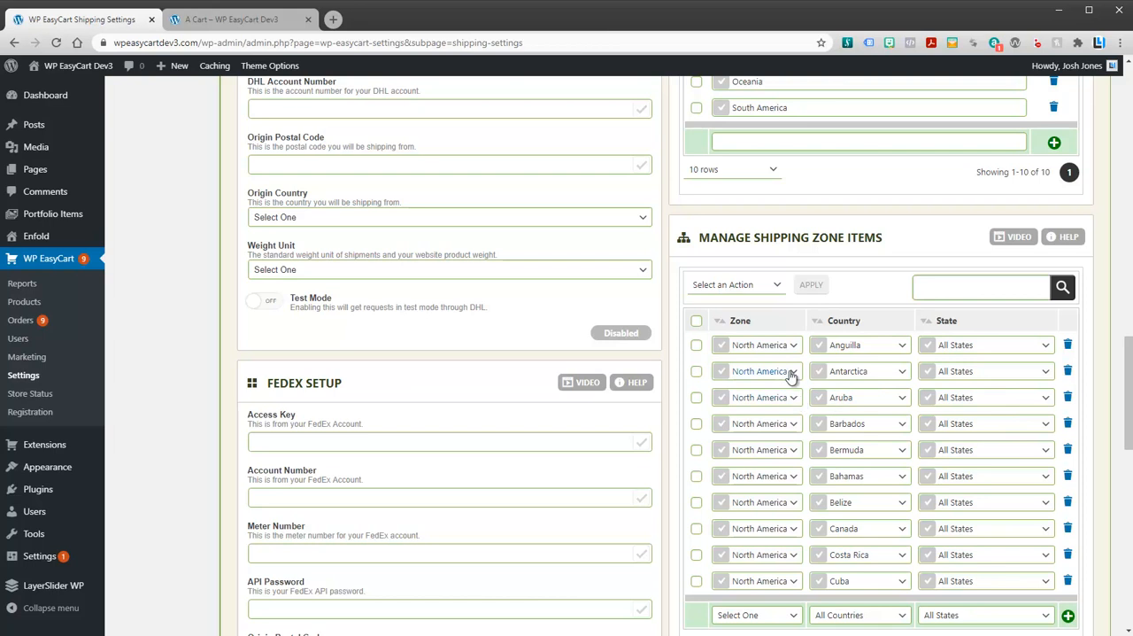
click(758, 344)
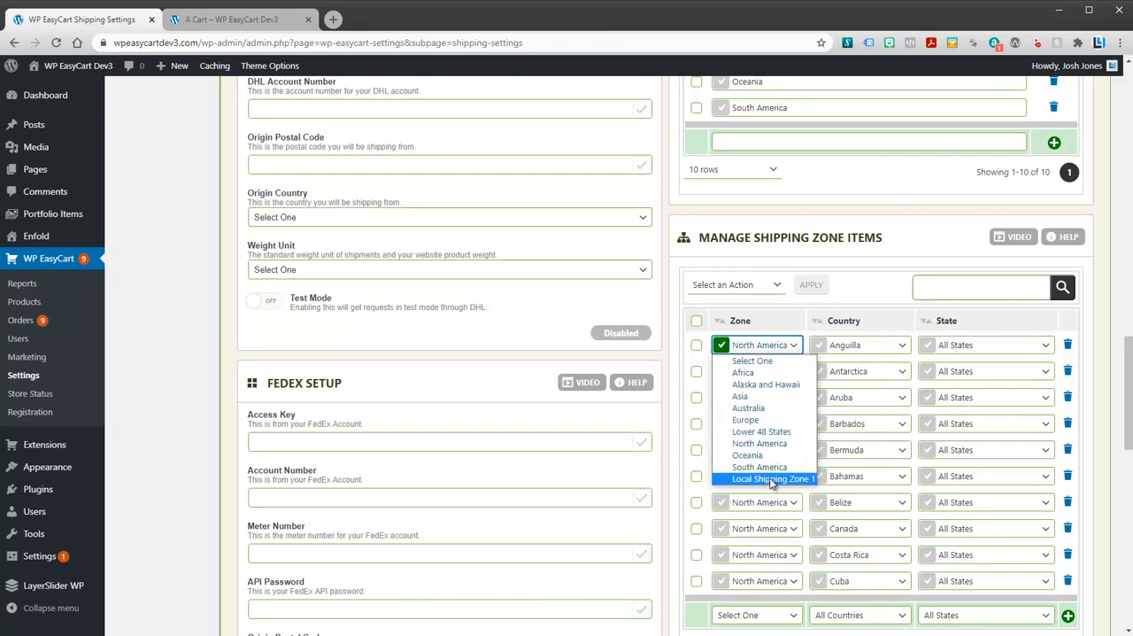
mouse_move(780, 482)
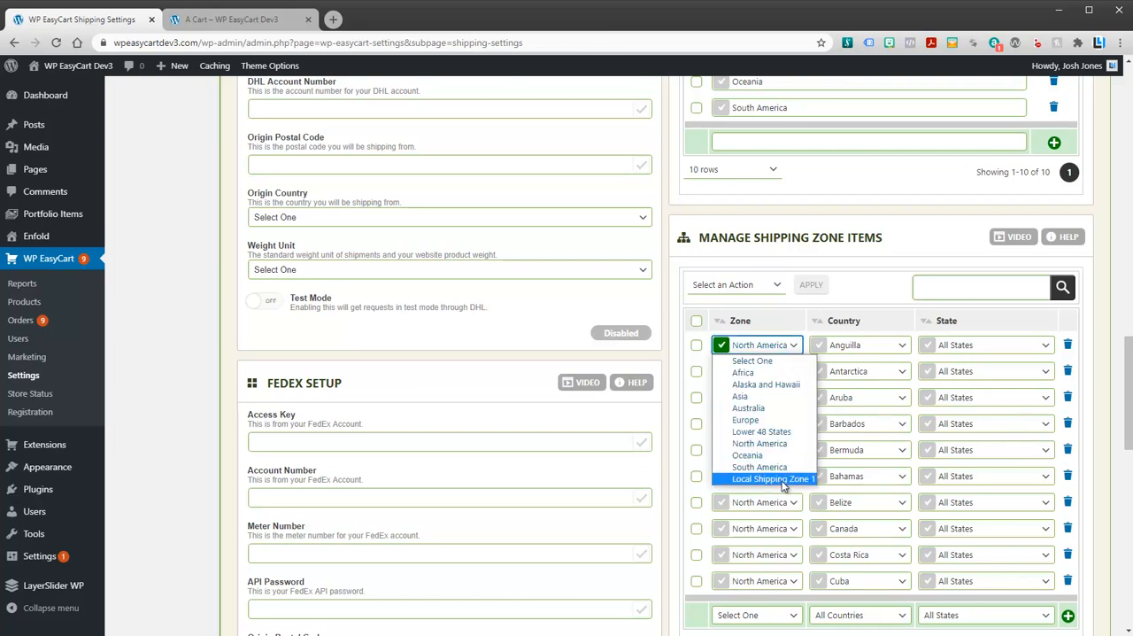
mouse_move(758, 468)
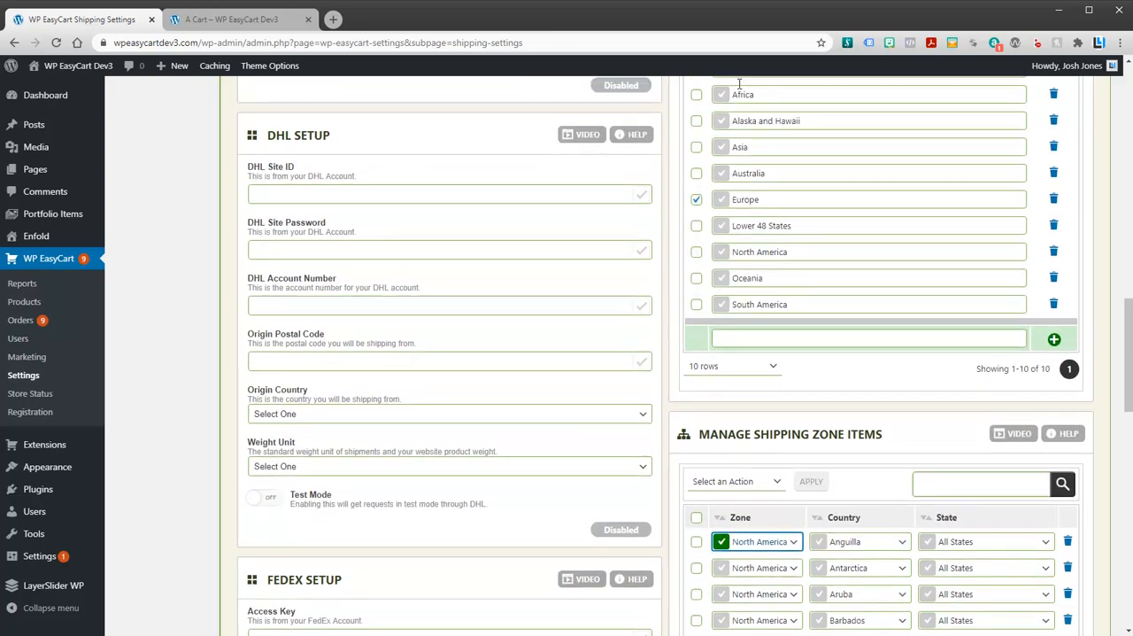
scroll(down, 3)
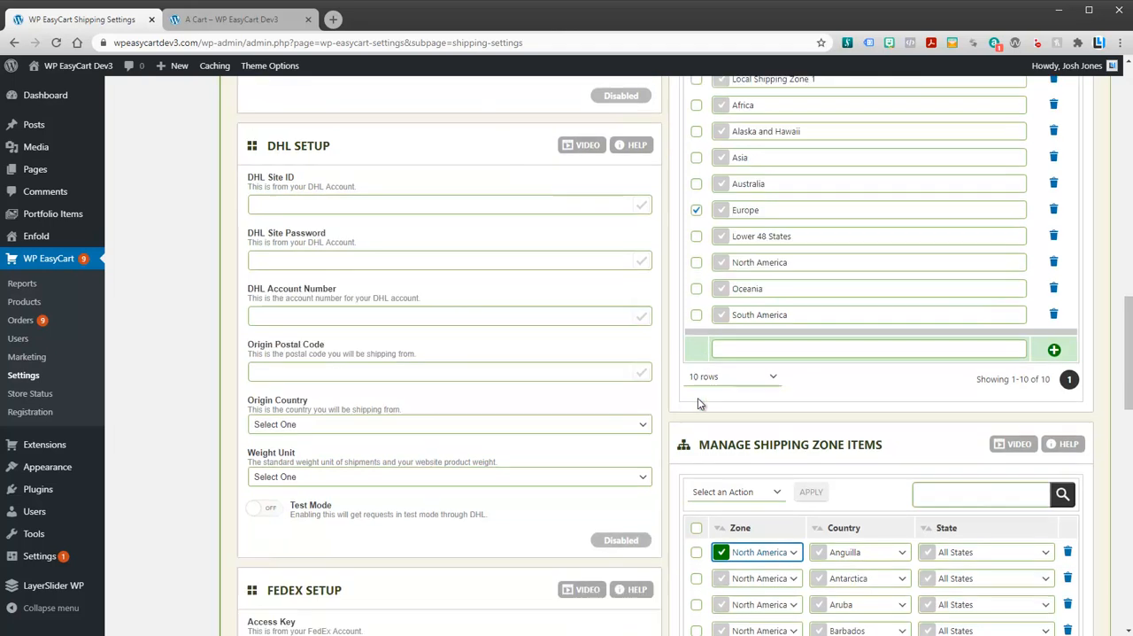
scroll(down, 3)
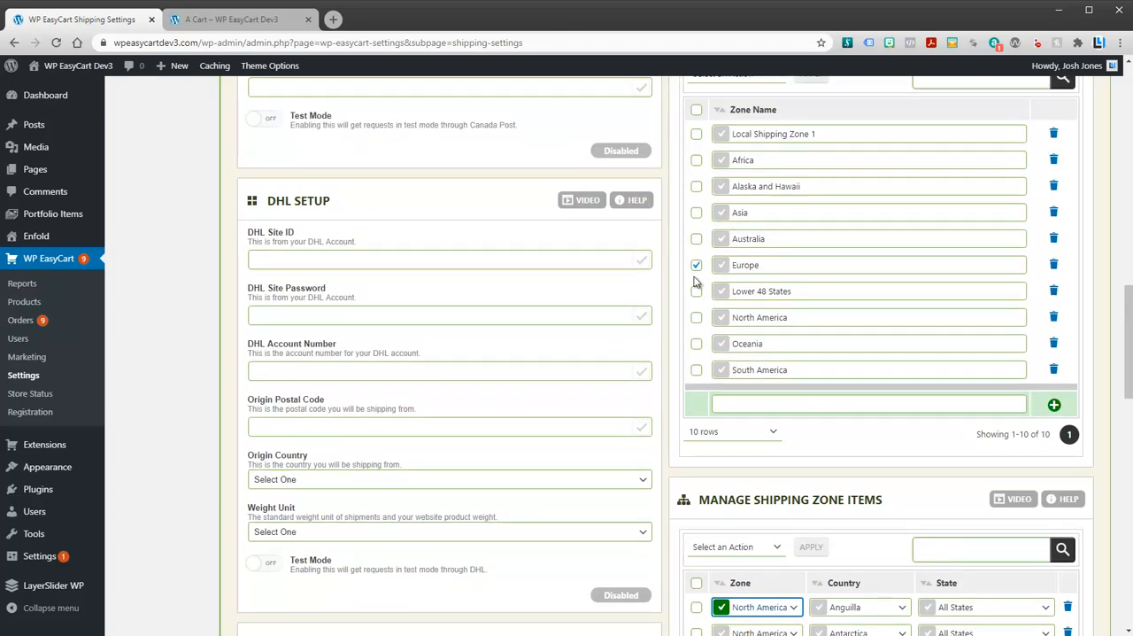
scroll(down, 3)
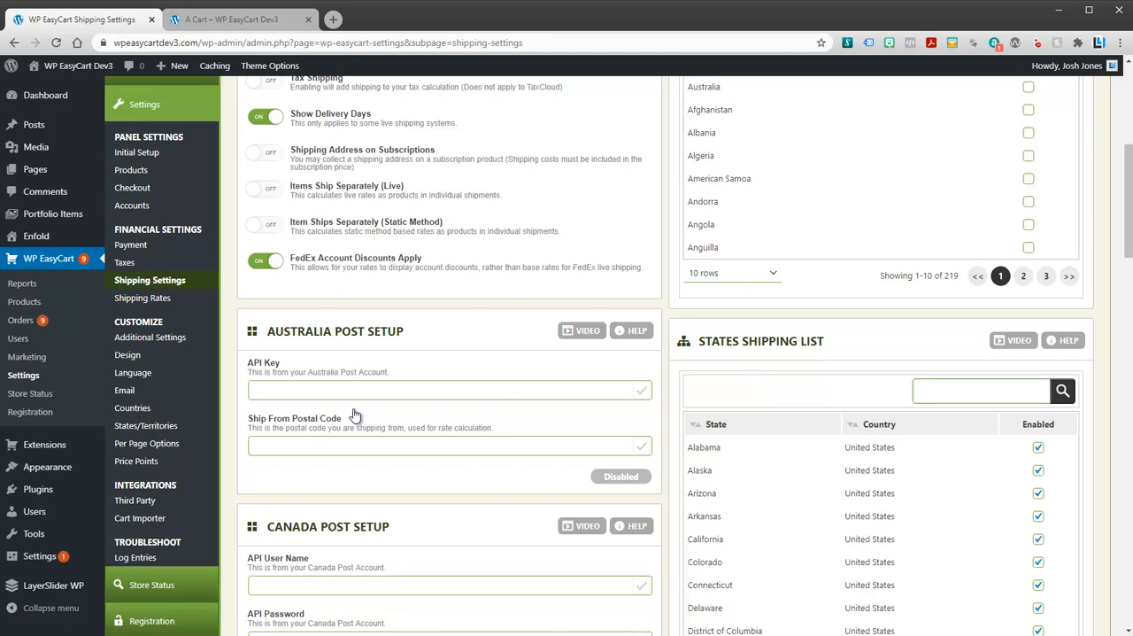
On the Shipping Rates page, set the shipping method to Live Shipping Rates
click(141, 298)
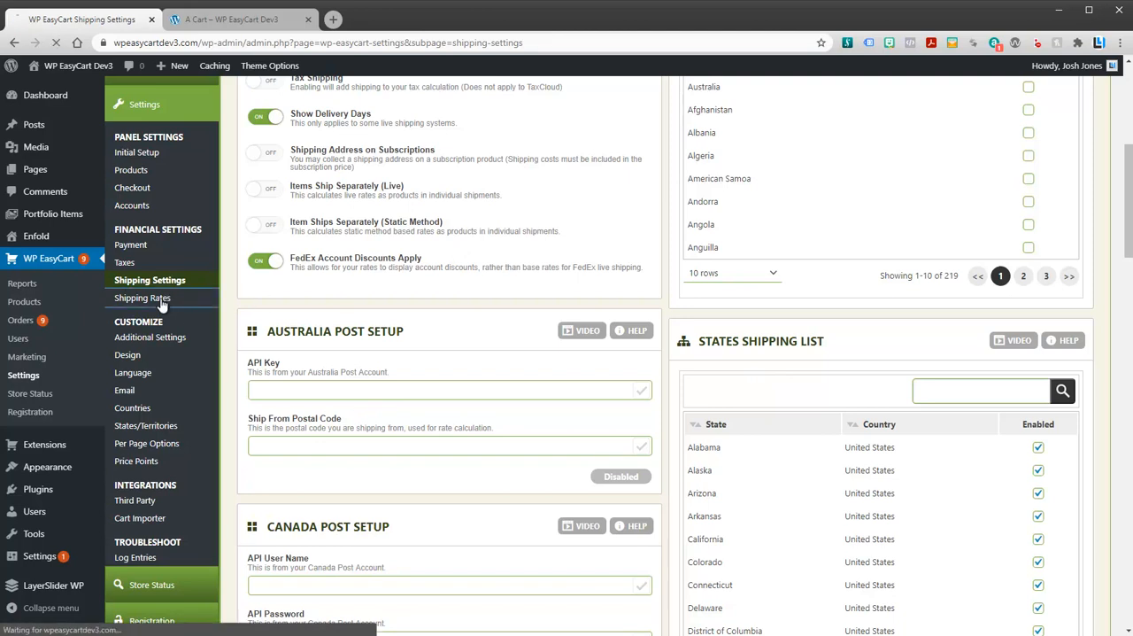
click(142, 297)
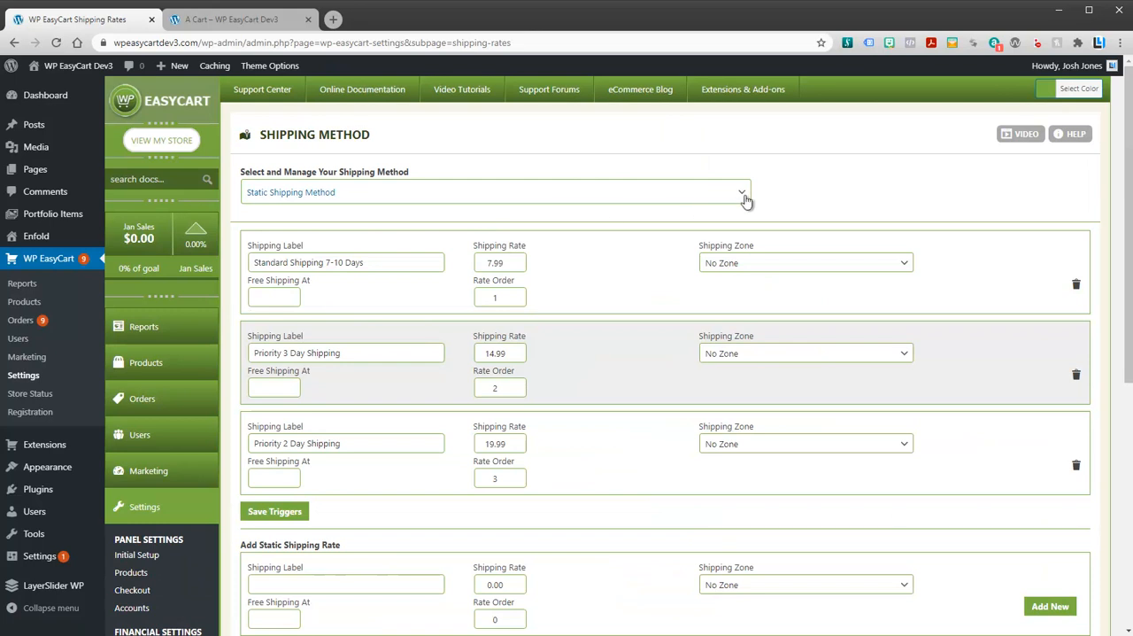
mouse_move(417, 196)
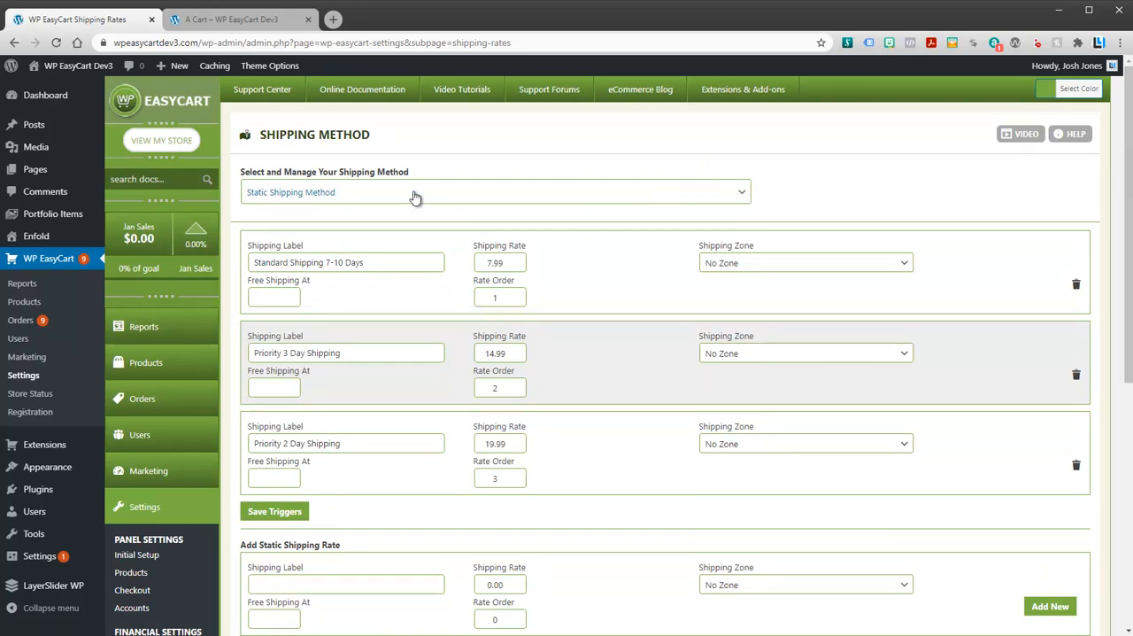
click(494, 191)
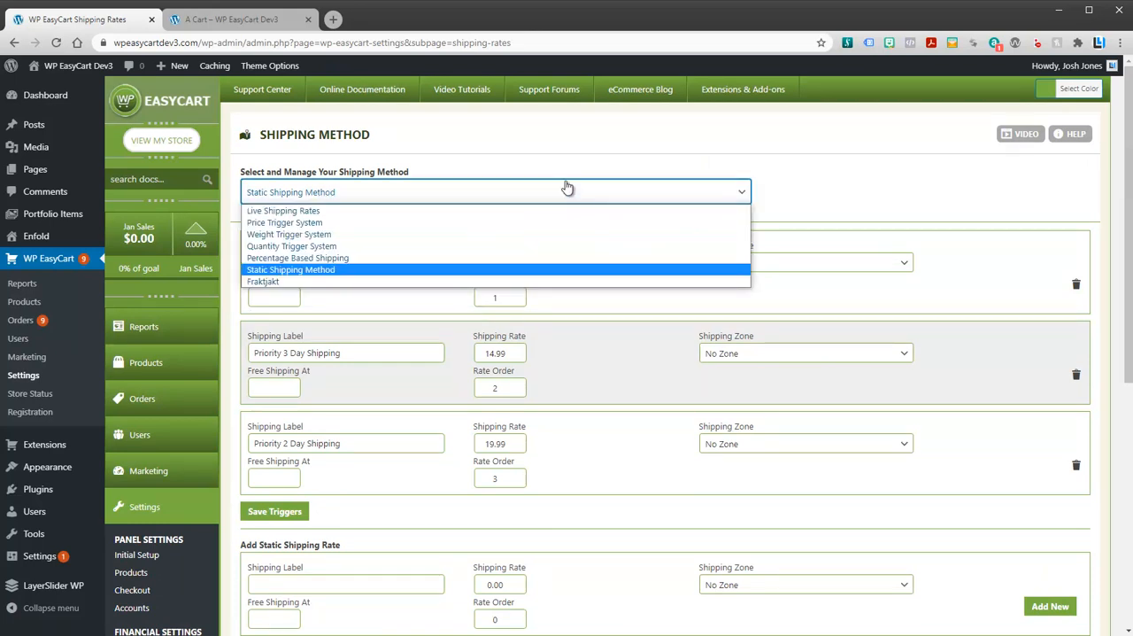
mouse_move(283, 209)
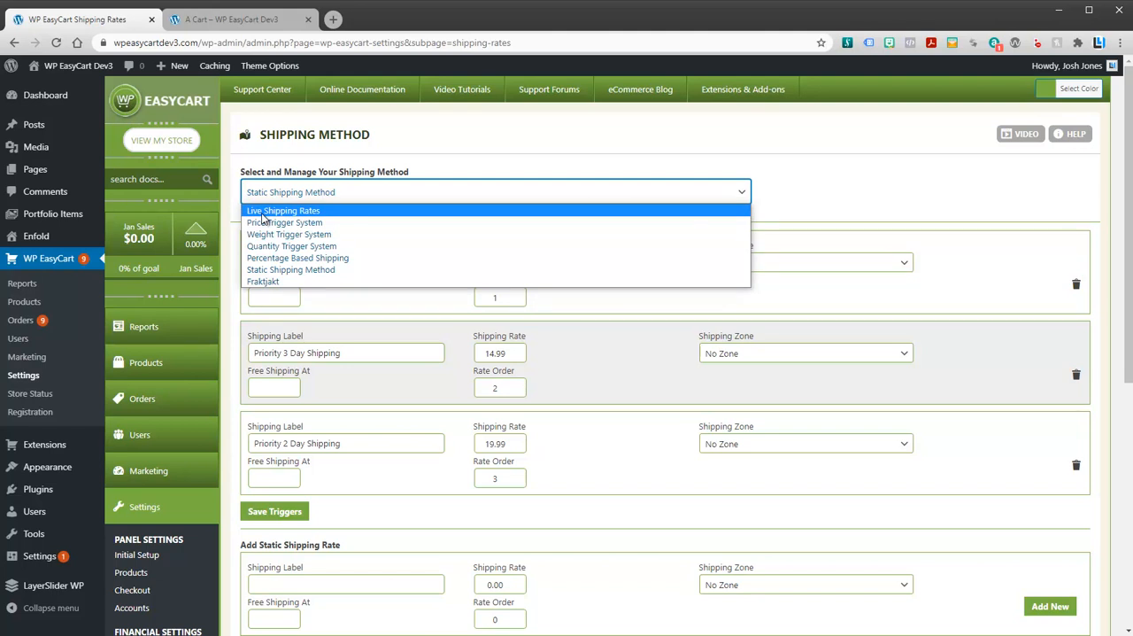
click(283, 209)
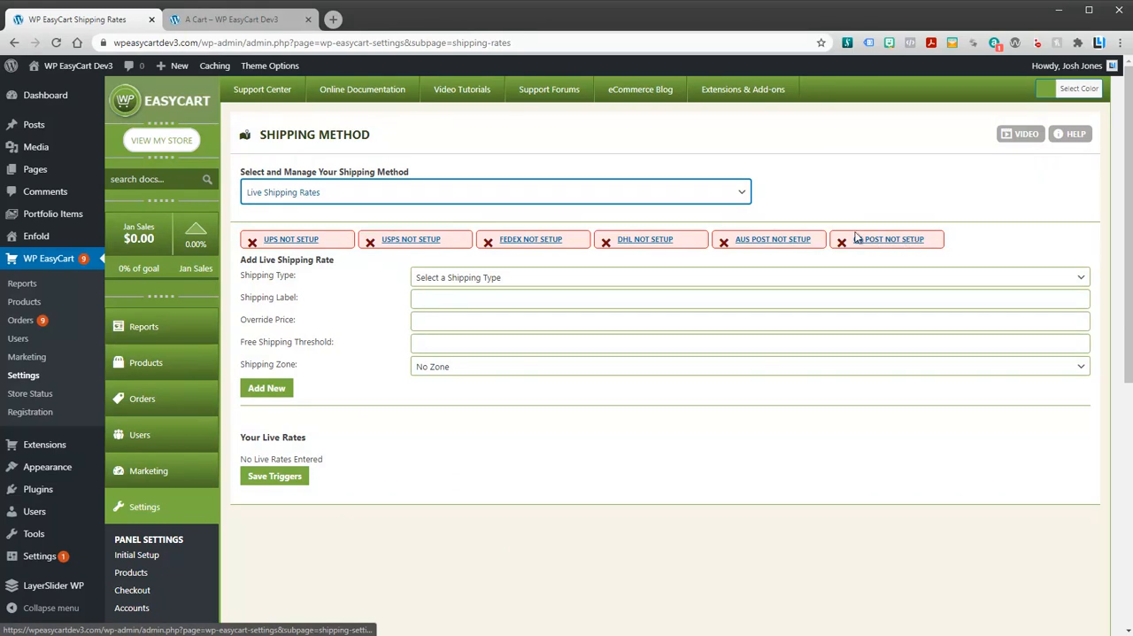
click(495, 191)
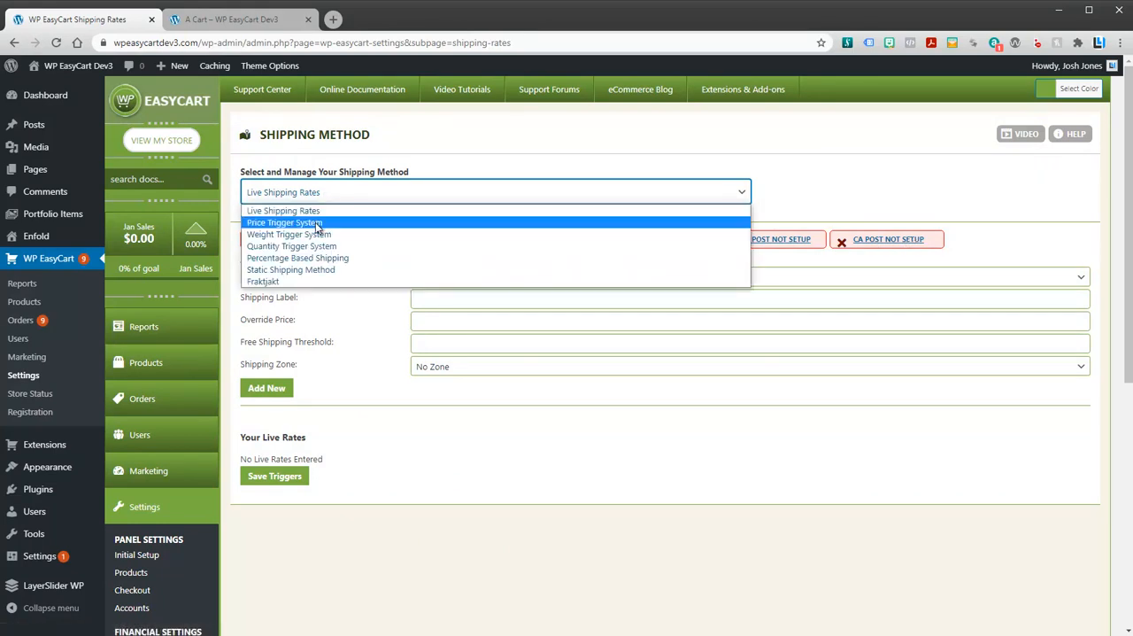
Switch to Price Trigger System and add a 50.00 trigger with 10.00 shipping
click(285, 224)
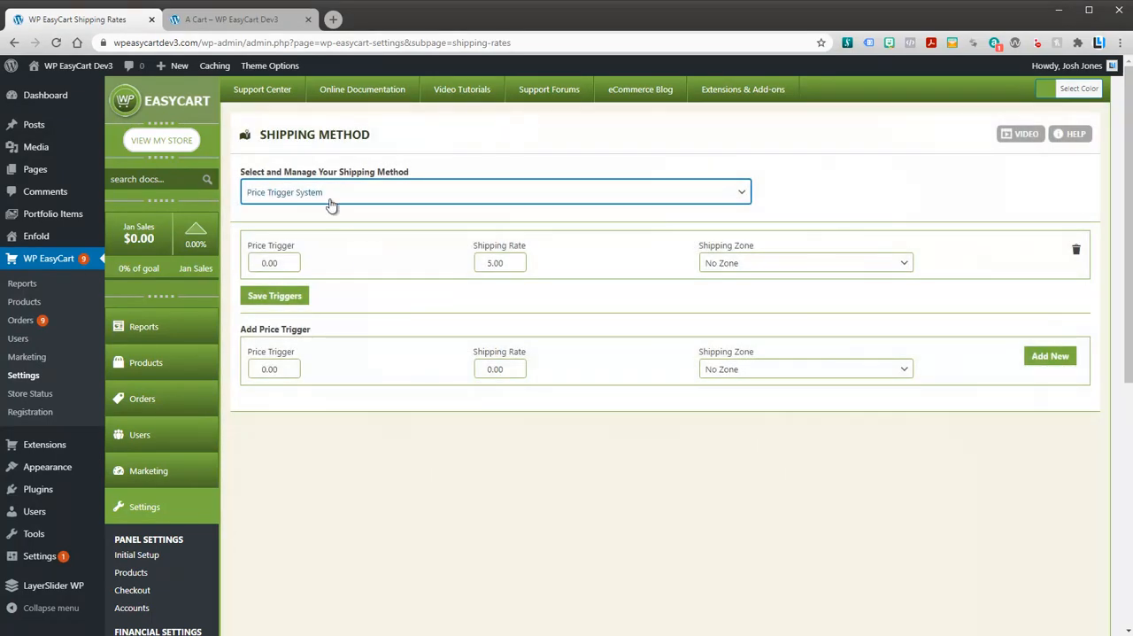
click(494, 191)
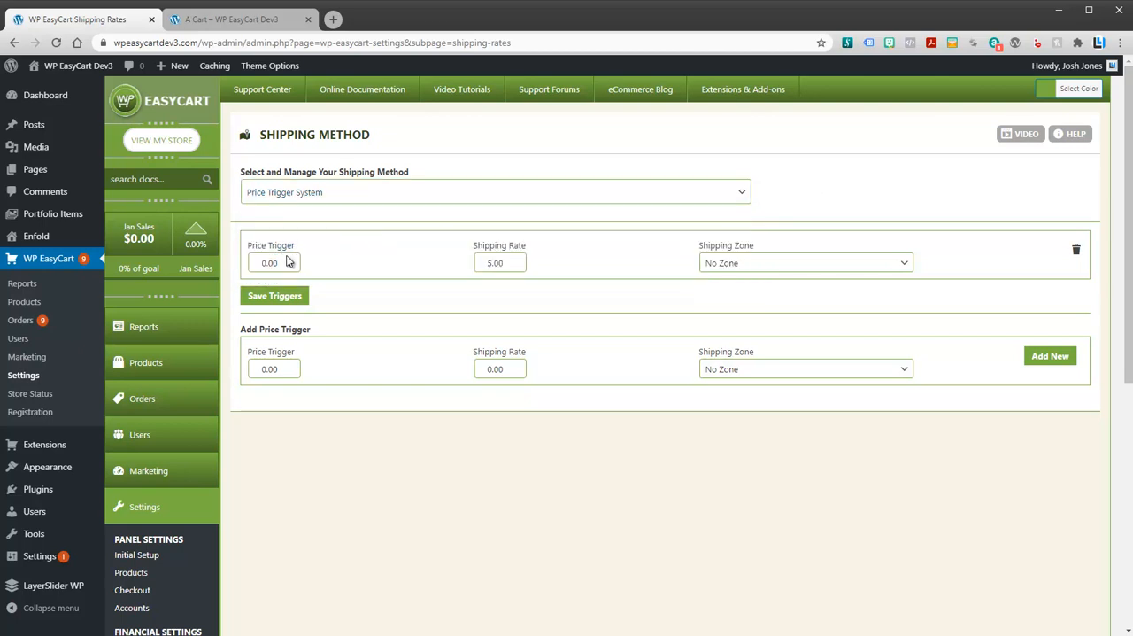
mouse_move(323, 287)
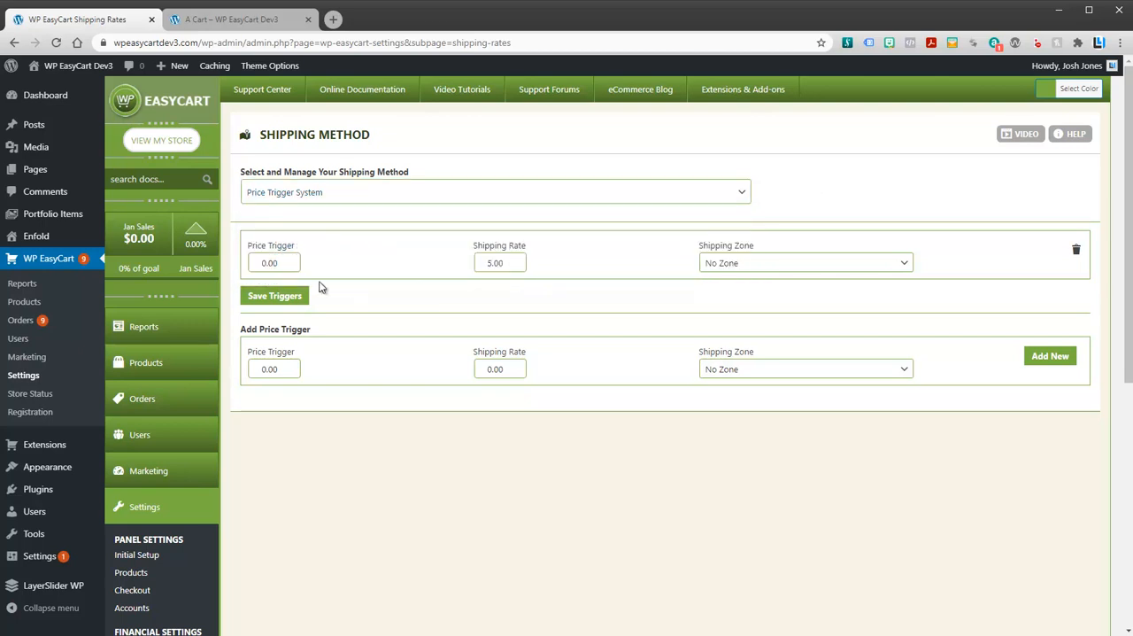
click(499, 262)
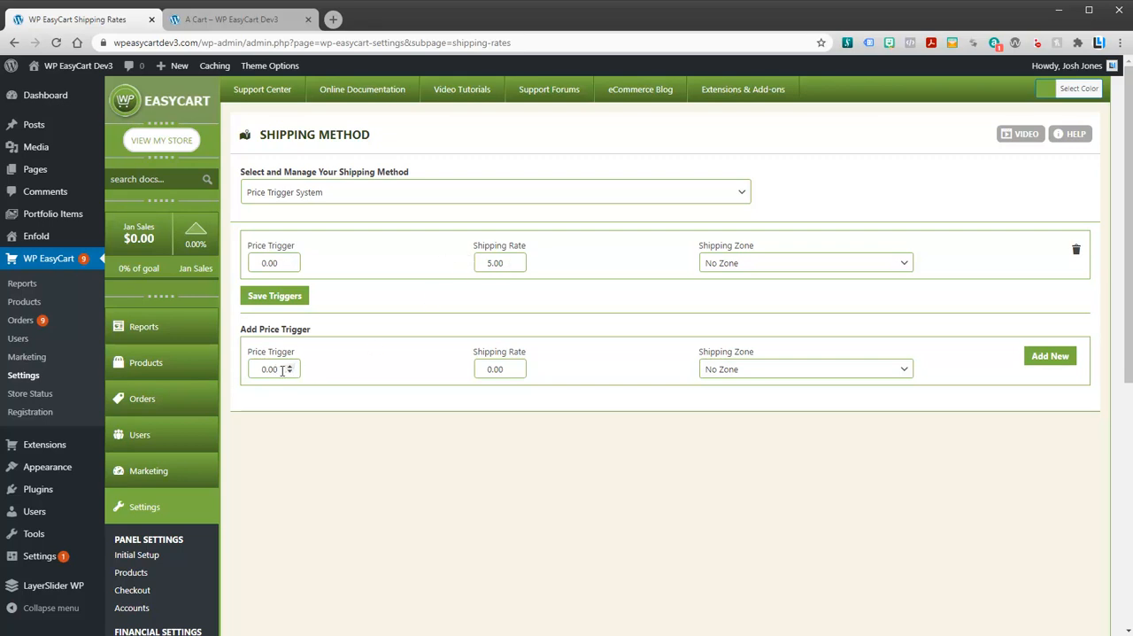
text(50)
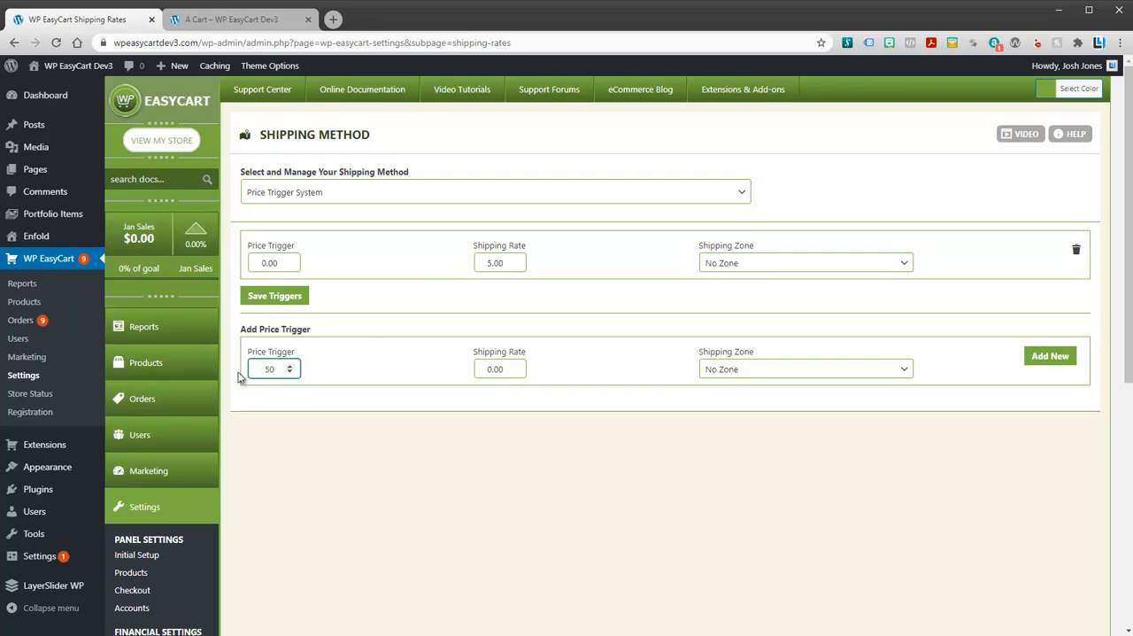
click(493, 368)
text(10)
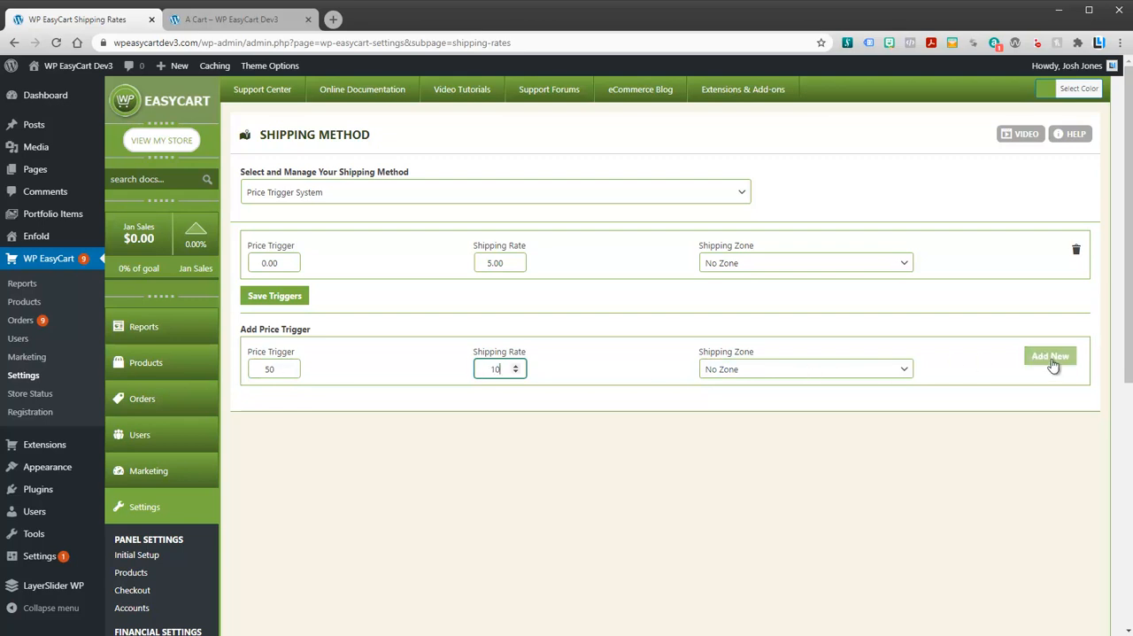
click(1050, 356)
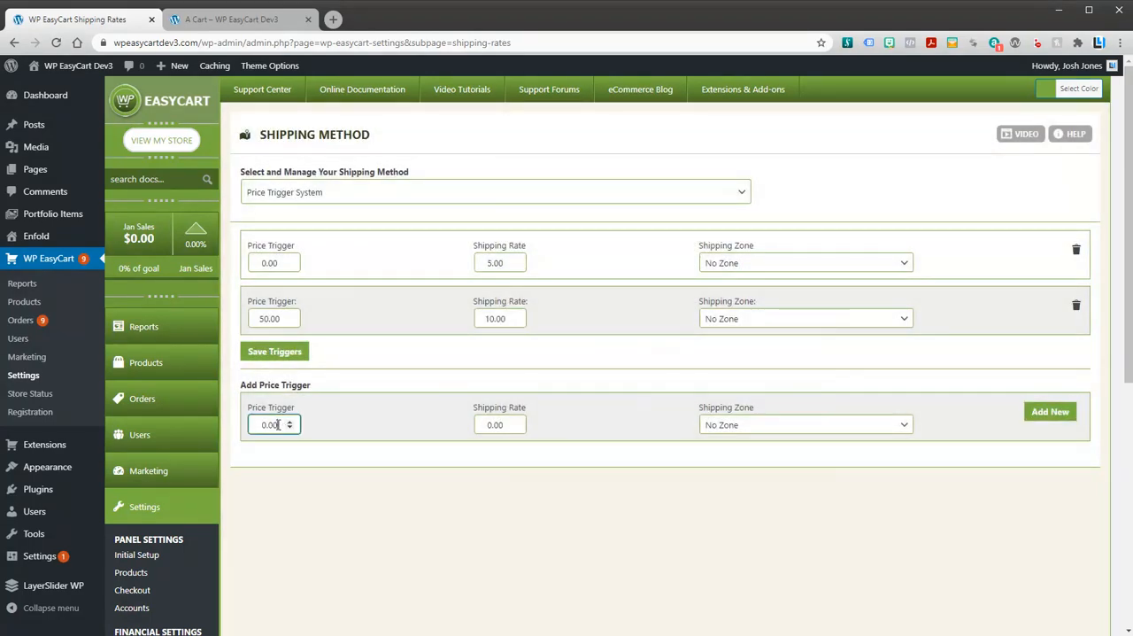
Add a 150.00 trigger with 20.00 shipping and return to the storefront checkout
text(150)
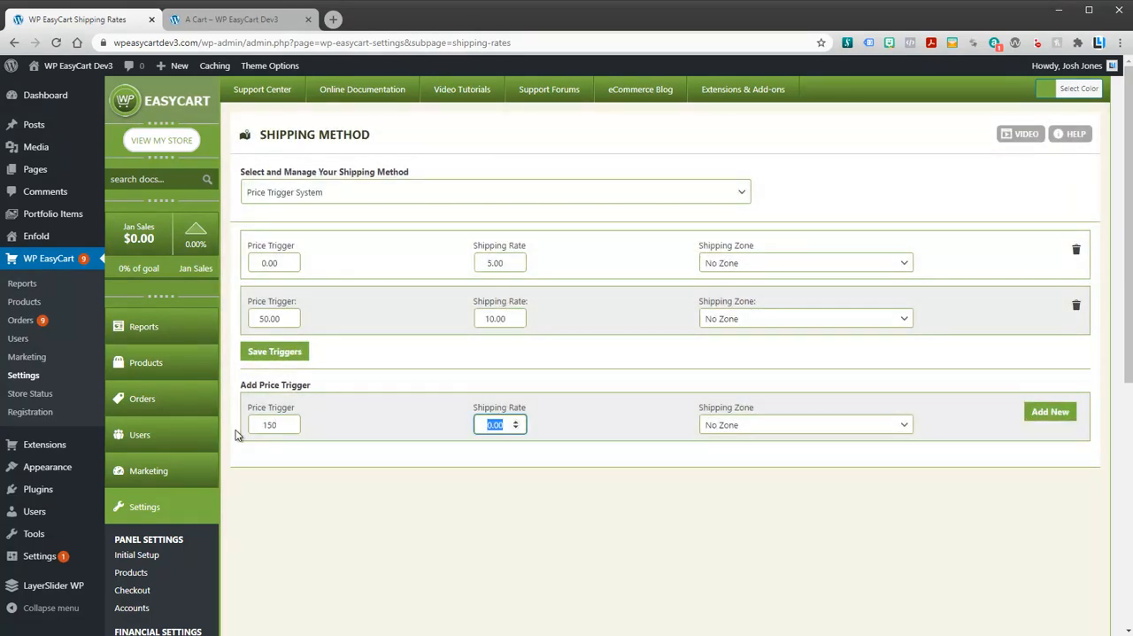
text(20)
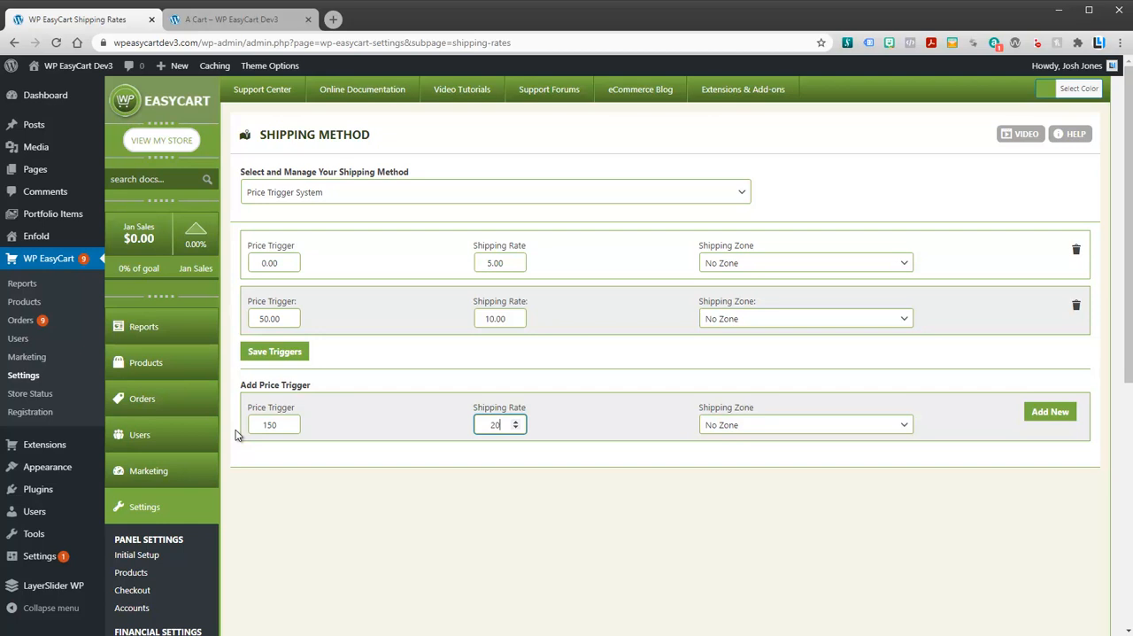
click(1050, 411)
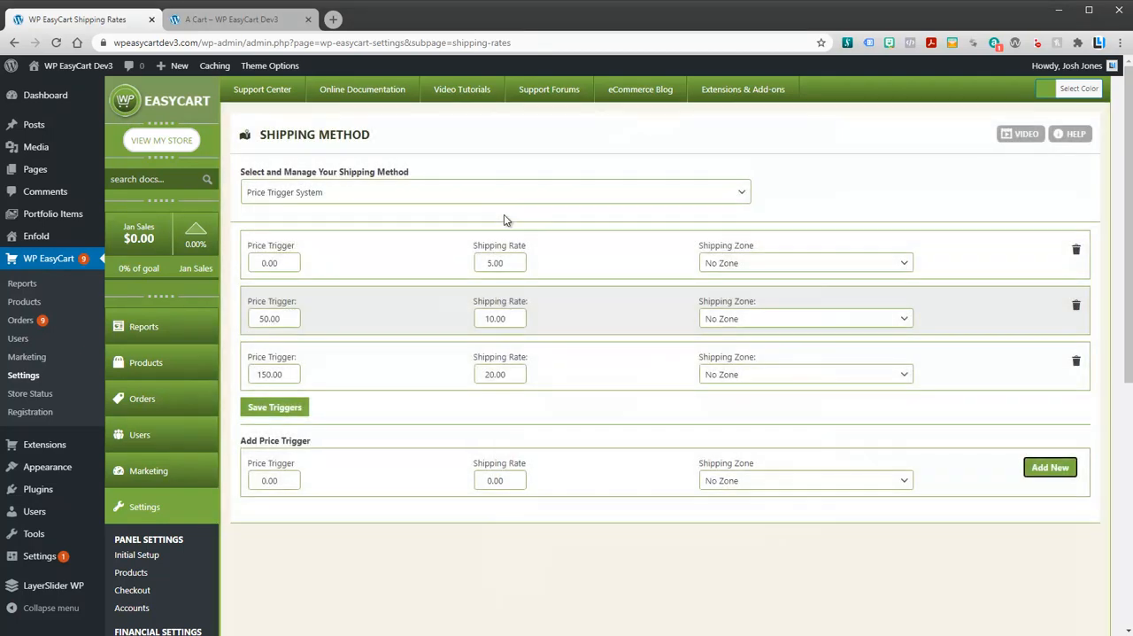
mouse_move(595, 372)
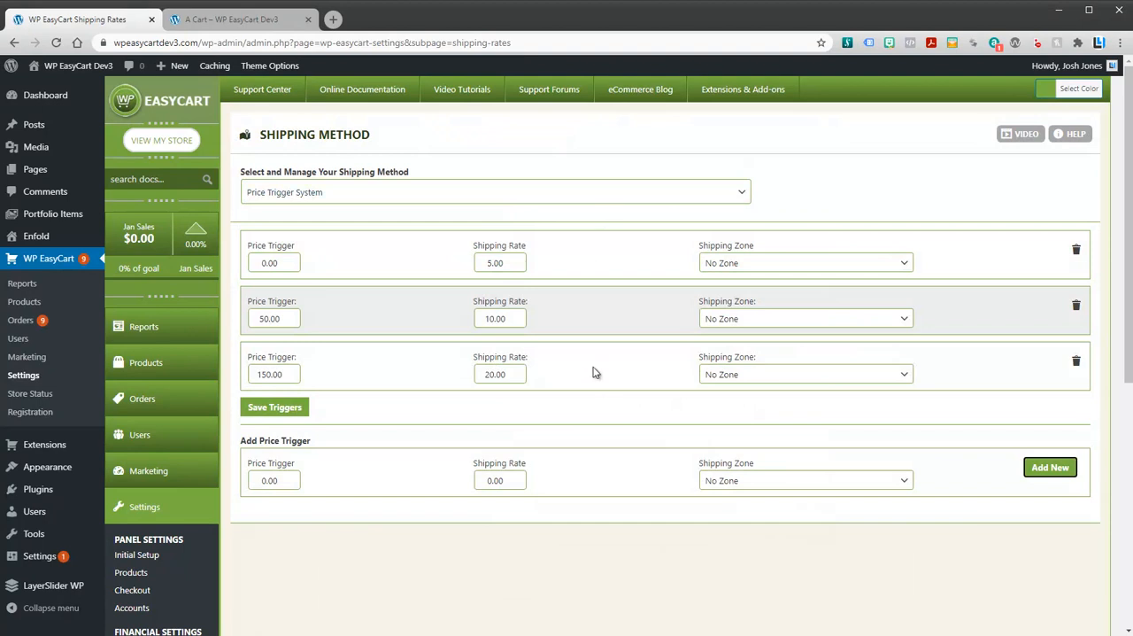
click(231, 18)
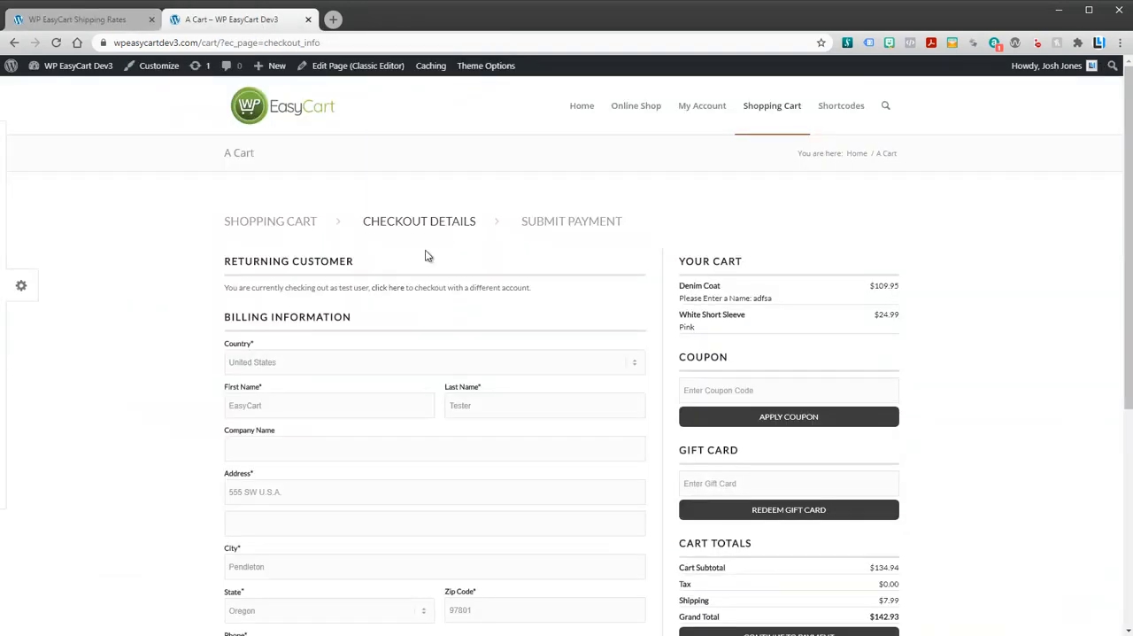
Check the checkout shows $10.00 shipping on the $134.94 subtotal, then return to Shipping Rates
scroll(down, 3)
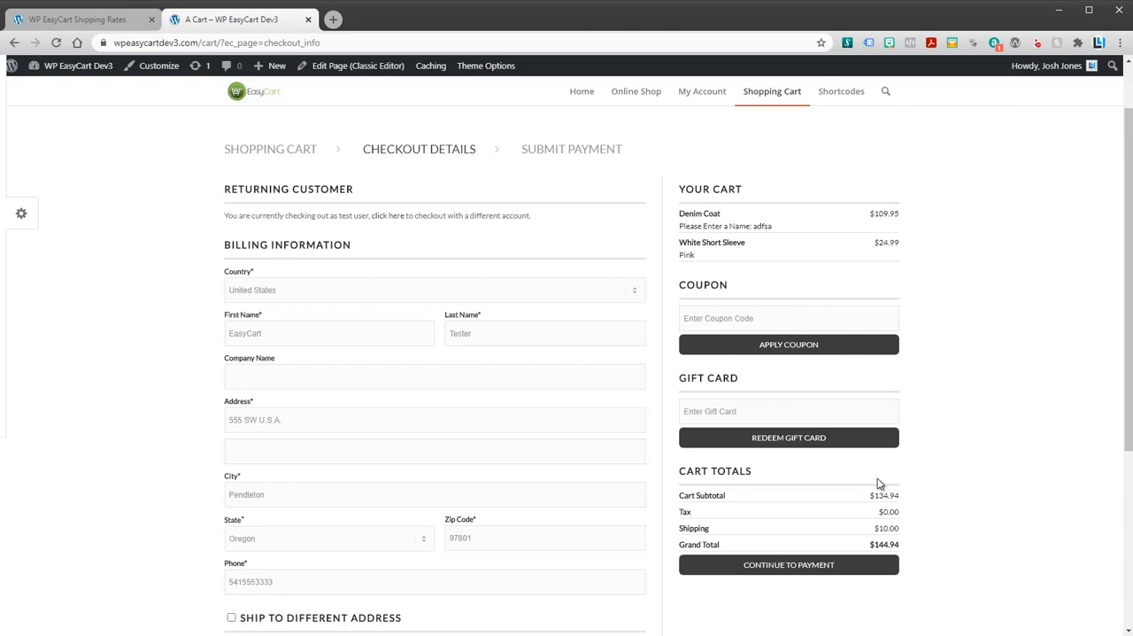
mouse_move(896, 510)
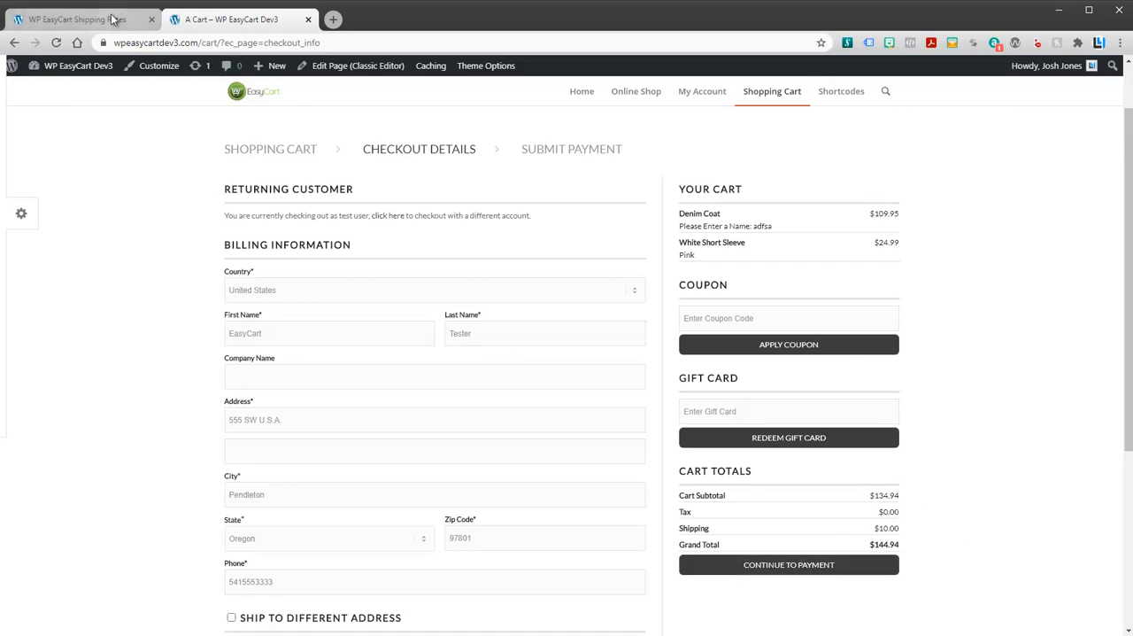
click(80, 18)
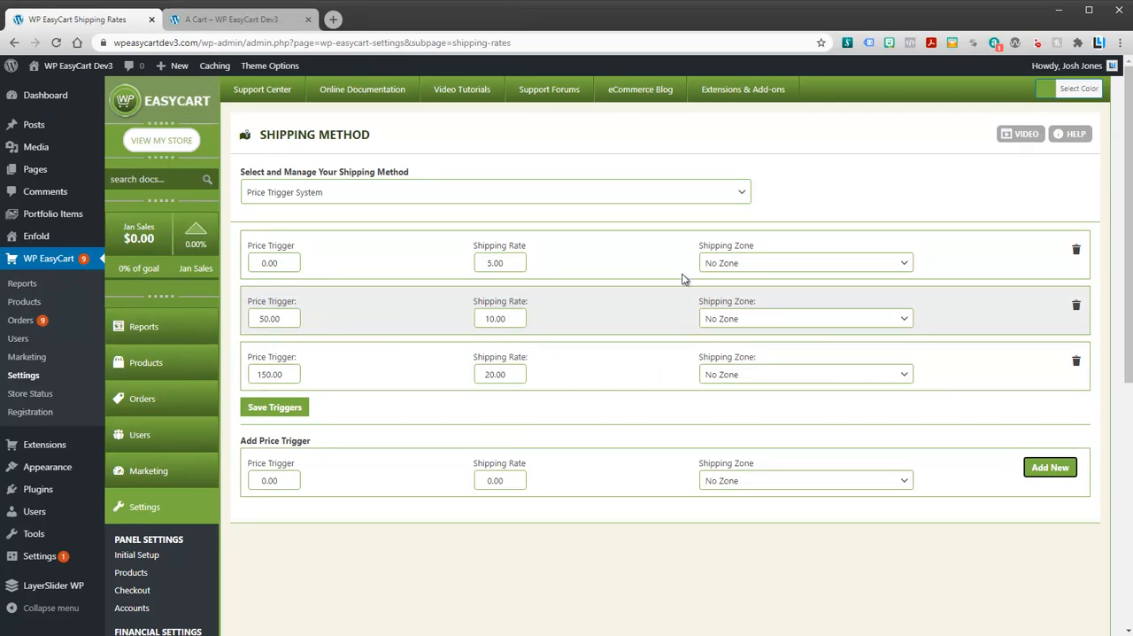
mouse_move(636, 254)
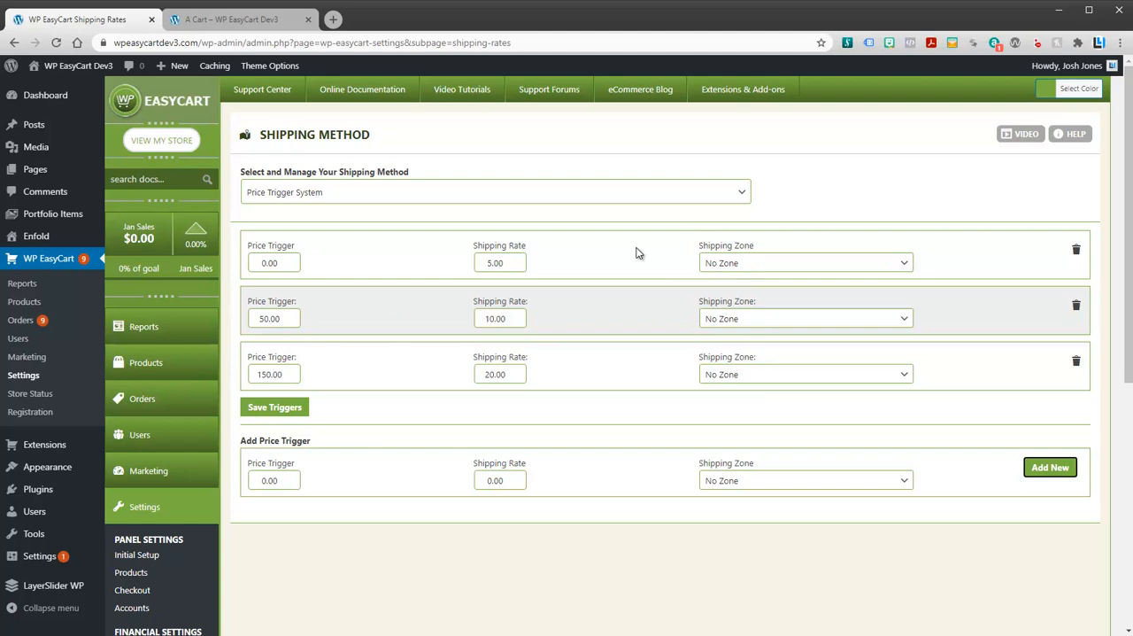
mouse_move(475, 356)
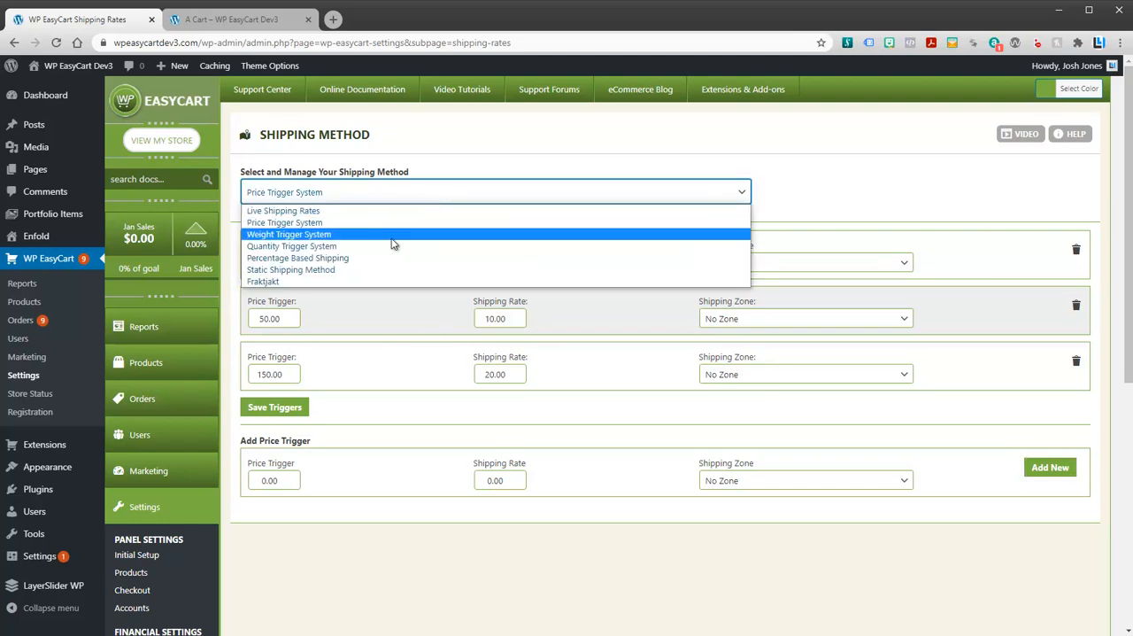
mouse_move(315, 259)
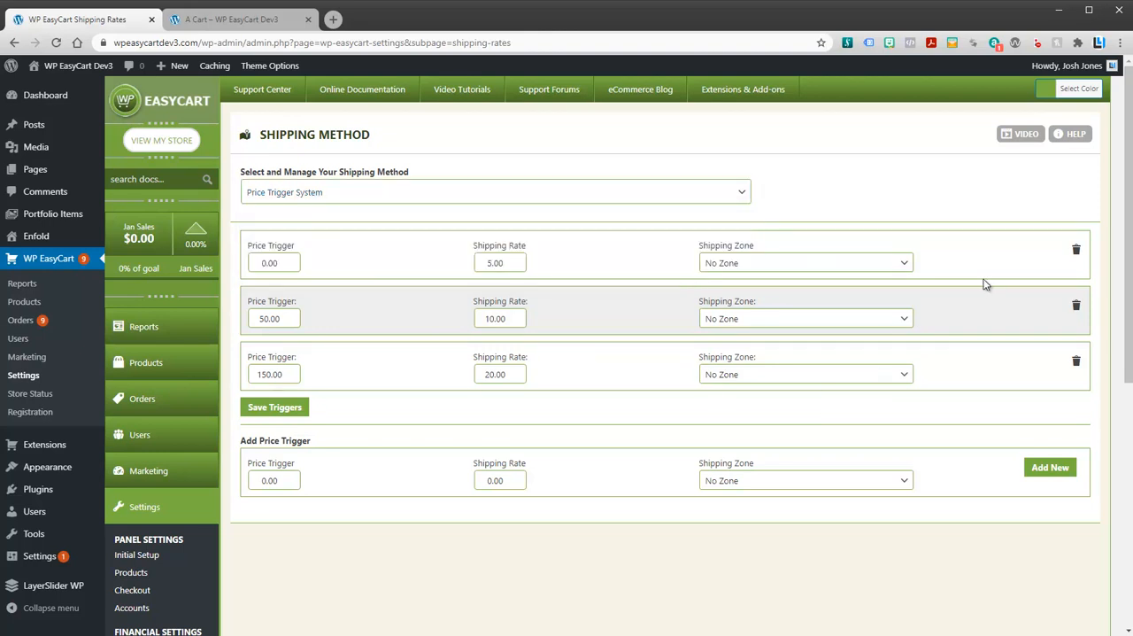
Try limiting the first price trigger to Lower 48 States, then reset it to No Zone
click(806, 262)
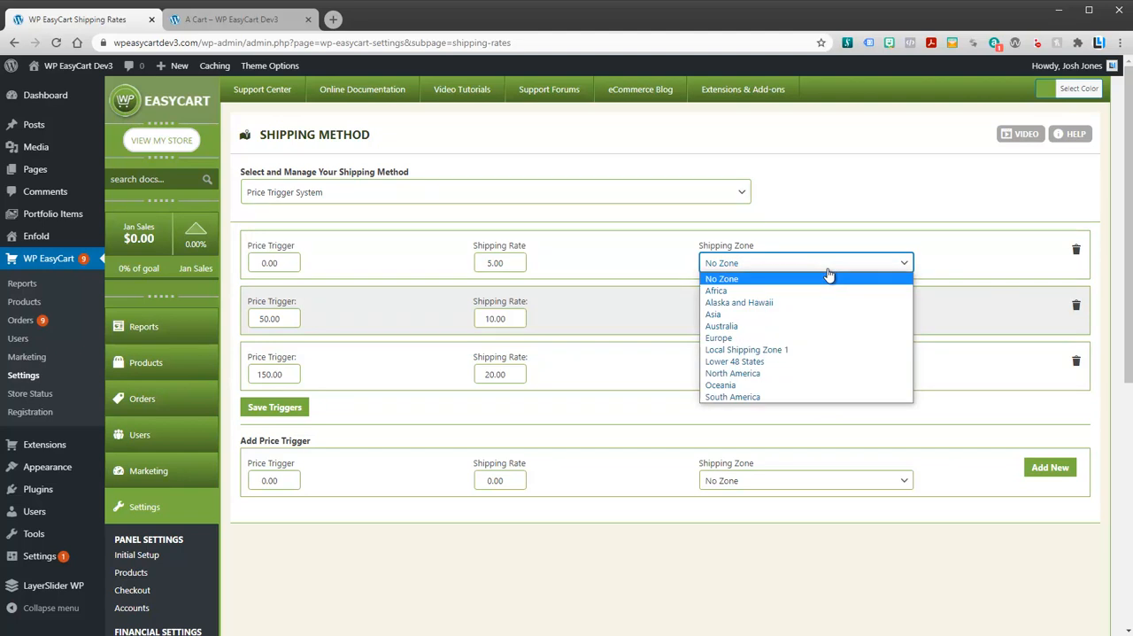
mouse_move(733, 361)
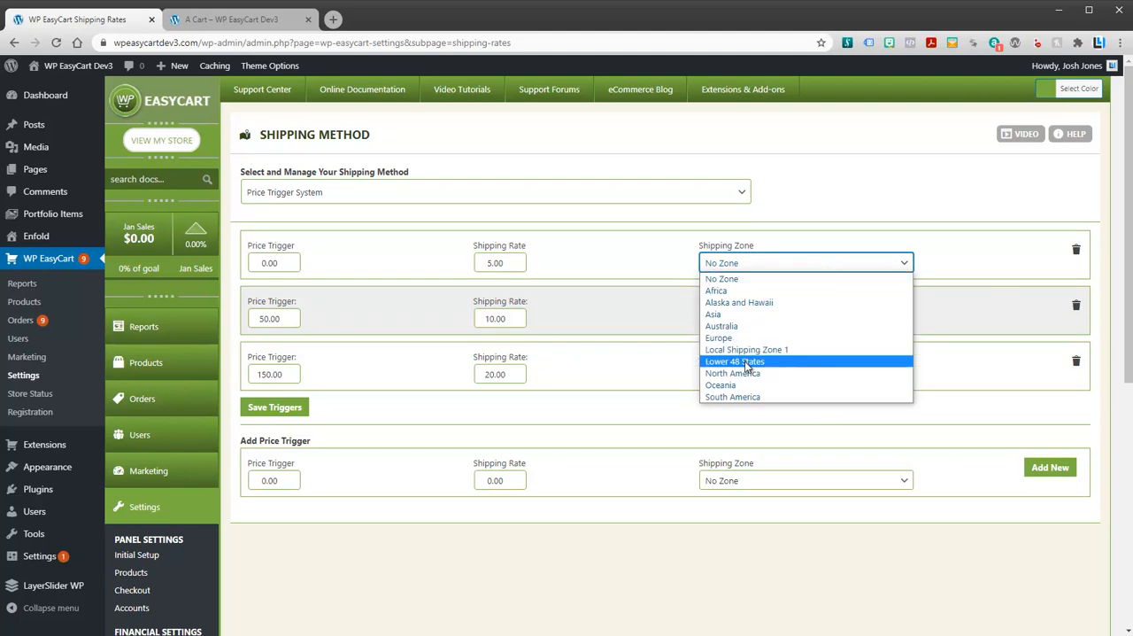
click(735, 361)
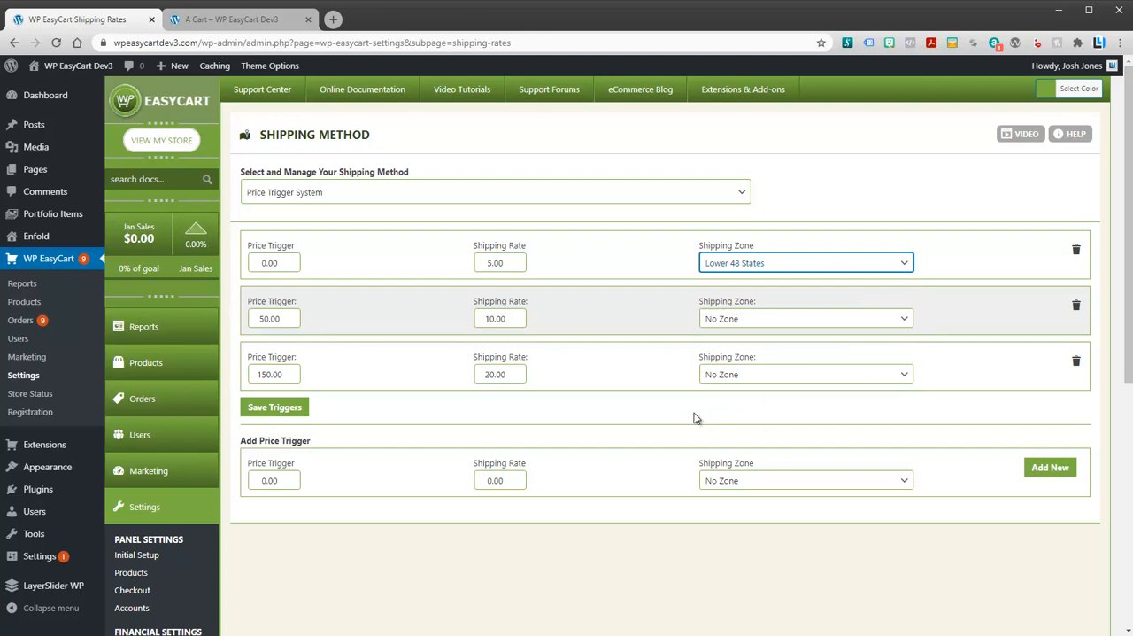
mouse_move(664, 282)
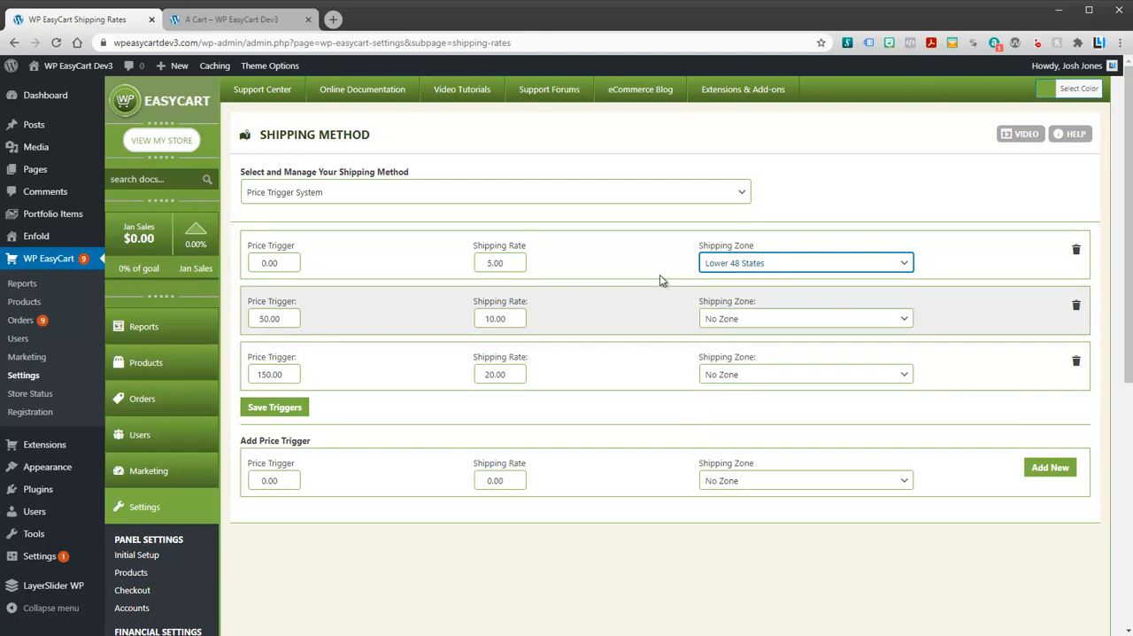
mouse_move(398, 267)
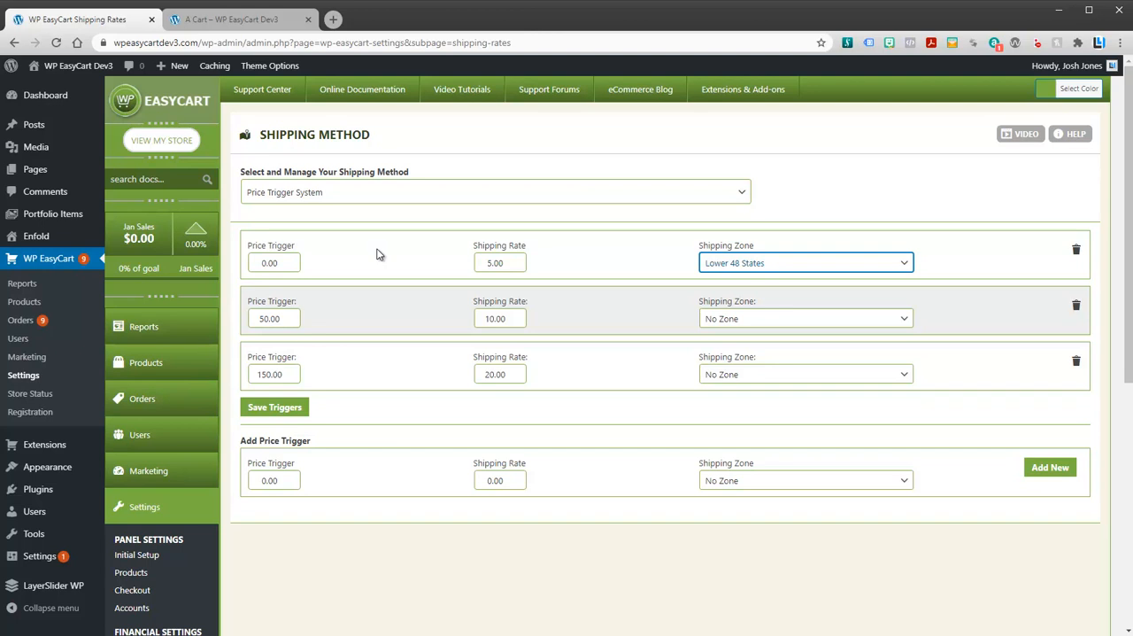
click(804, 262)
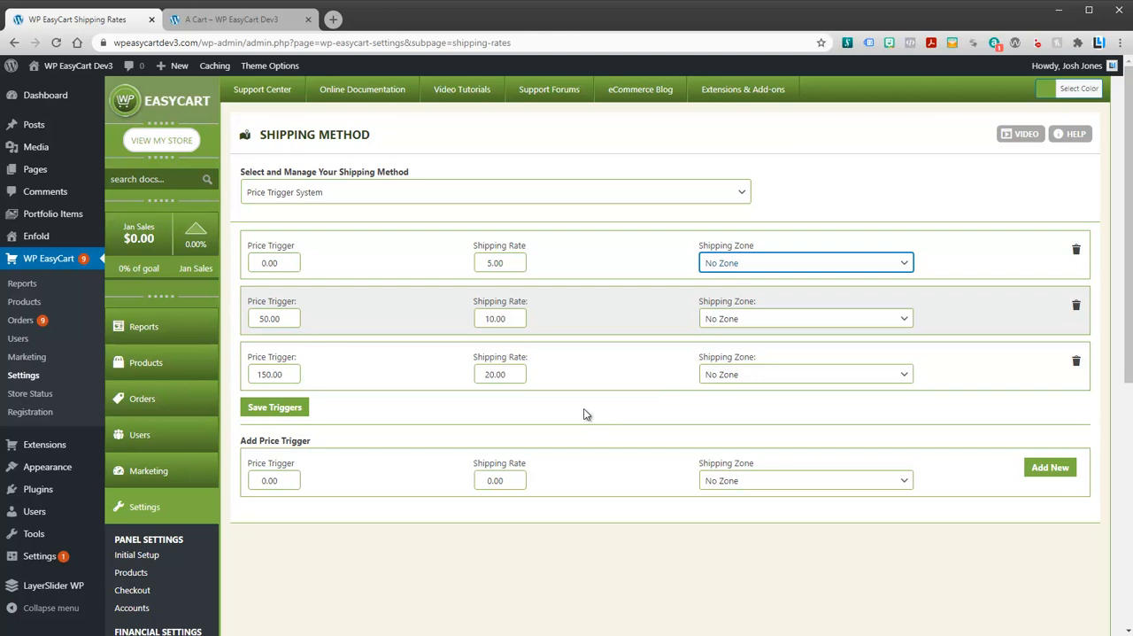
mouse_move(595, 389)
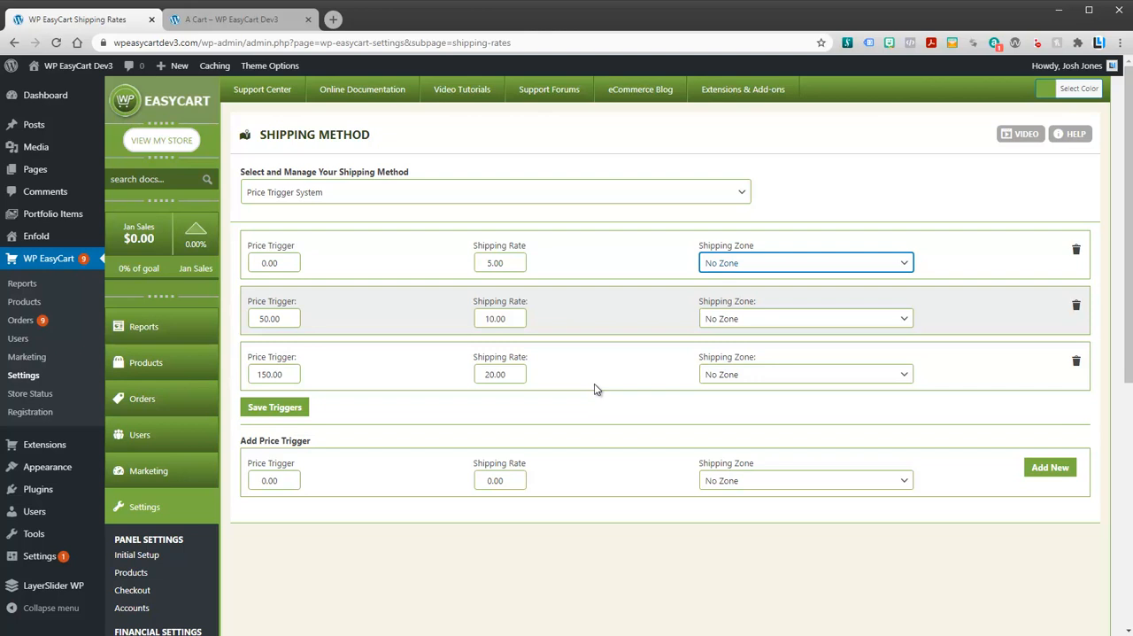
mouse_move(617, 361)
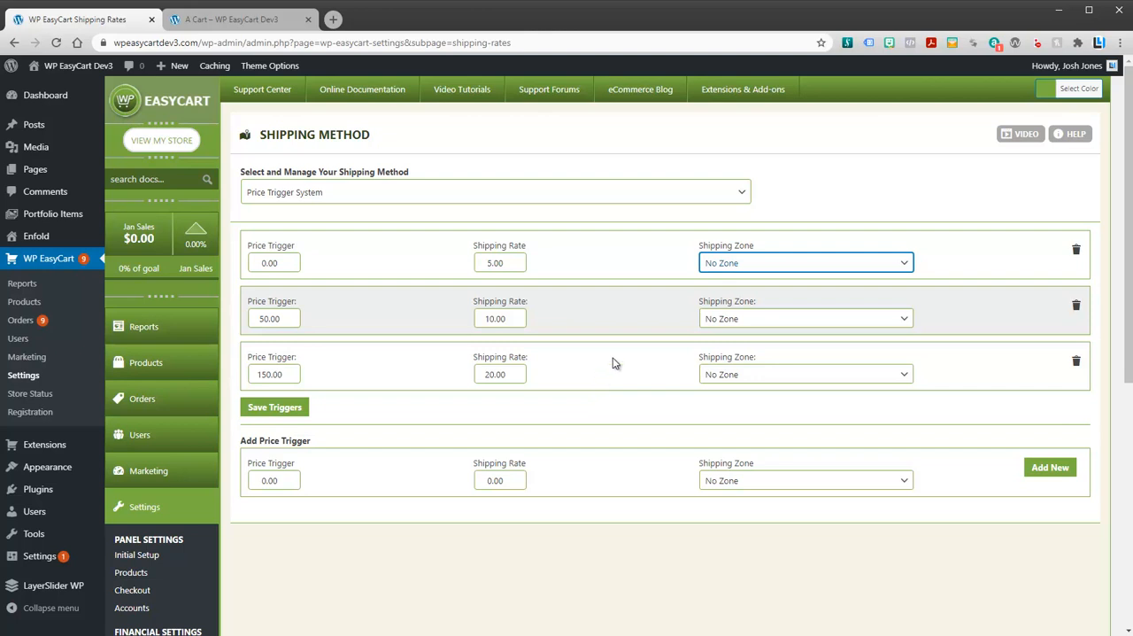
Try the Australia zone on the first trigger and reset it to No Zone again
click(804, 262)
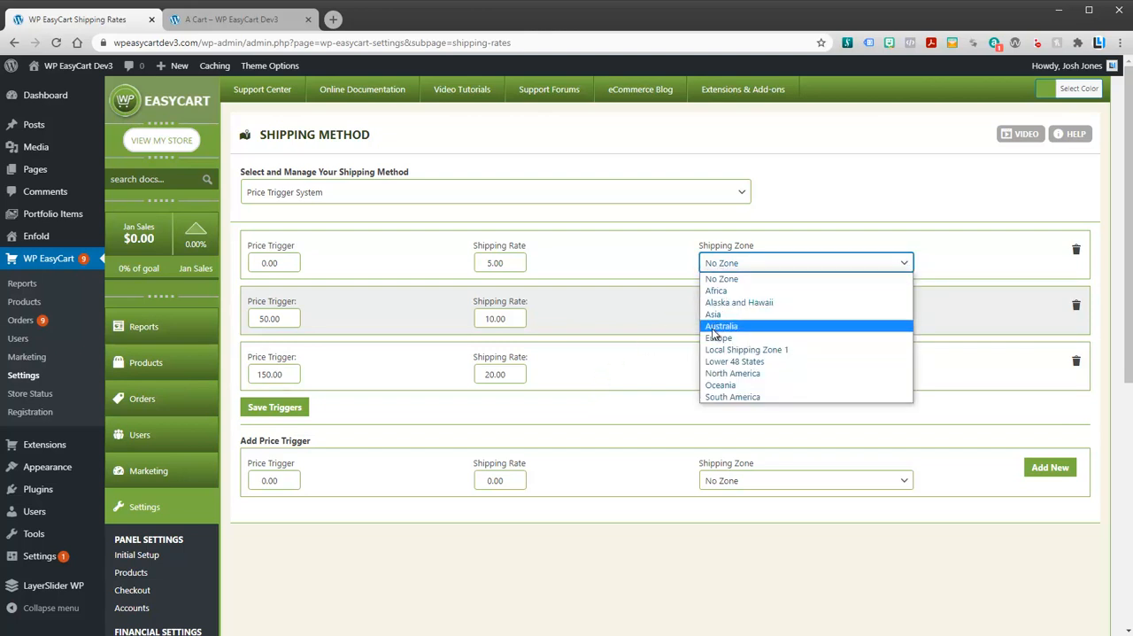
click(721, 325)
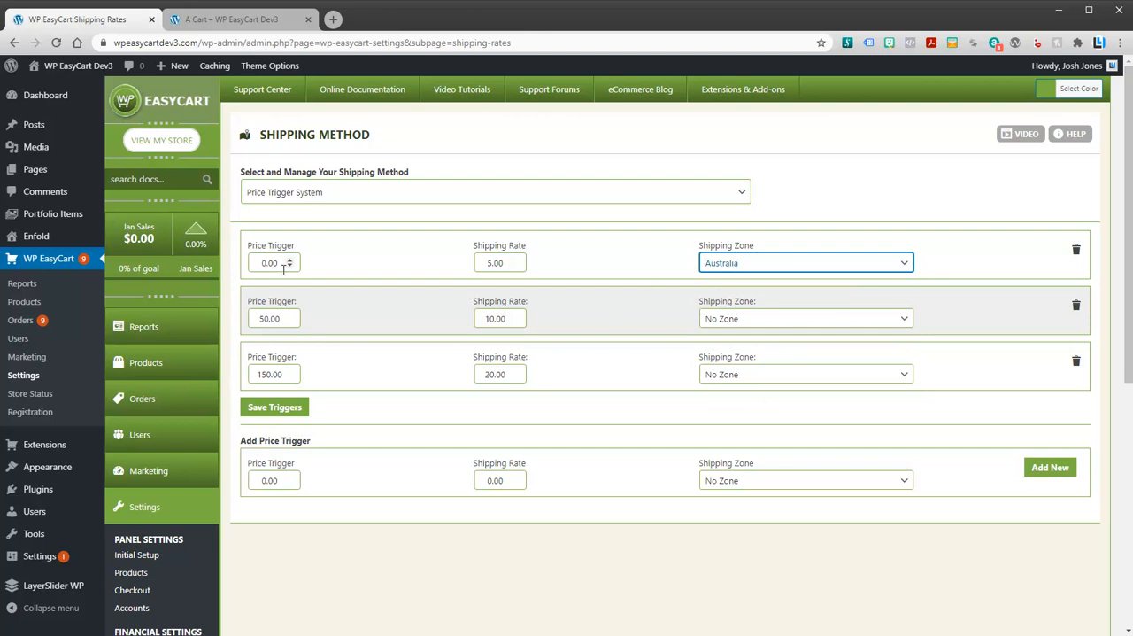
mouse_move(740, 262)
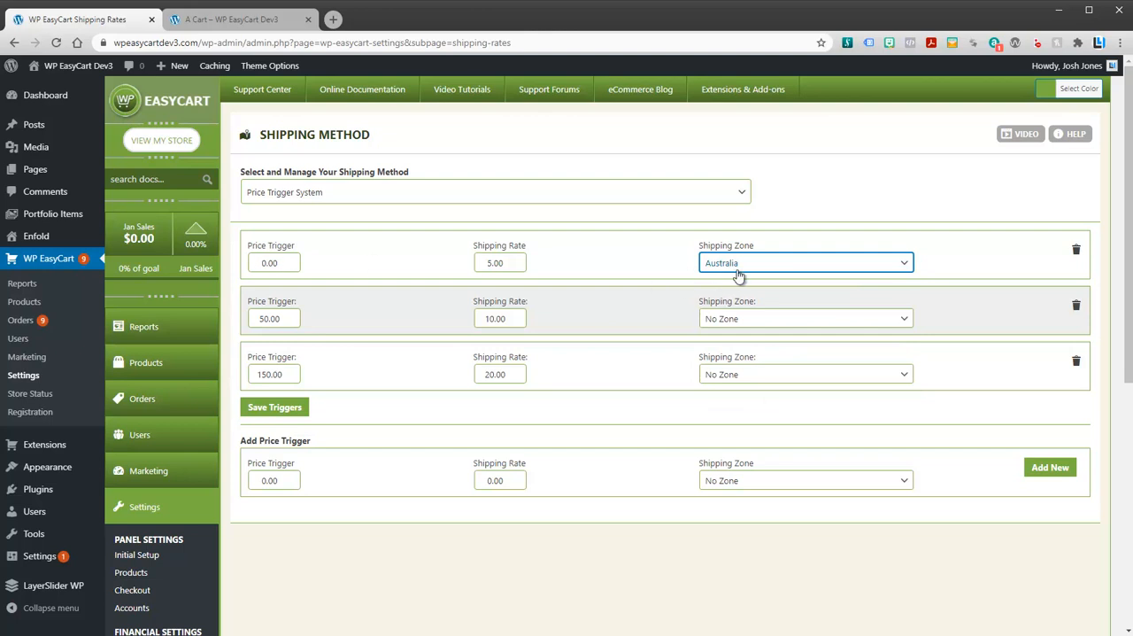
click(804, 263)
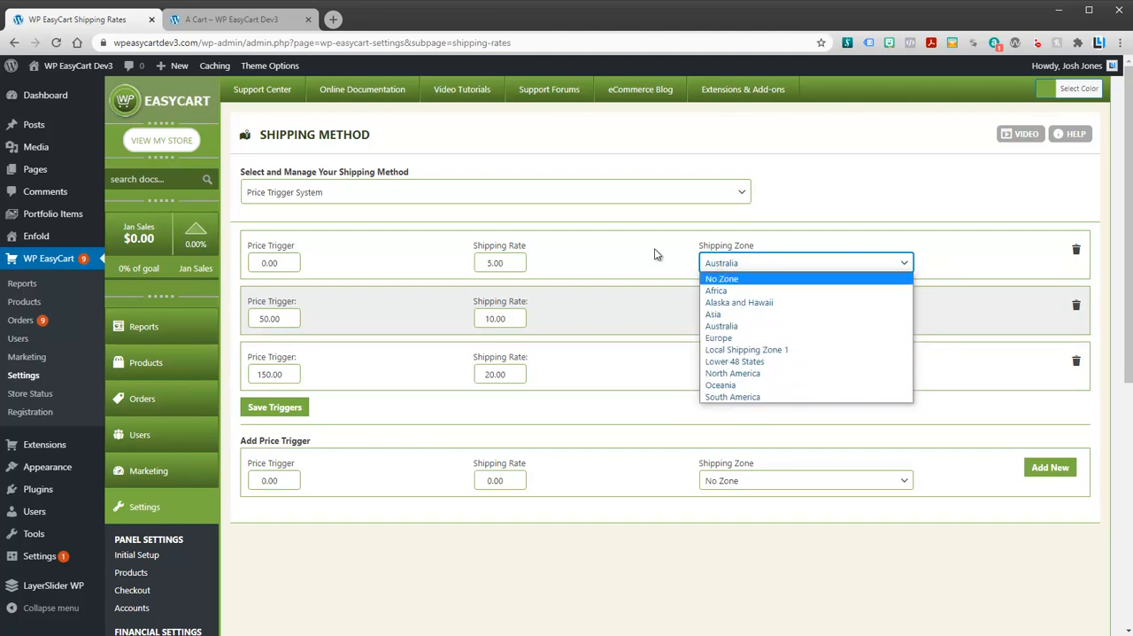
click(721, 262)
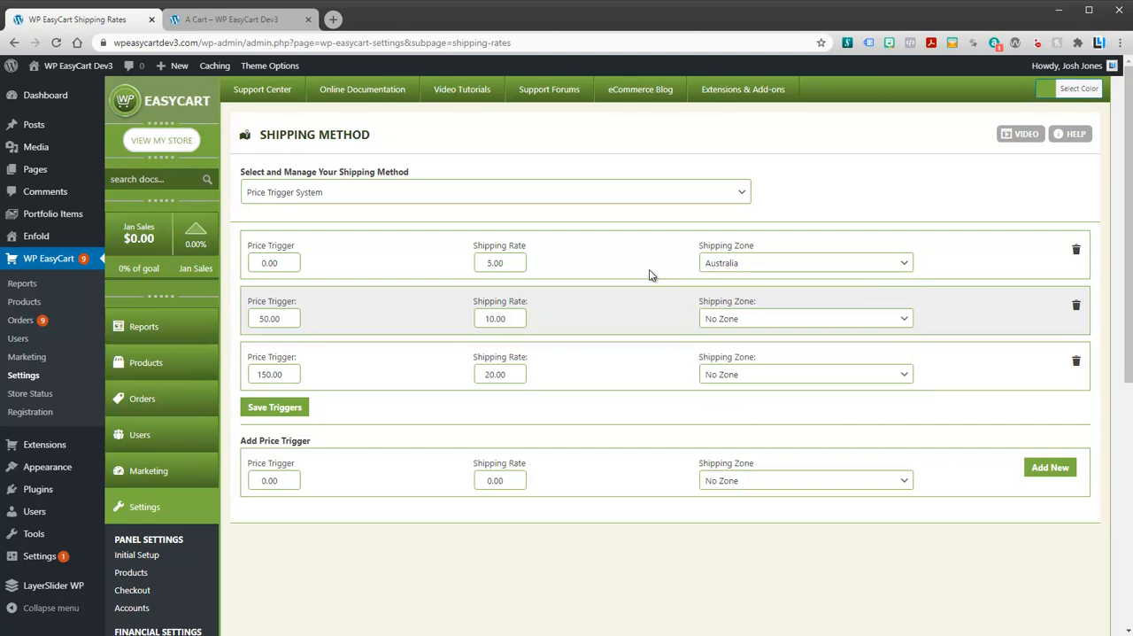
mouse_move(689, 265)
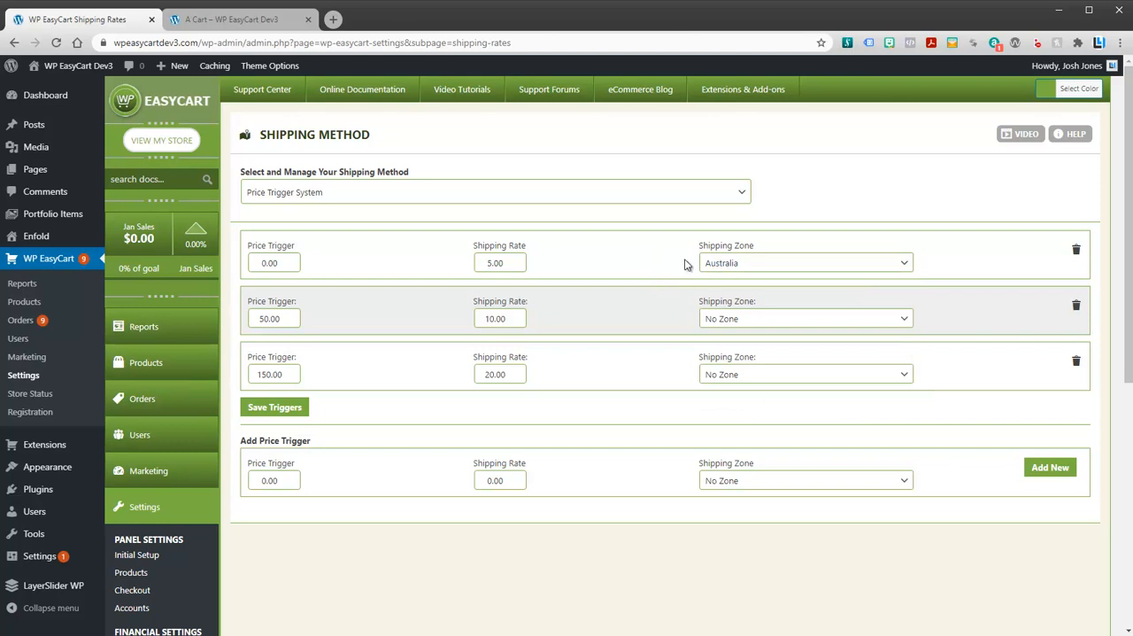
click(804, 262)
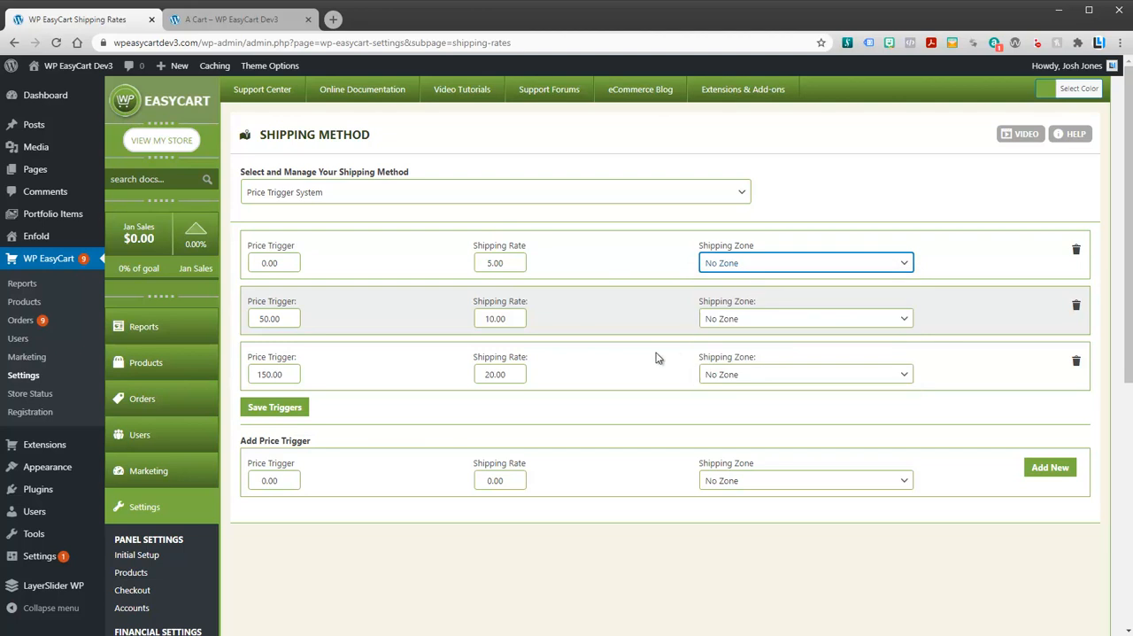
mouse_move(694, 478)
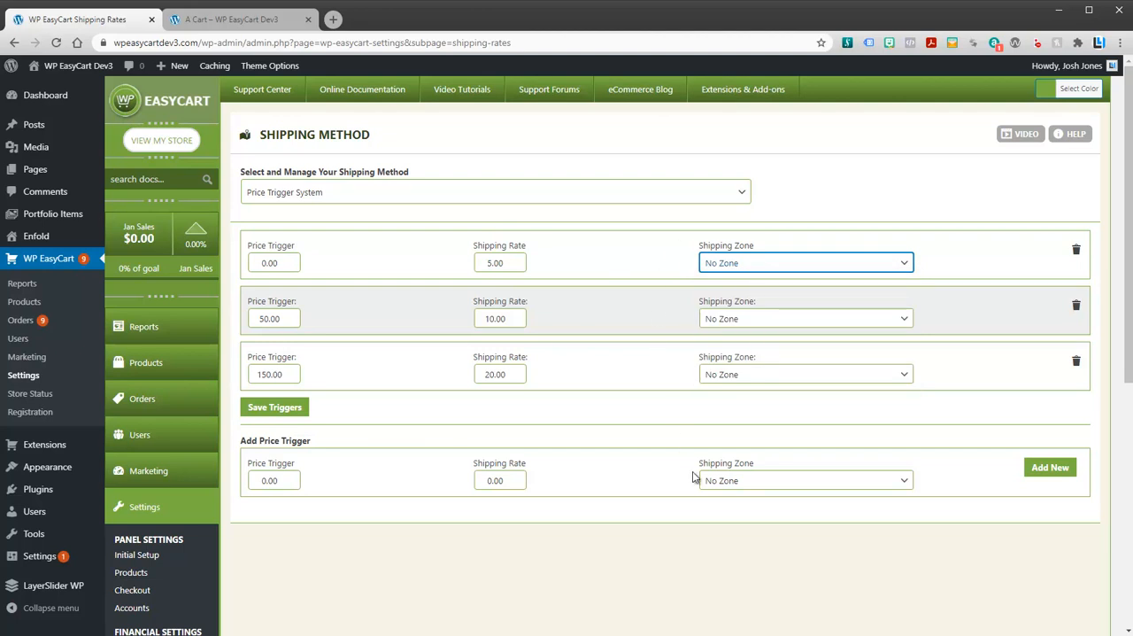
mouse_move(439, 200)
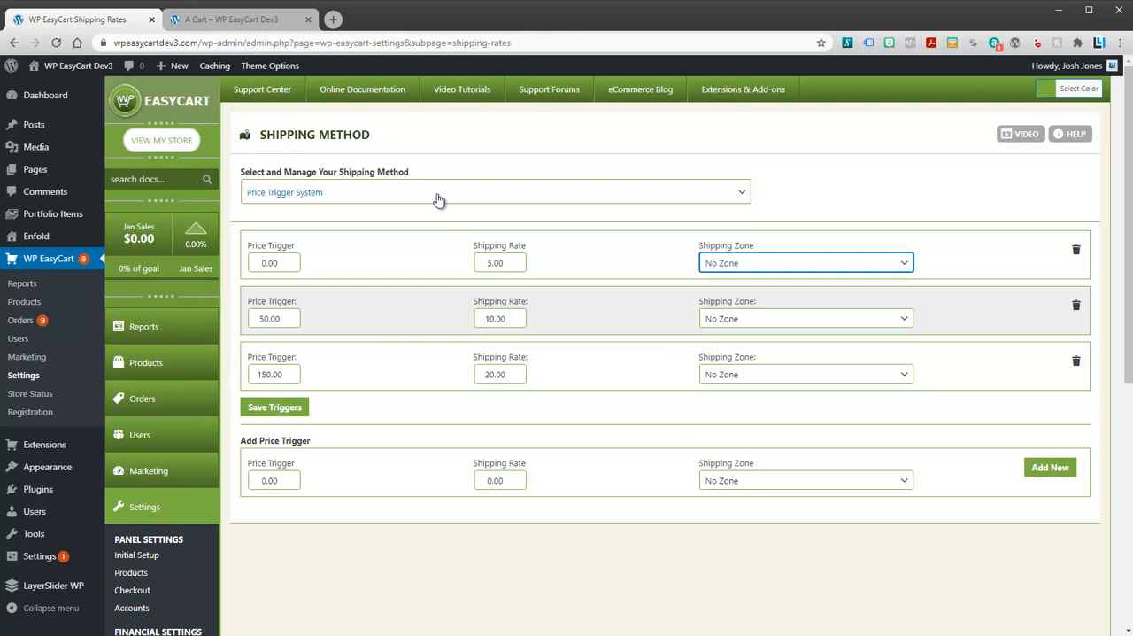
click(494, 191)
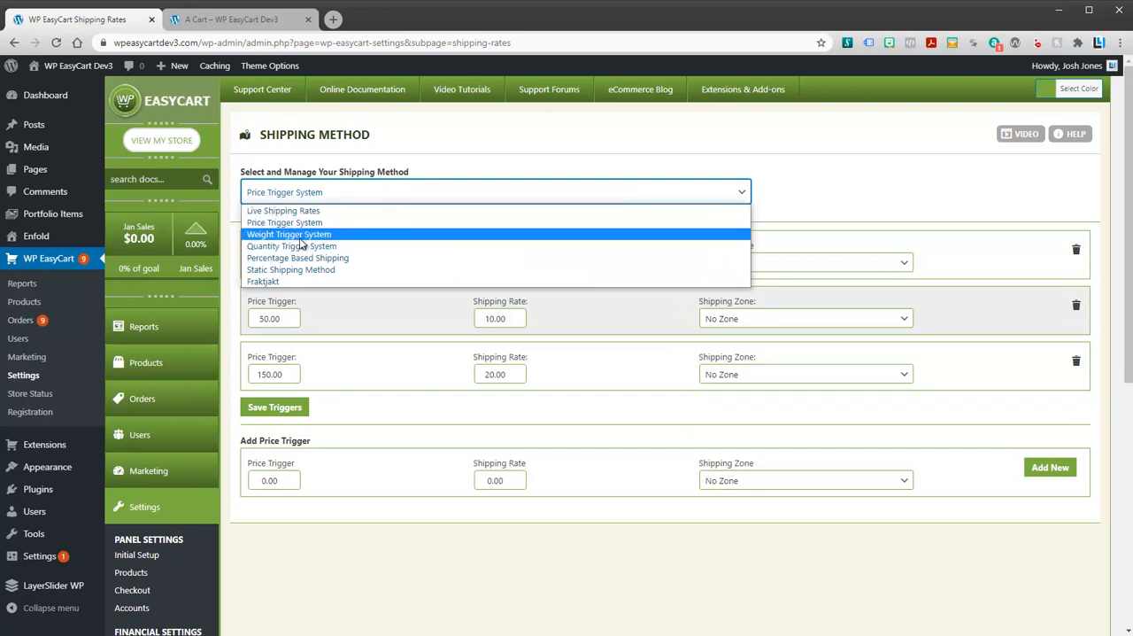
Try the Quantity Trigger System, then settle on the Static Shipping Method
click(290, 233)
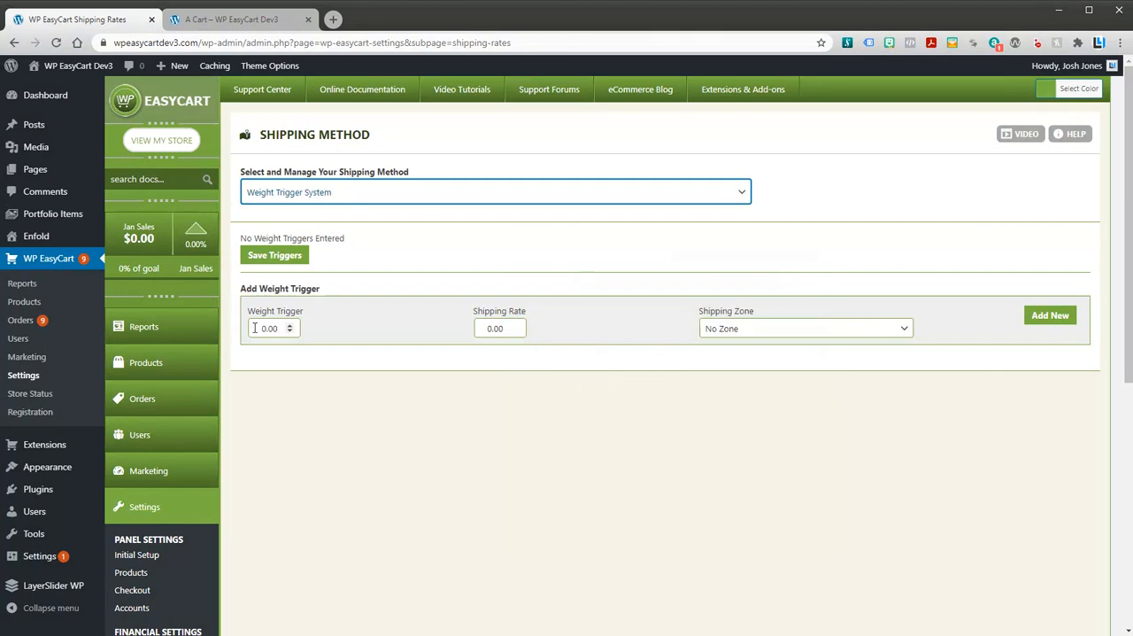
click(494, 191)
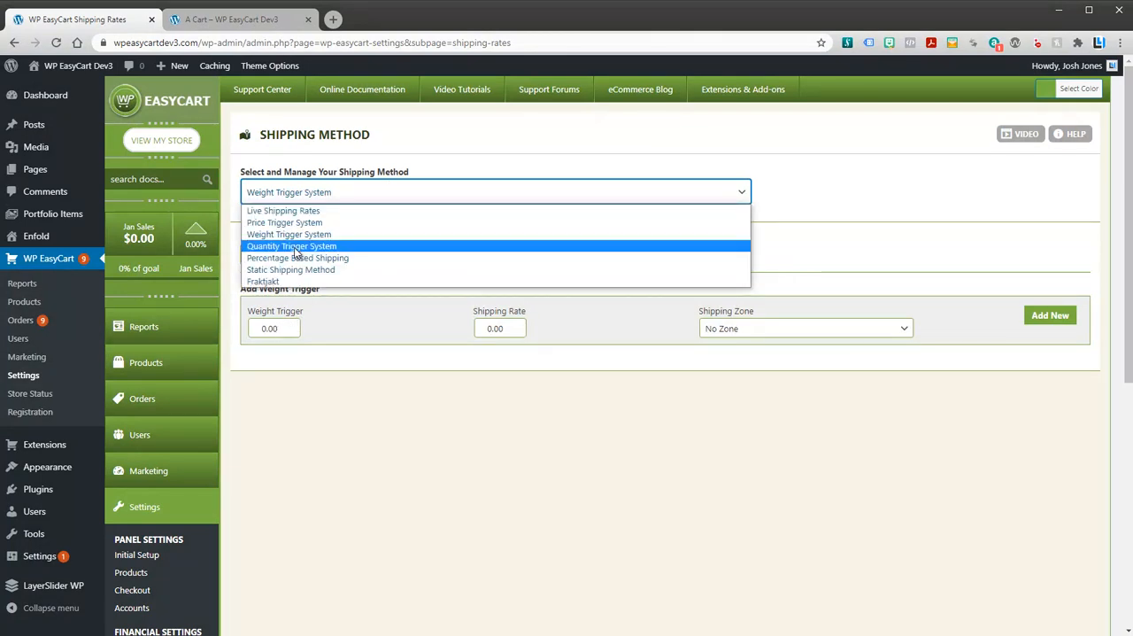
click(292, 244)
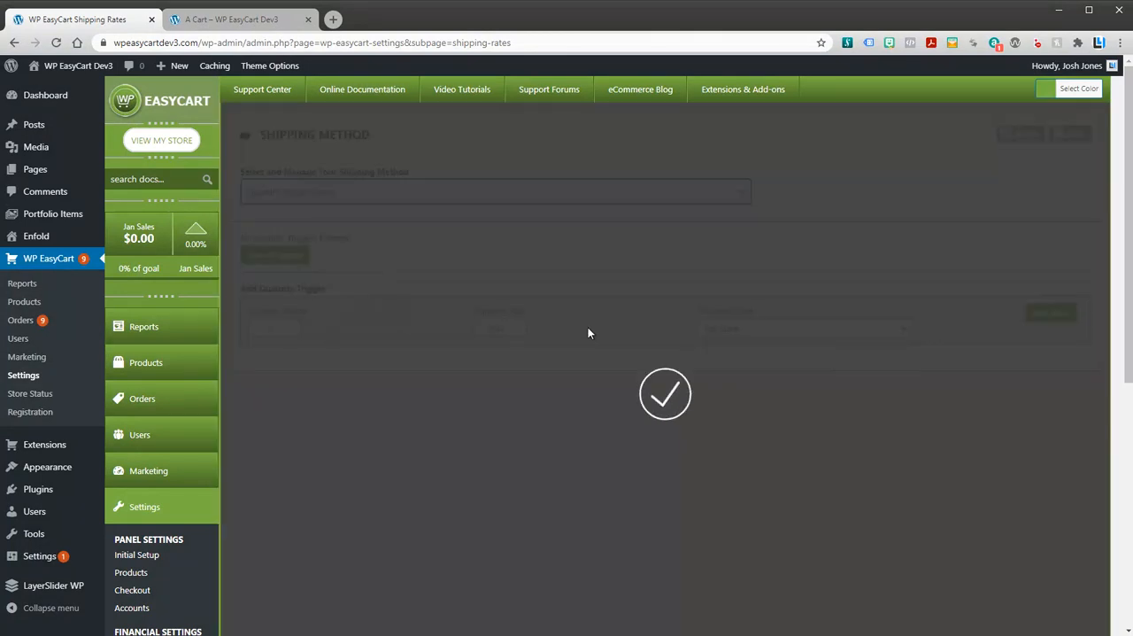
click(496, 191)
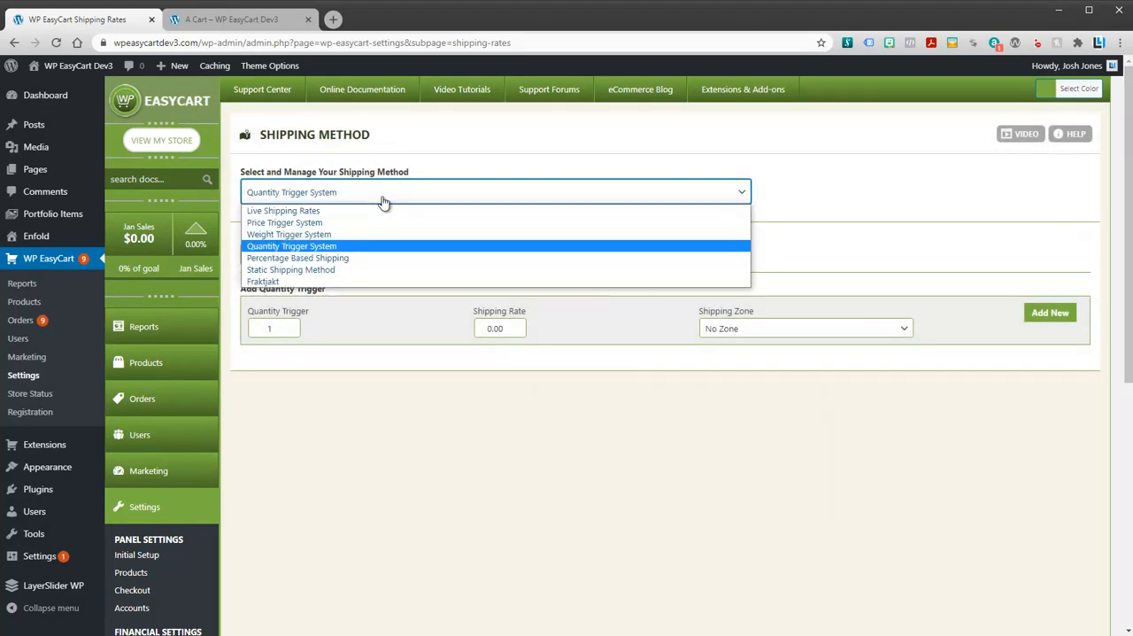
click(290, 269)
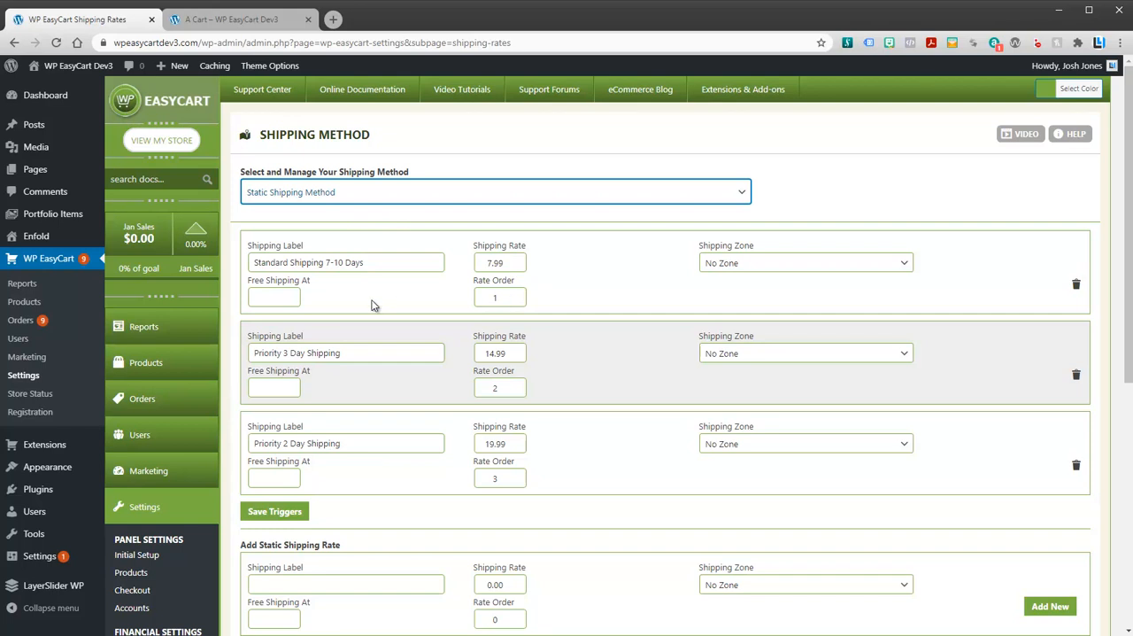
mouse_move(716, 526)
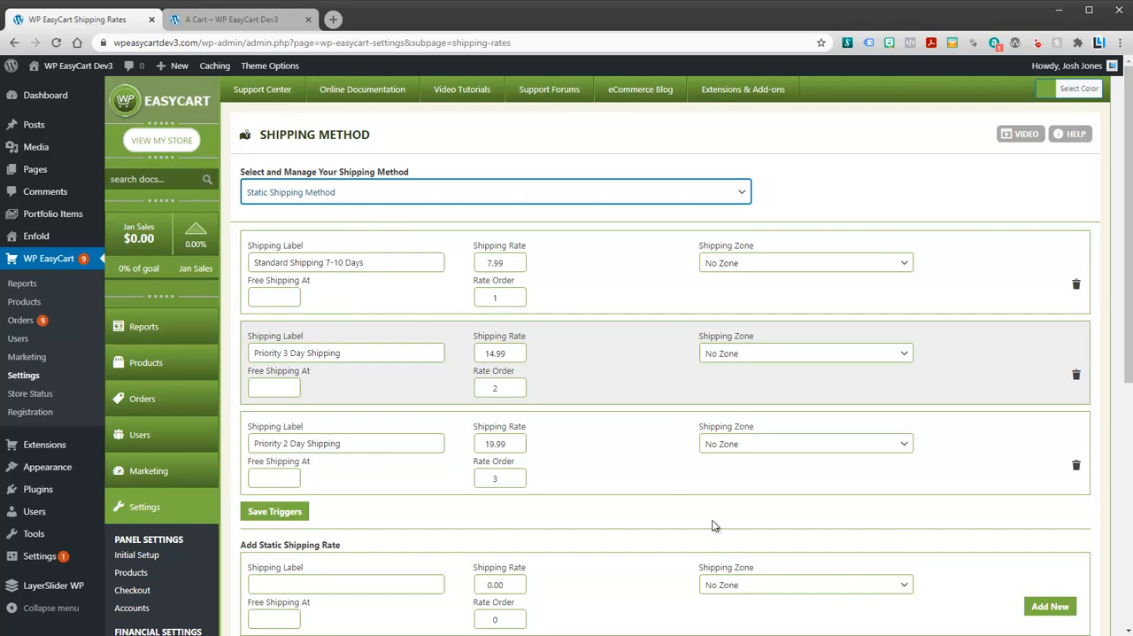
On the storefront checkout, continue to payment to see the three static shipping options
click(232, 17)
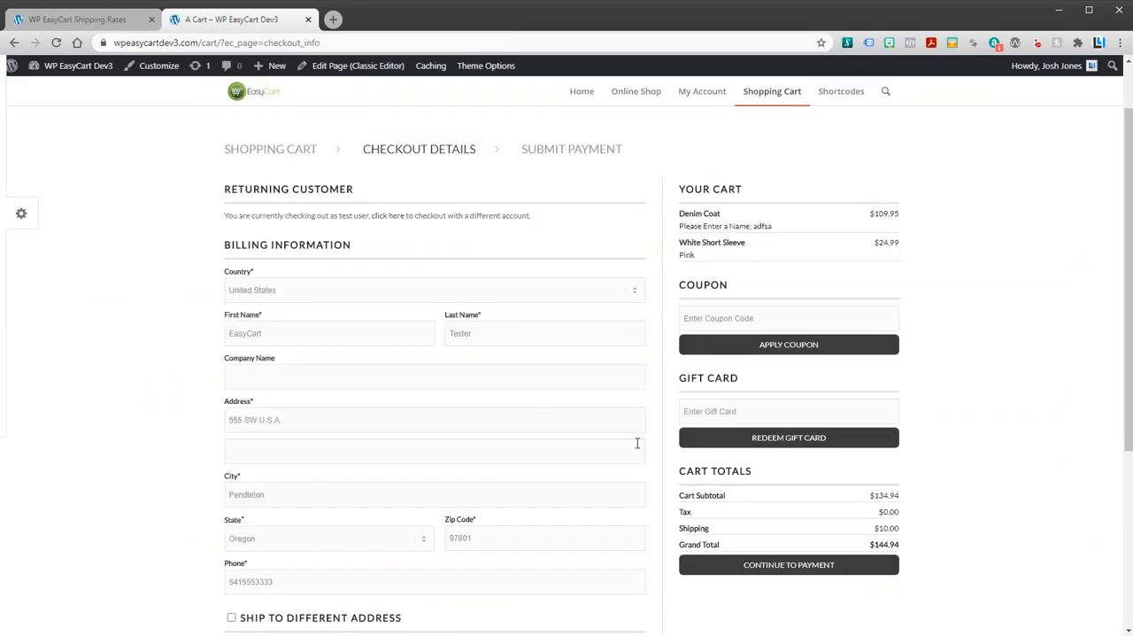
click(788, 563)
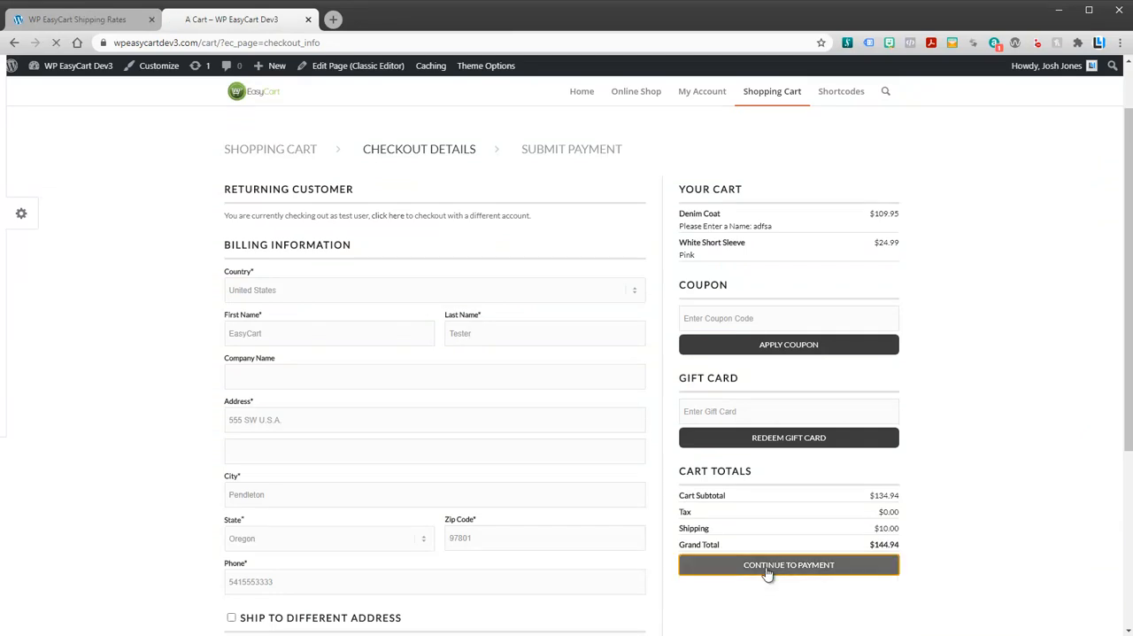
click(788, 563)
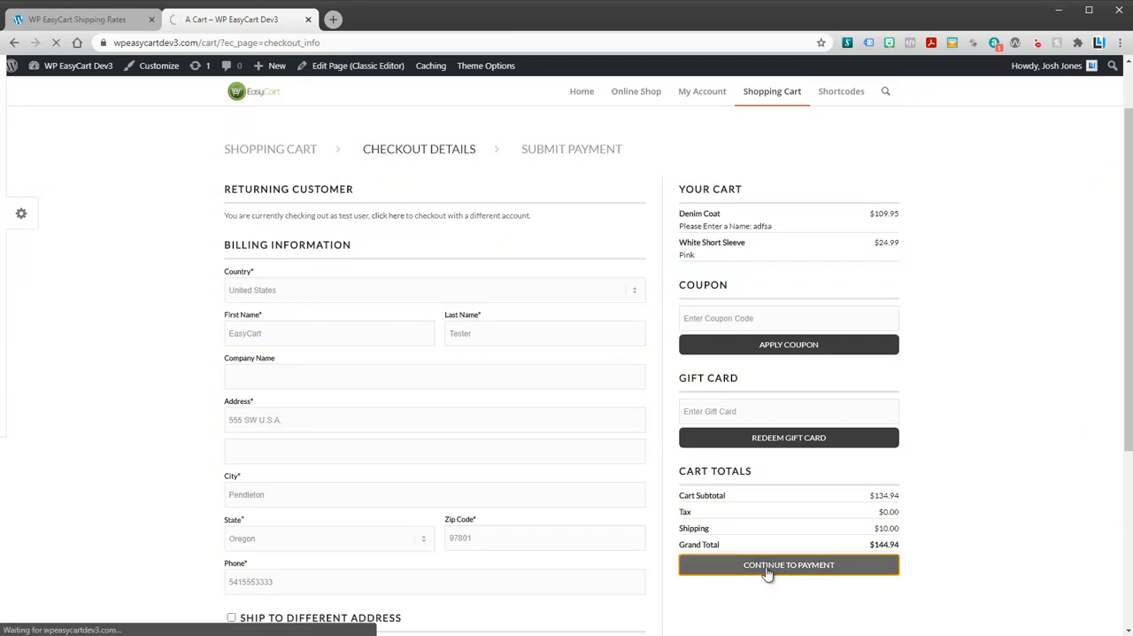
click(788, 563)
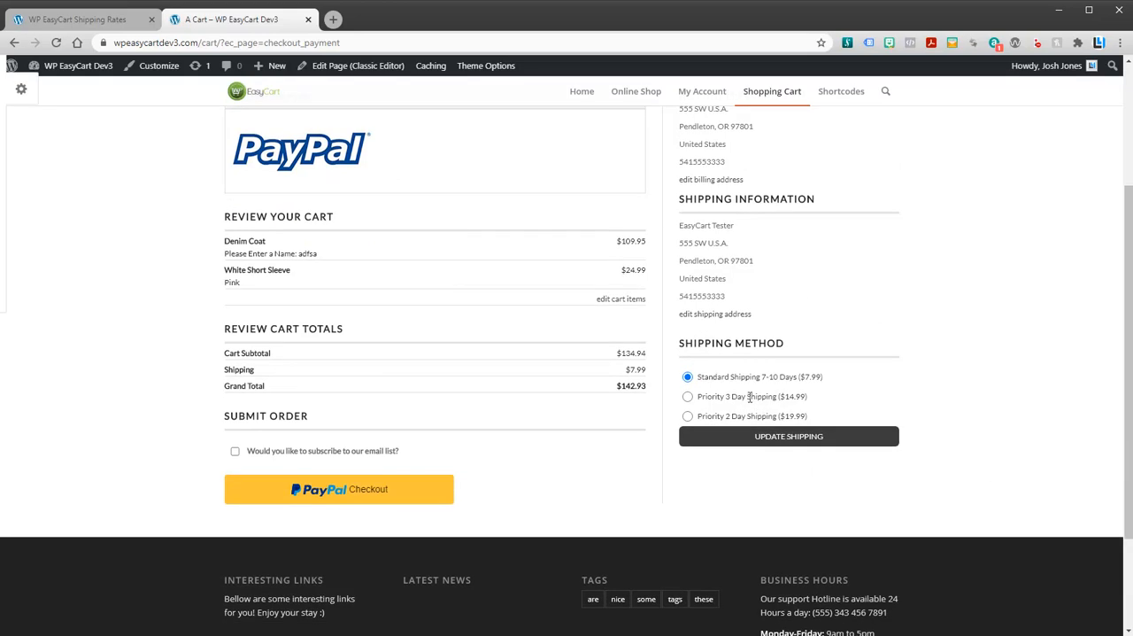
Set Free Shipping At 100 for Standard Shipping 7-10 Days and save the triggers
click(79, 18)
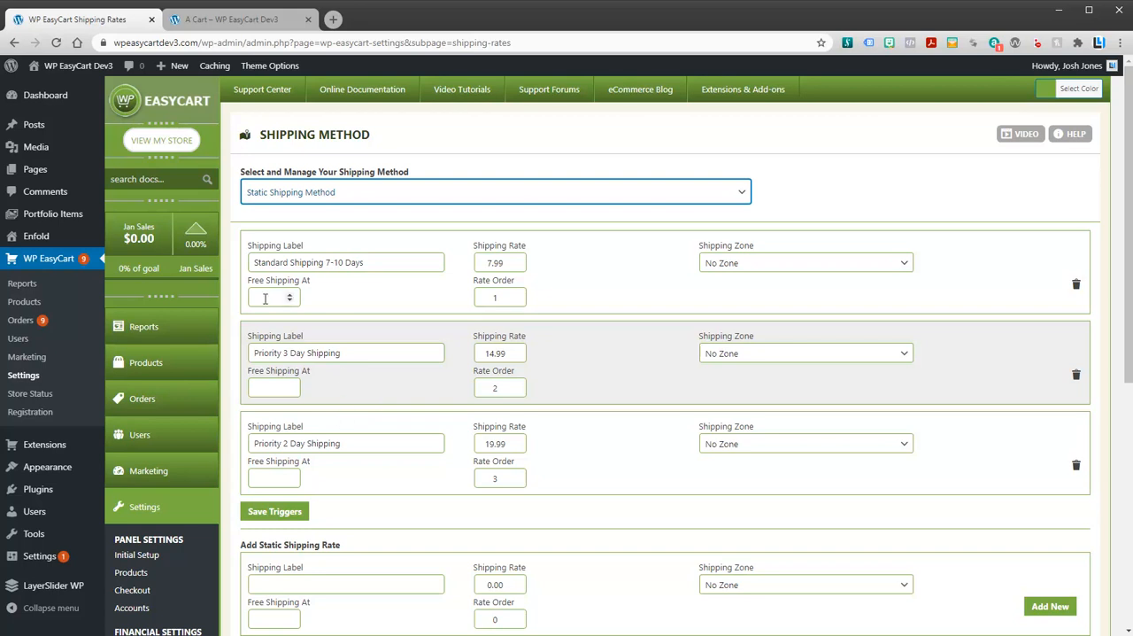
text(1)
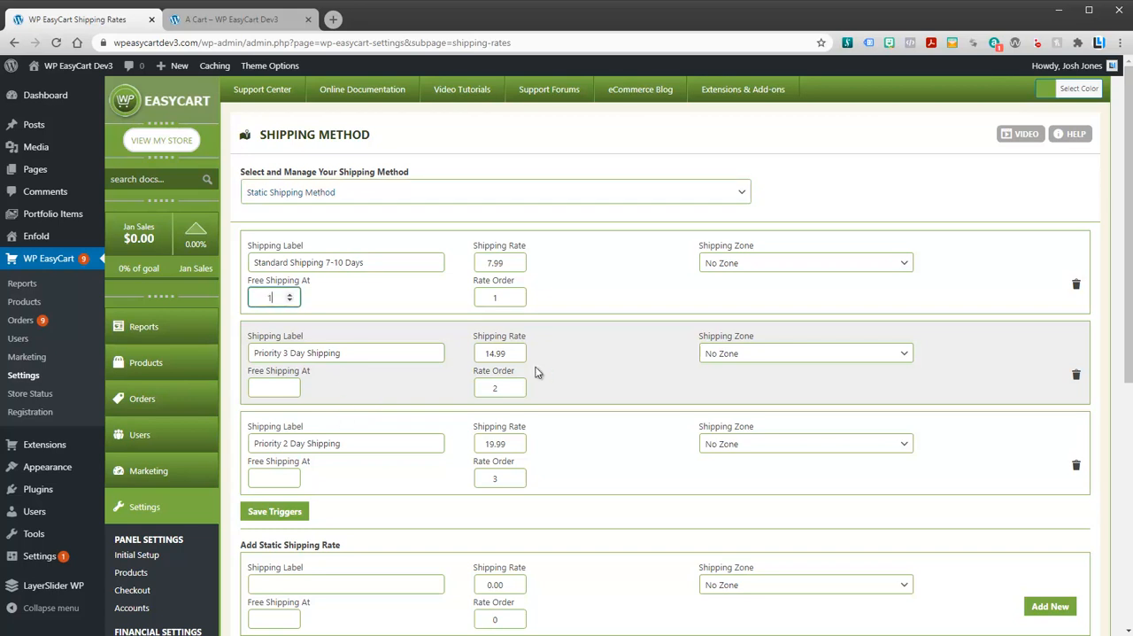
click(275, 510)
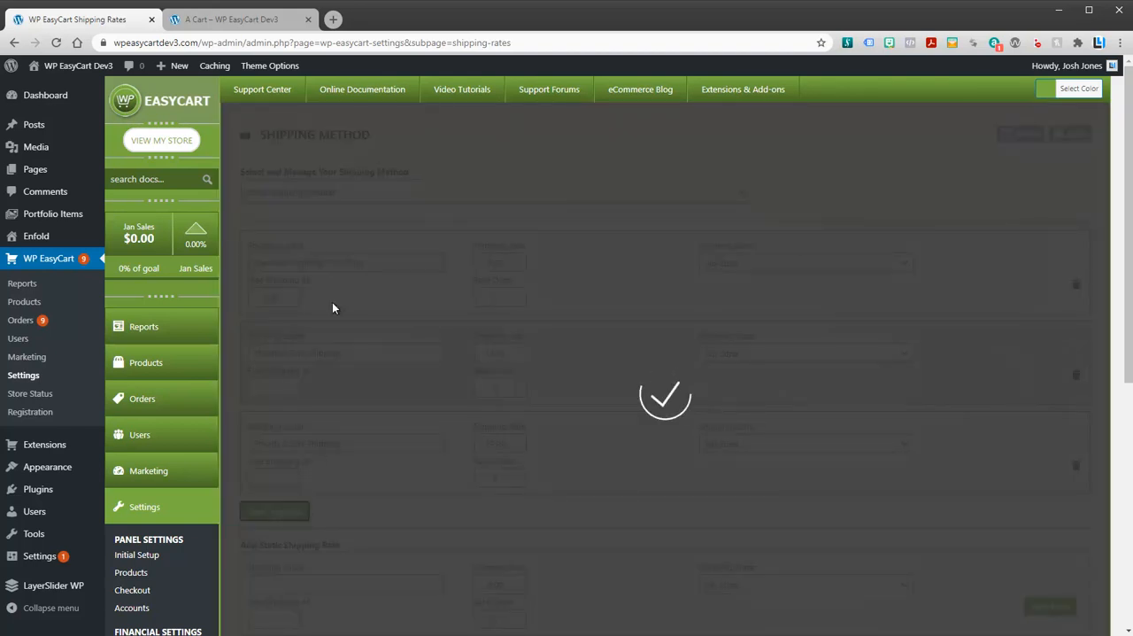
Reload the storefront payment page to see Standard Shipping at $0.00
click(230, 19)
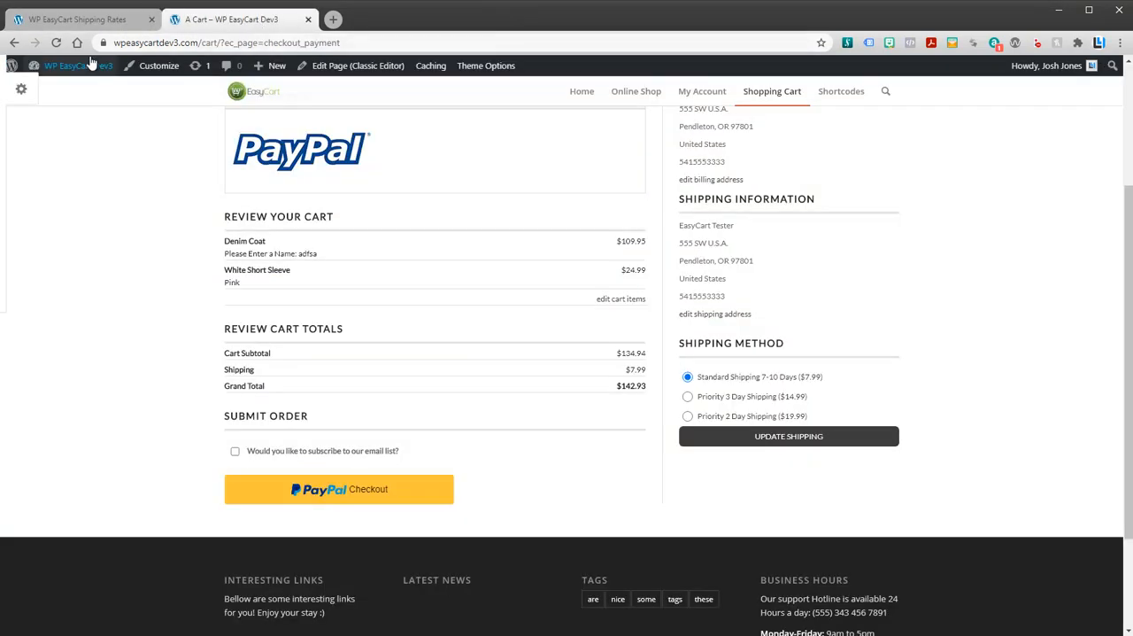
click(786, 435)
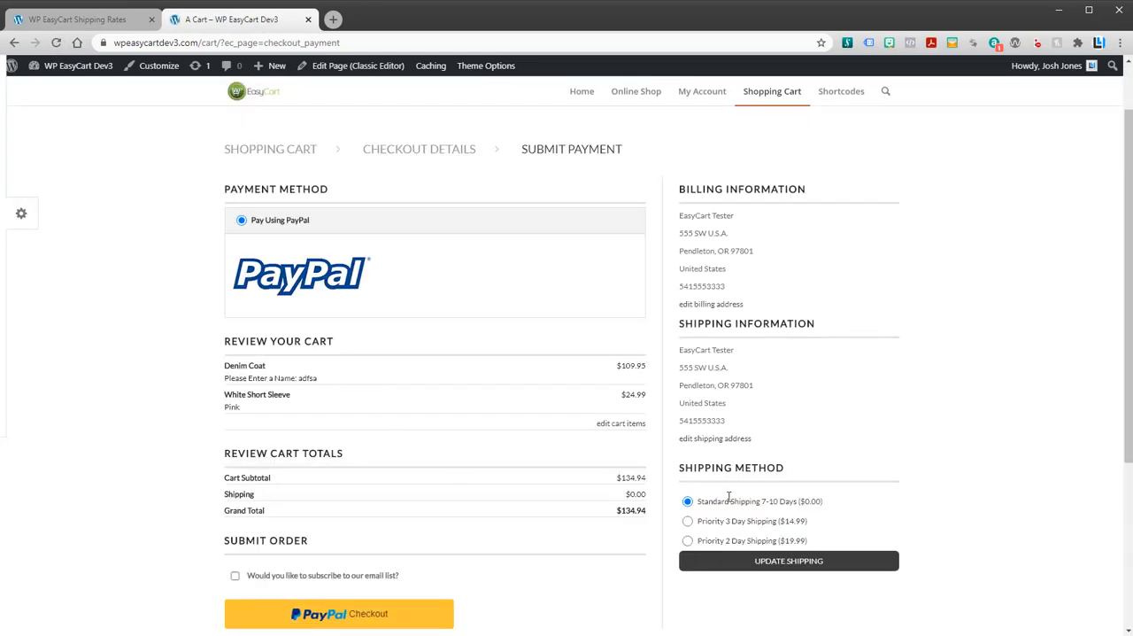
drag(722, 502, 822, 501)
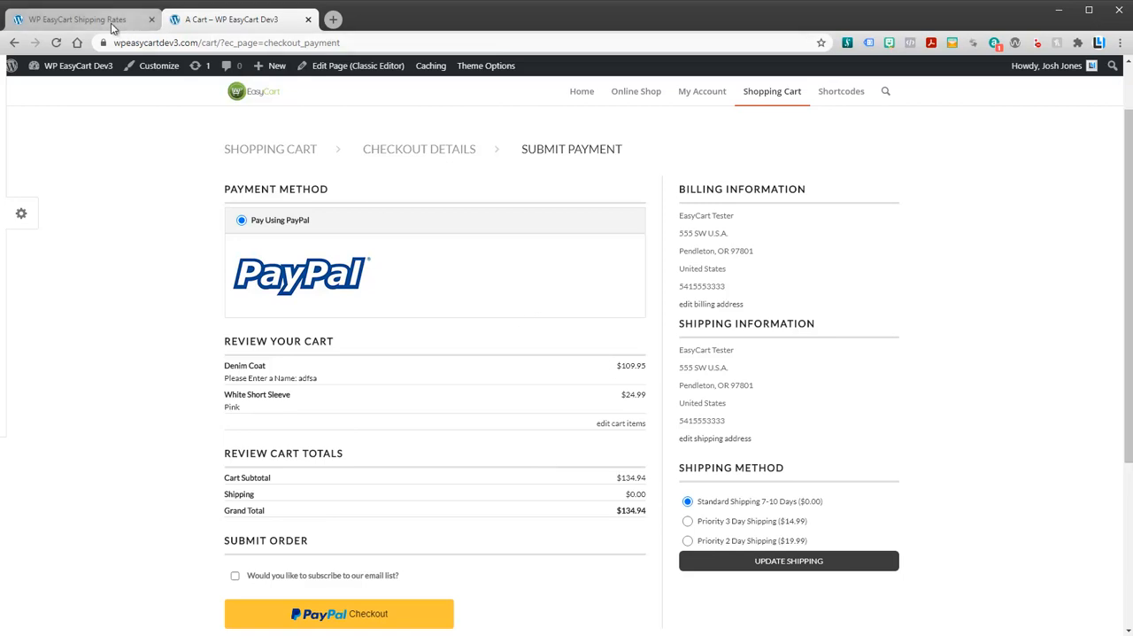
Back in admin, switch the shipping method to Live Shipping Rates
click(79, 17)
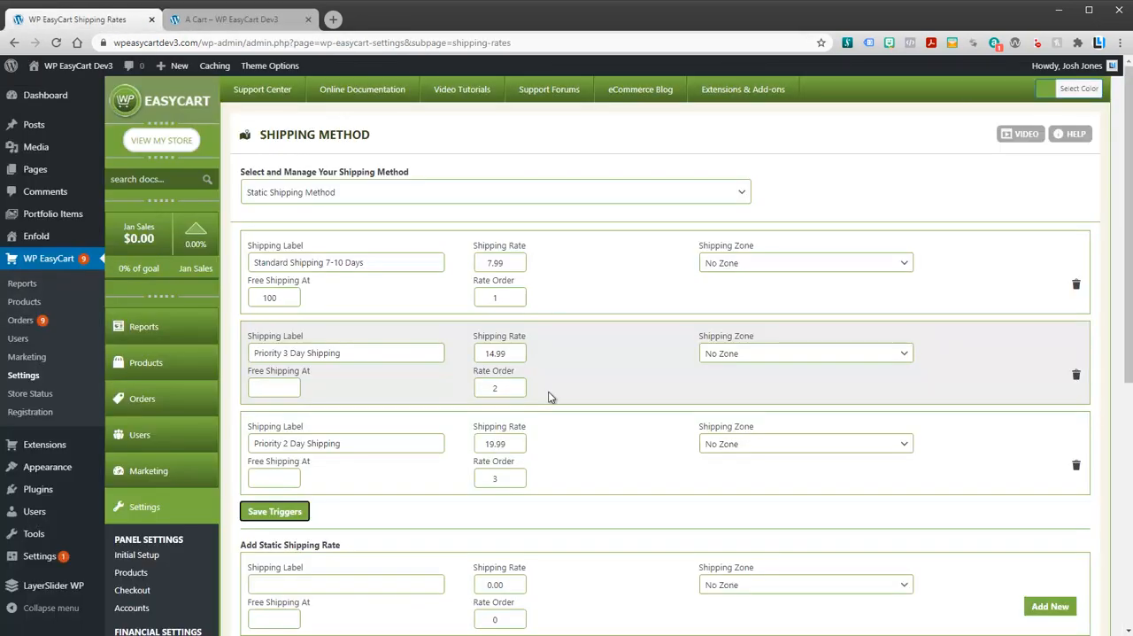
click(500, 298)
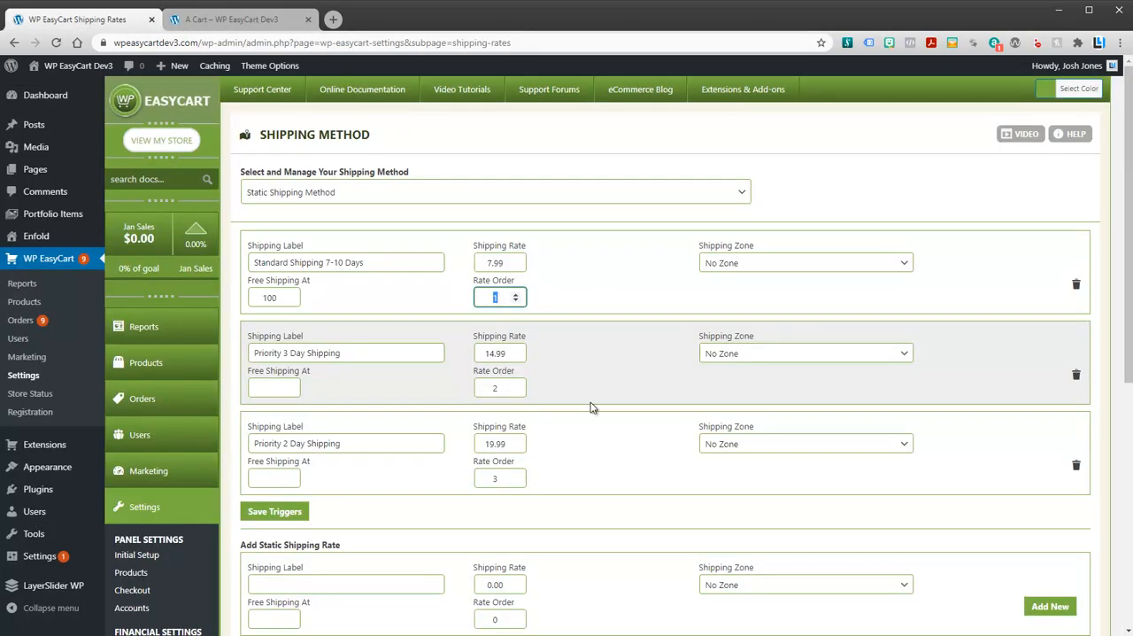
mouse_move(411, 292)
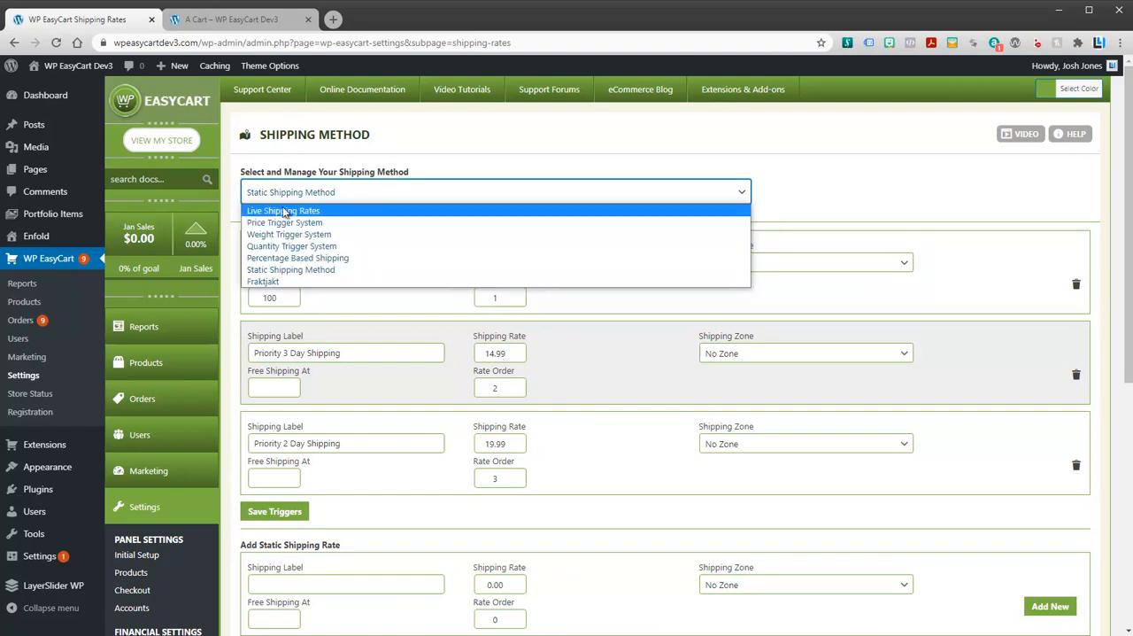
click(283, 209)
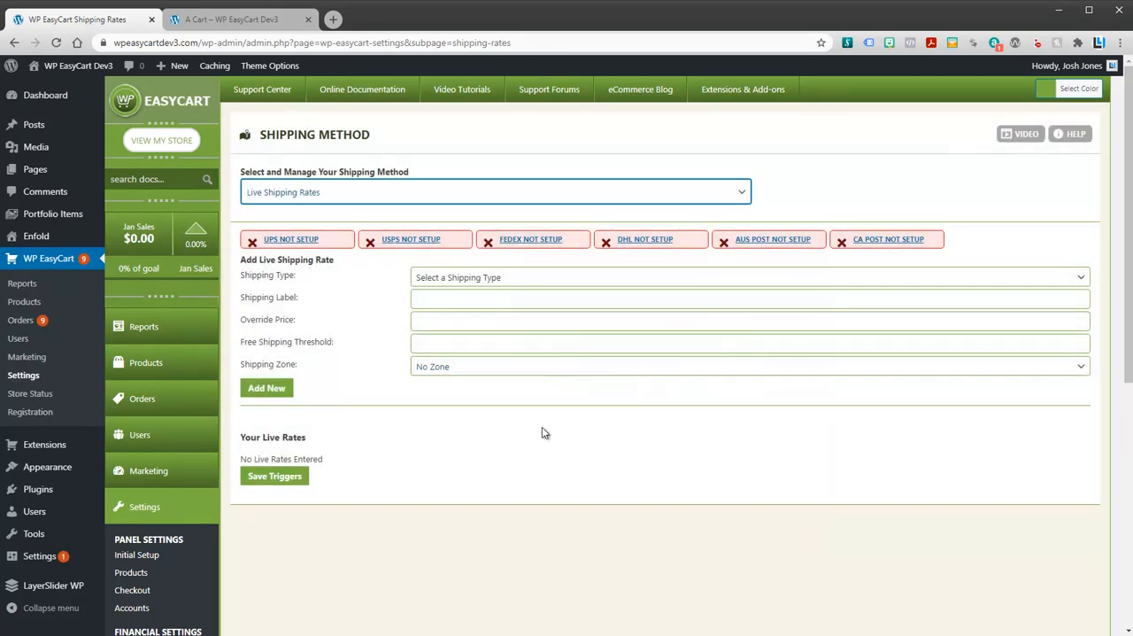
scroll(down, 3)
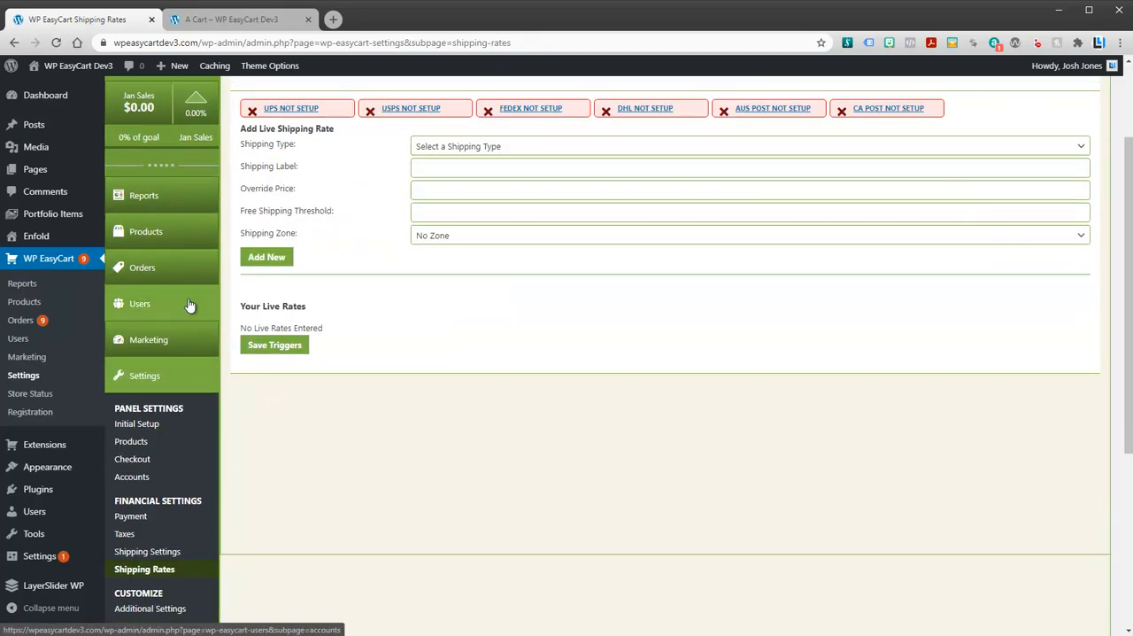
click(147, 550)
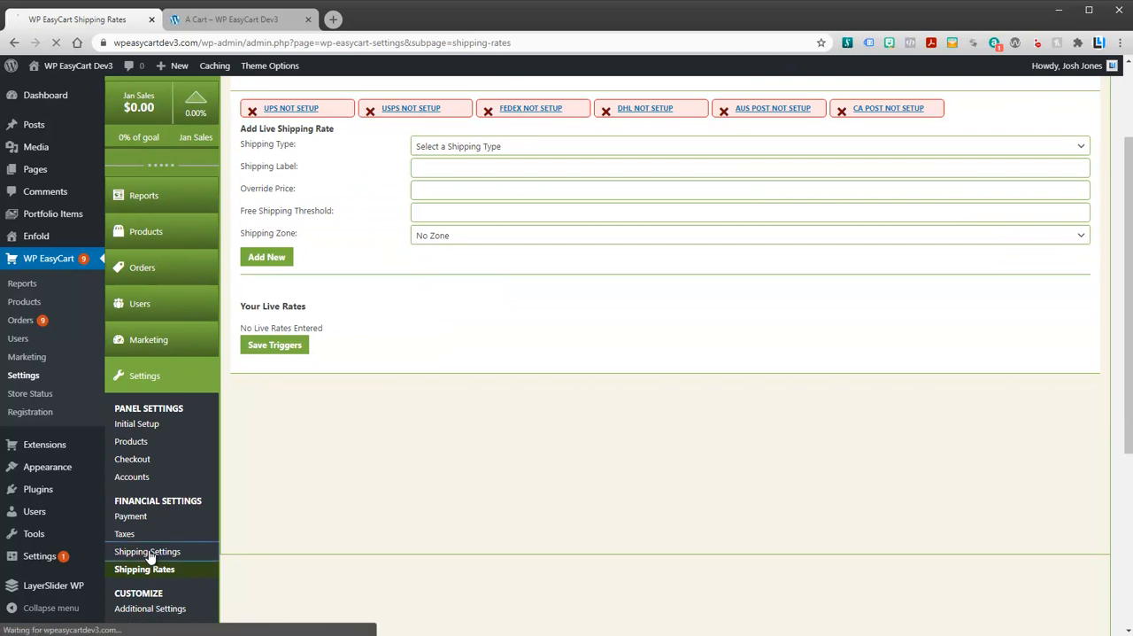
click(147, 551)
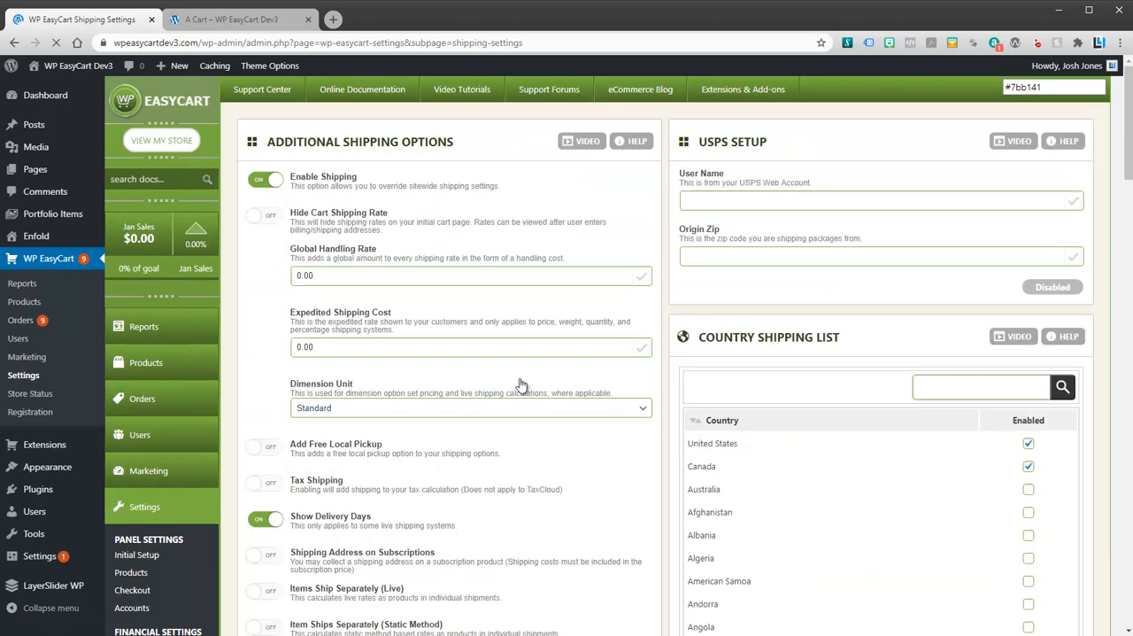
scroll(down, 3)
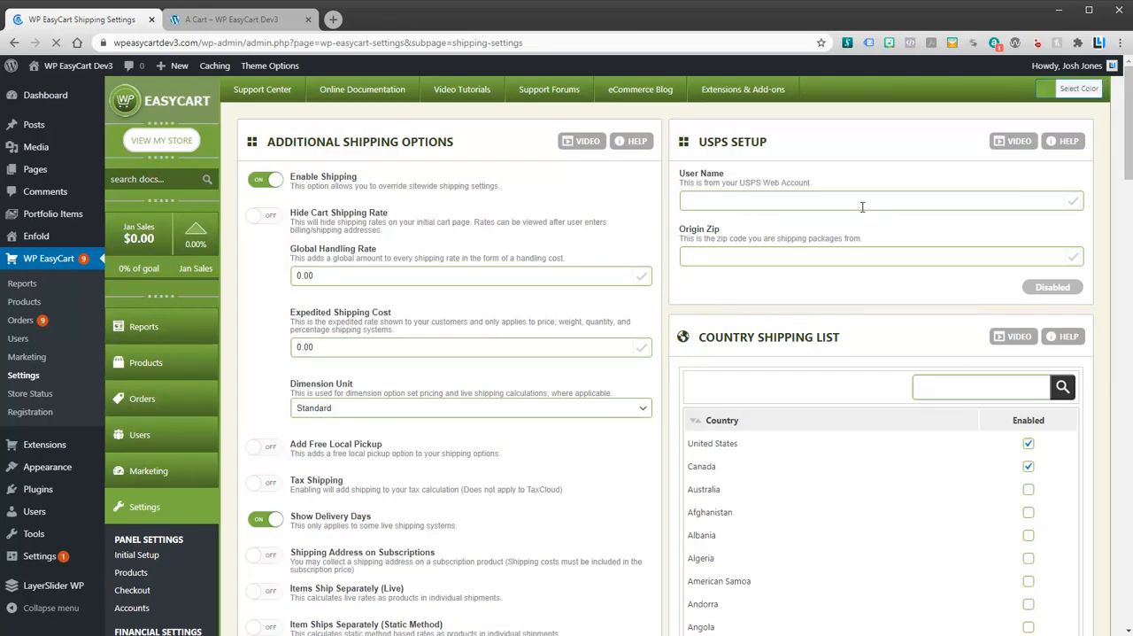
click(882, 200)
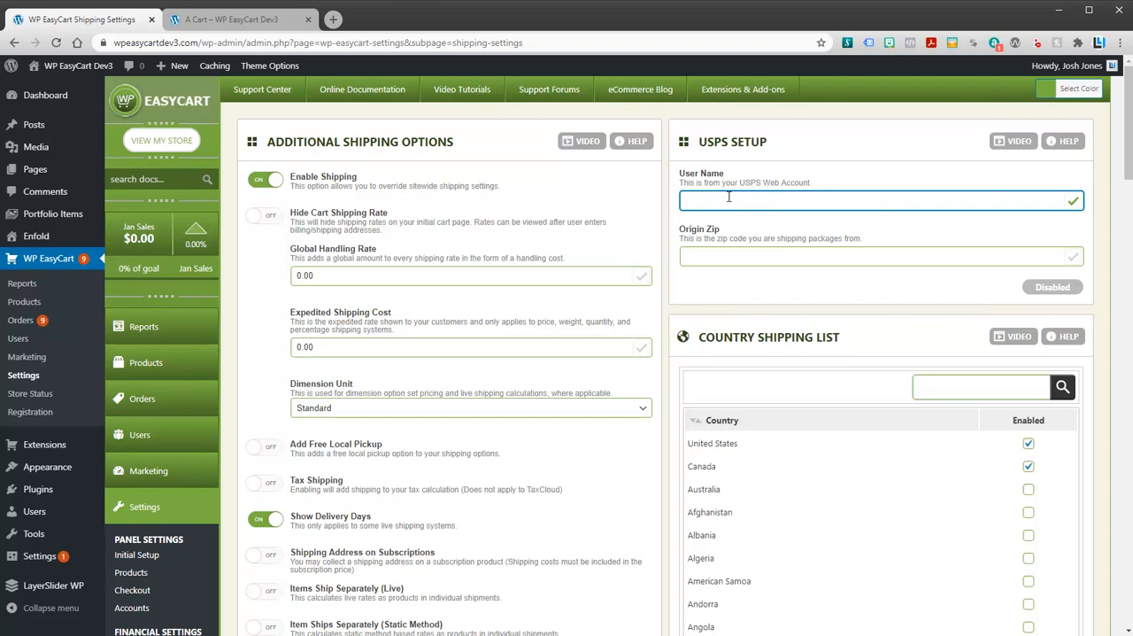
text(ABC12355)
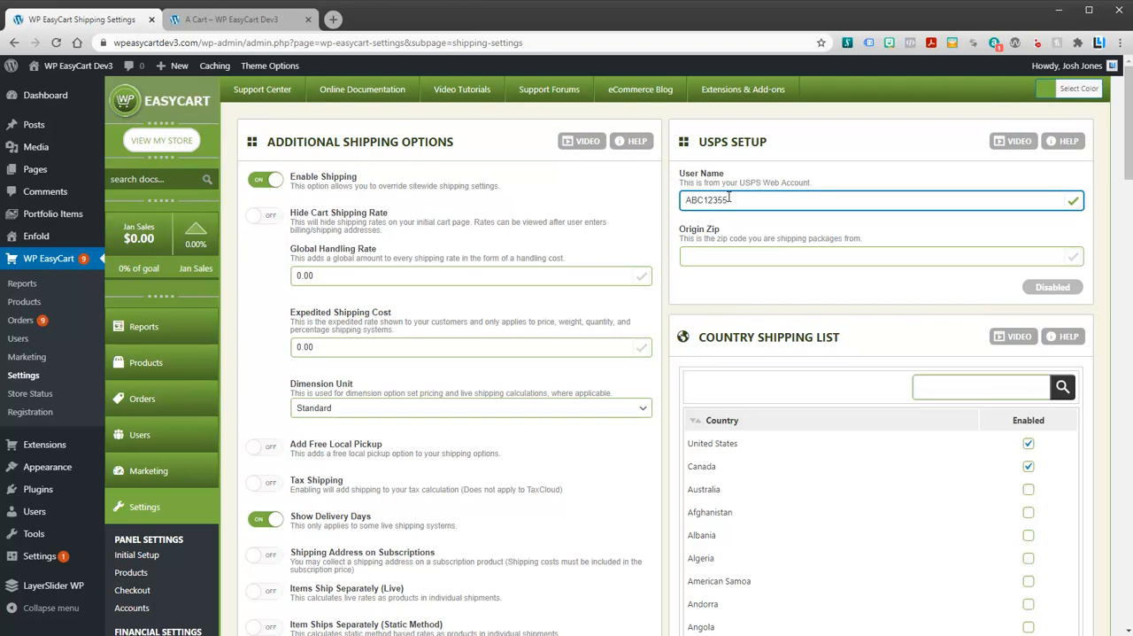
text(DBDE)
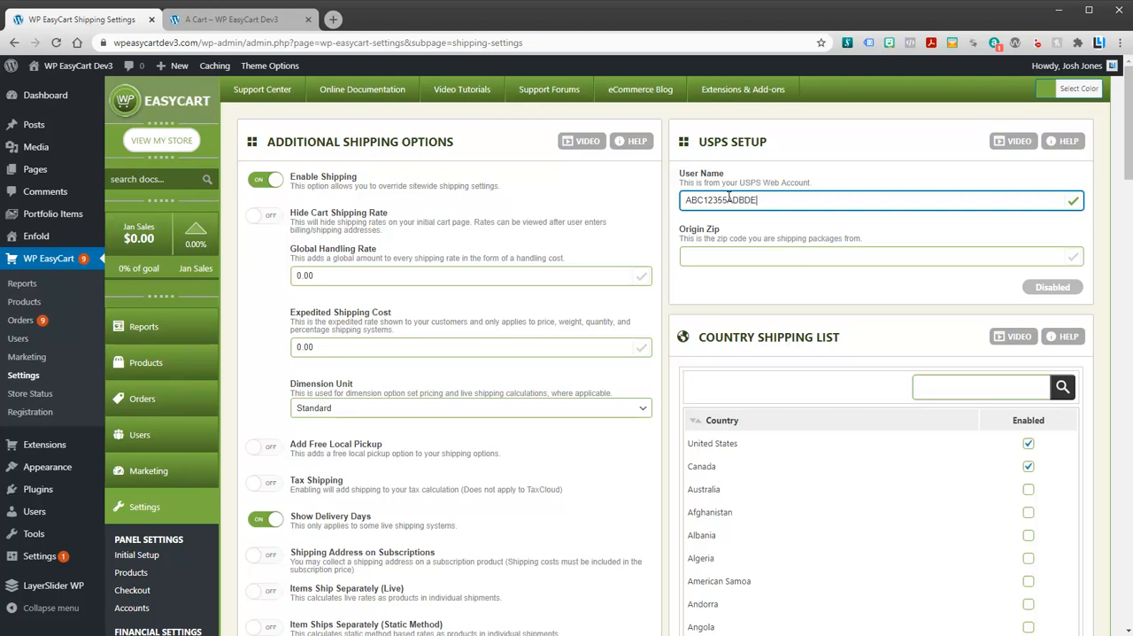
Enter USPS origin zip 97859
click(880, 255)
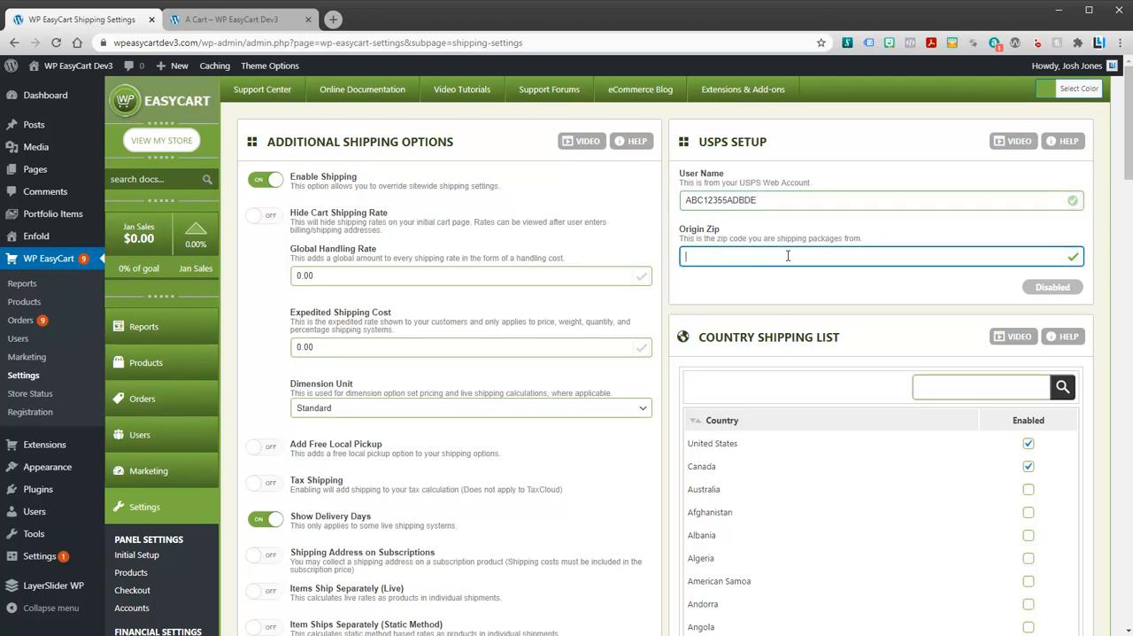
text(97859)
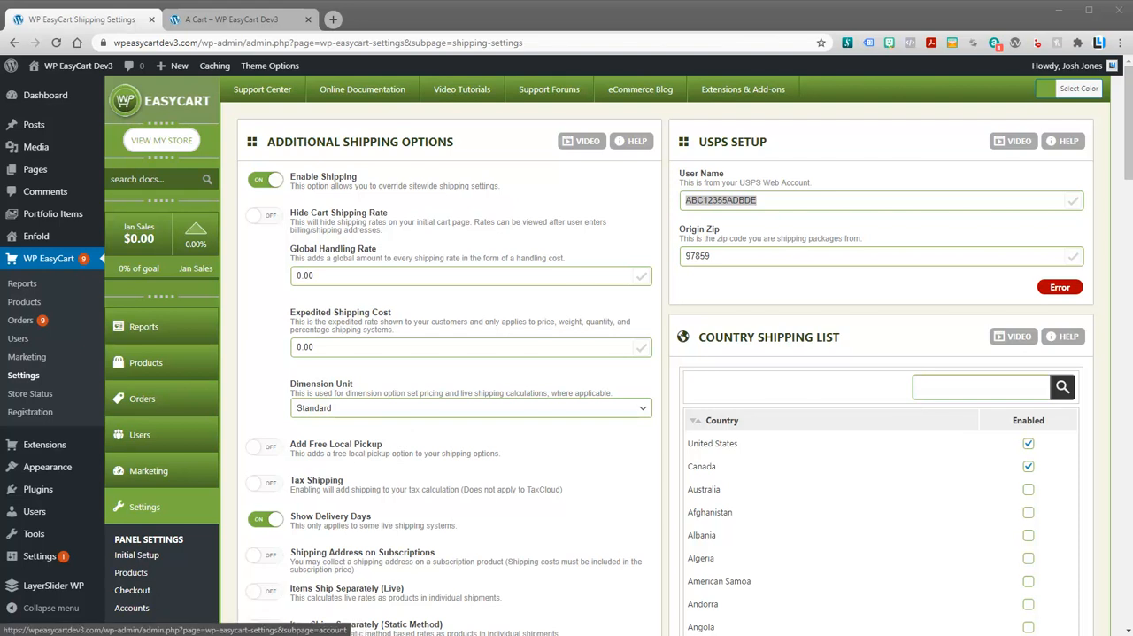
scroll(down, 3)
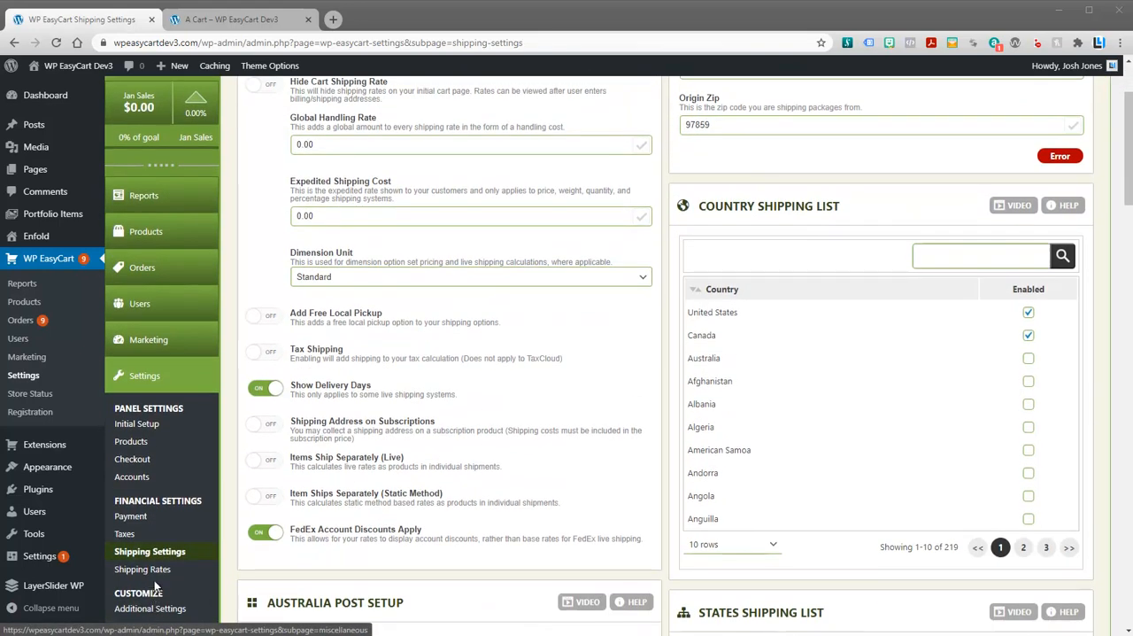
click(142, 569)
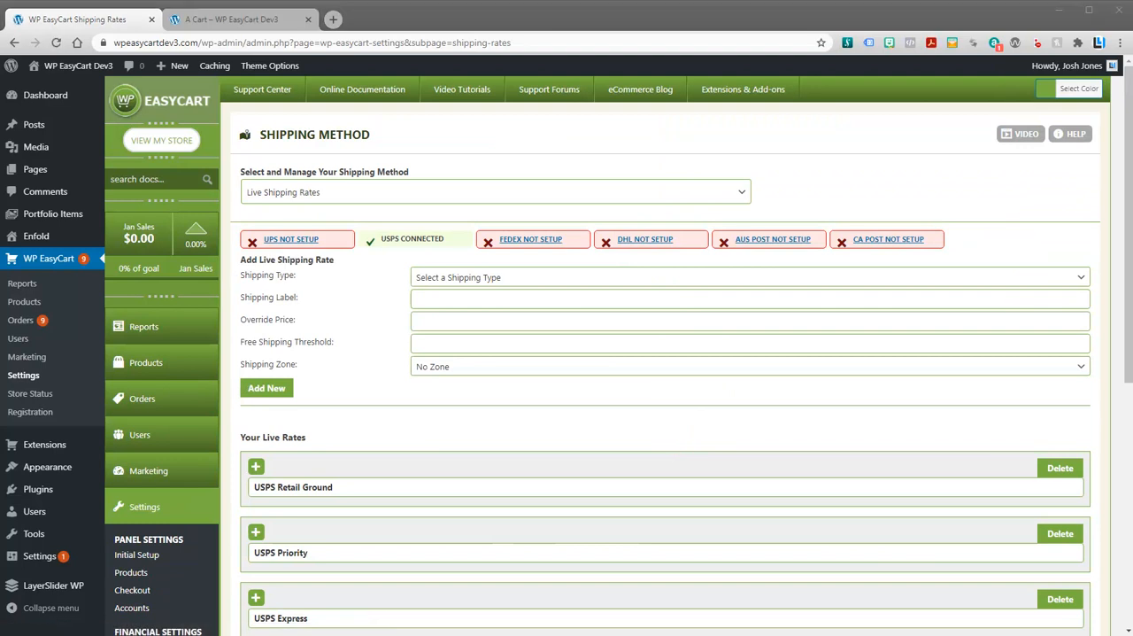
mouse_move(517, 266)
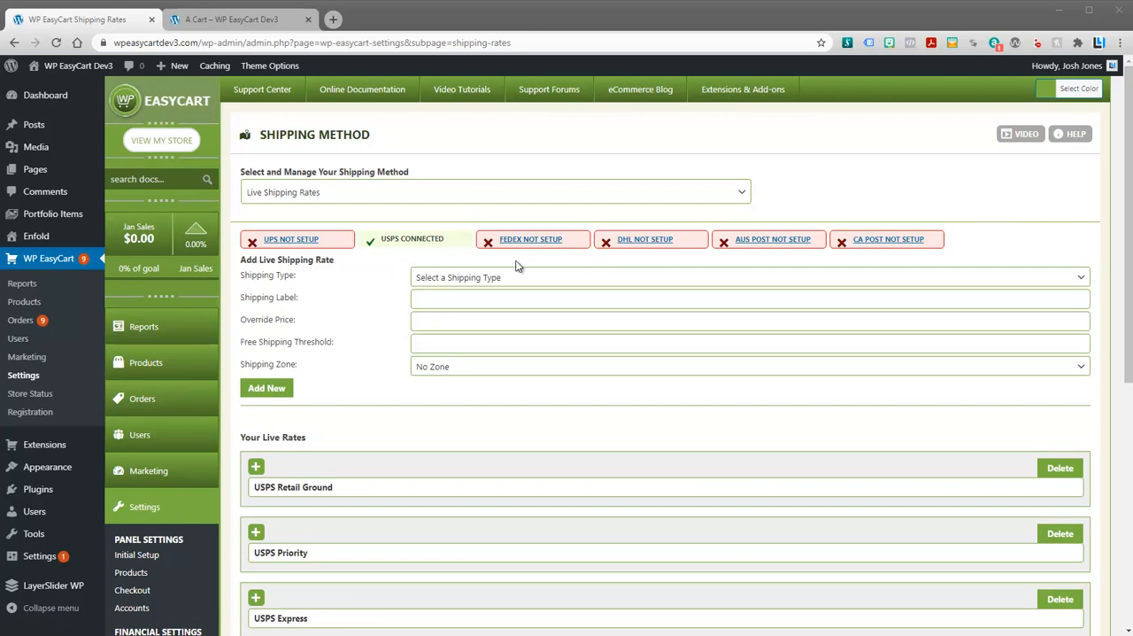
mouse_move(411, 251)
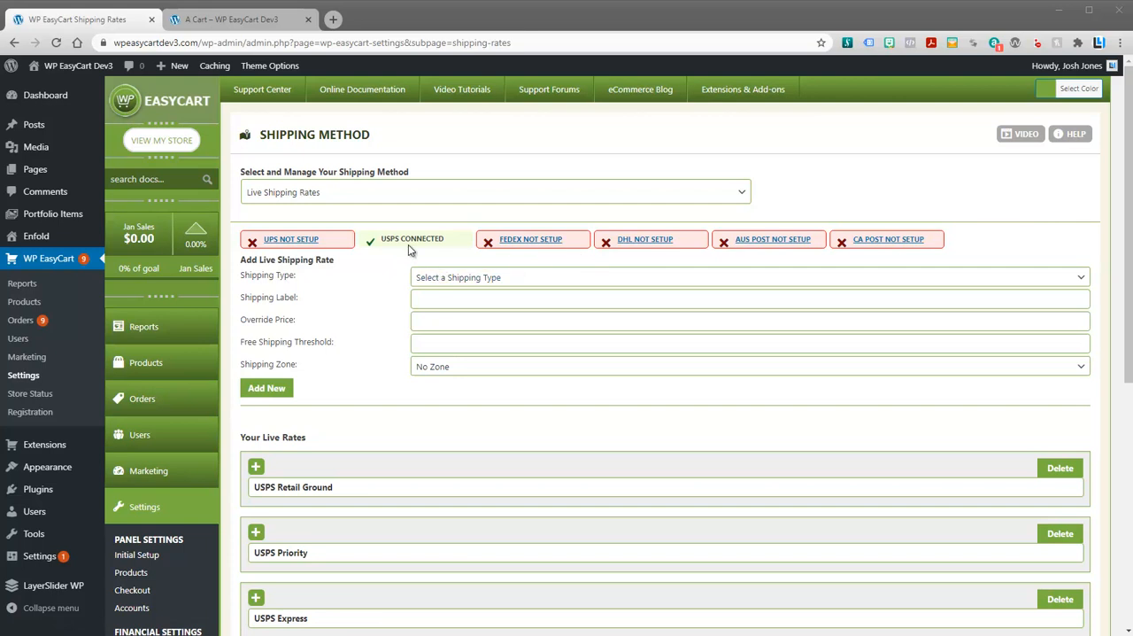
scroll(down, 3)
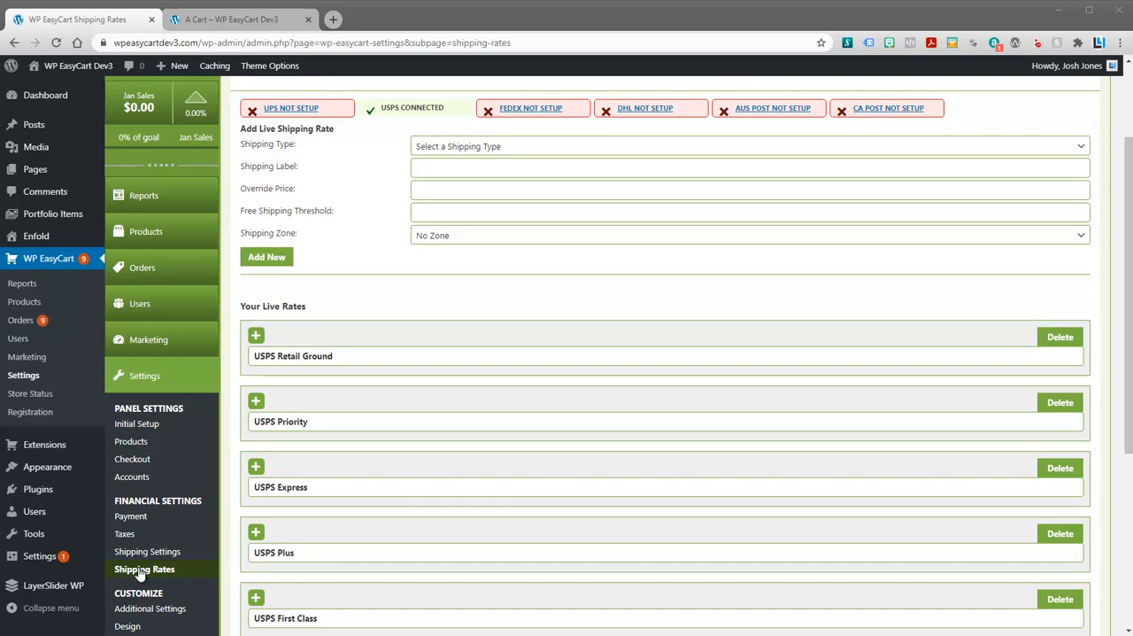
scroll(down, 3)
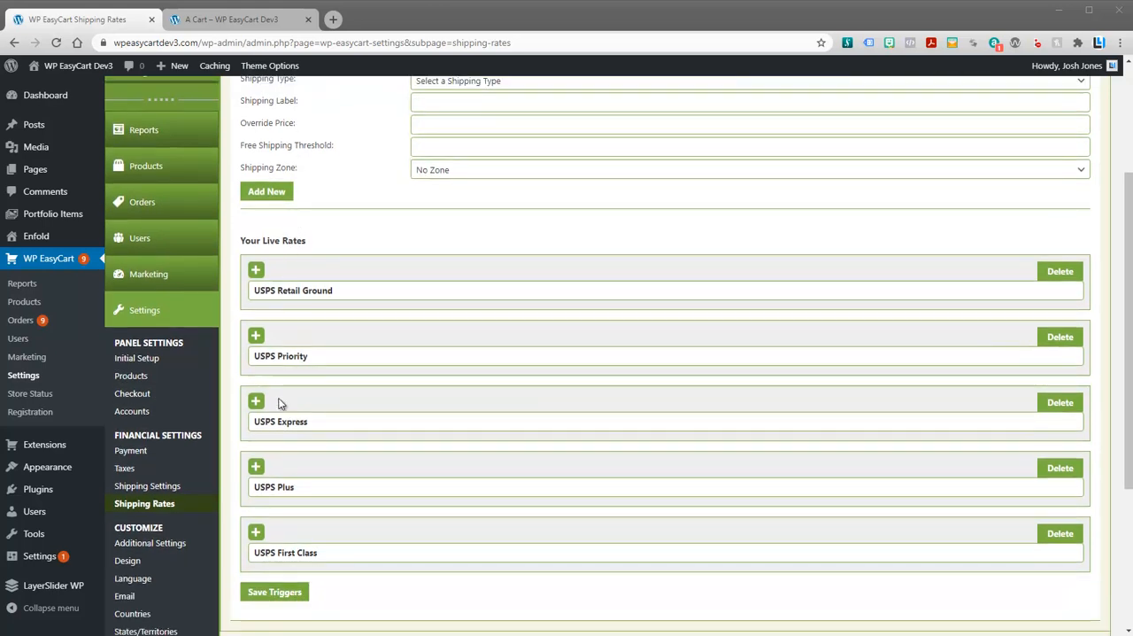
scroll(up, 3)
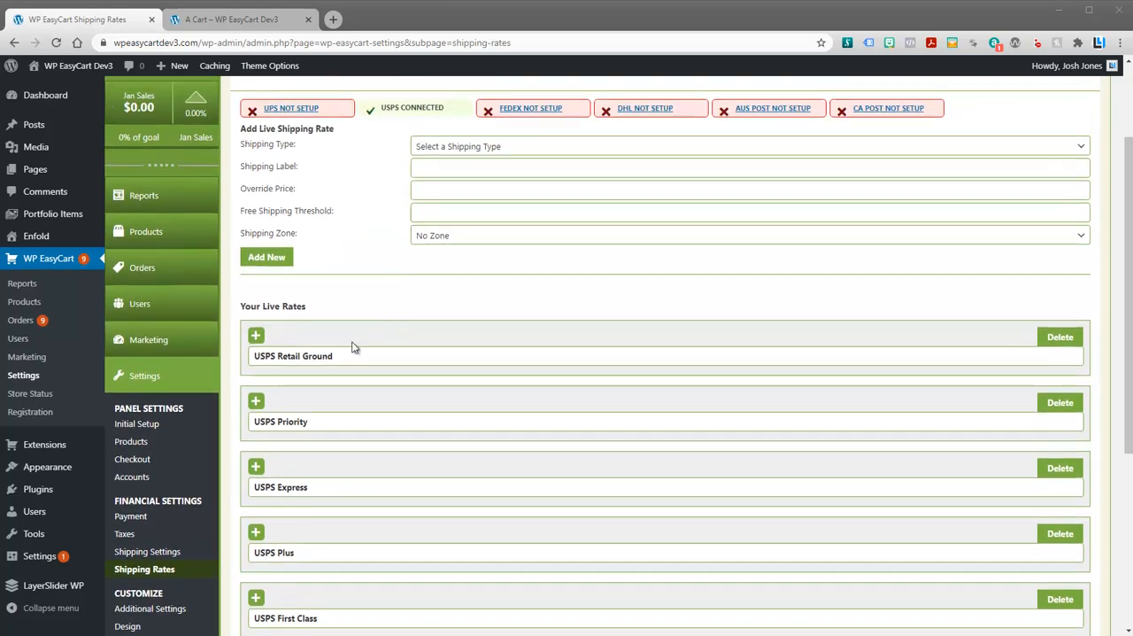
double_click(294, 355)
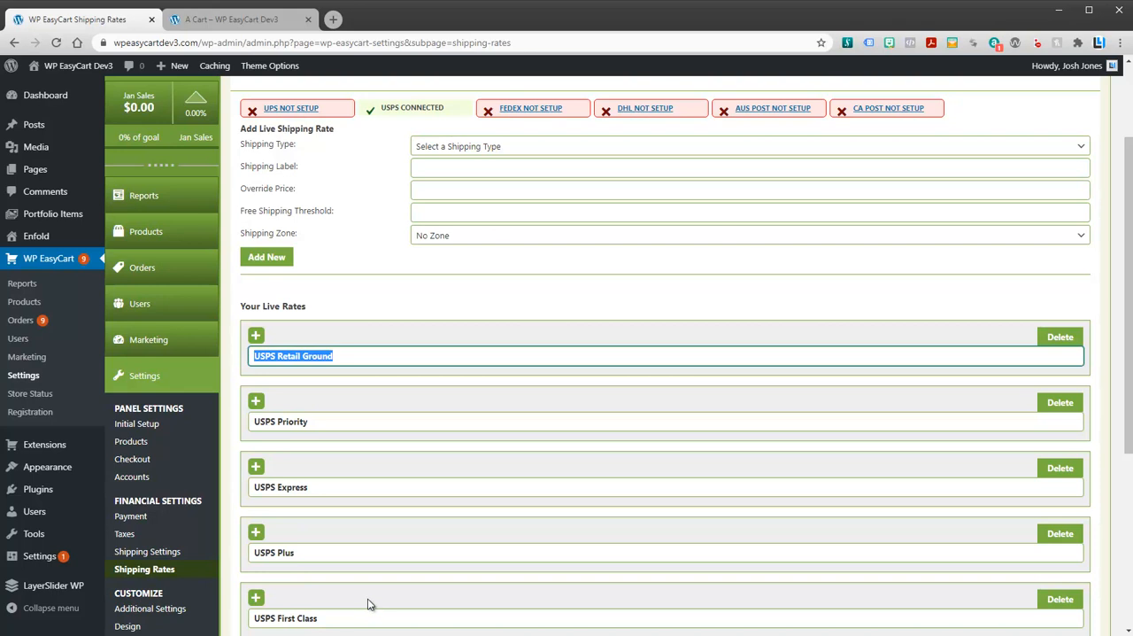
scroll(down, 3)
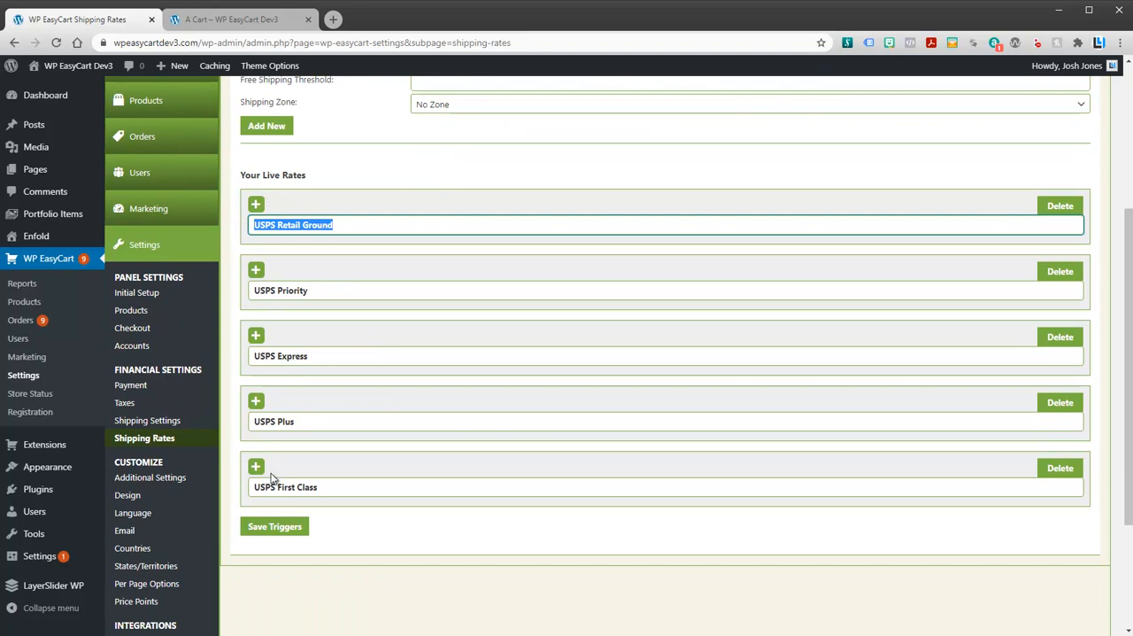
mouse_move(375, 186)
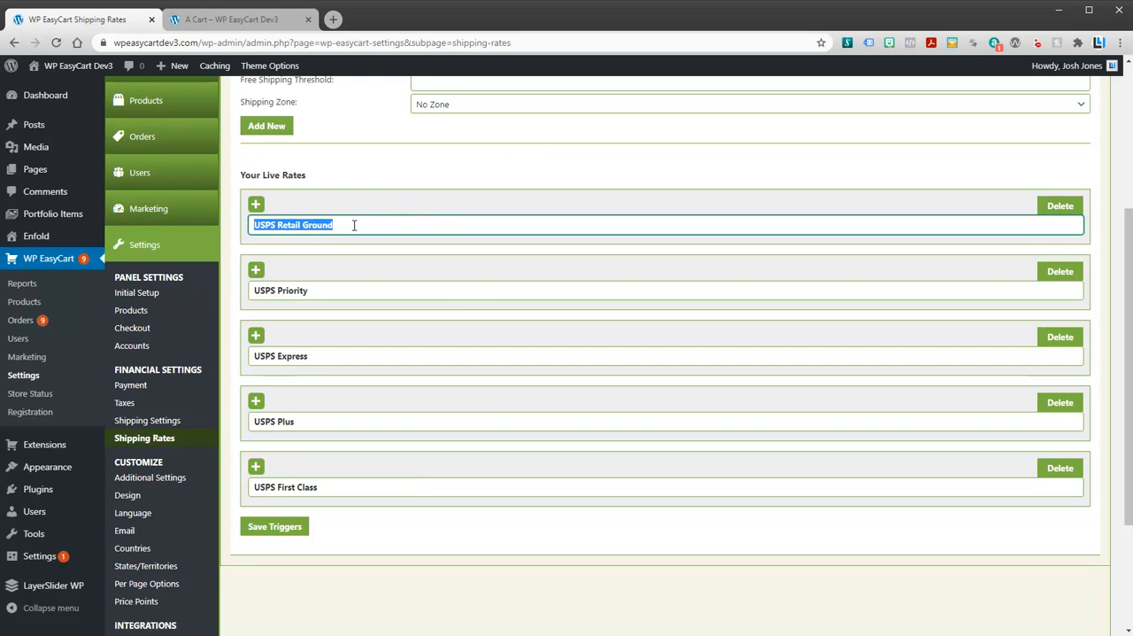
mouse_move(290, 354)
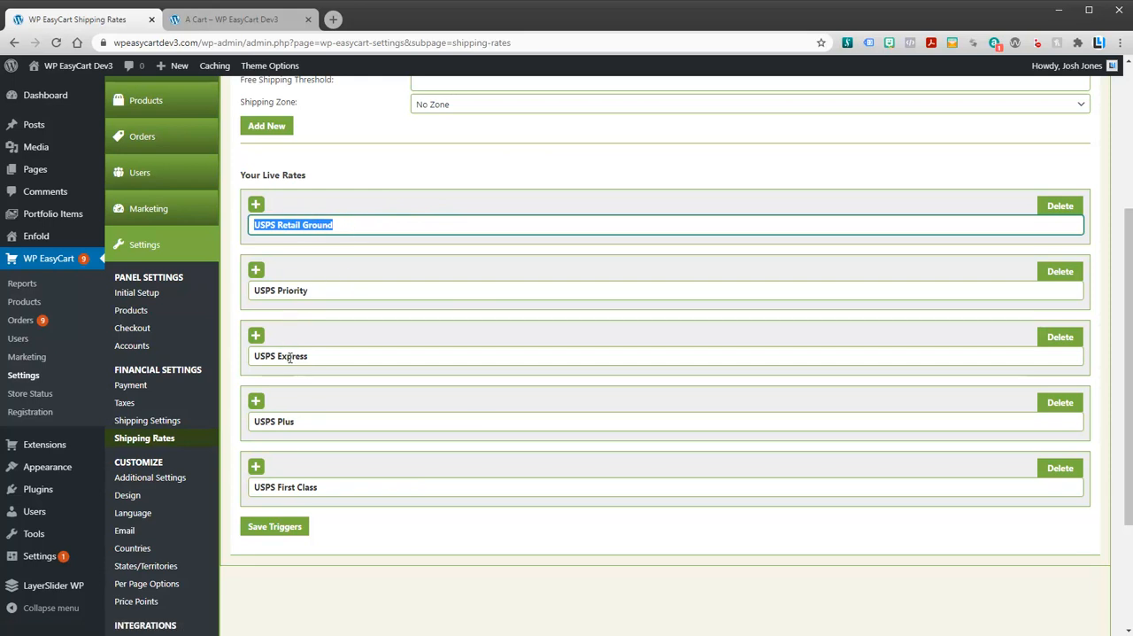
mouse_move(370, 476)
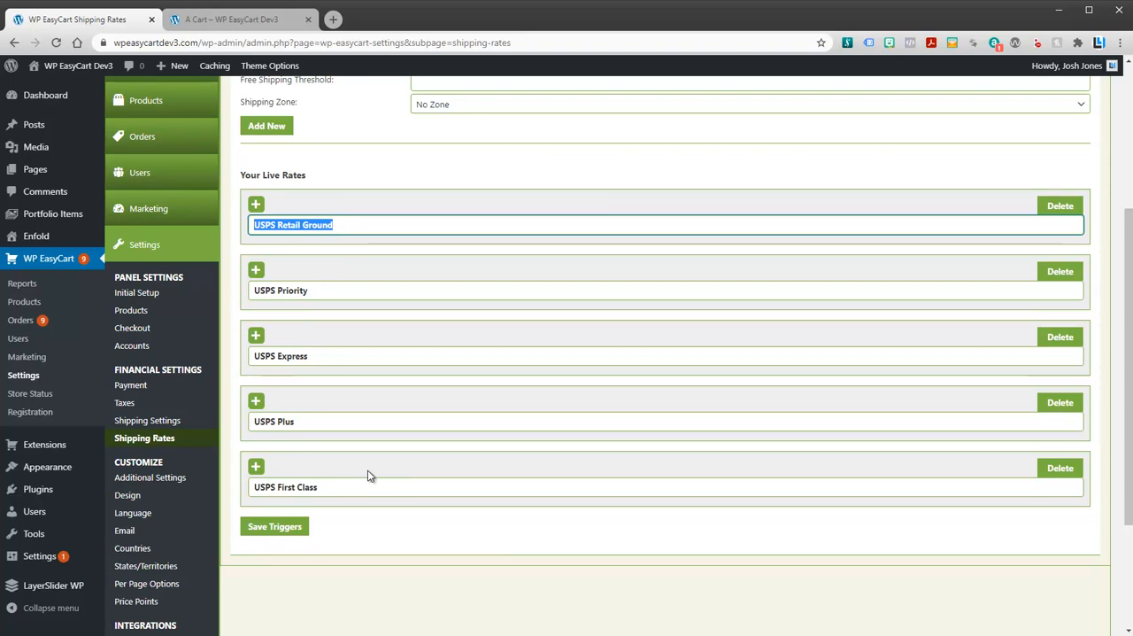
mouse_move(393, 343)
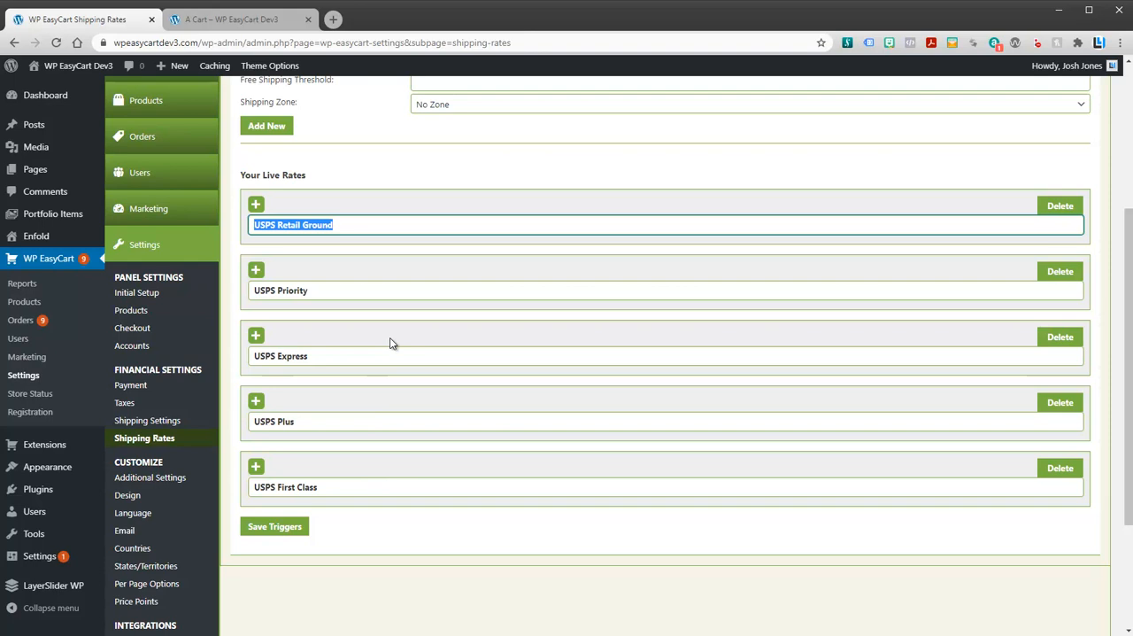
mouse_move(428, 313)
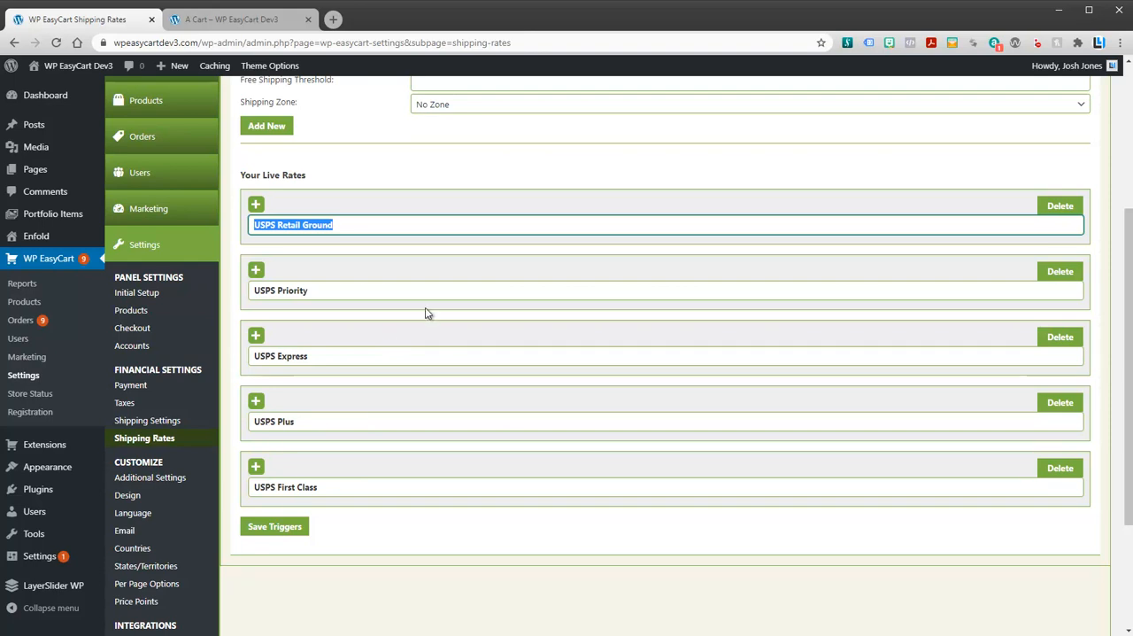
mouse_move(294, 461)
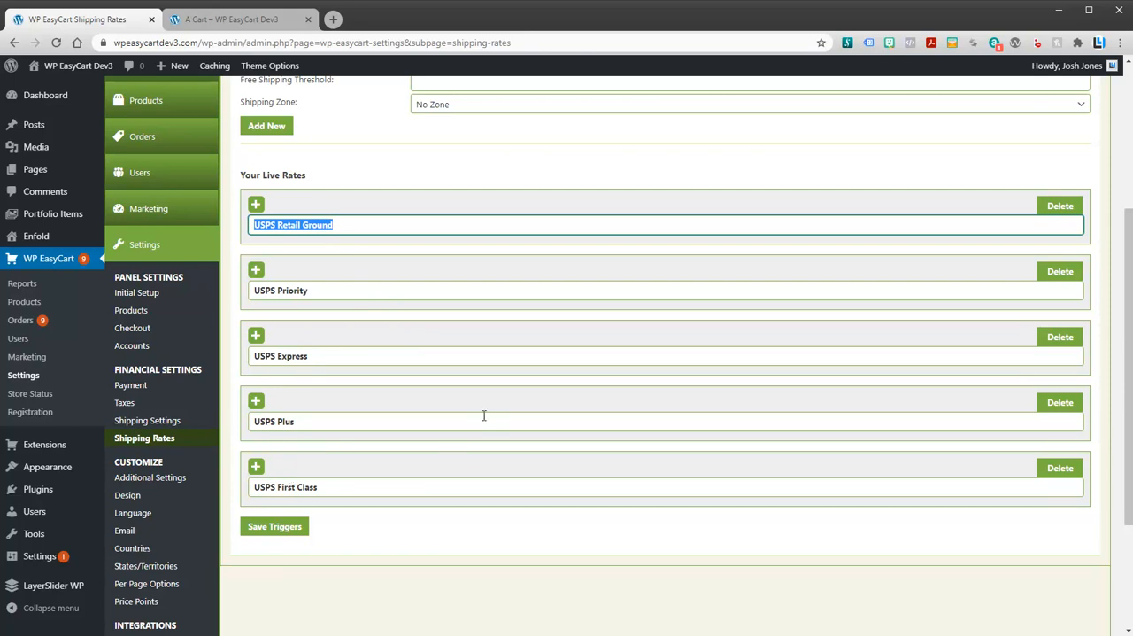
mouse_move(323, 312)
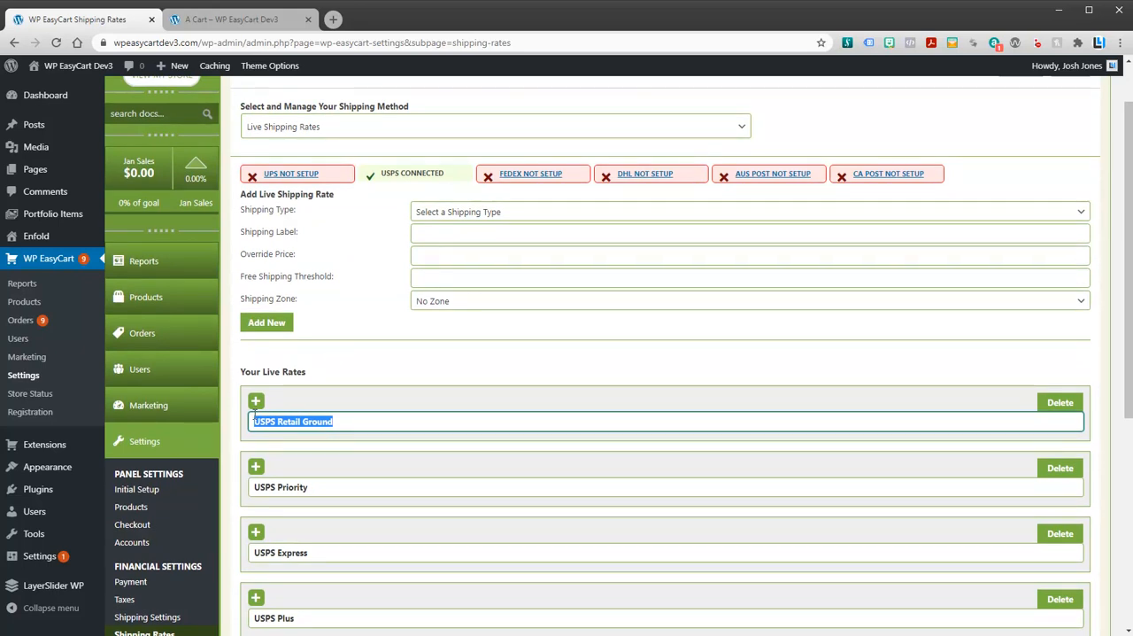
Give USPS Retail Ground a free shipping threshold of 100, clearing the override price of 10
click(255, 401)
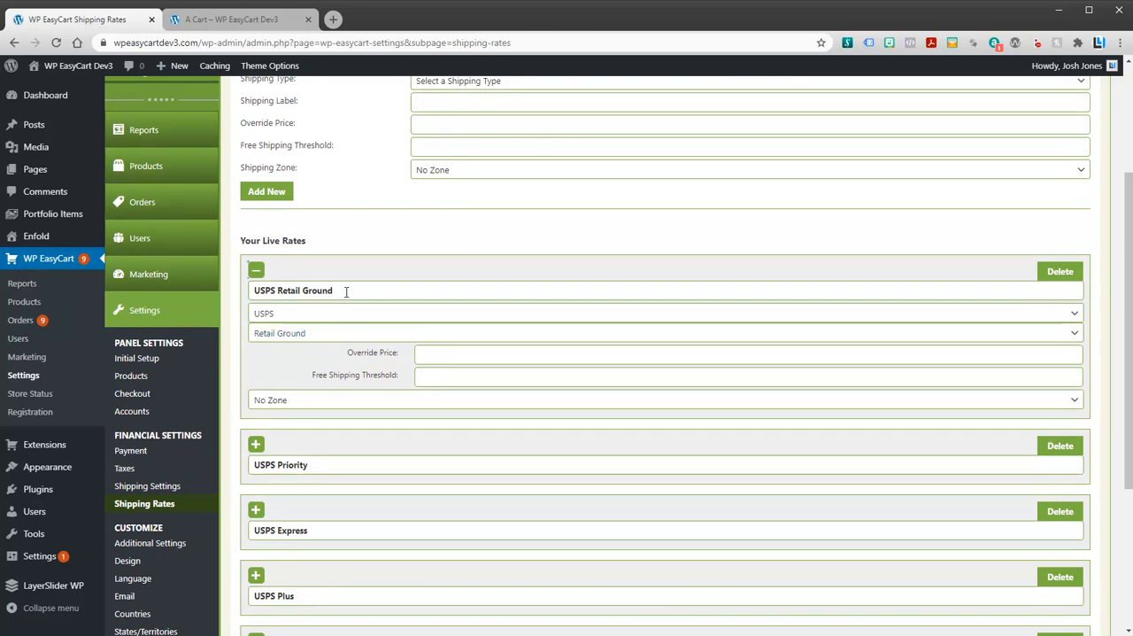
click(747, 354)
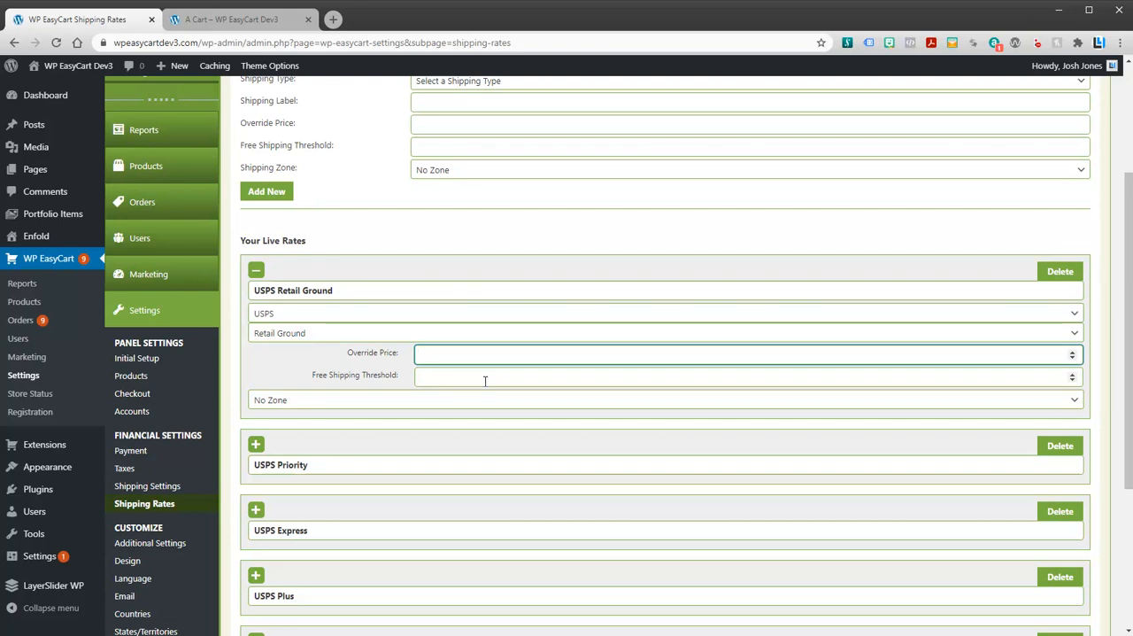
text(10)
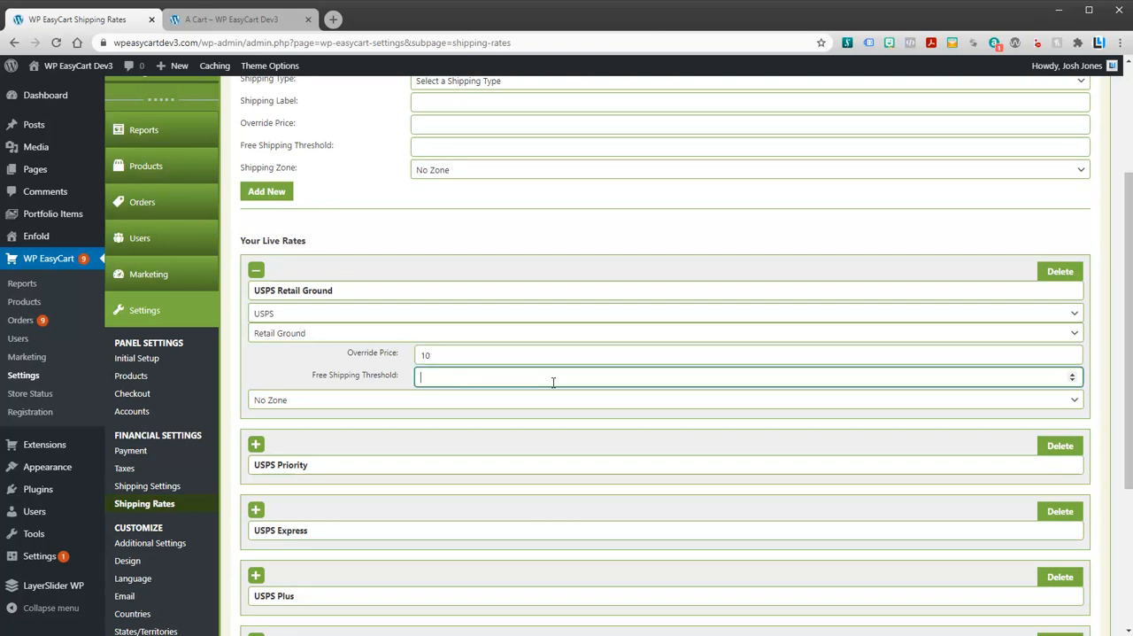
text(100)
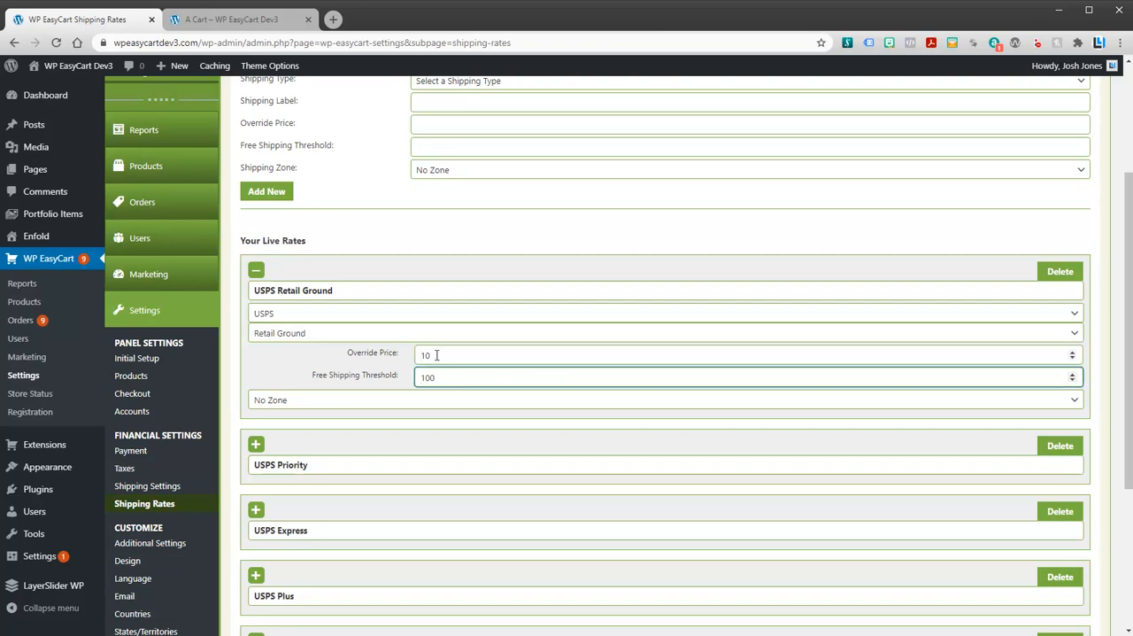
click(748, 354)
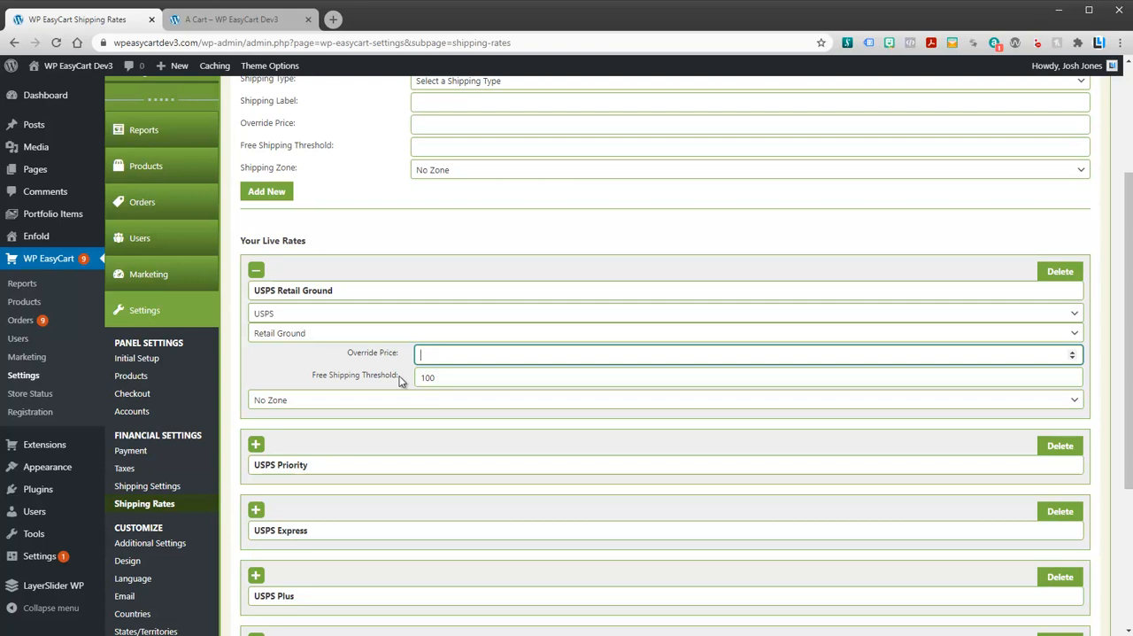
click(664, 398)
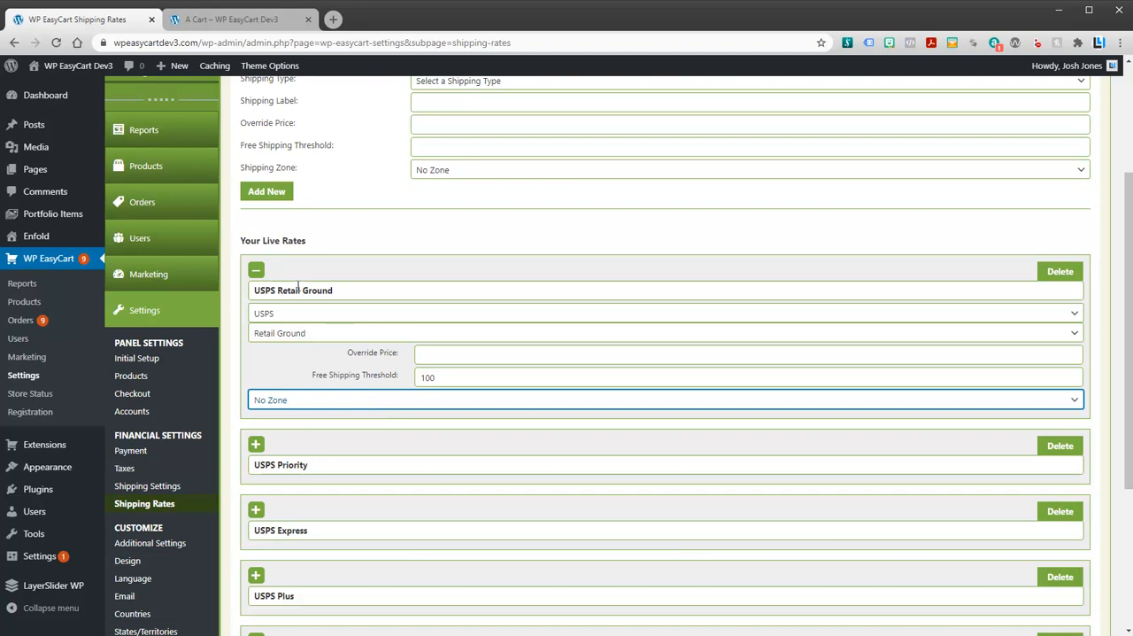
mouse_move(459, 281)
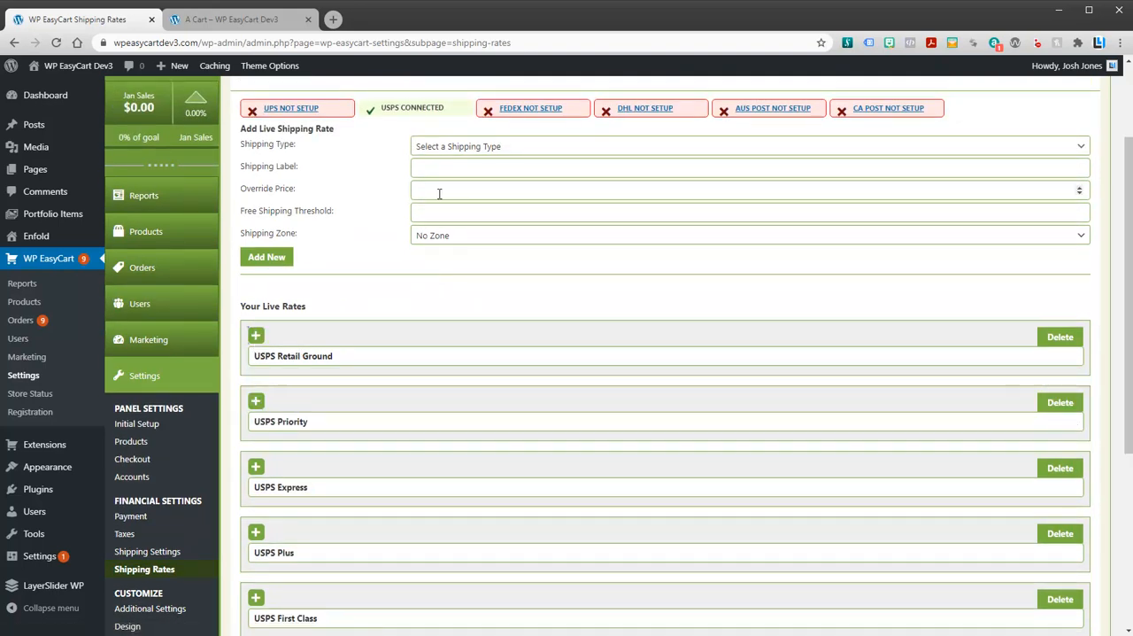
Choose USPS as the new live rate's carrier covering all USPS services
click(747, 145)
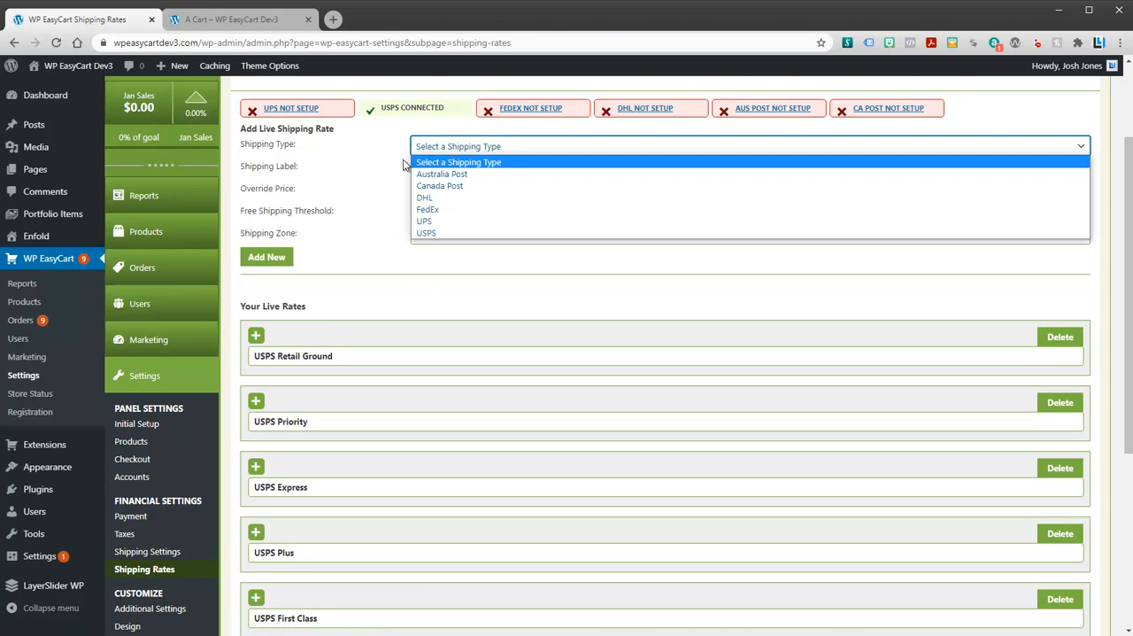
click(425, 234)
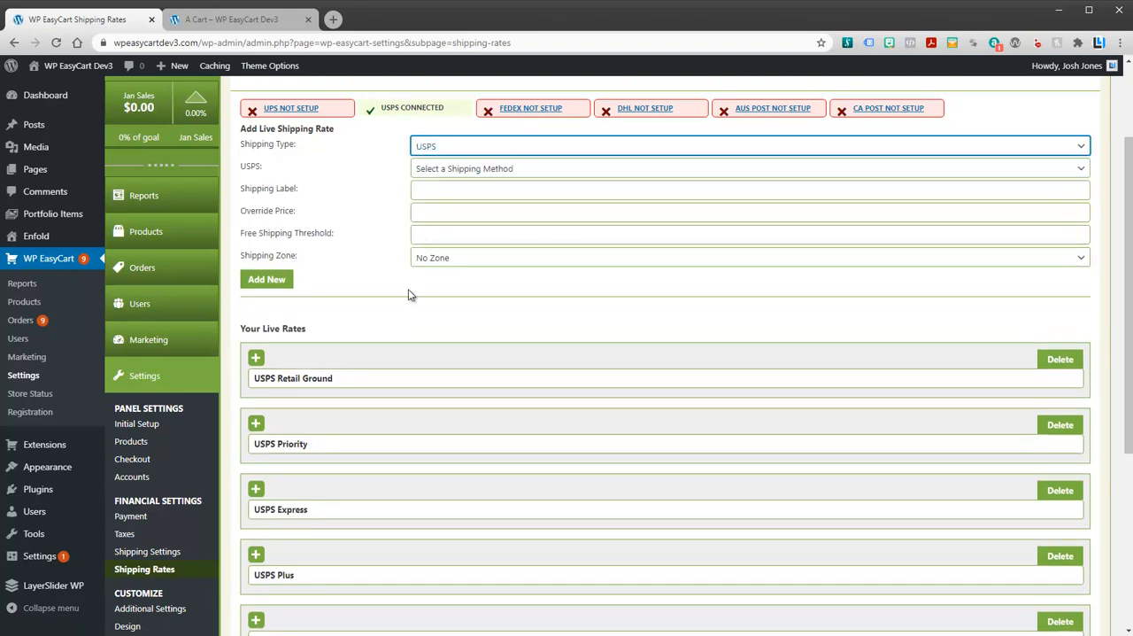
click(747, 169)
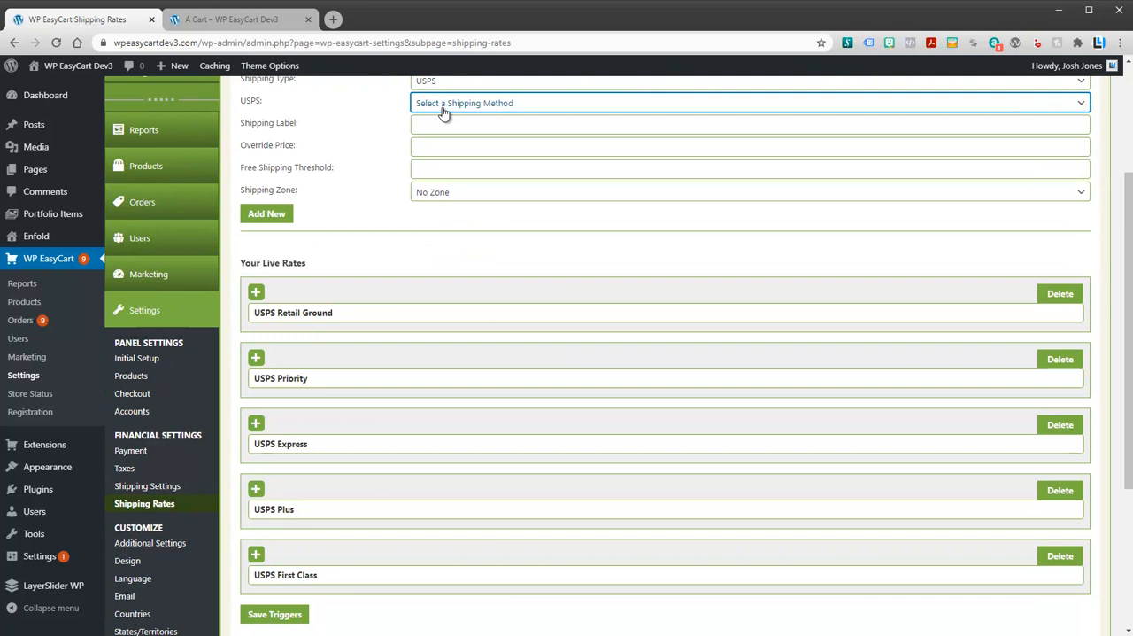
click(747, 103)
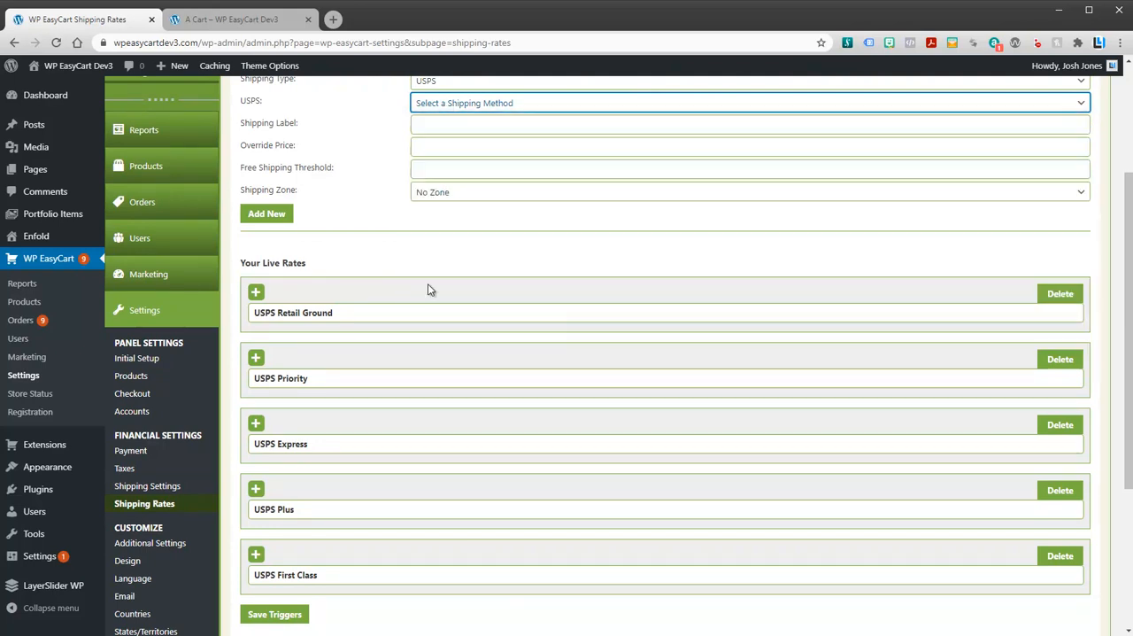
click(747, 103)
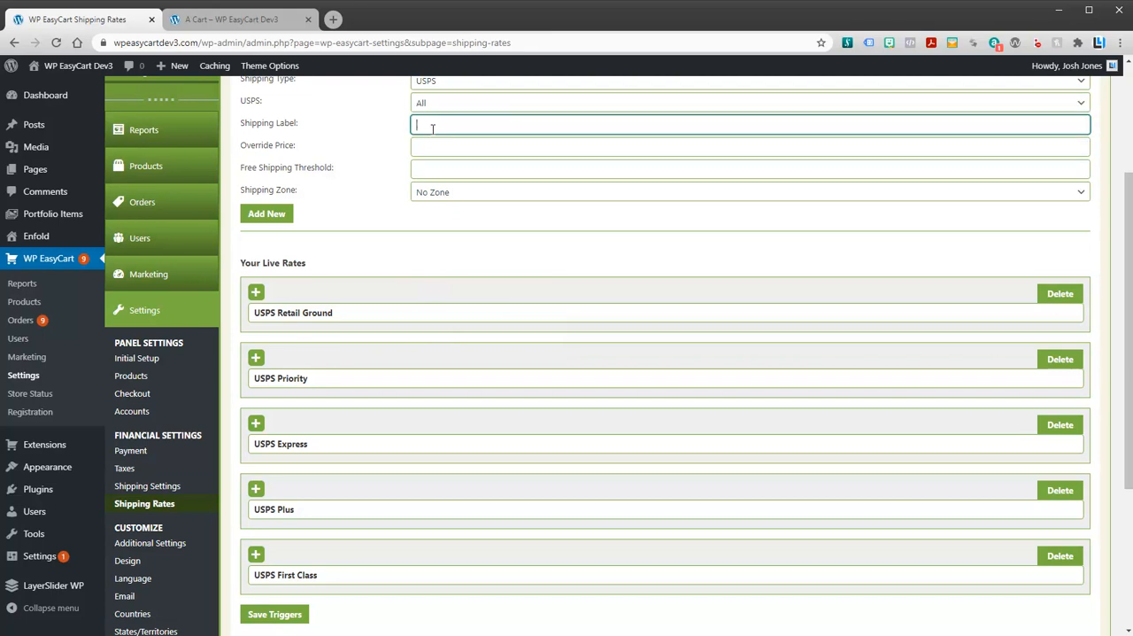
Label the rate 'USPS Shipping All' and add it as a new live rate
text(USPS)
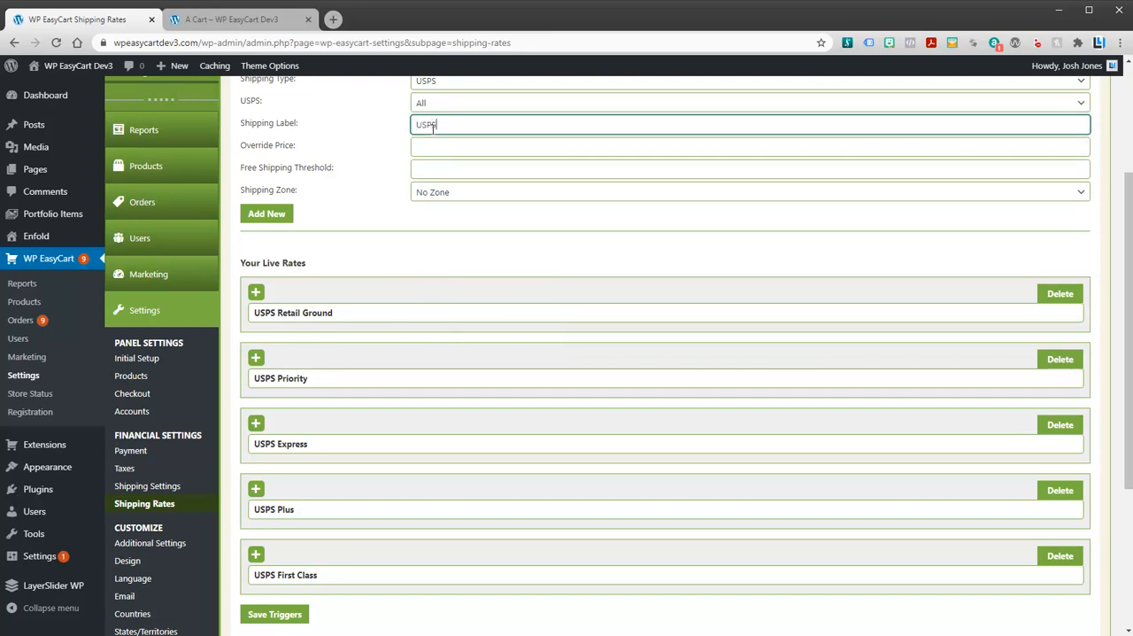
text(Shipping All)
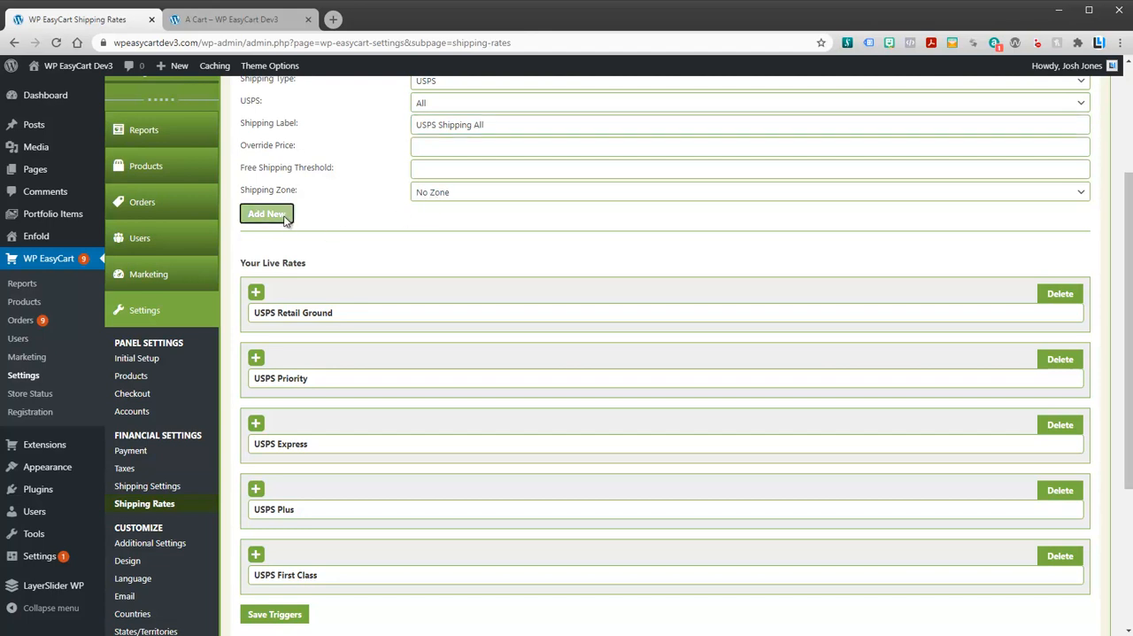
click(266, 212)
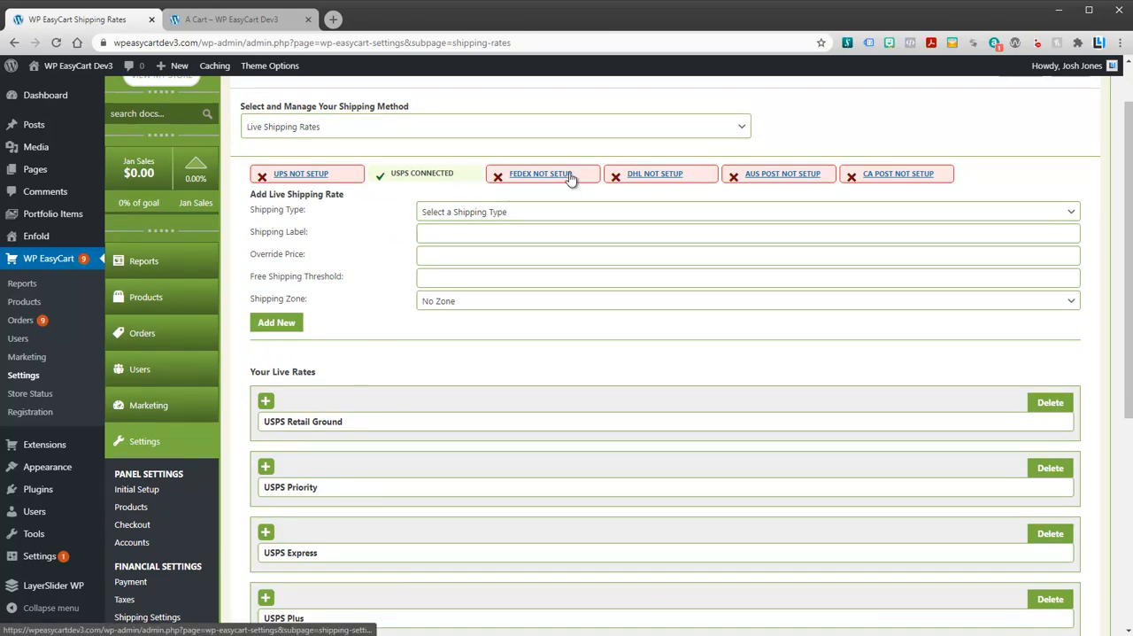
mouse_move(542, 181)
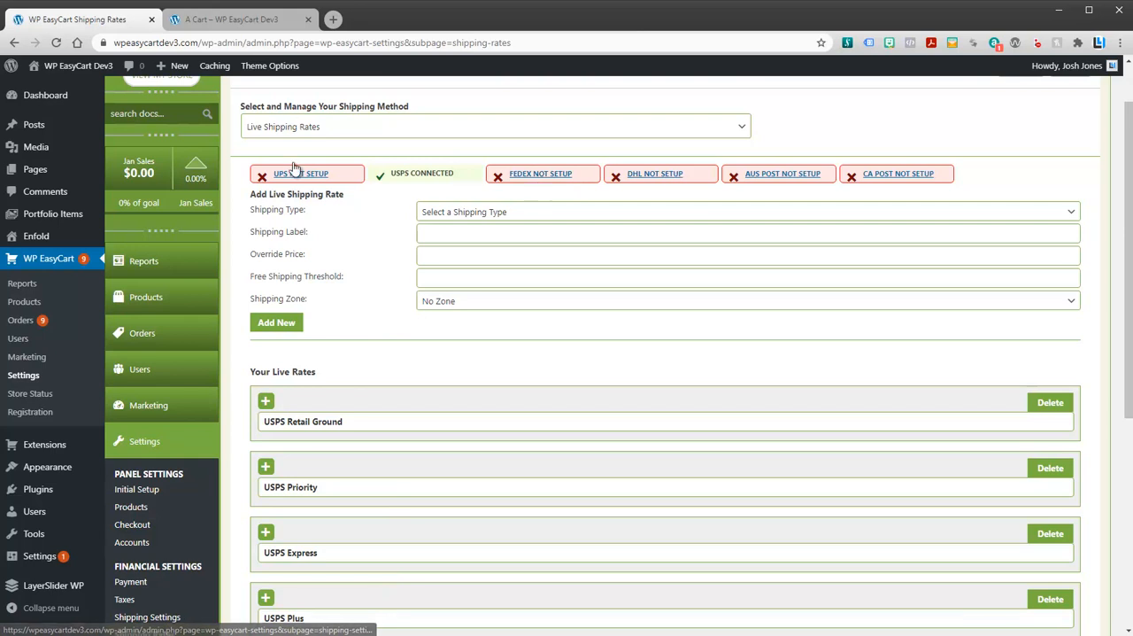
Continue checkout to the payment step showing USPS Priority $8.55 and Express $27.15
click(230, 18)
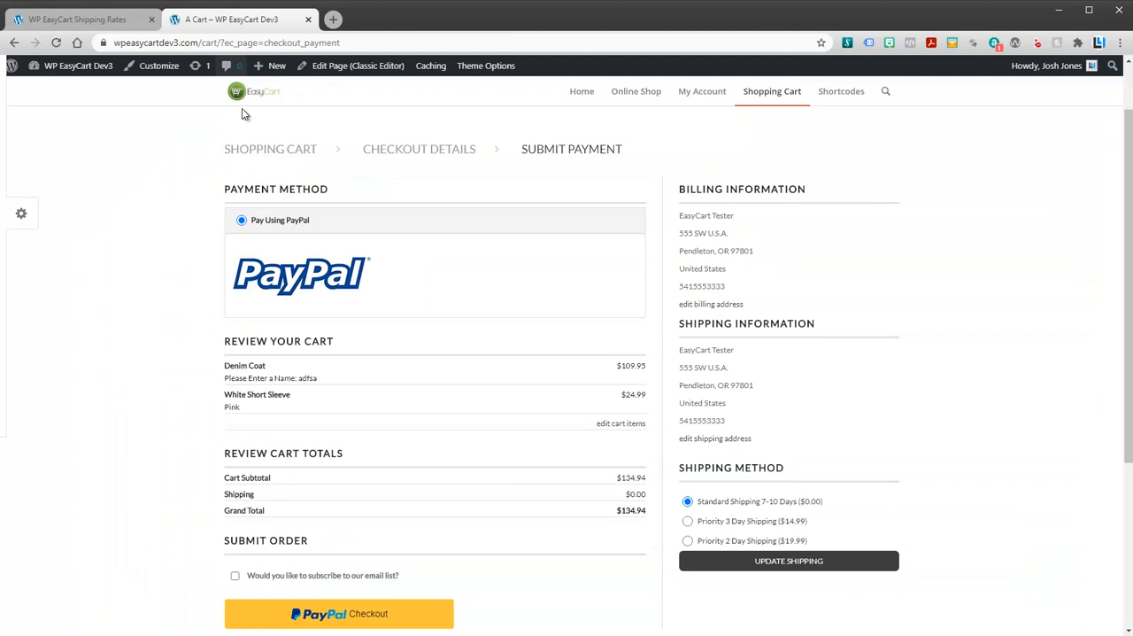
mouse_move(724, 305)
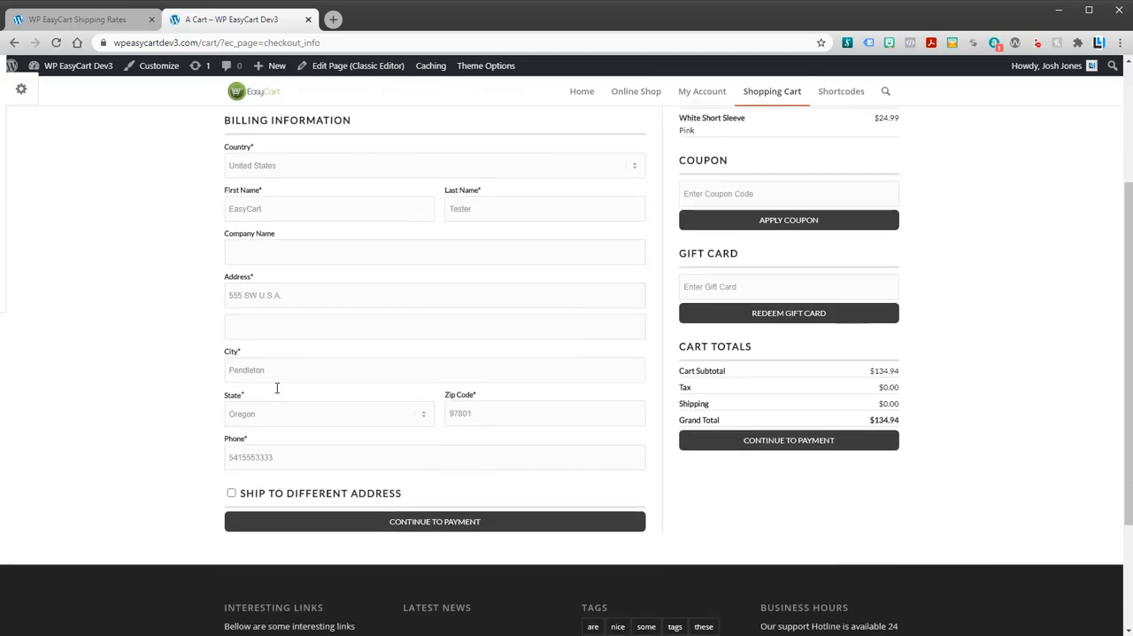
mouse_move(280, 276)
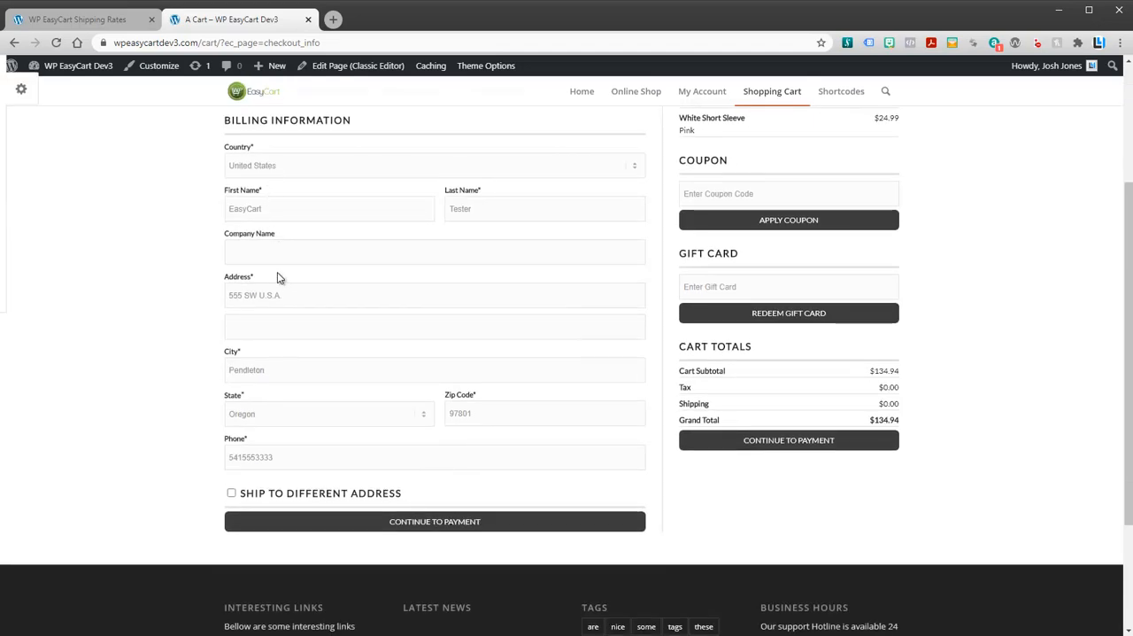
click(435, 521)
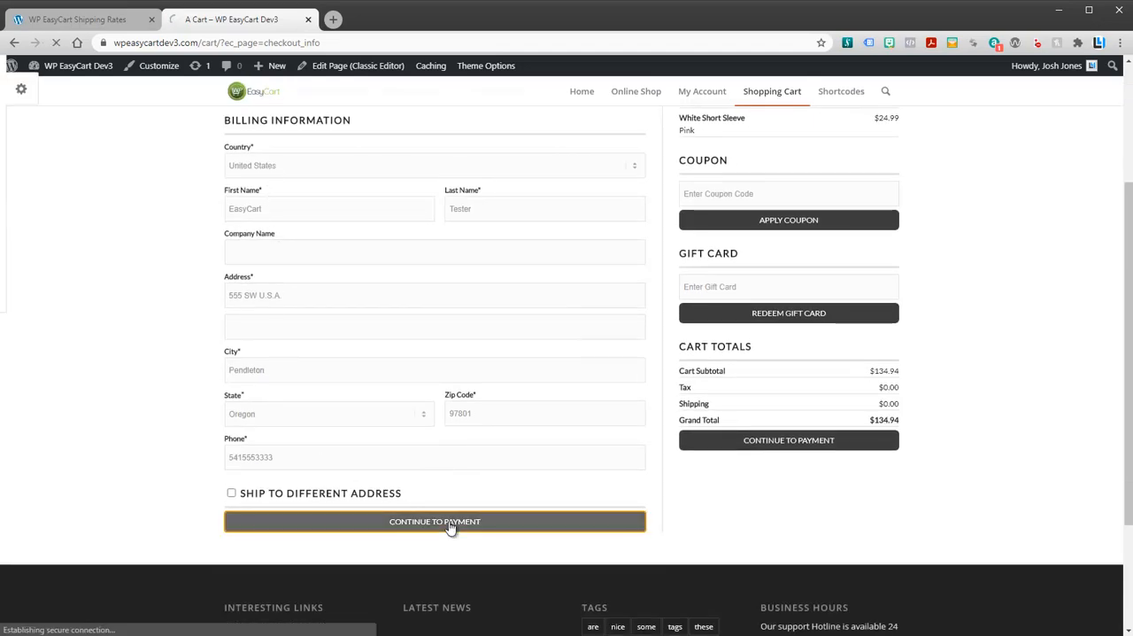
click(436, 521)
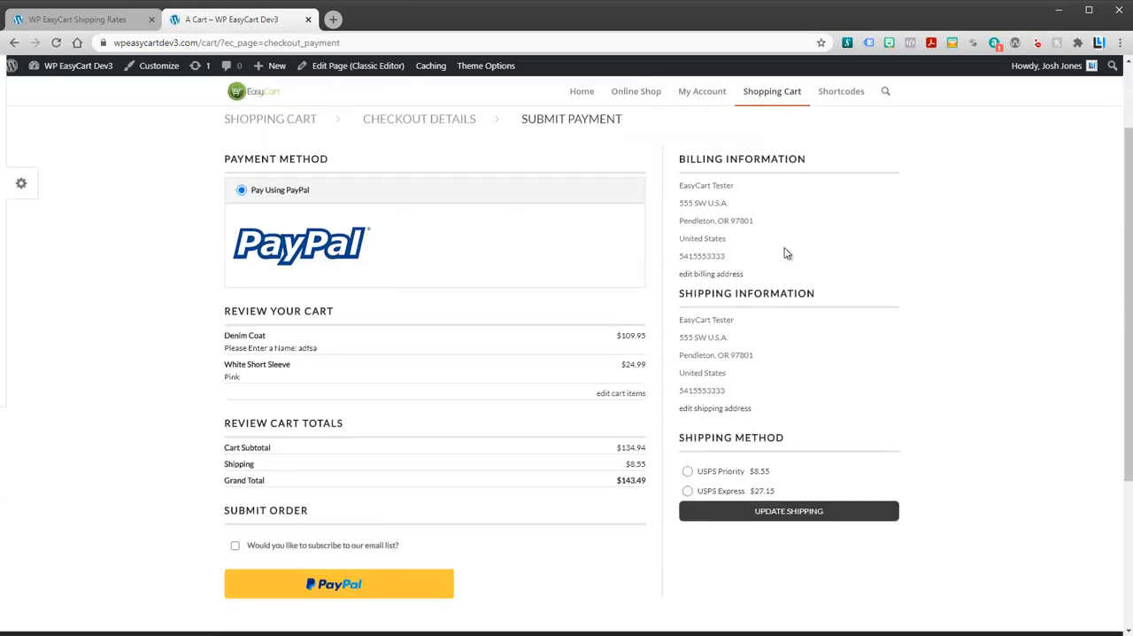
scroll(down, 3)
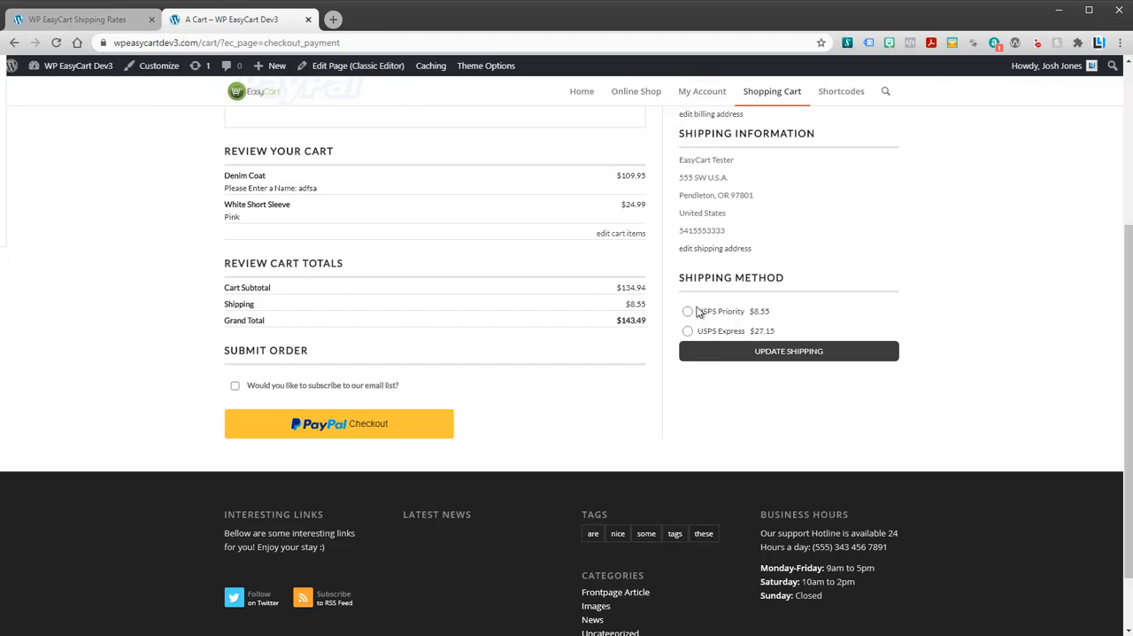
mouse_move(760, 345)
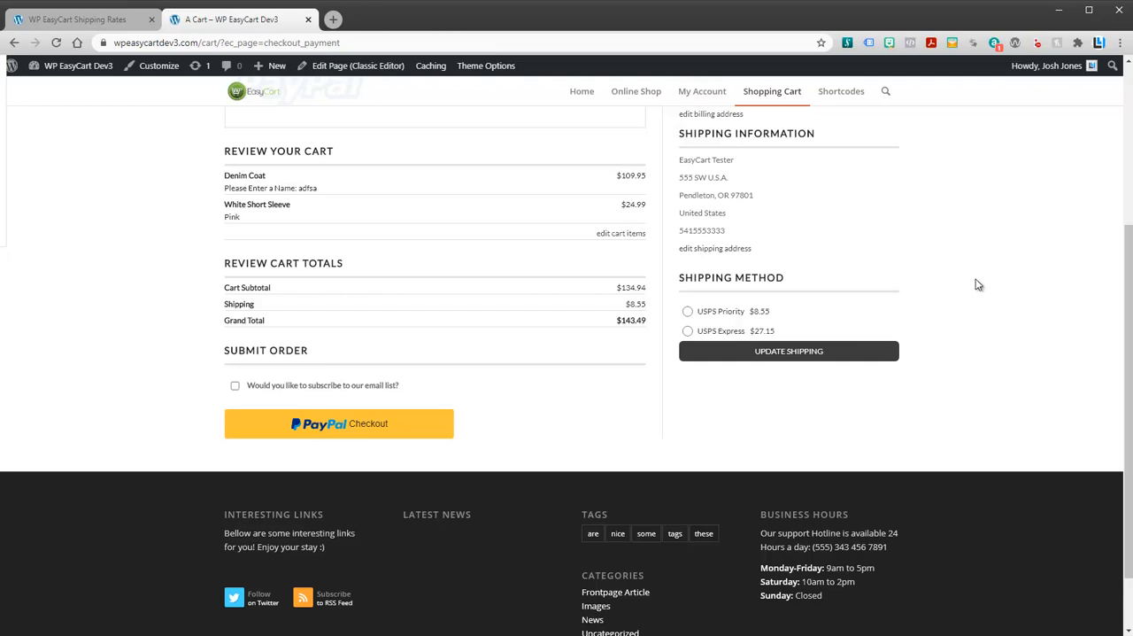
mouse_move(938, 279)
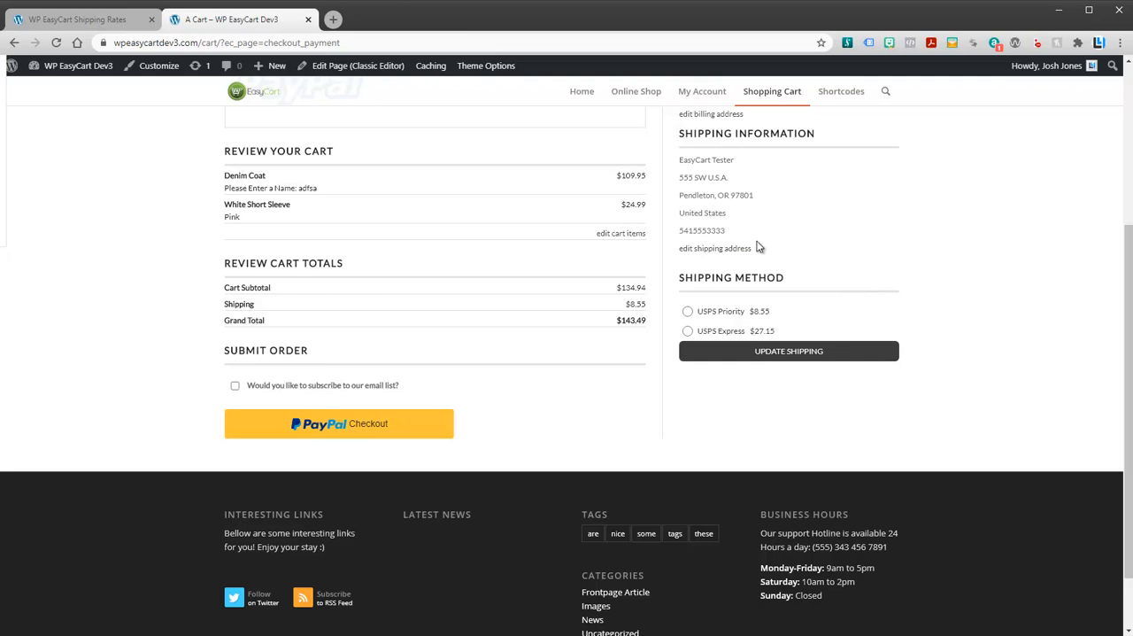
mouse_move(769, 247)
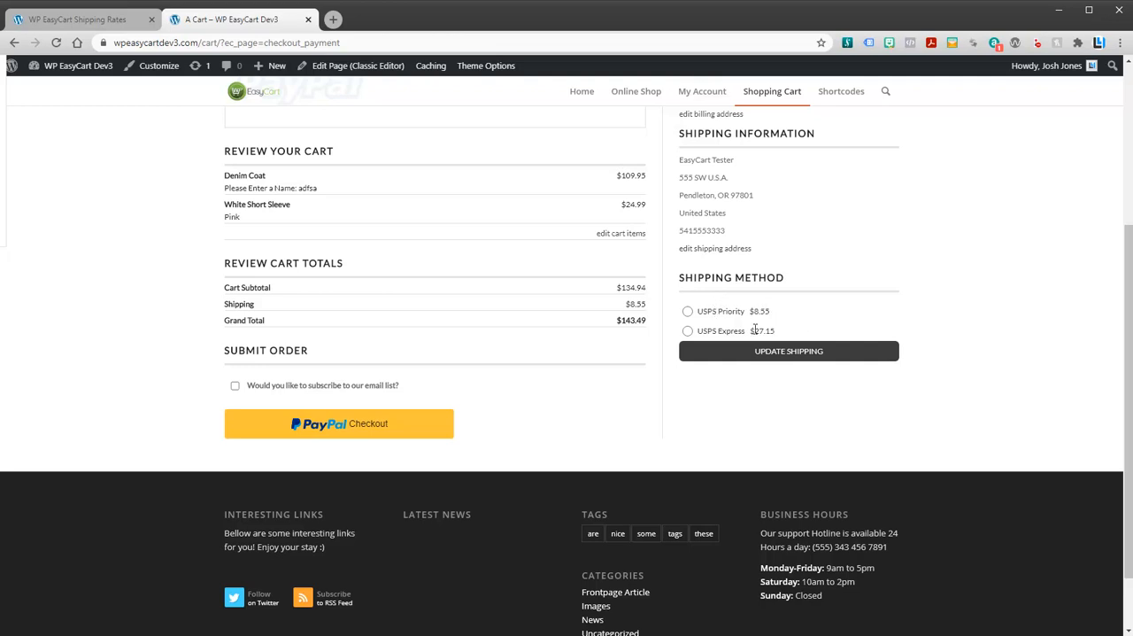
mouse_move(794, 326)
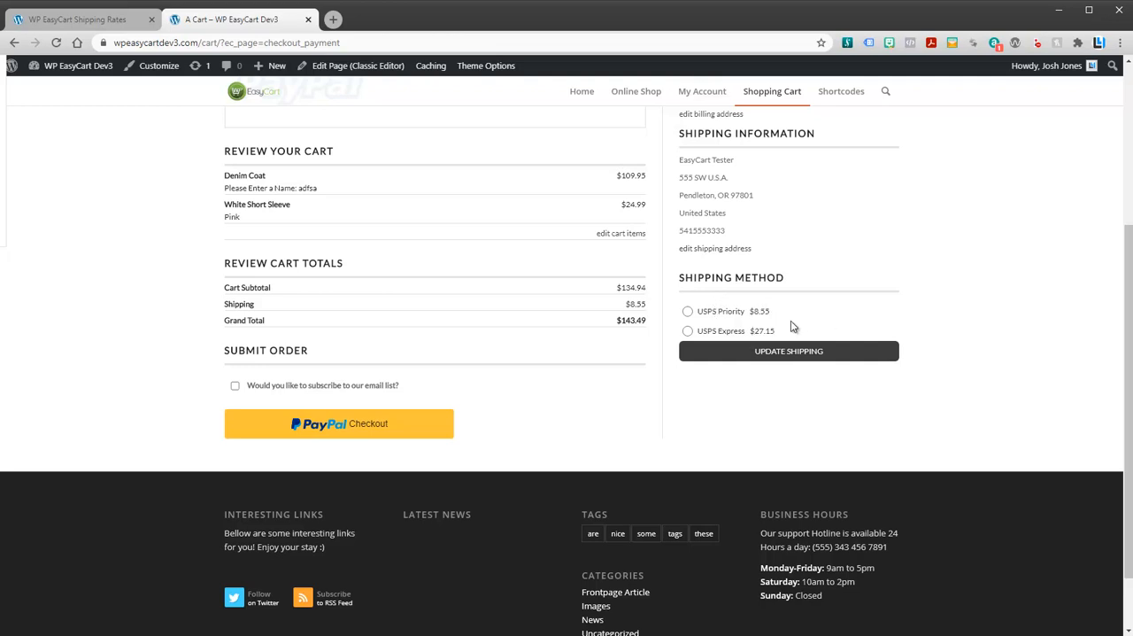
mouse_move(848, 308)
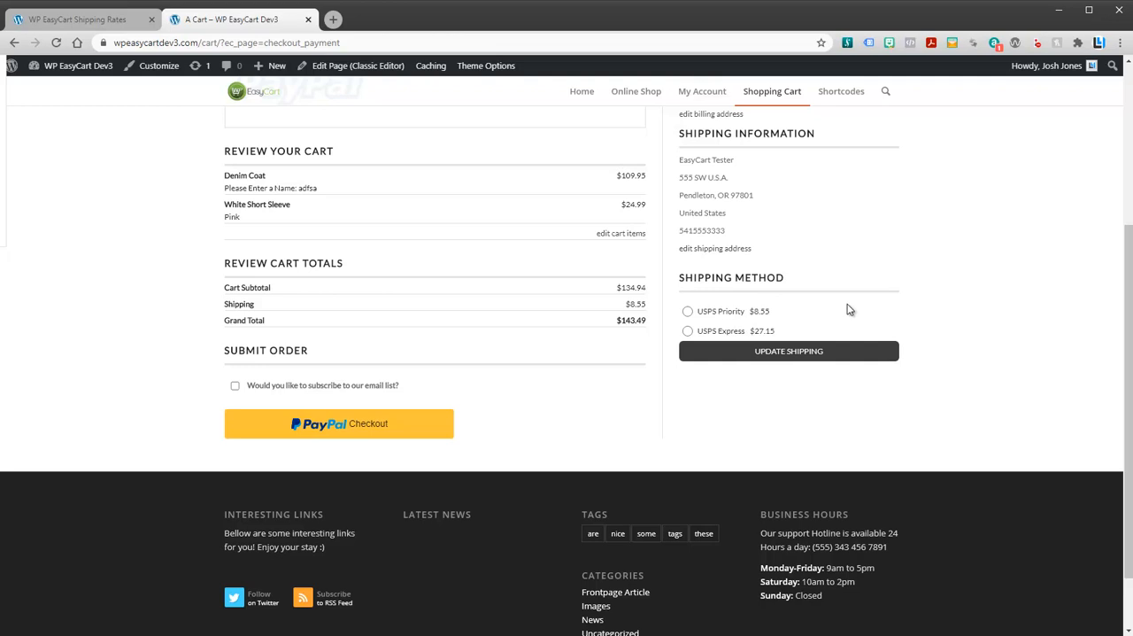
mouse_move(719, 326)
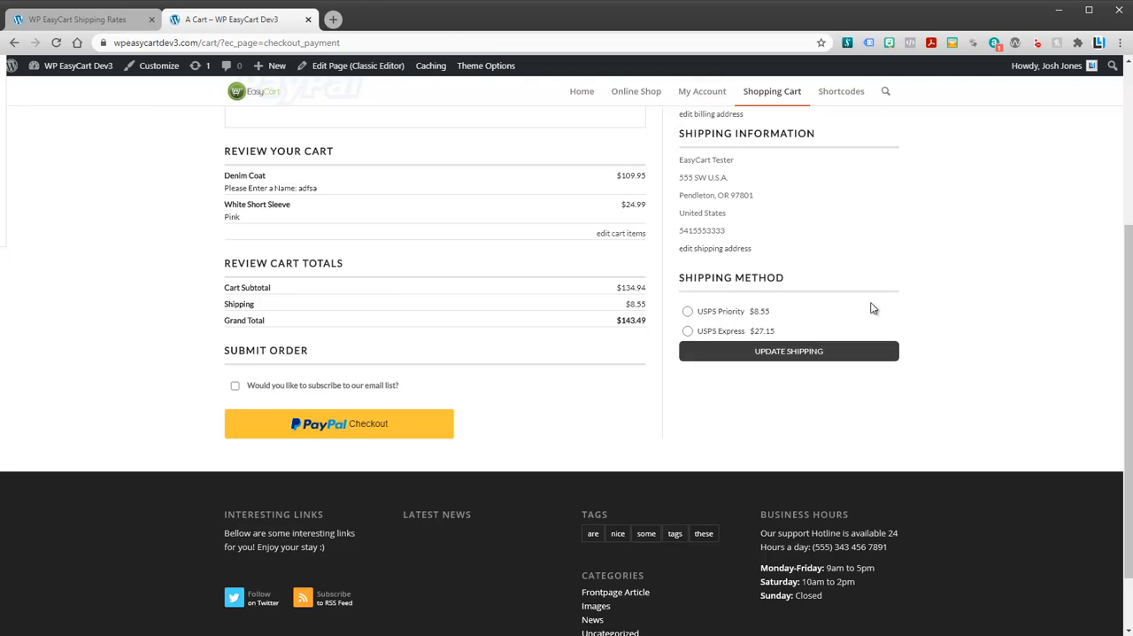
click(80, 17)
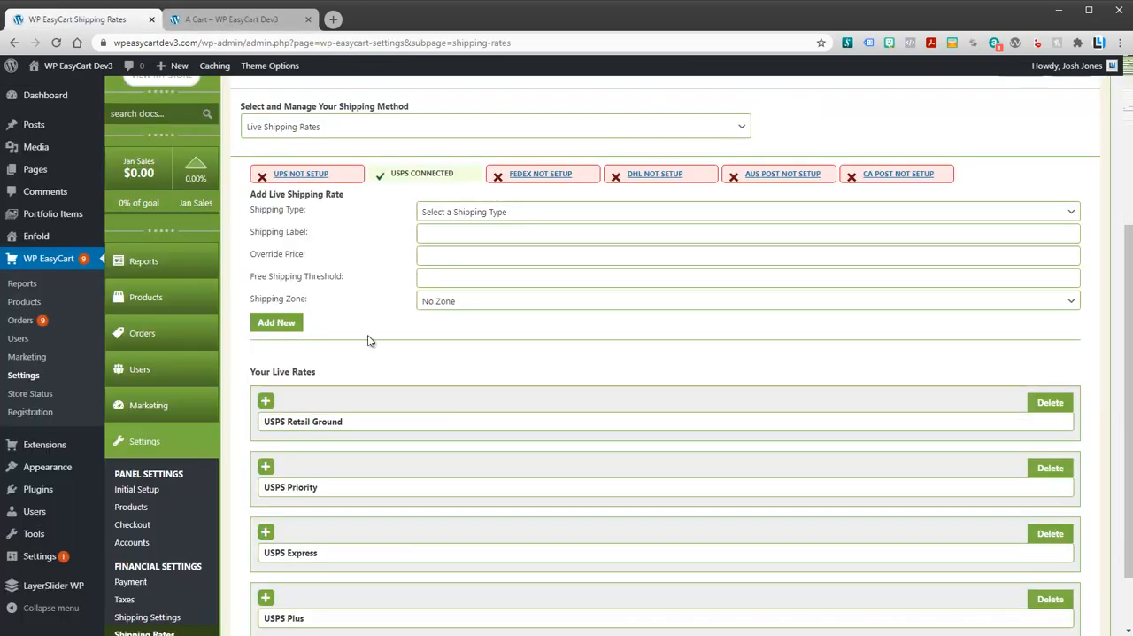
scroll(down, 3)
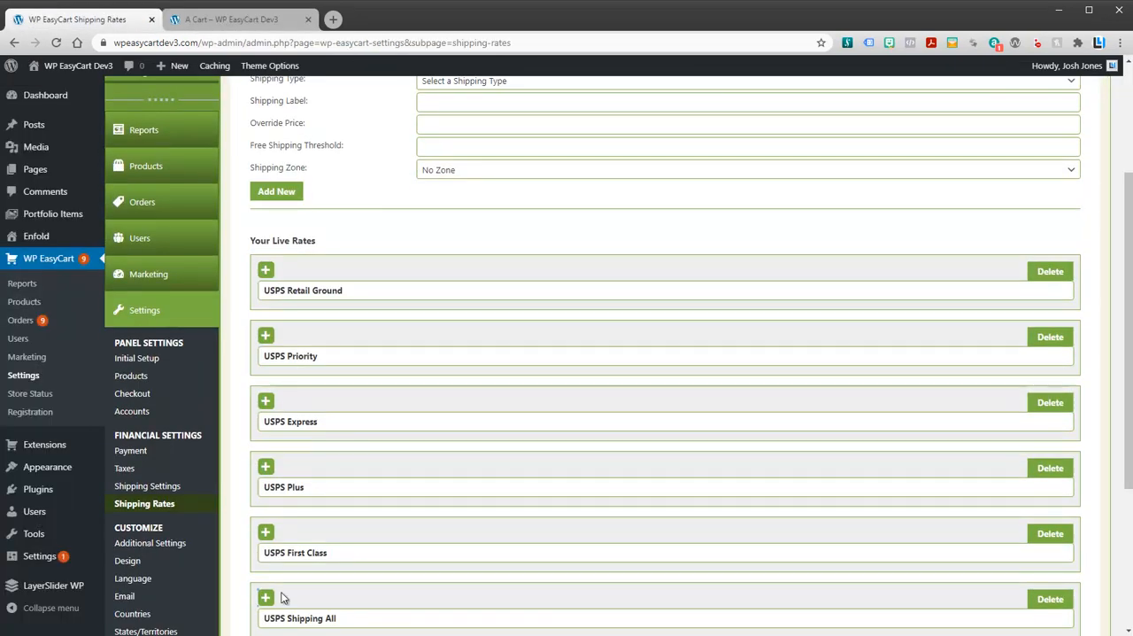
click(230, 17)
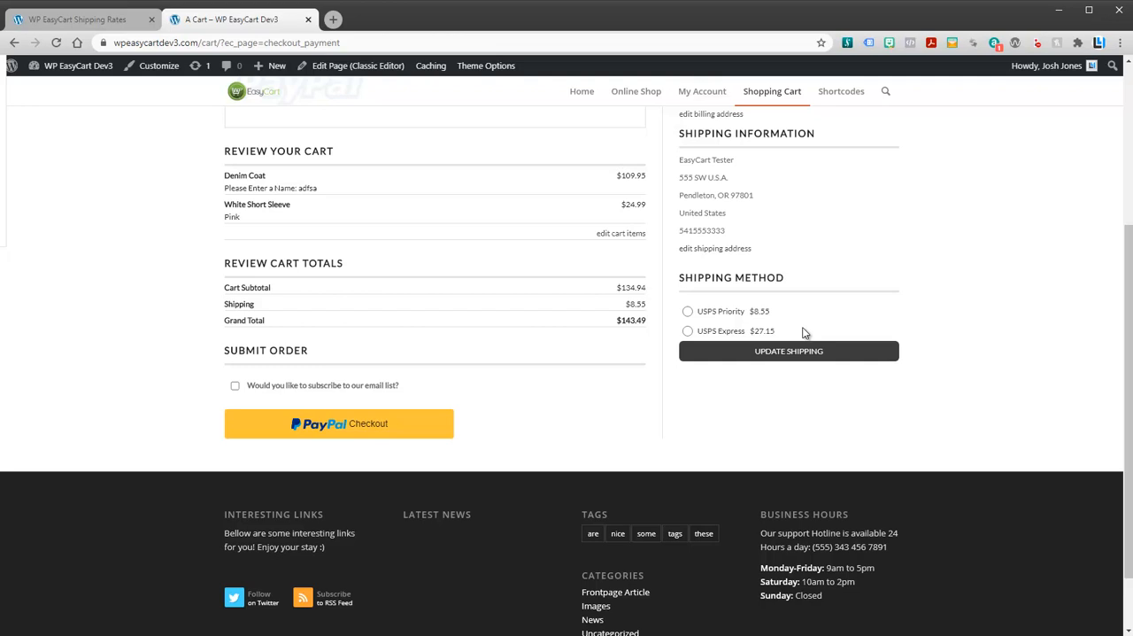
mouse_move(777, 292)
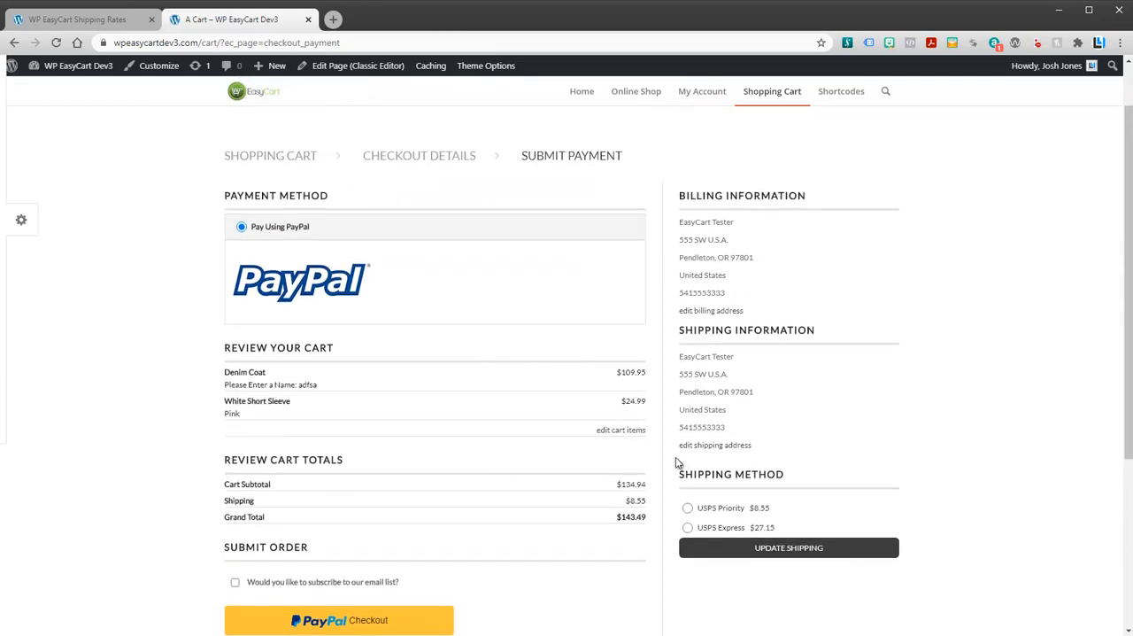
mouse_move(763, 547)
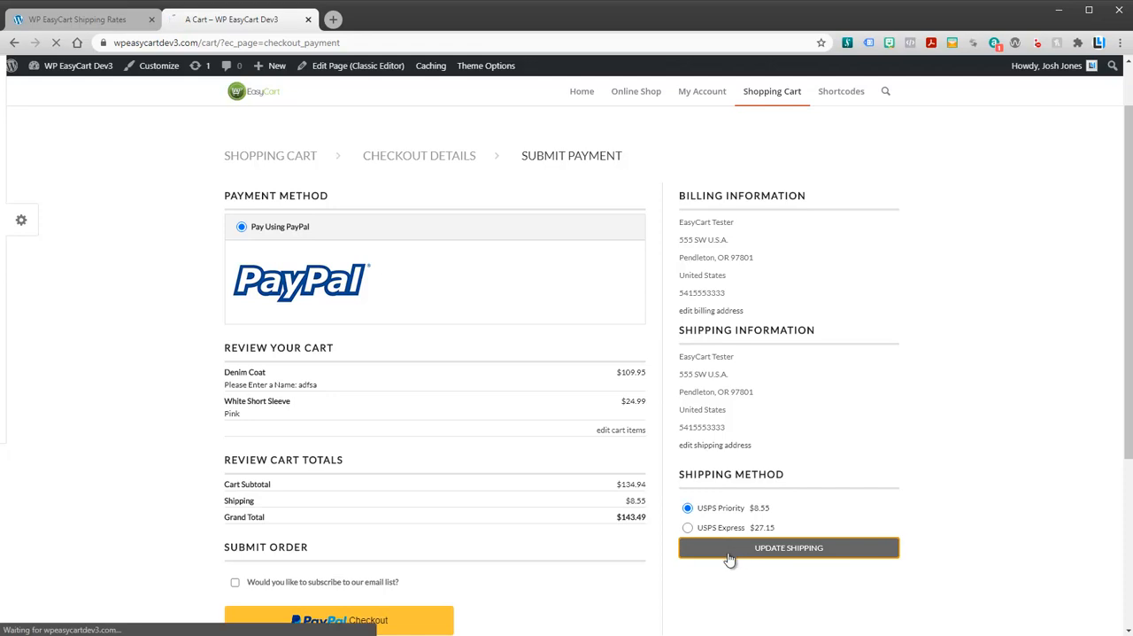
Apply USPS Priority as the order's shipping, keeping $8.55, and return to the rates settings
click(788, 548)
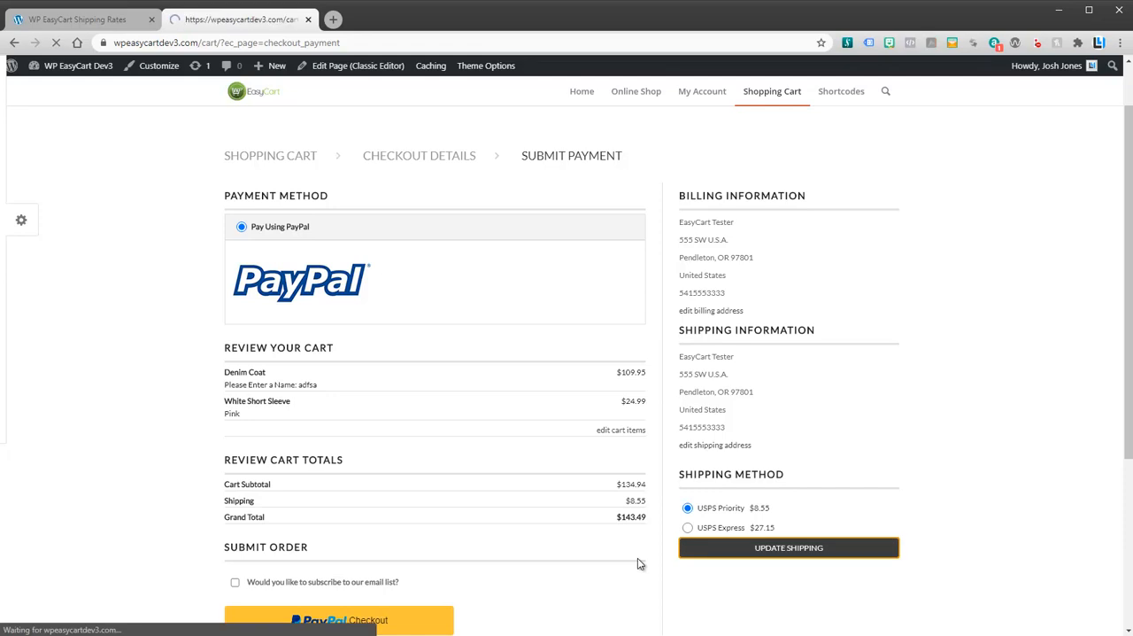
click(786, 548)
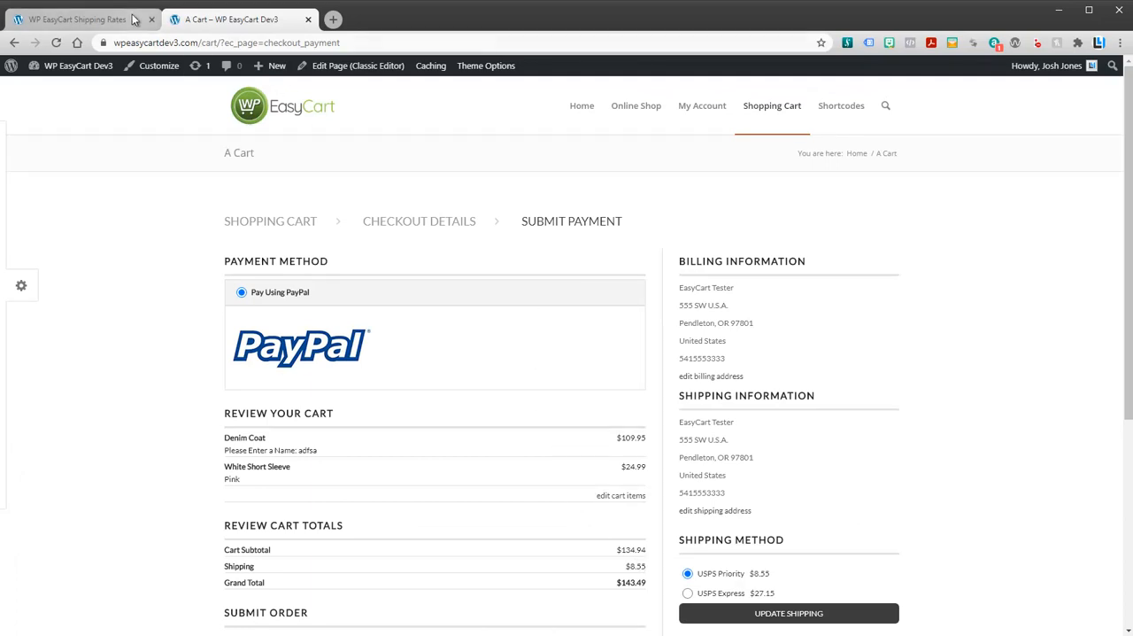
click(74, 20)
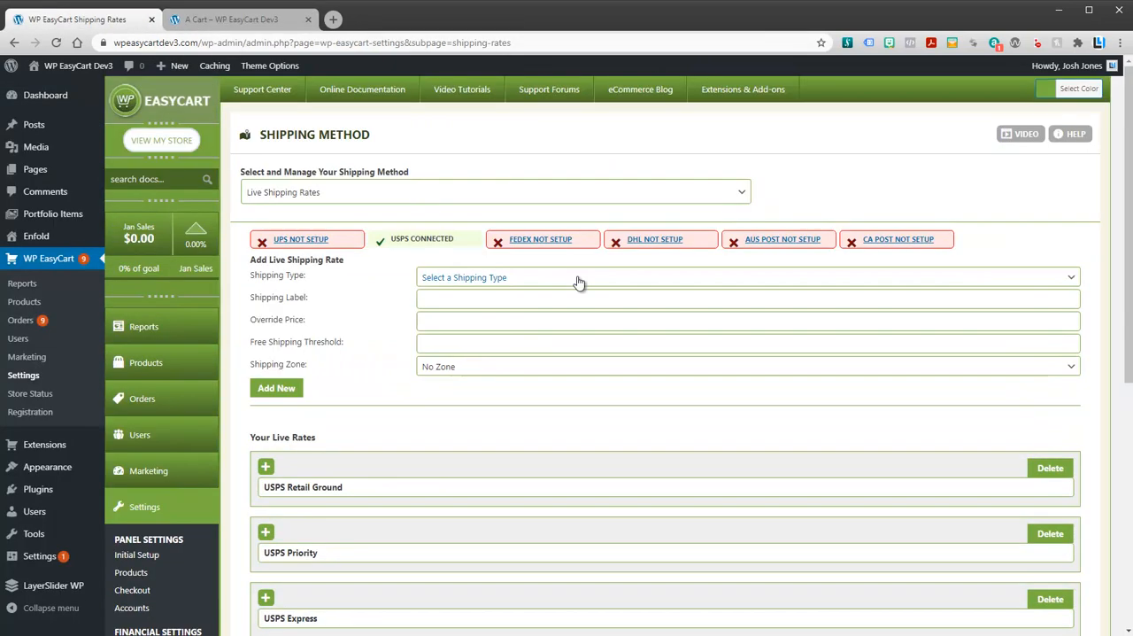
mouse_move(216, 308)
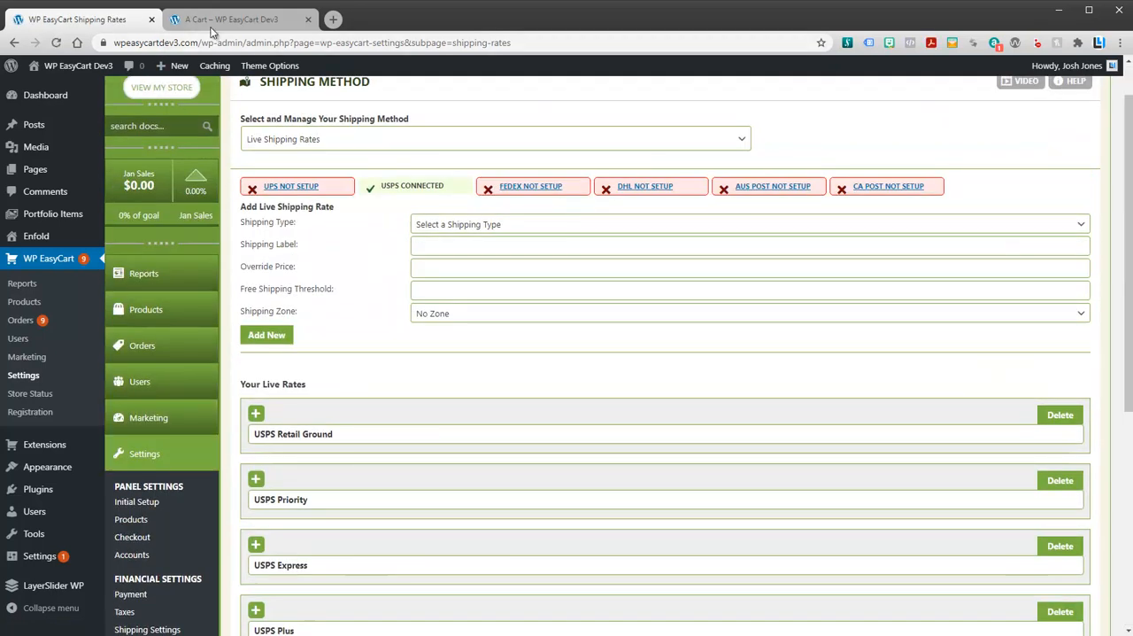
Recheck the checkout page, then return to the shipping rates settings
click(230, 17)
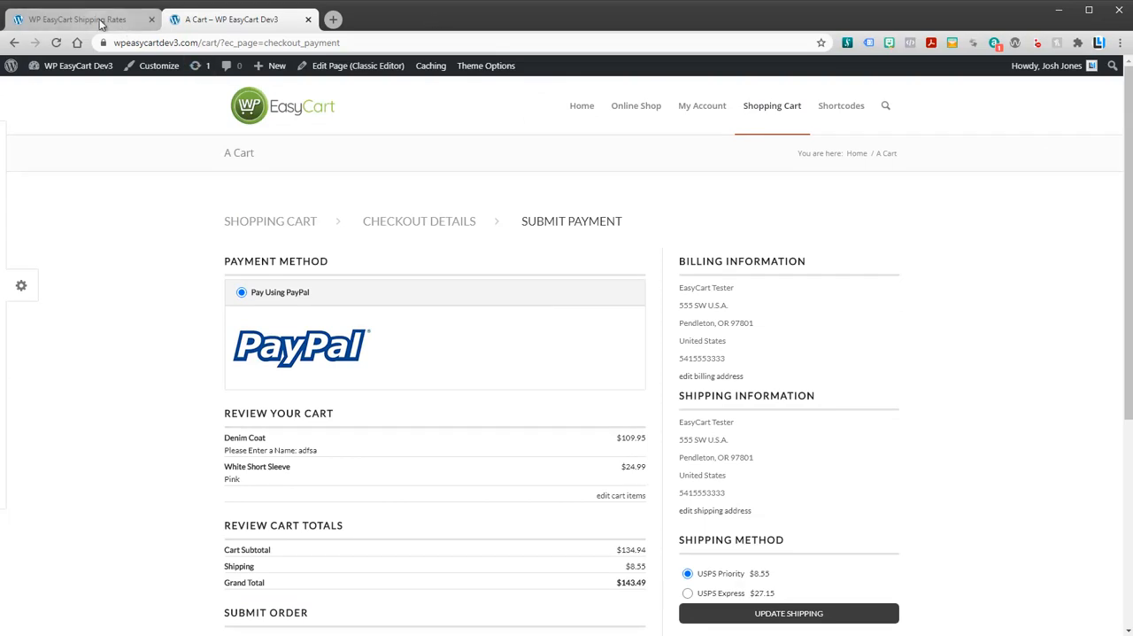
click(80, 17)
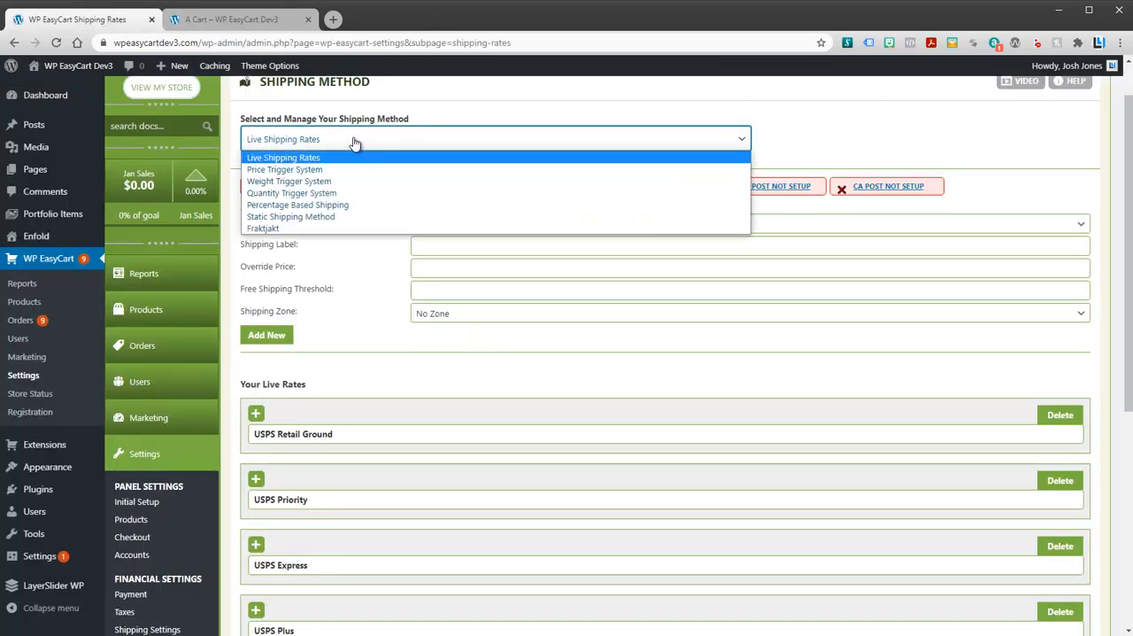
Switch the shipping method back to Price Trigger System with triggers 0, 50 and 150
click(283, 170)
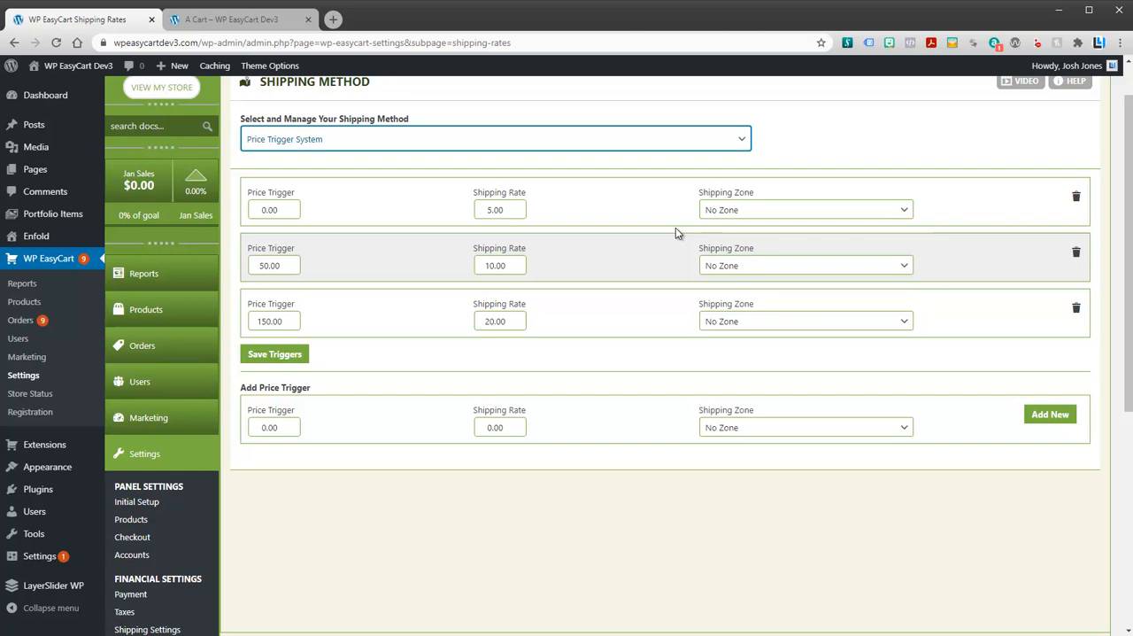
mouse_move(656, 258)
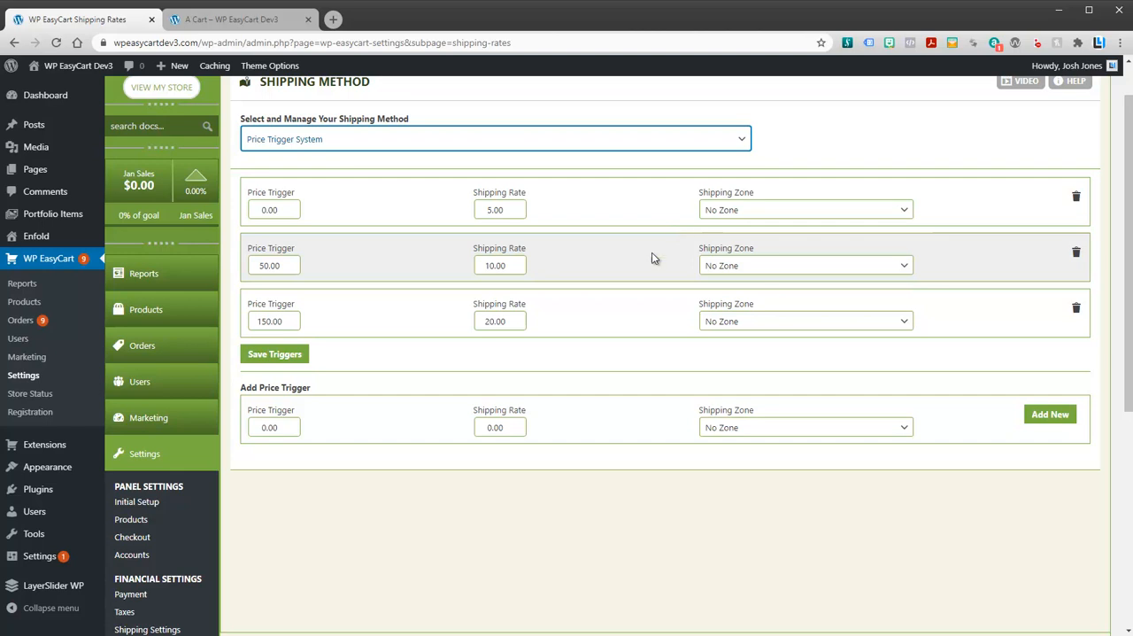
scroll(down, 3)
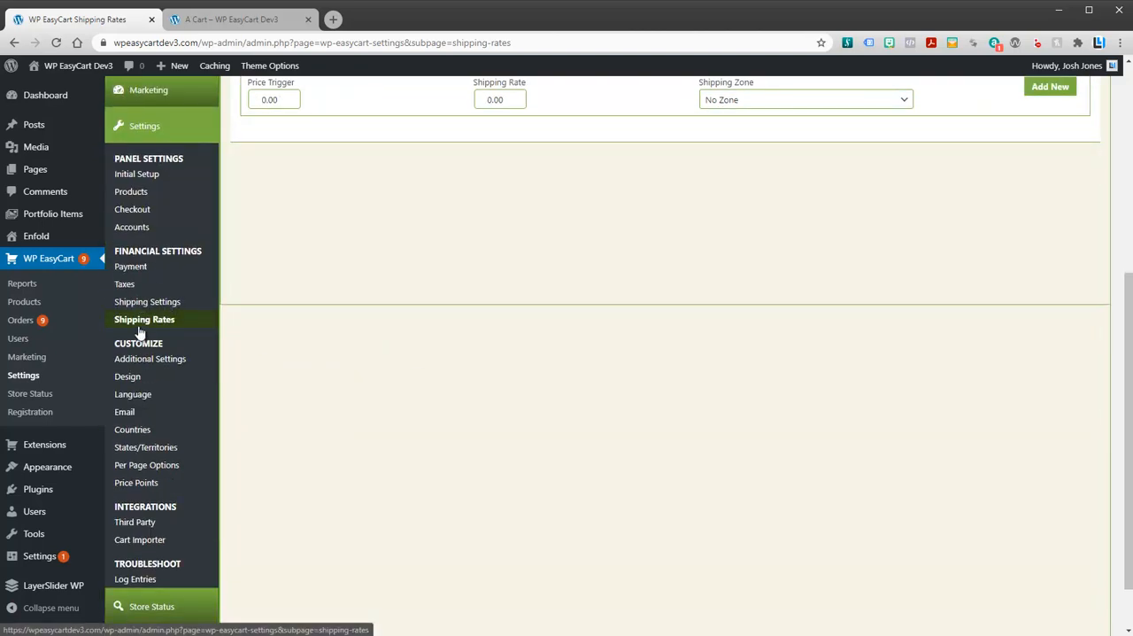